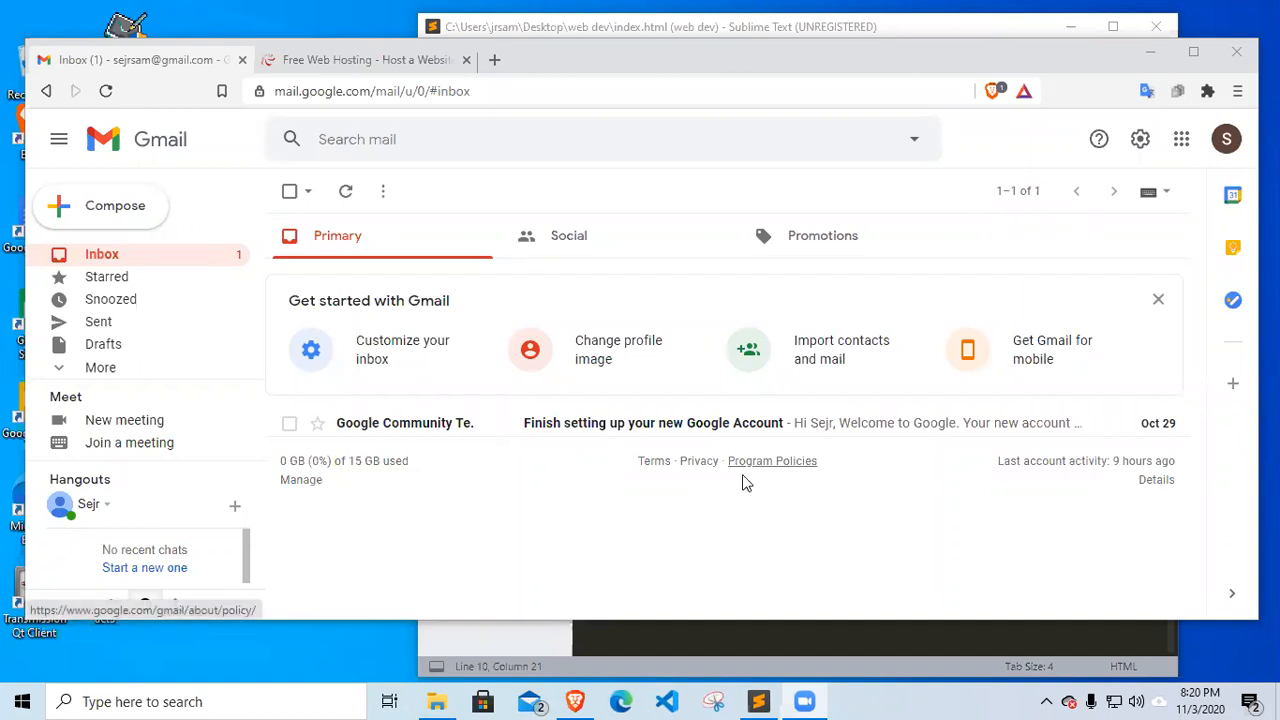
pyautogui.moveTo(796, 598)
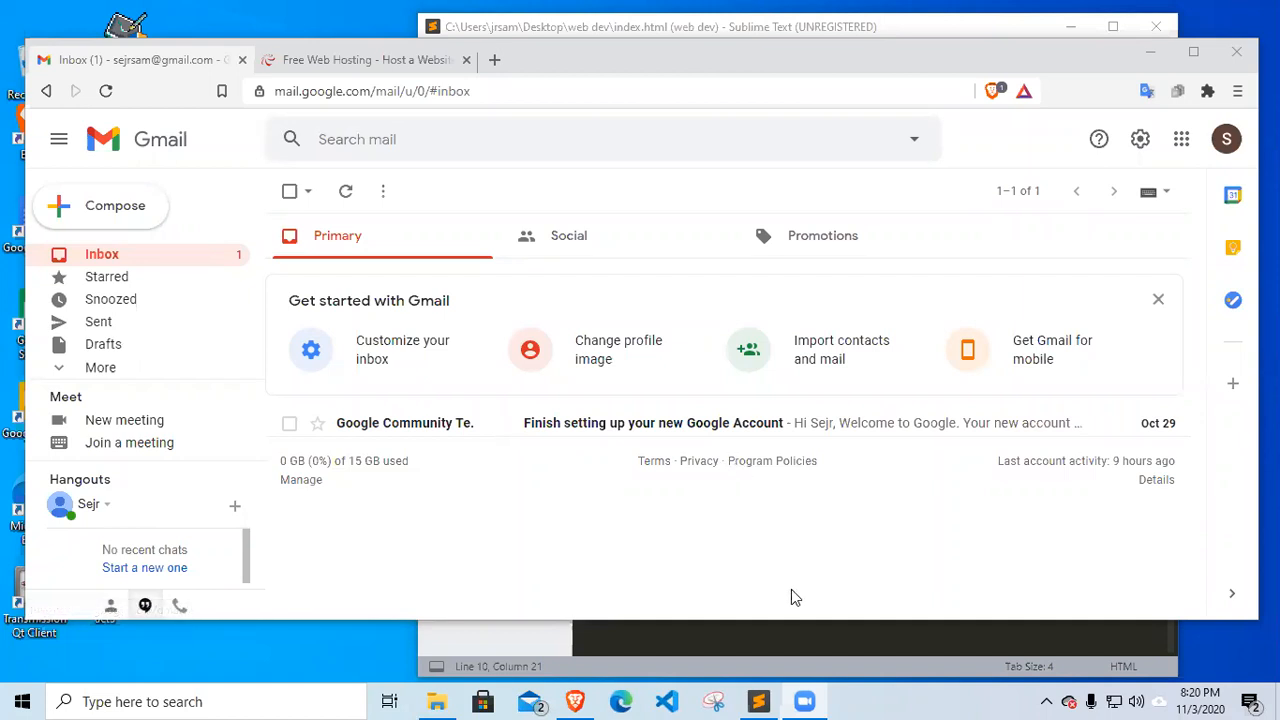
pyautogui.moveTo(744, 588)
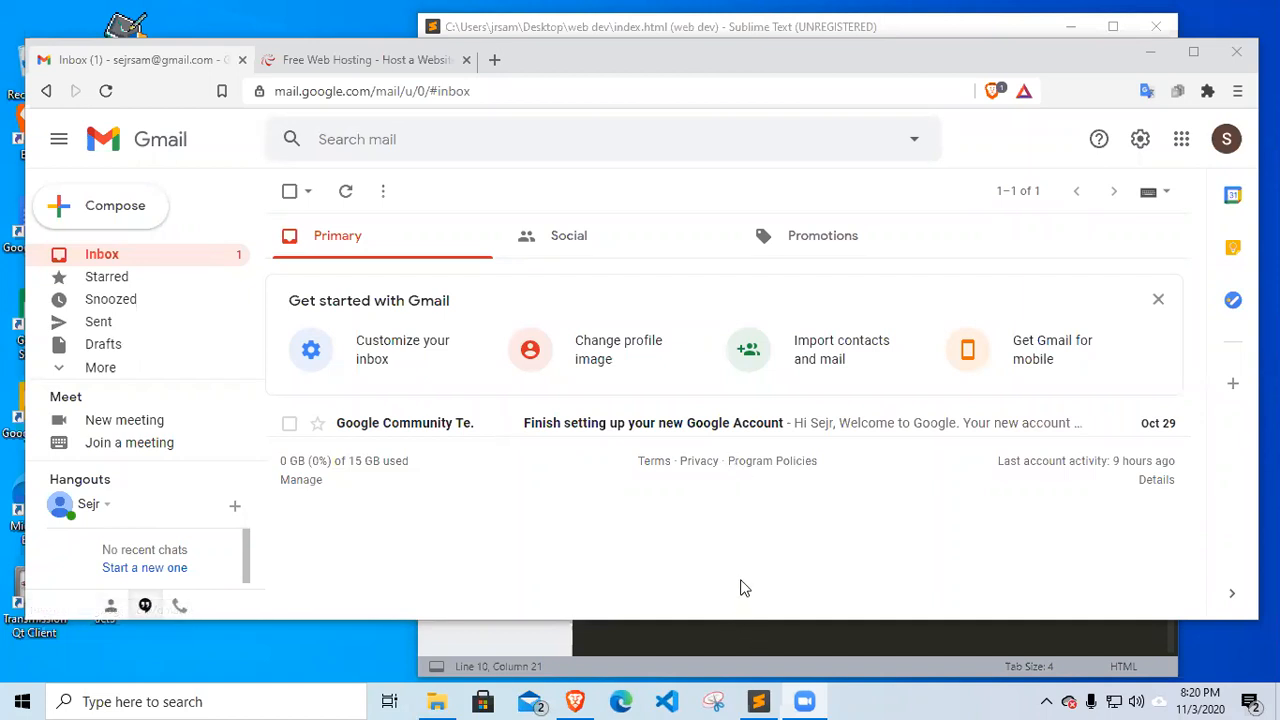
pyautogui.moveTo(758, 574)
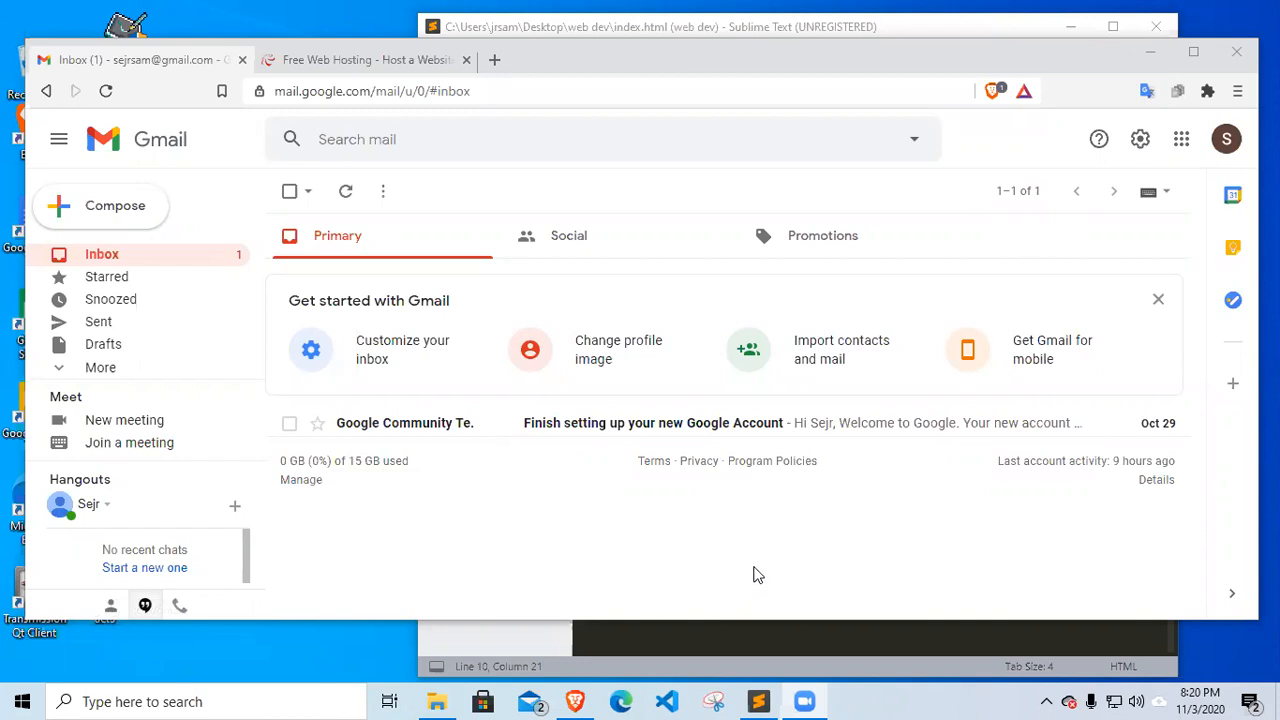
pyautogui.moveTo(762, 596)
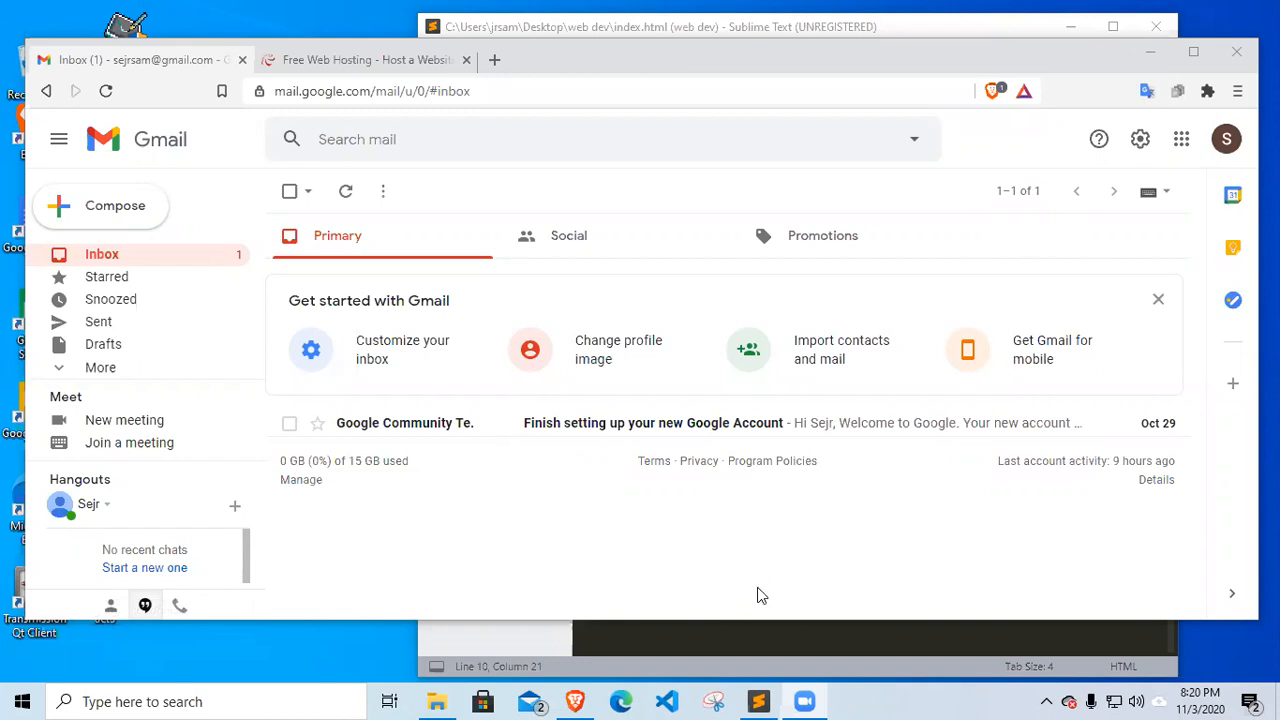
pyautogui.moveTo(736, 610)
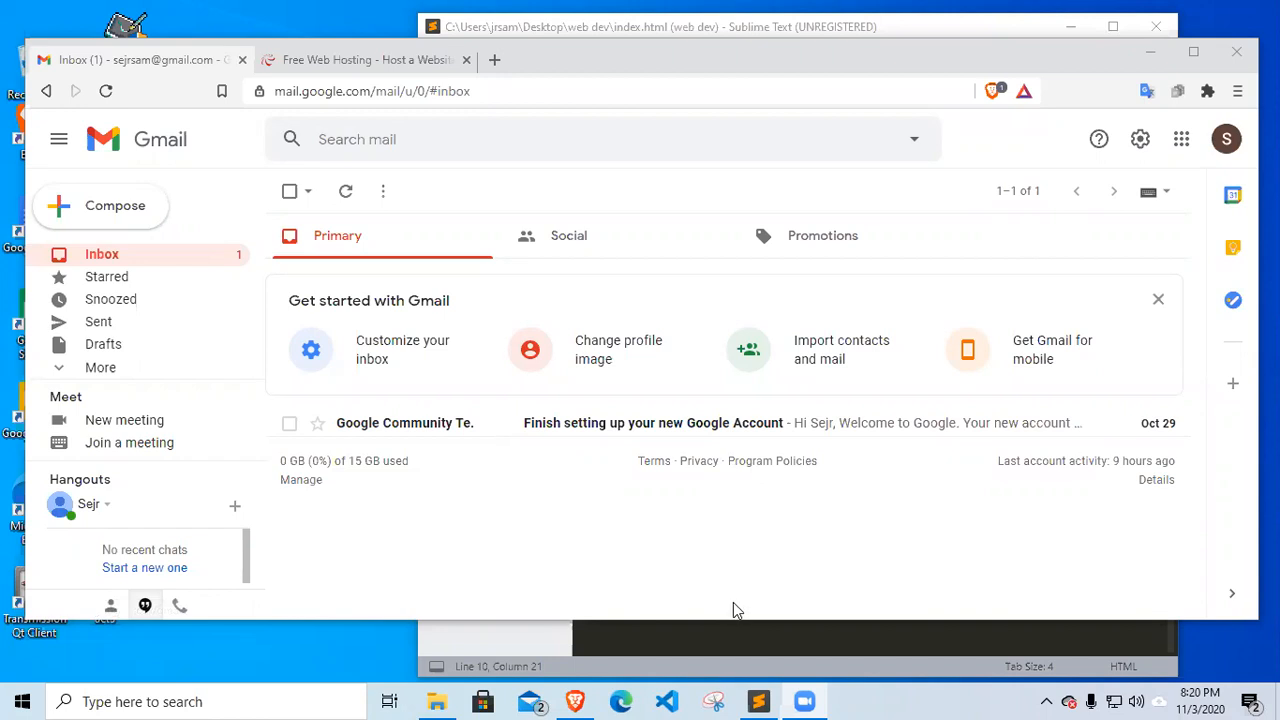
pyautogui.moveTo(730, 612)
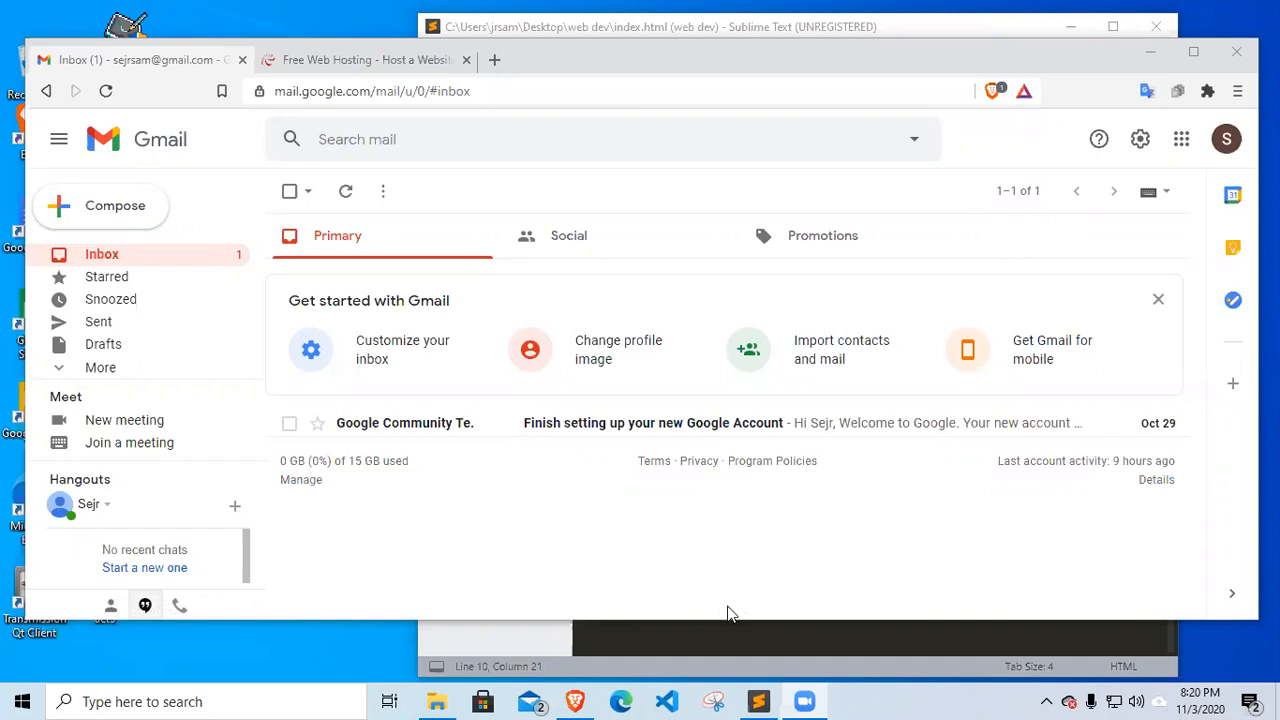
pyautogui.moveTo(736, 618)
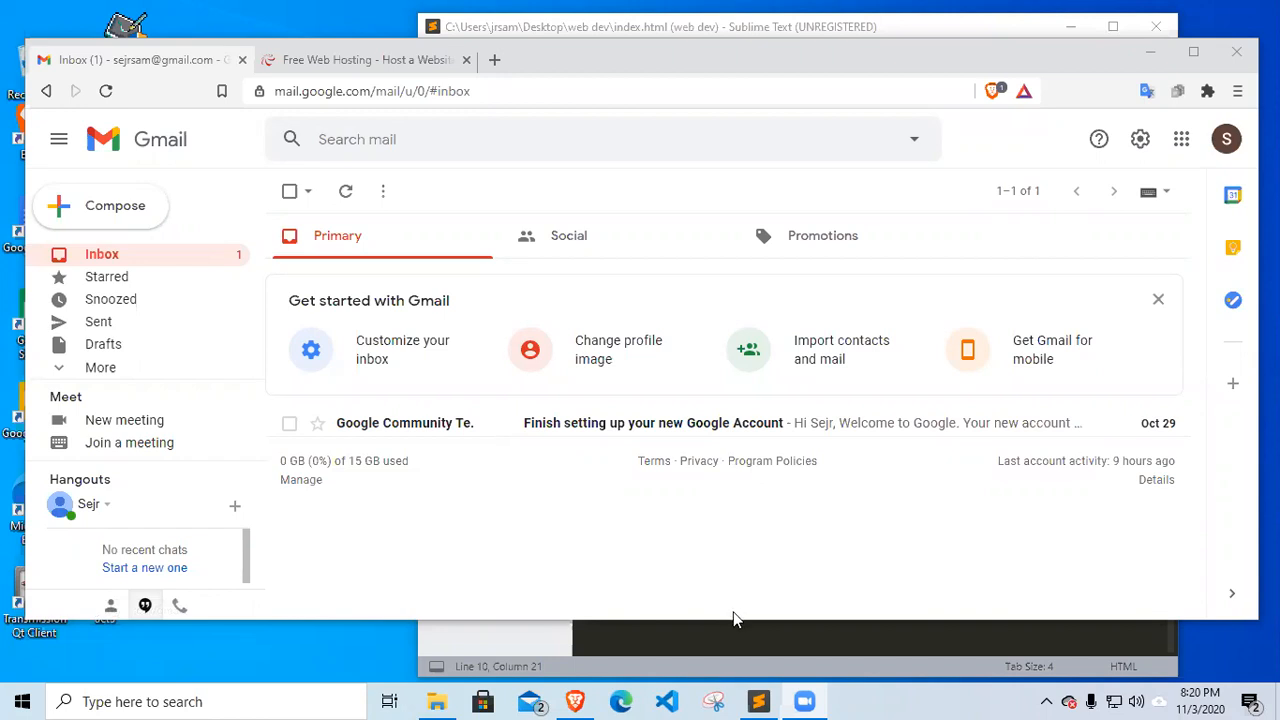
pyautogui.moveTo(720, 596)
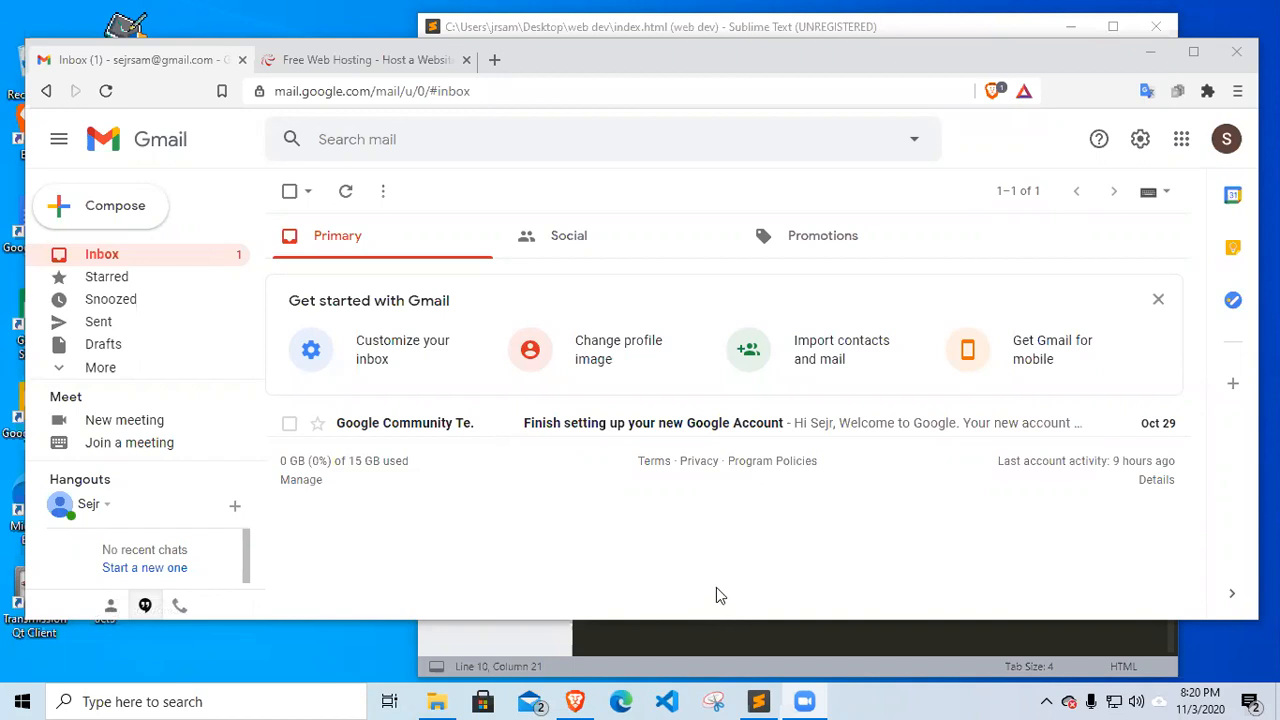
pyautogui.moveTo(716, 584)
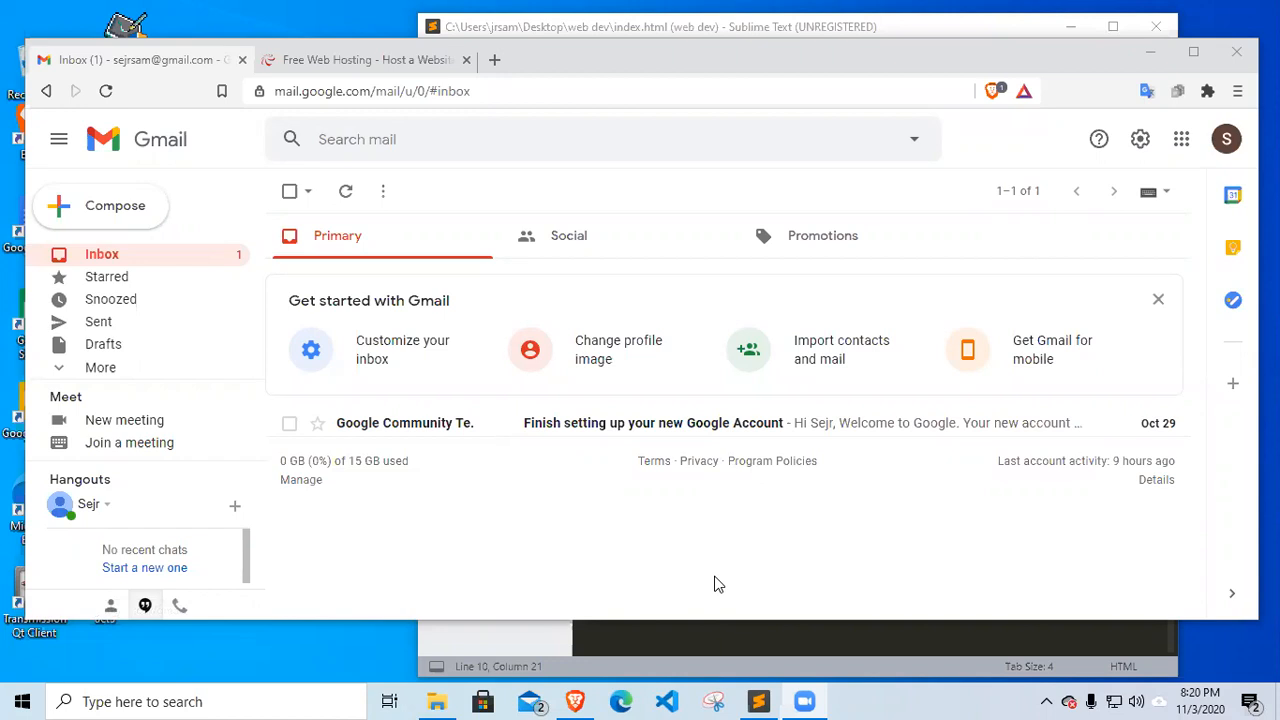
pyautogui.moveTo(700, 560)
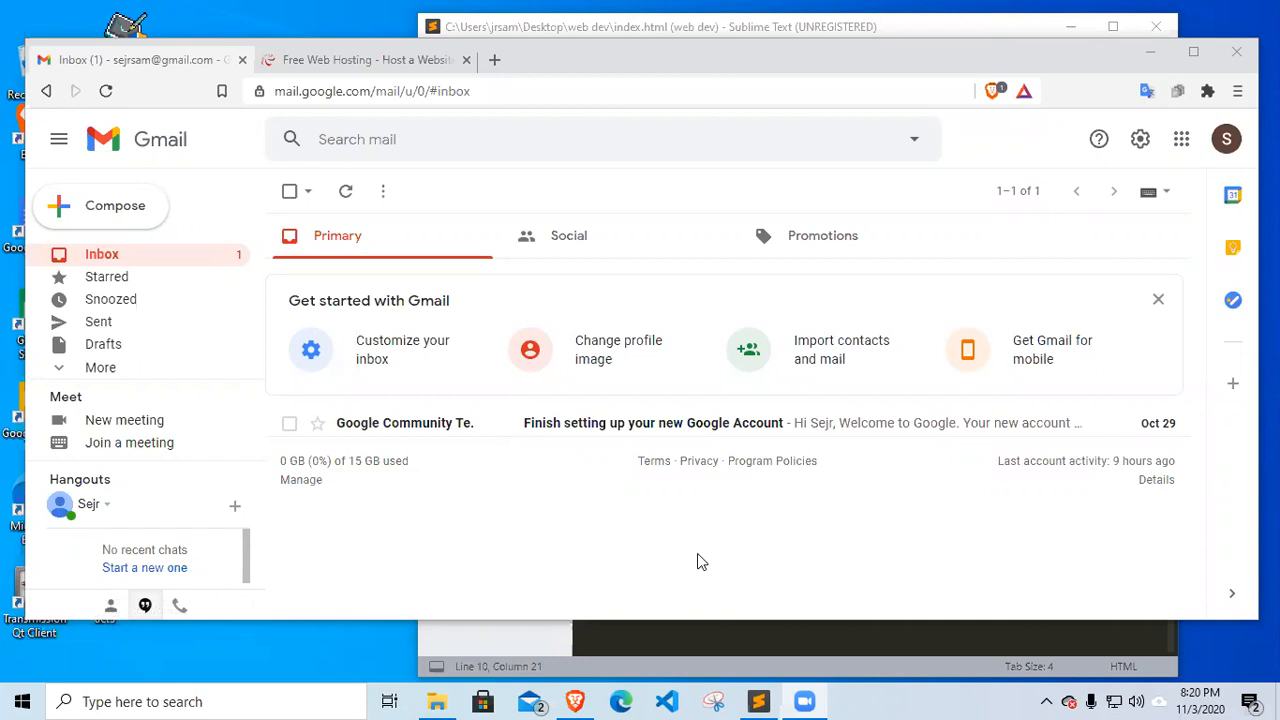
pyautogui.moveTo(700, 556)
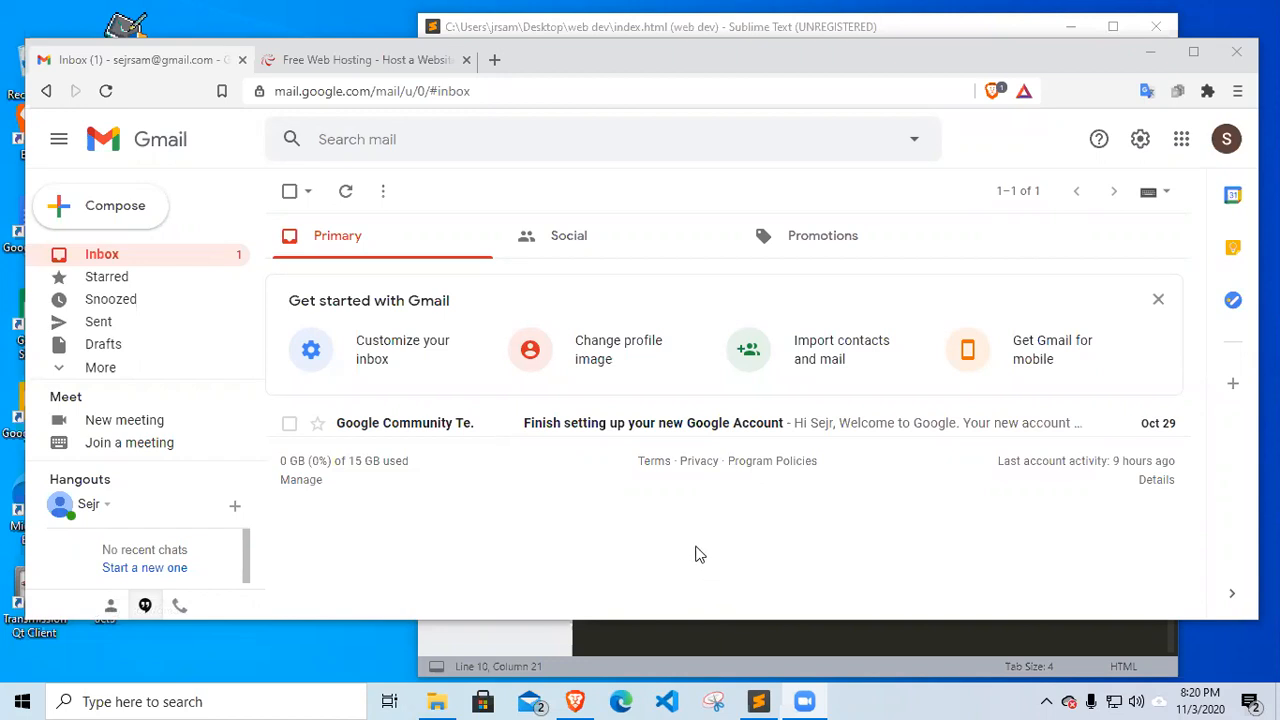
pyautogui.moveTo(836, 528)
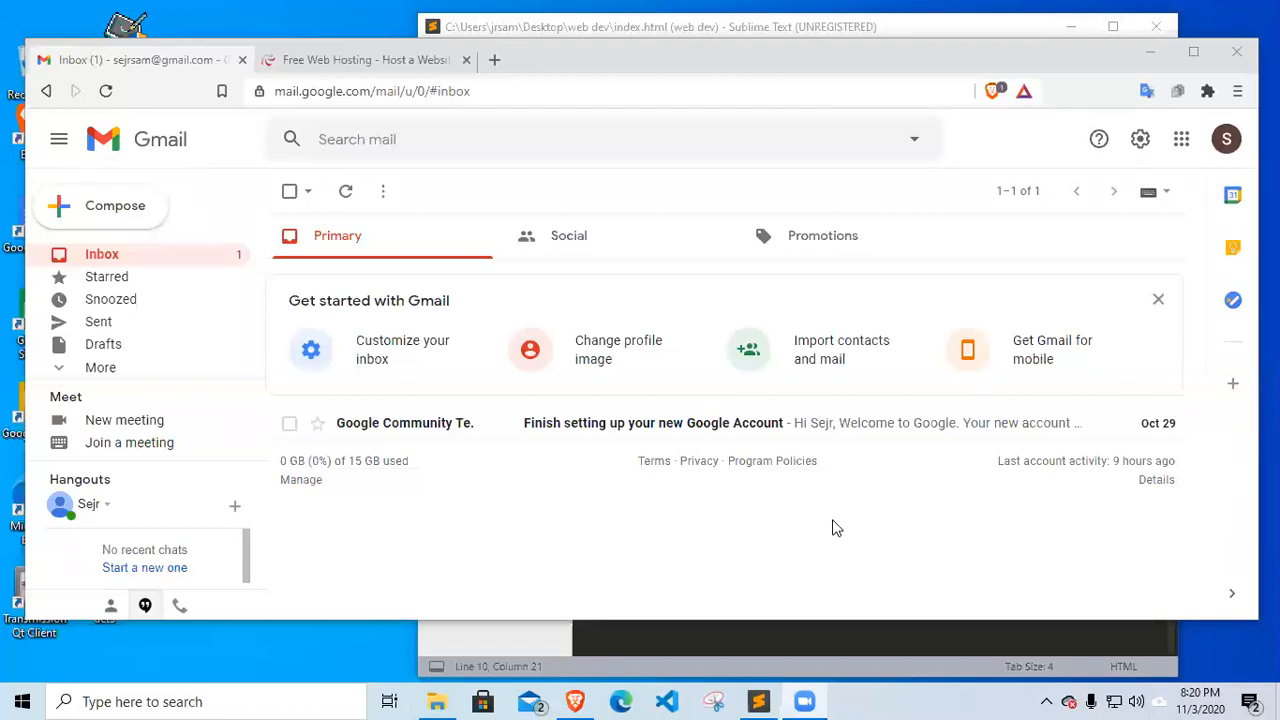
pyautogui.moveTo(822, 518)
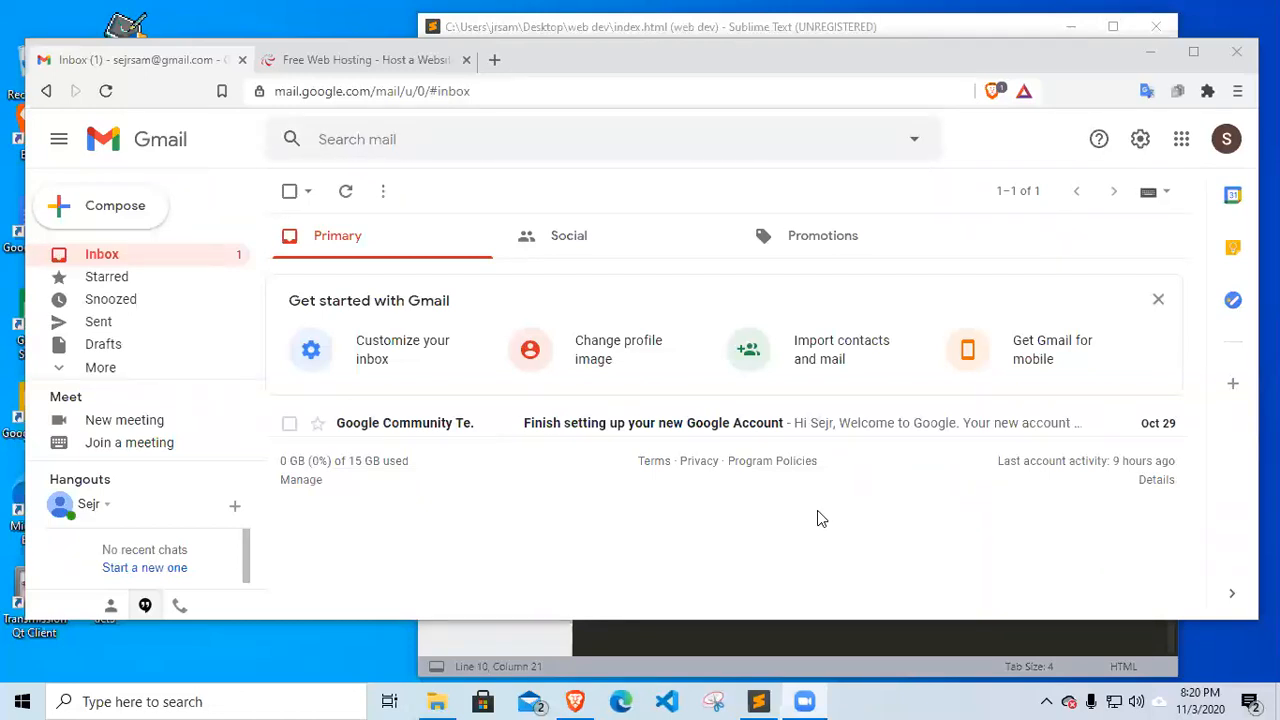
pyautogui.moveTo(596, 514)
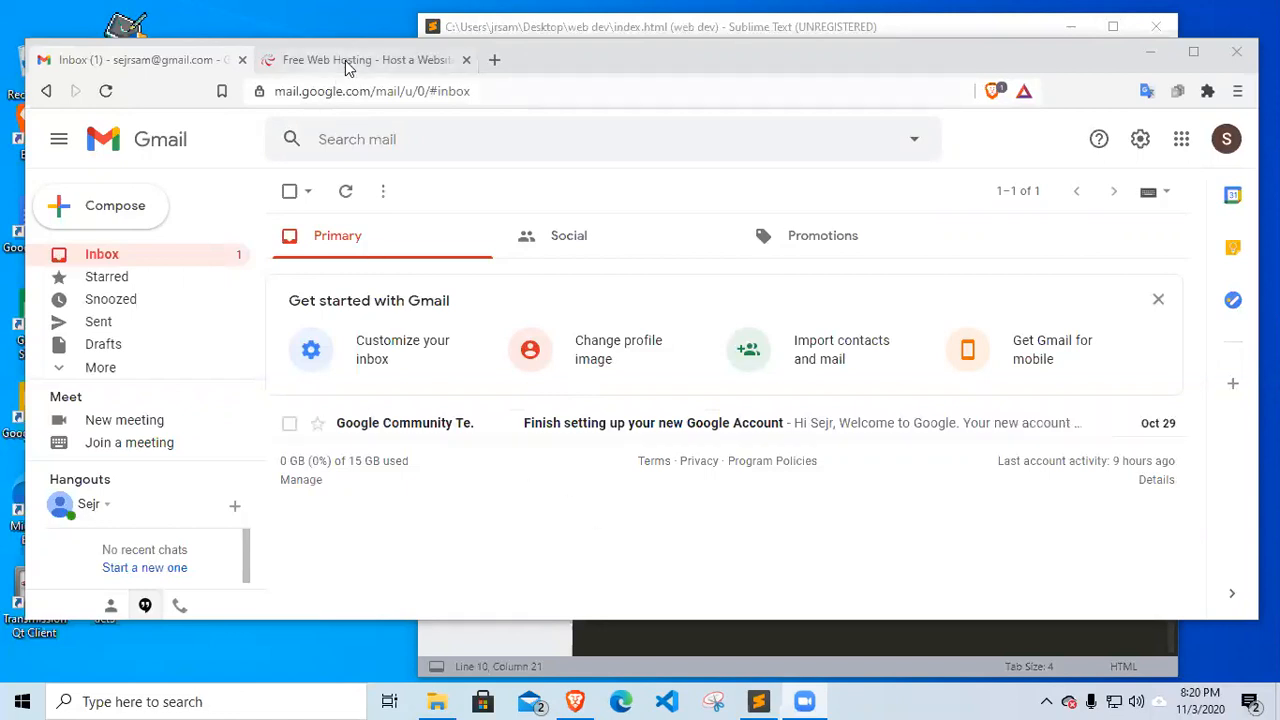
# Bring up the 000webhost homepage and scroll down toward the pricing plans
pyautogui.click(364, 60)
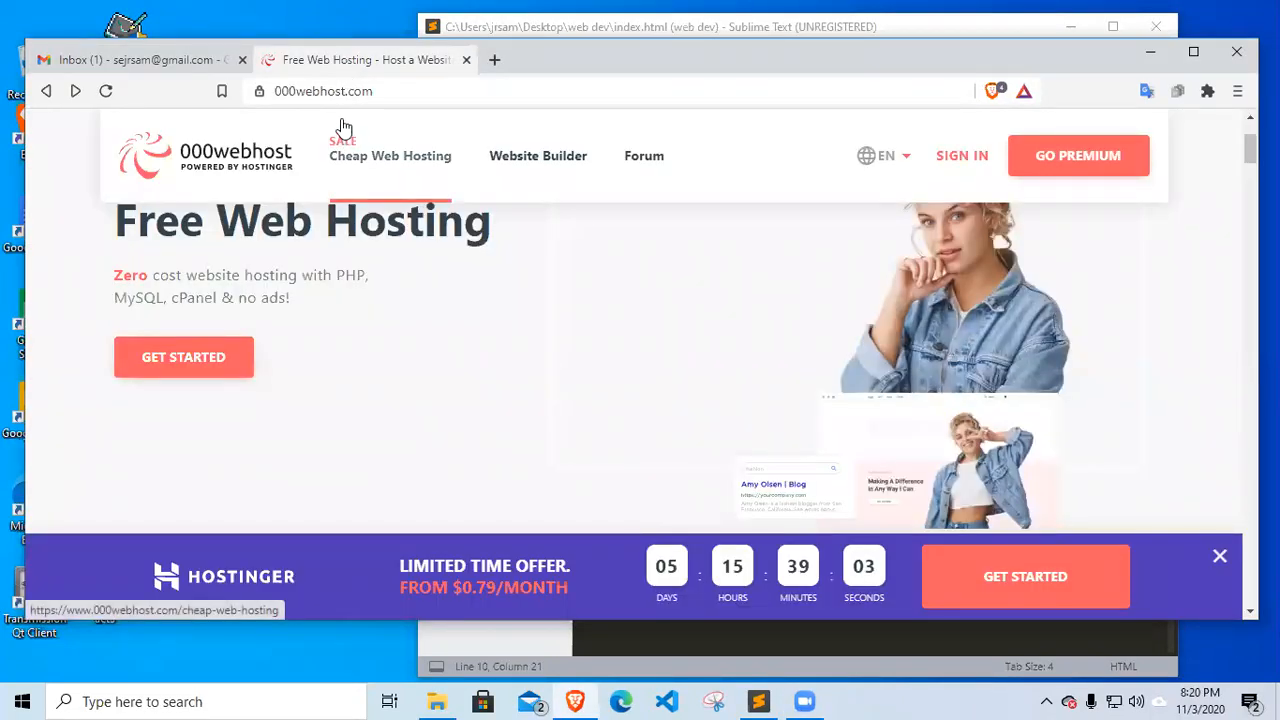
pyautogui.moveTo(416, 122)
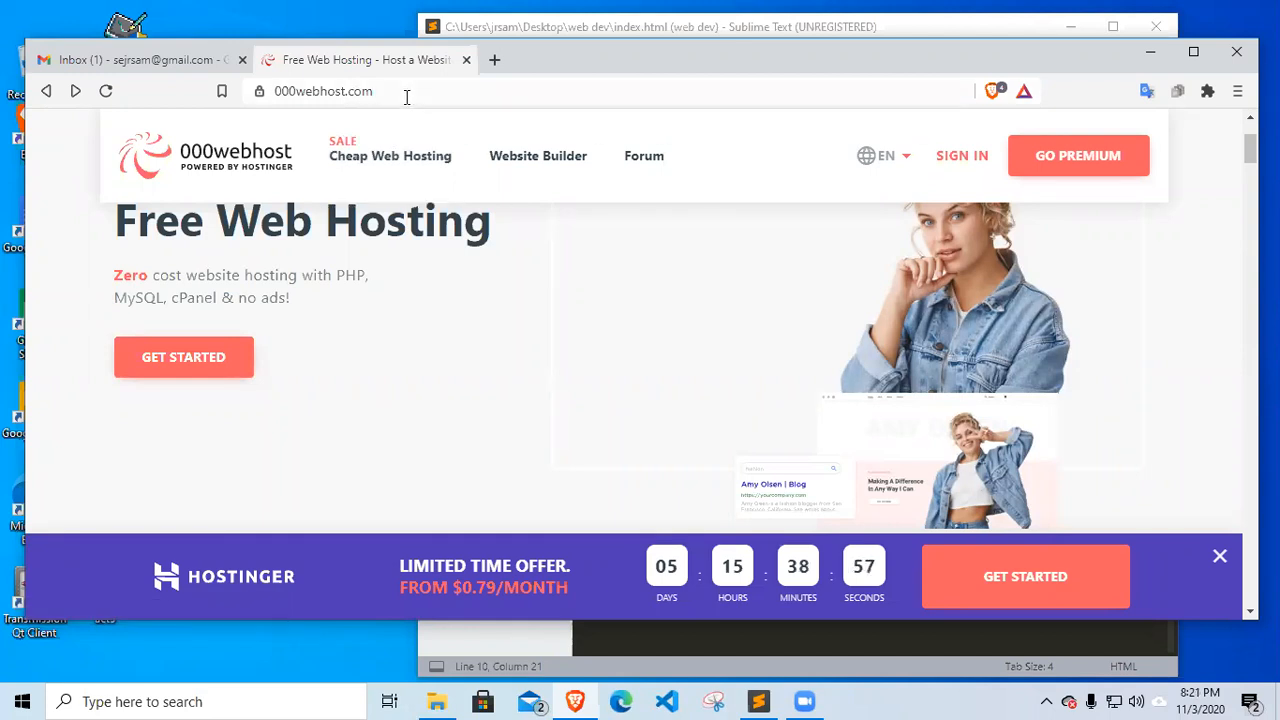
pyautogui.moveTo(392, 76)
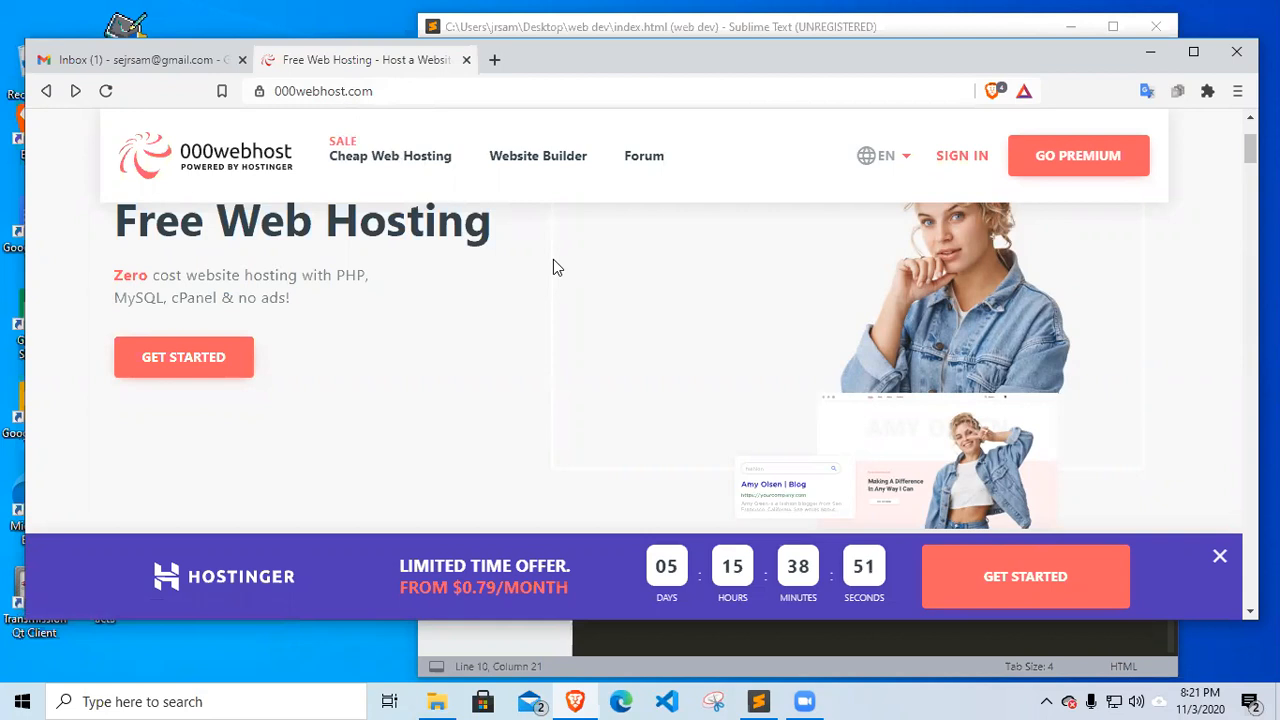
pyautogui.moveTo(556, 296)
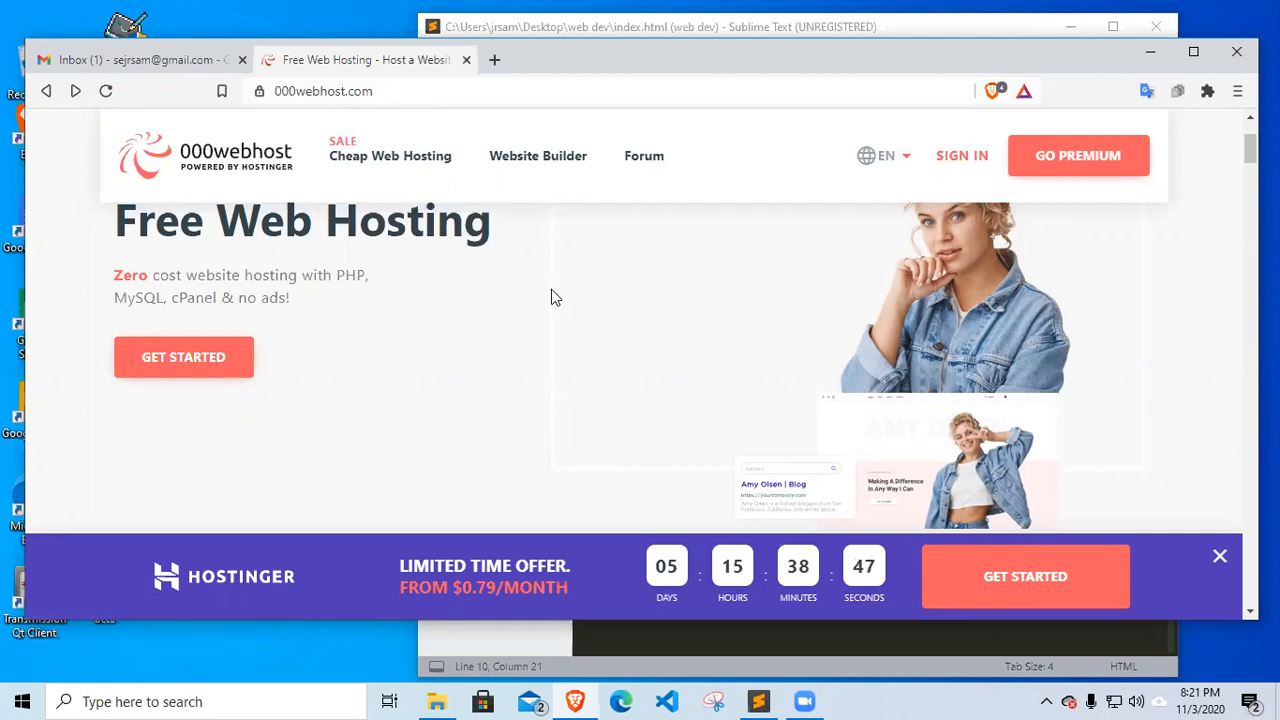
pyautogui.scroll(-3)
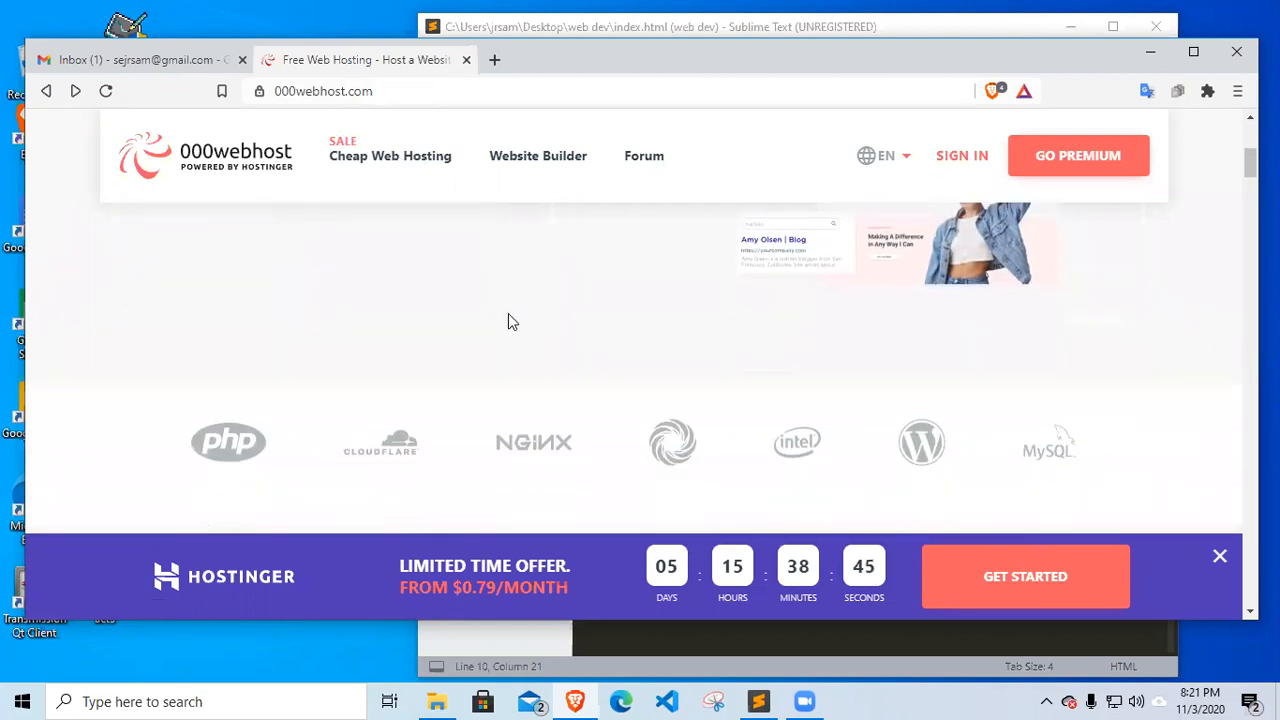
pyautogui.scroll(-3)
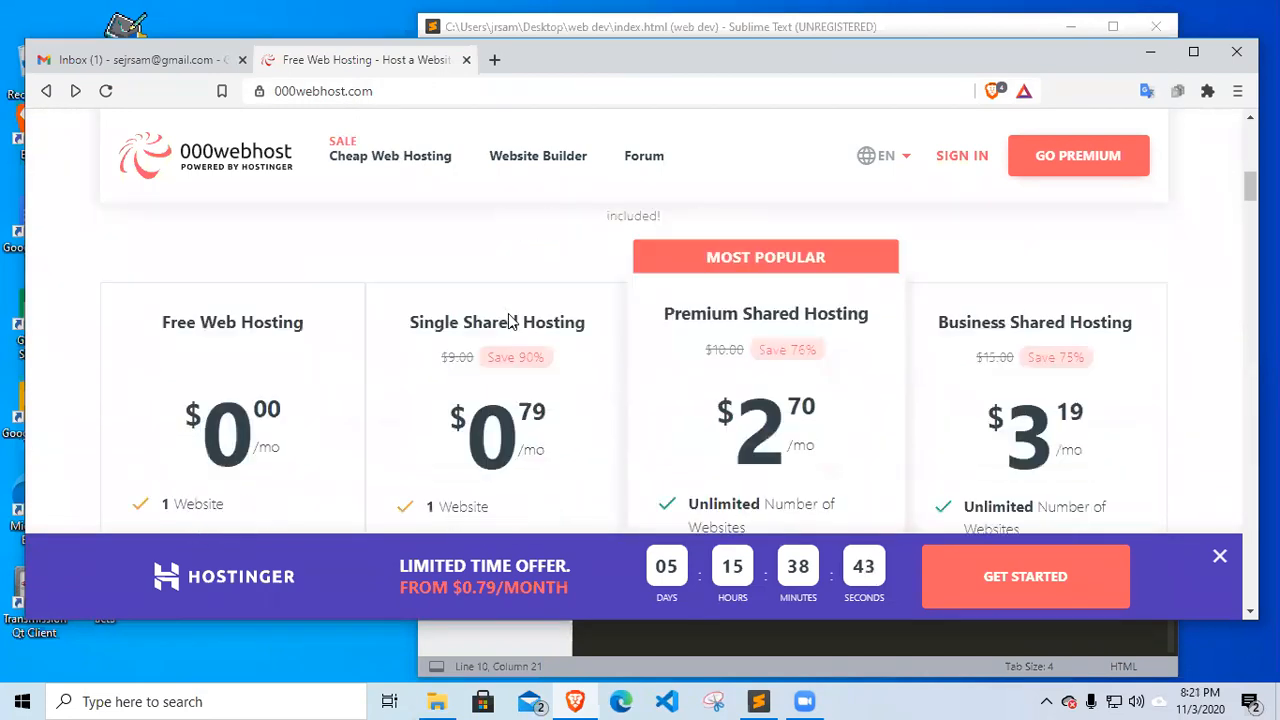
pyautogui.scroll(-3)
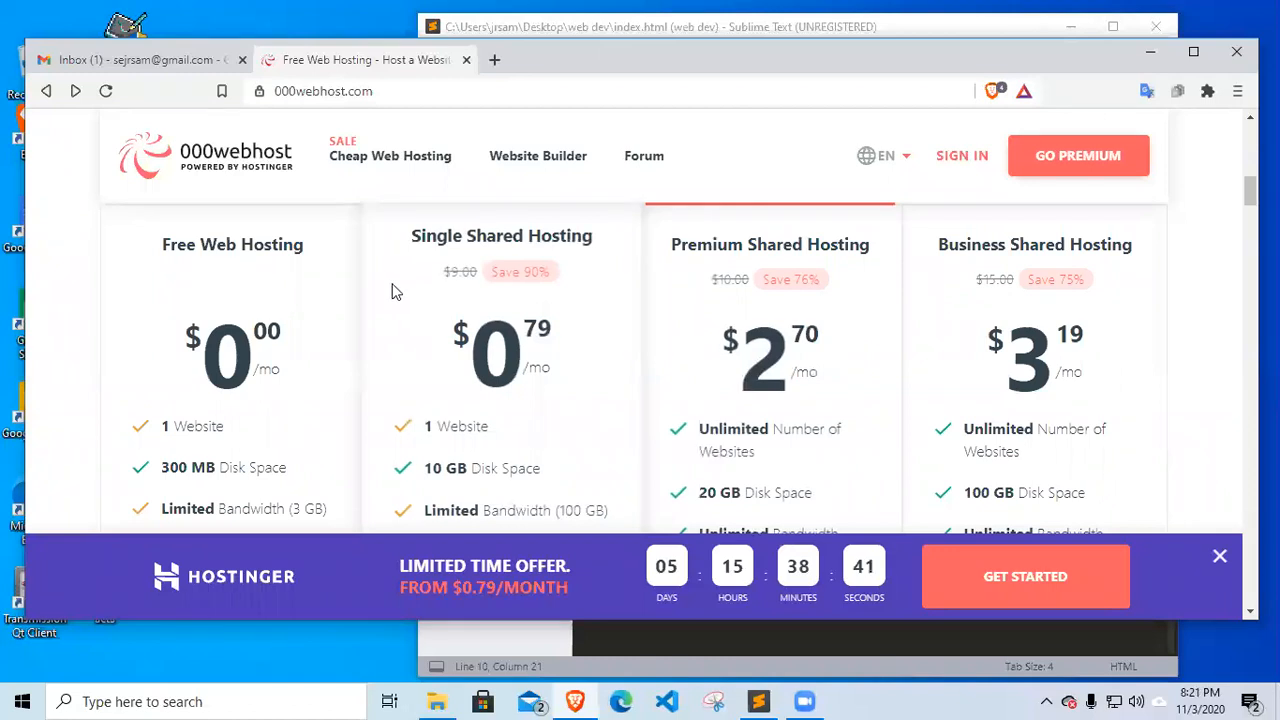
pyautogui.moveTo(368, 284)
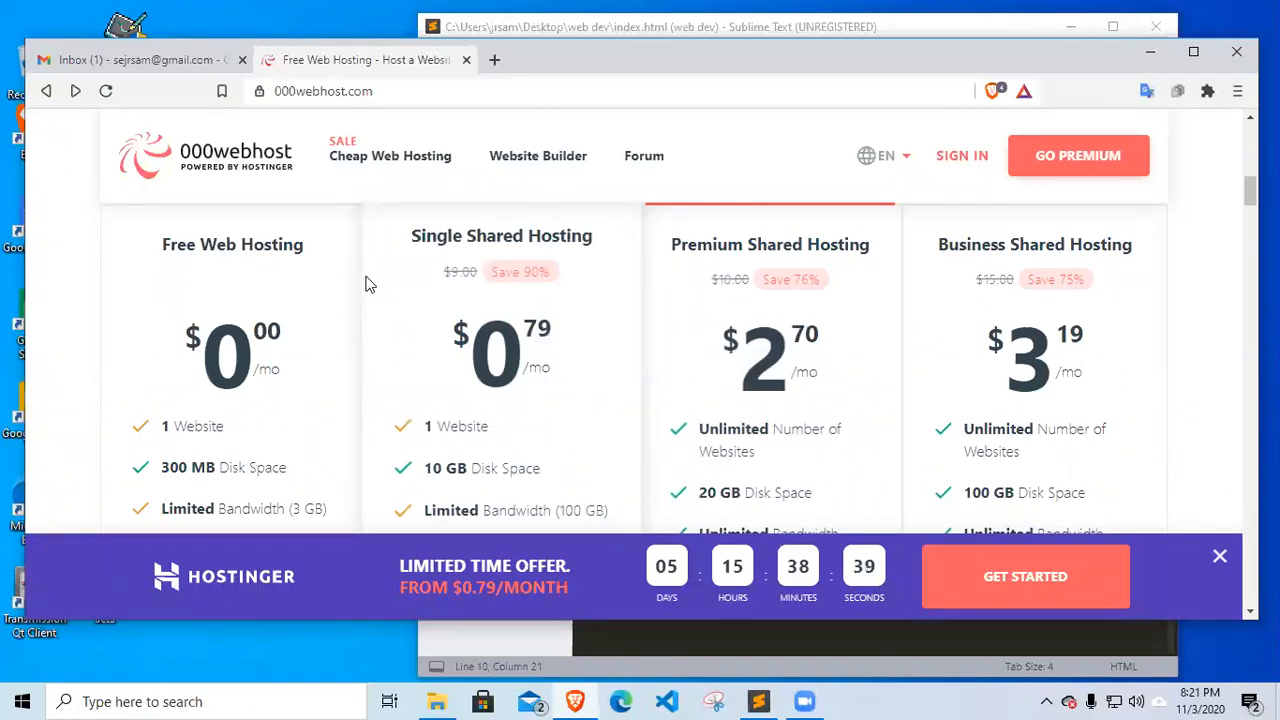
pyautogui.scroll(-3)
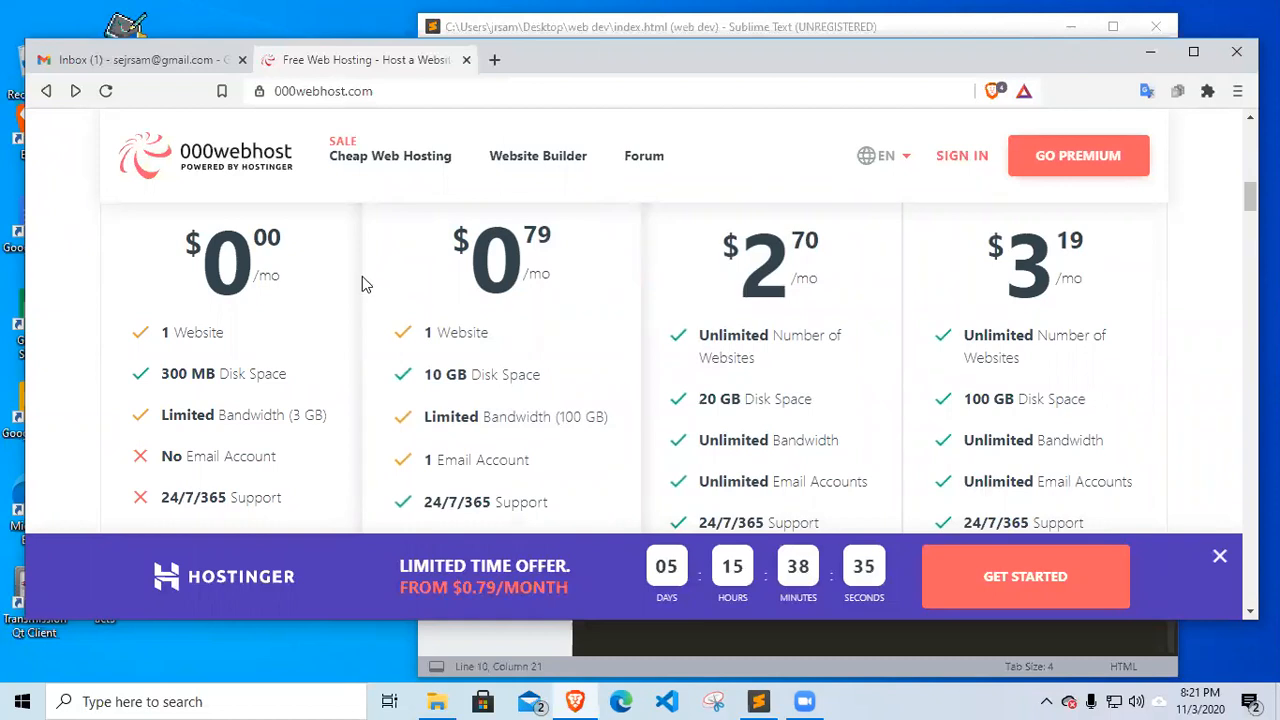
pyautogui.moveTo(404, 302)
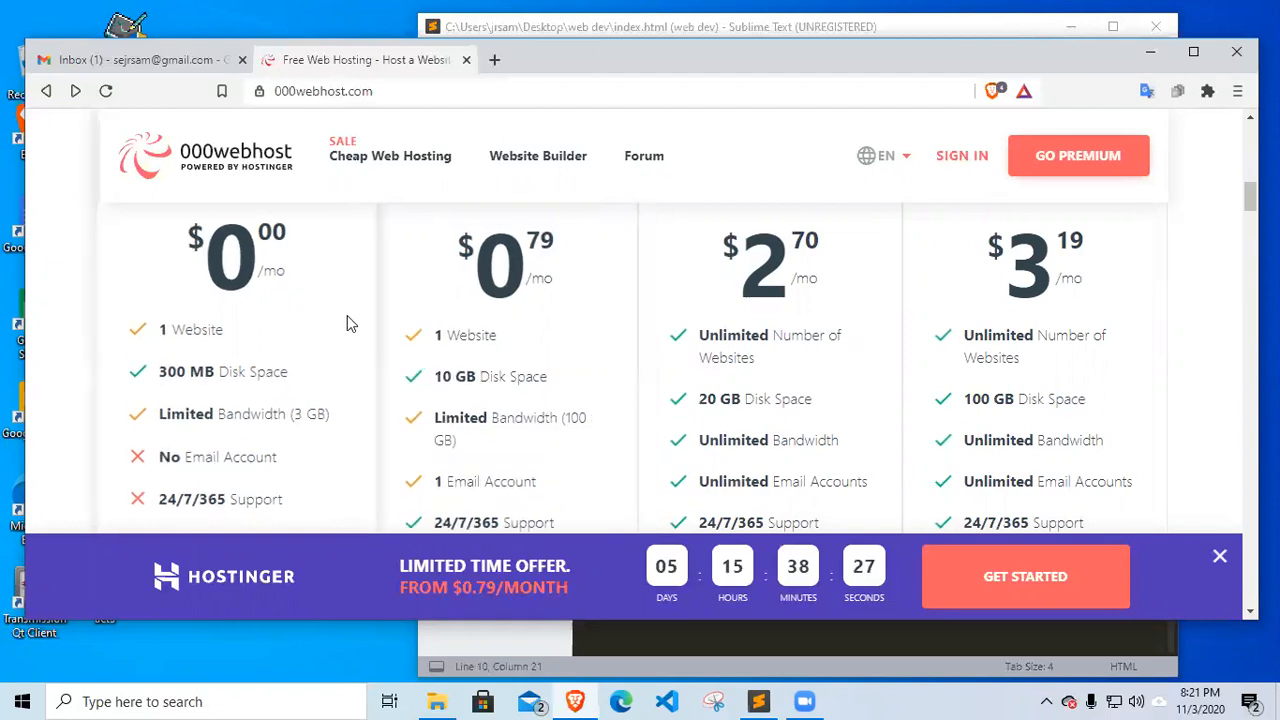
pyautogui.moveTo(356, 338)
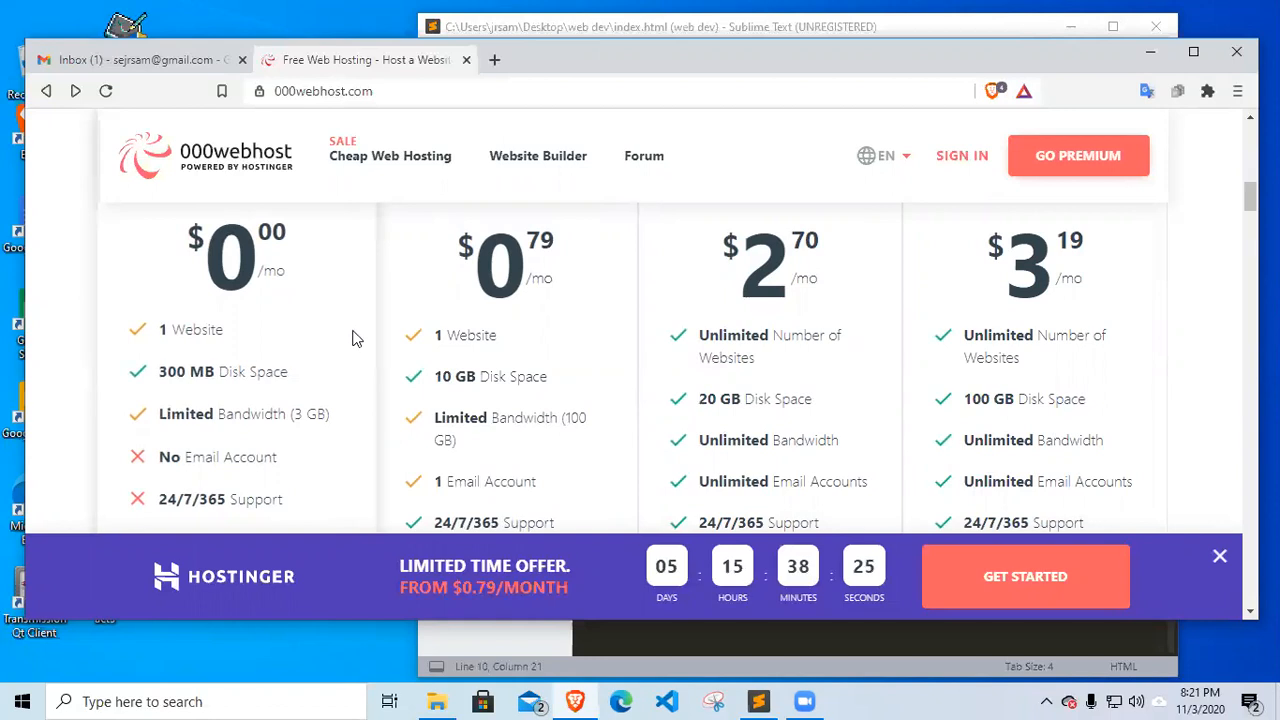
pyautogui.scroll(-3)
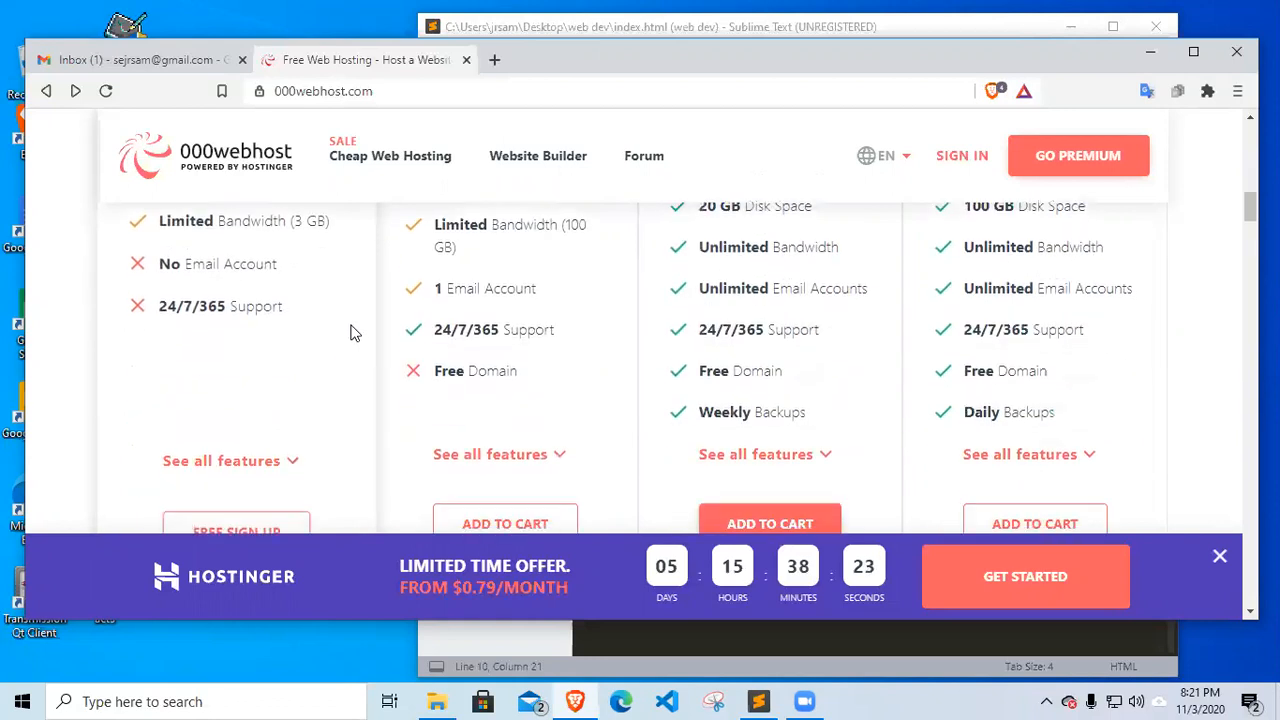
pyautogui.scroll(-3)
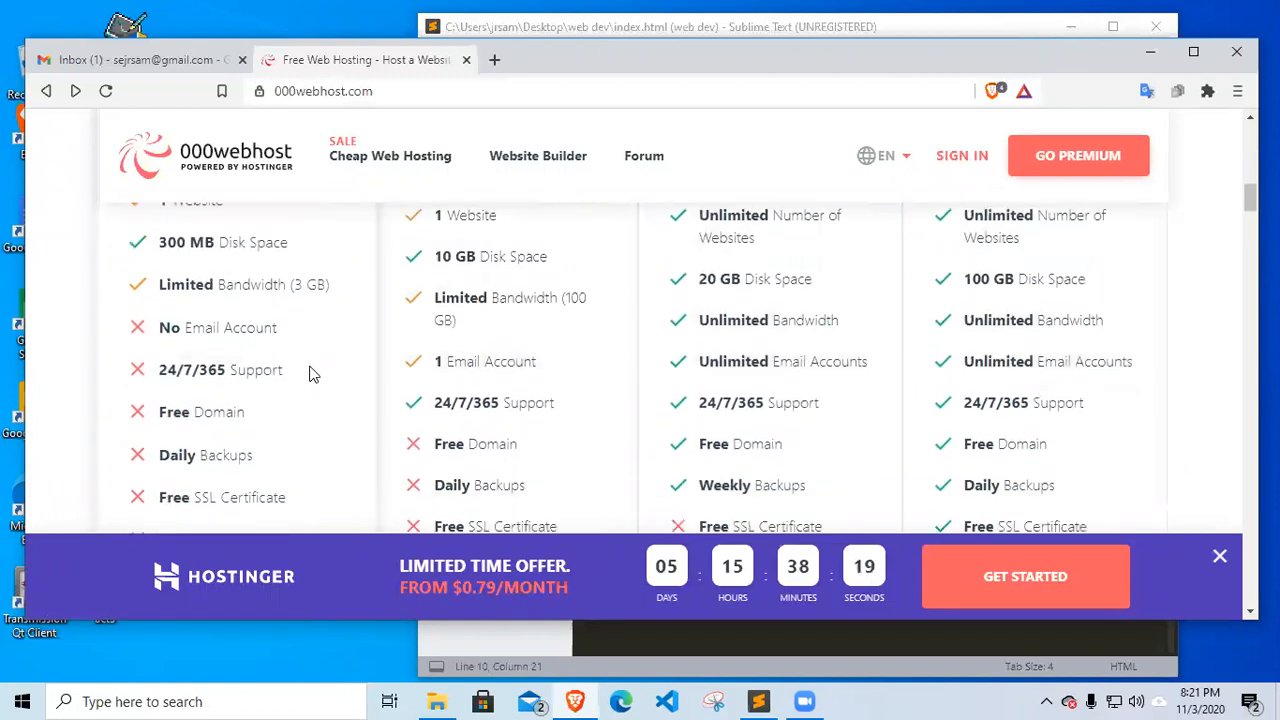
# Scroll through the plan comparison to find the Free Web Hosting column beside the paid tiers
pyautogui.scroll(-3)
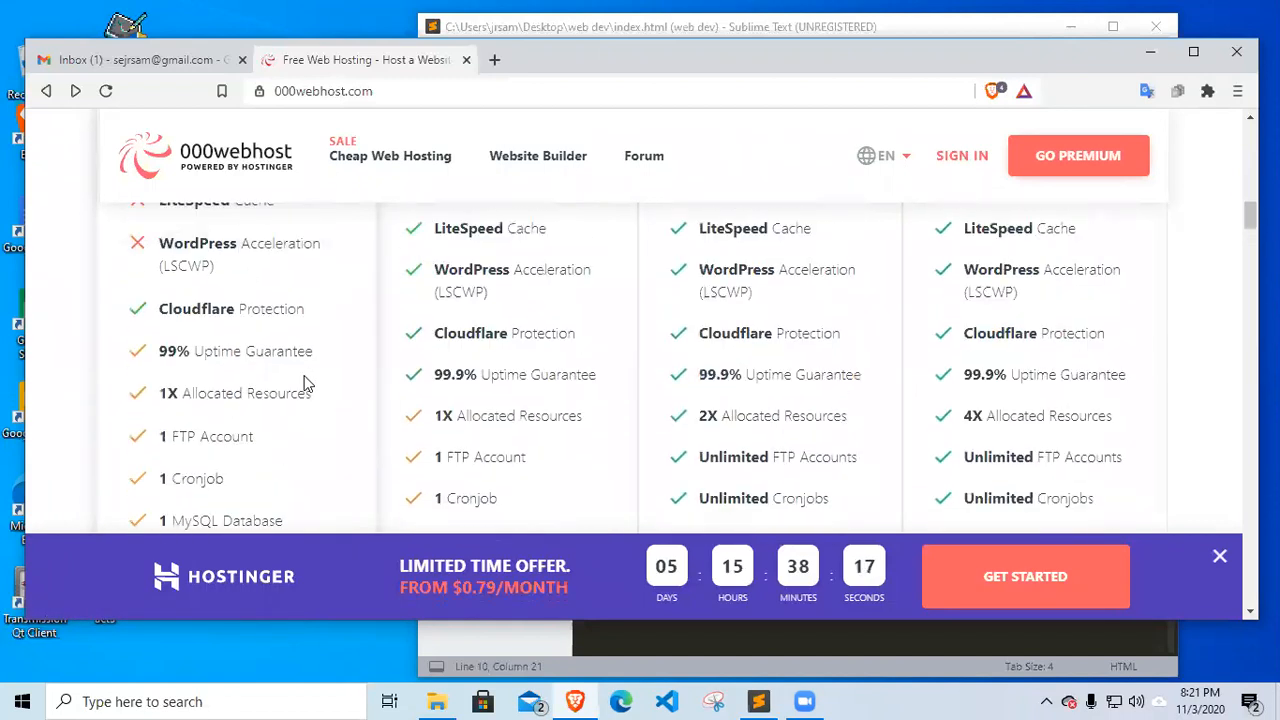
pyautogui.scroll(-3)
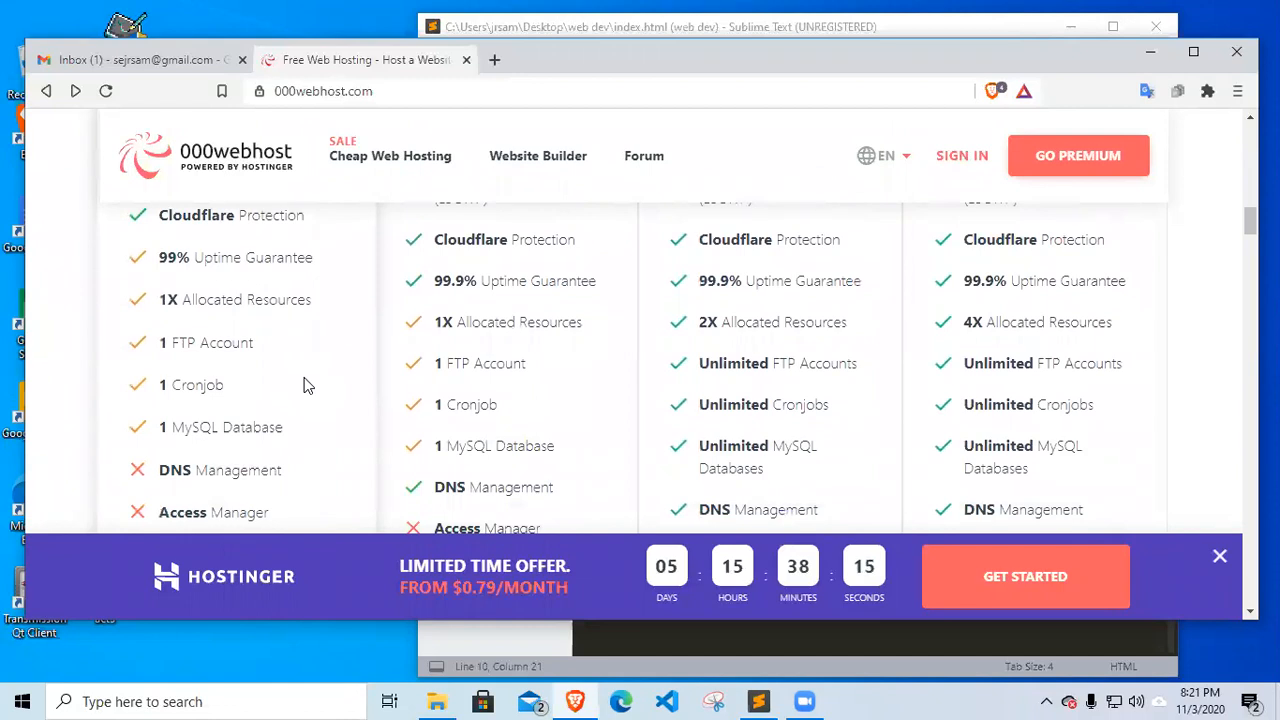
pyautogui.moveTo(202, 432)
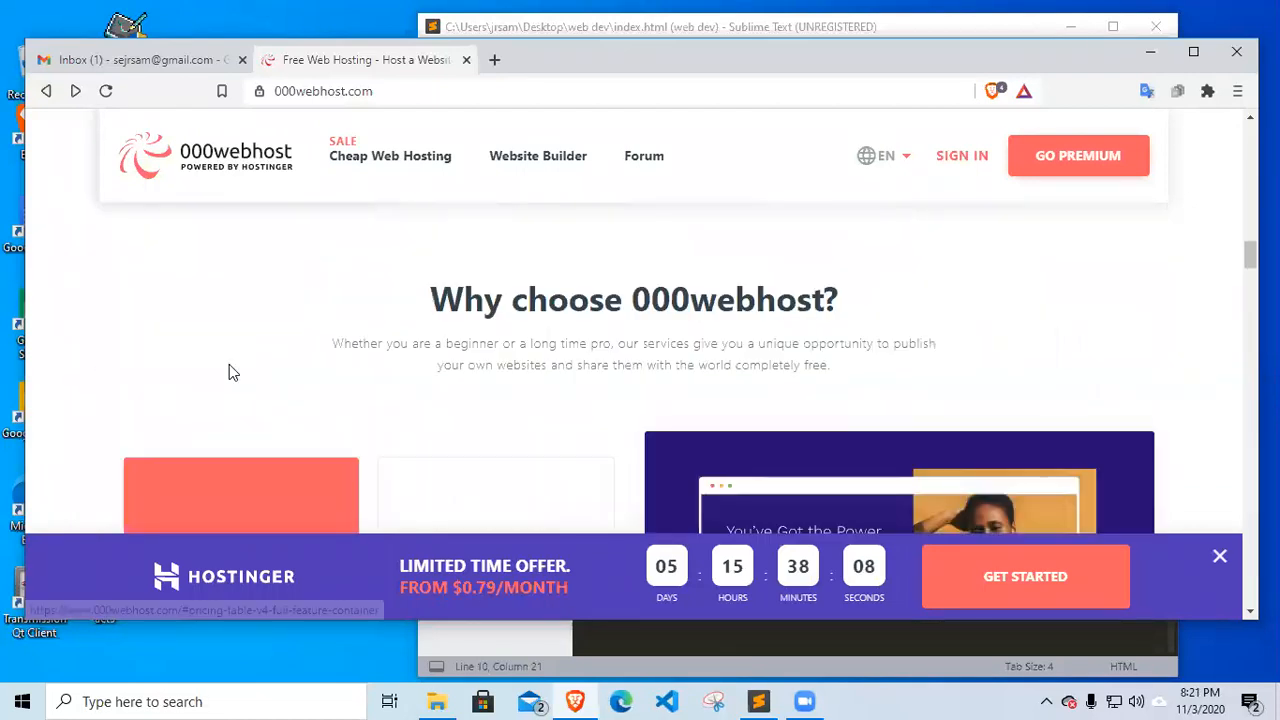
pyautogui.scroll(-3)
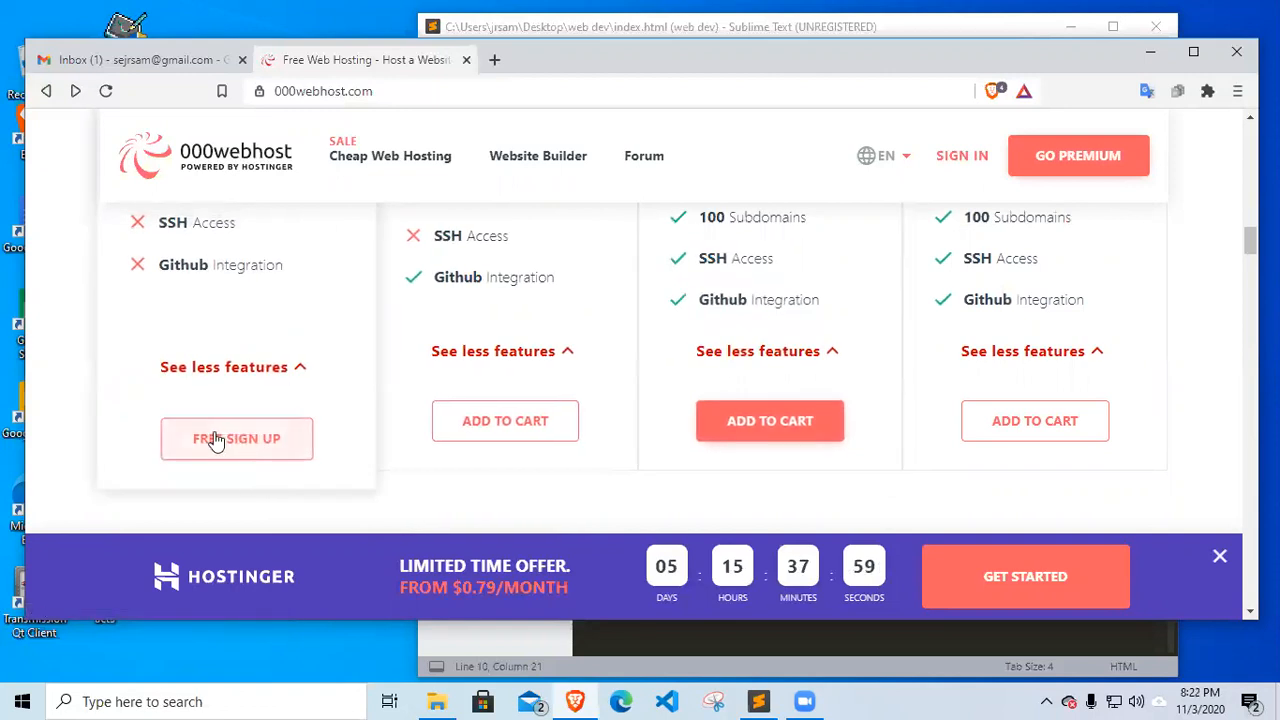
pyautogui.moveTo(236, 444)
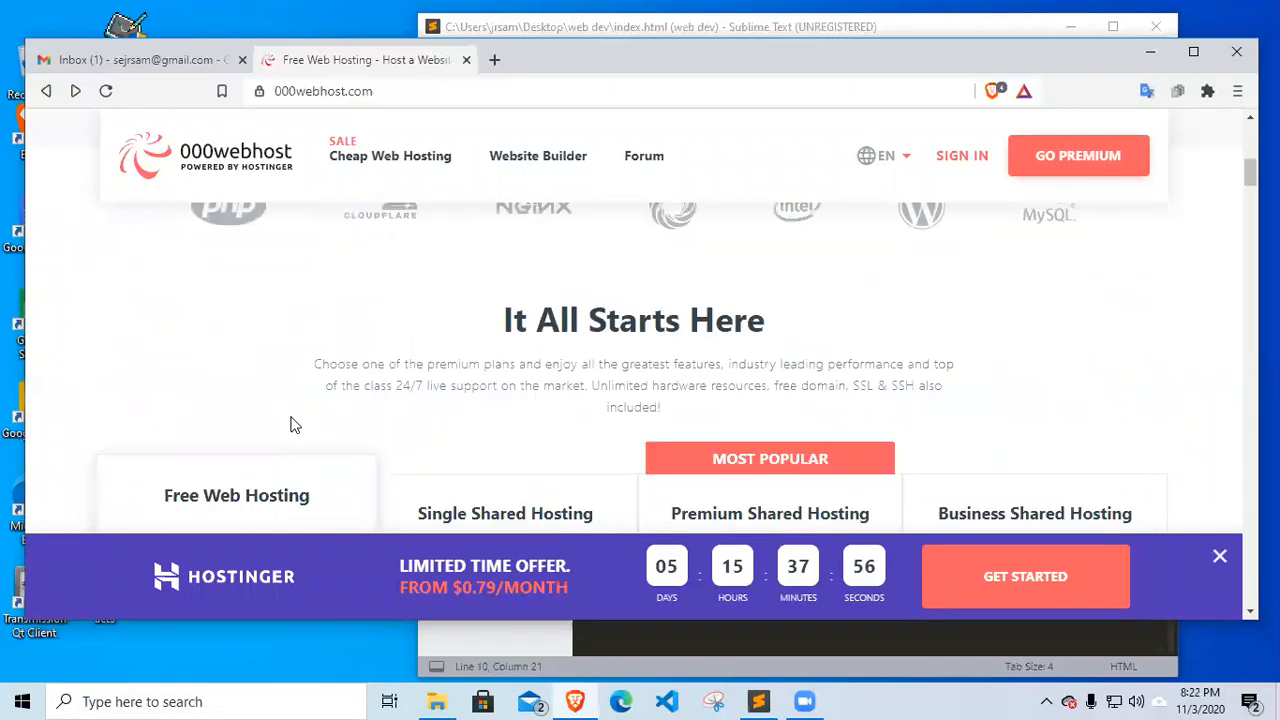
pyautogui.scroll(-3)
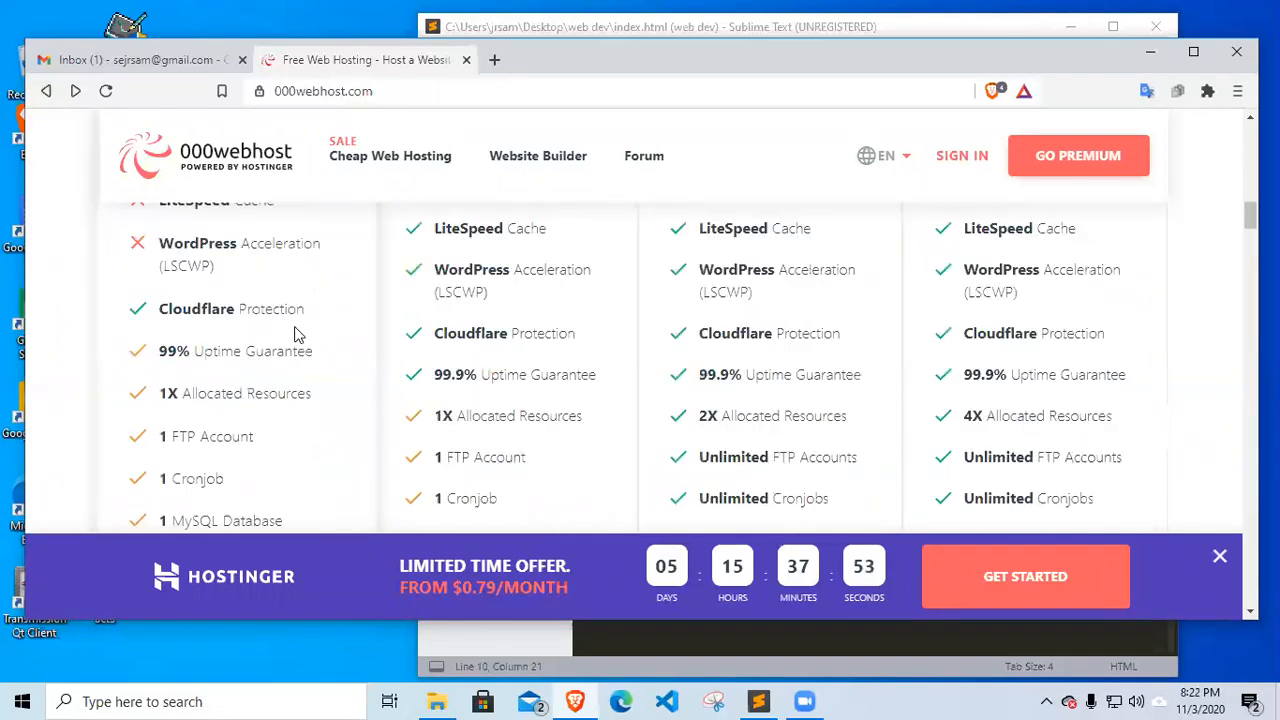
pyautogui.scroll(-3)
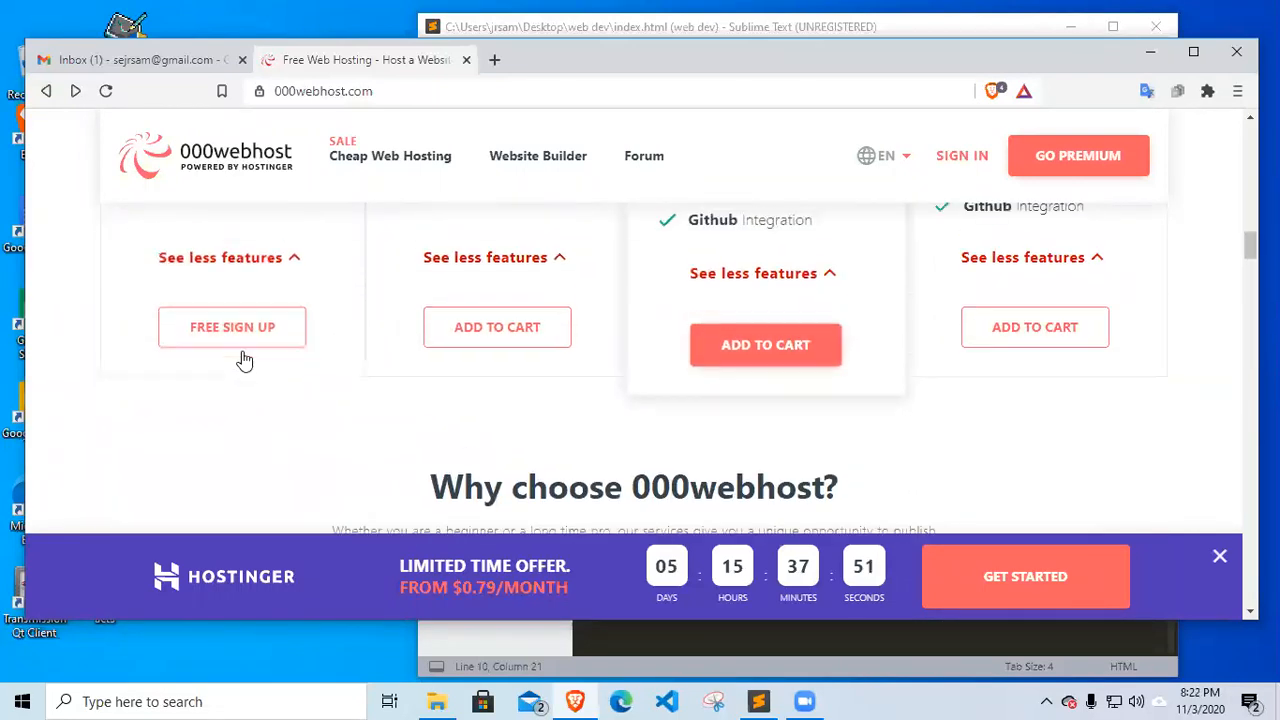
# Open the free plan sign-up form and scroll to the LOG IN WITH GOOGLE button
pyautogui.click(232, 328)
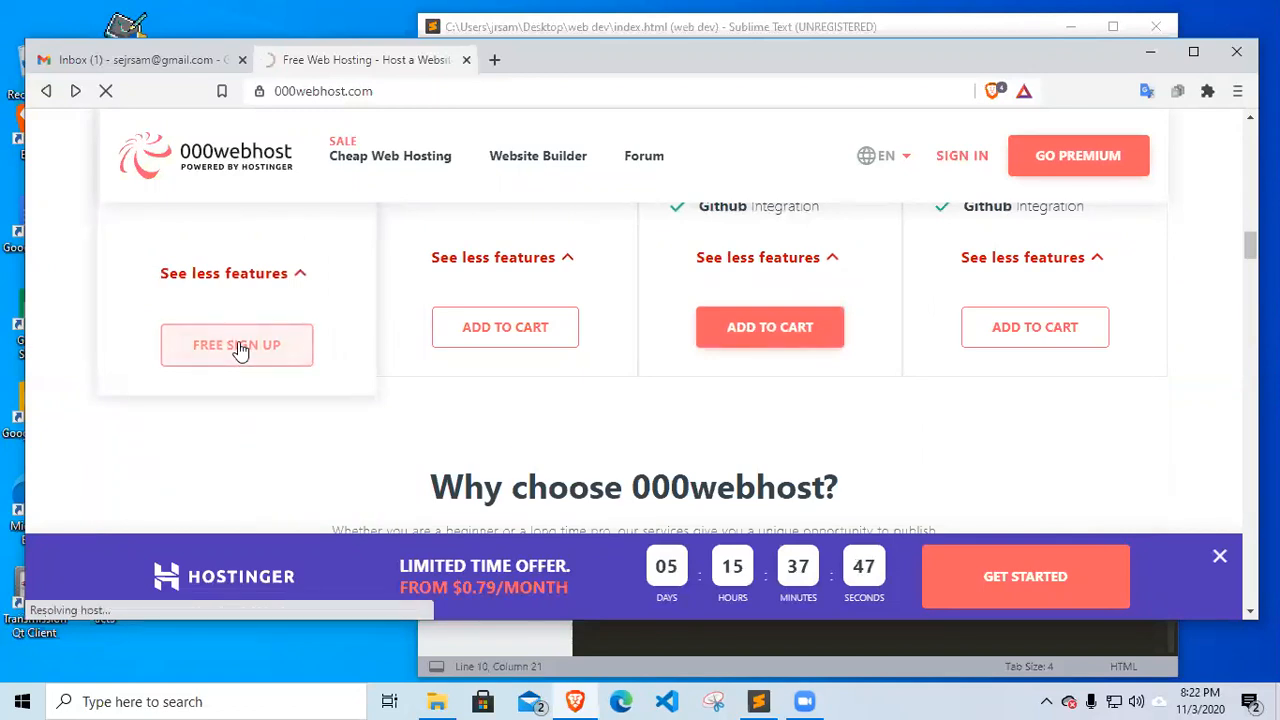
pyautogui.click(236, 344)
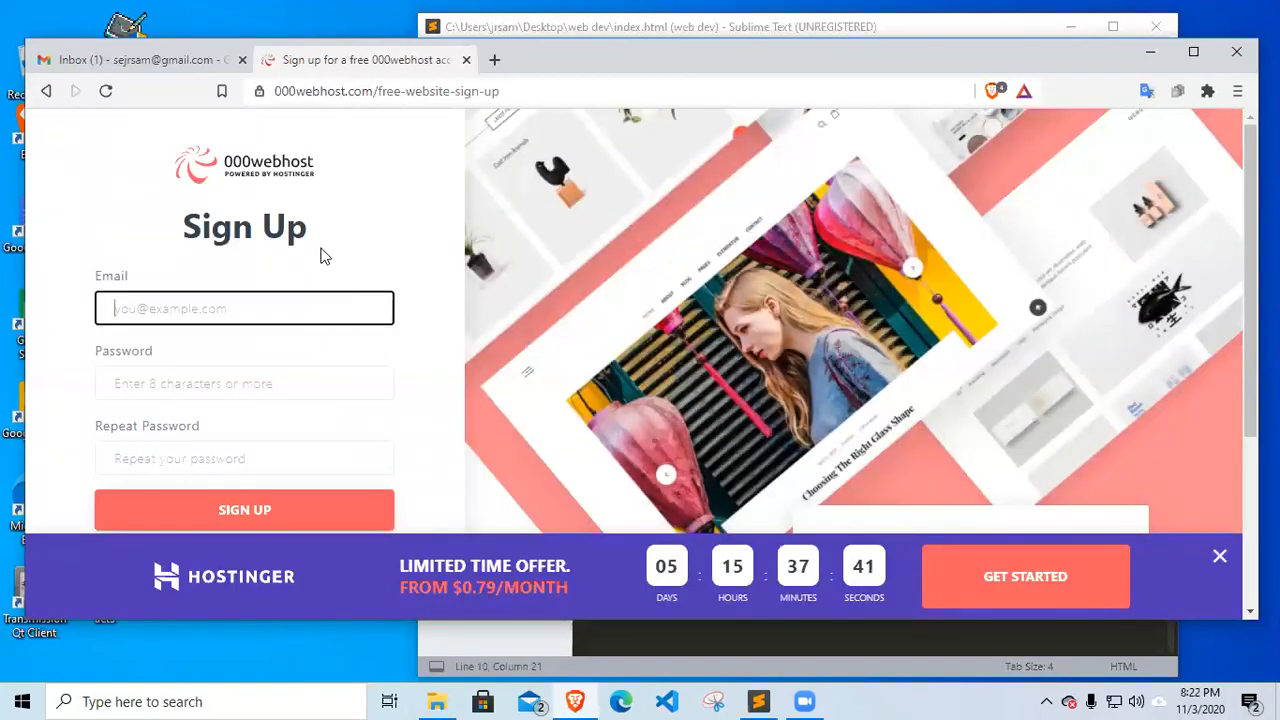
pyautogui.scroll(-3)
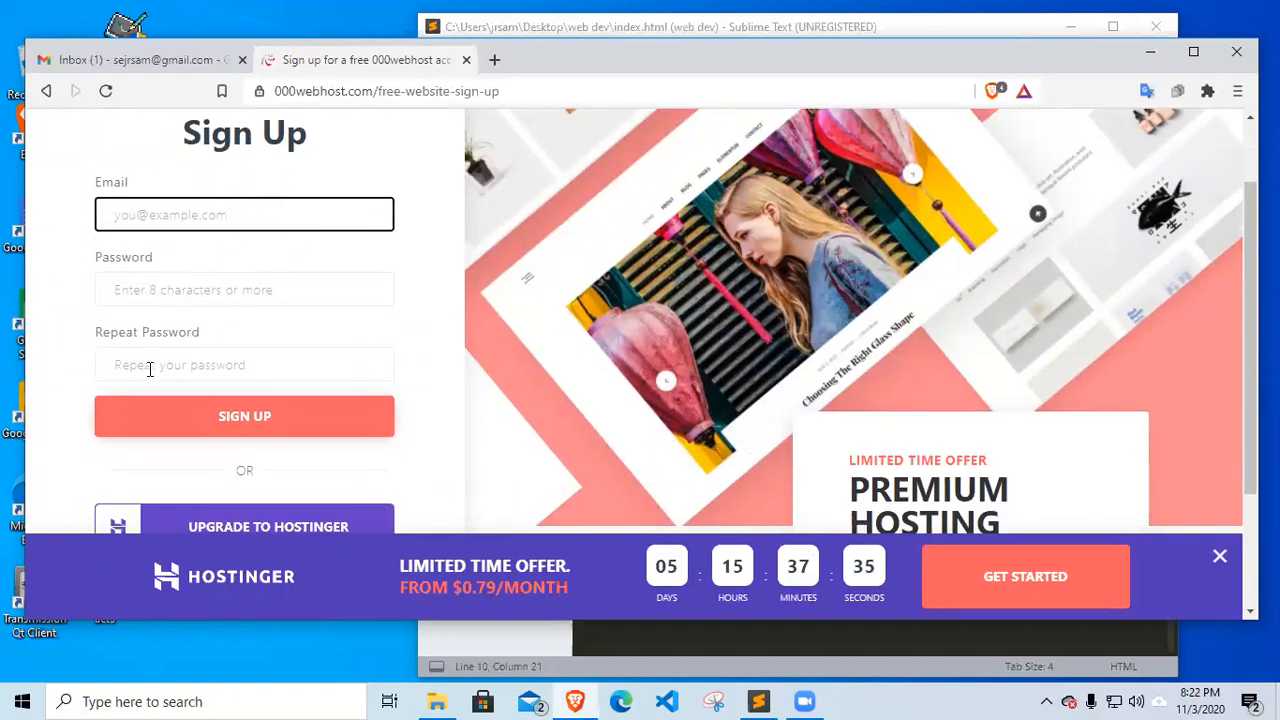
pyautogui.click(244, 416)
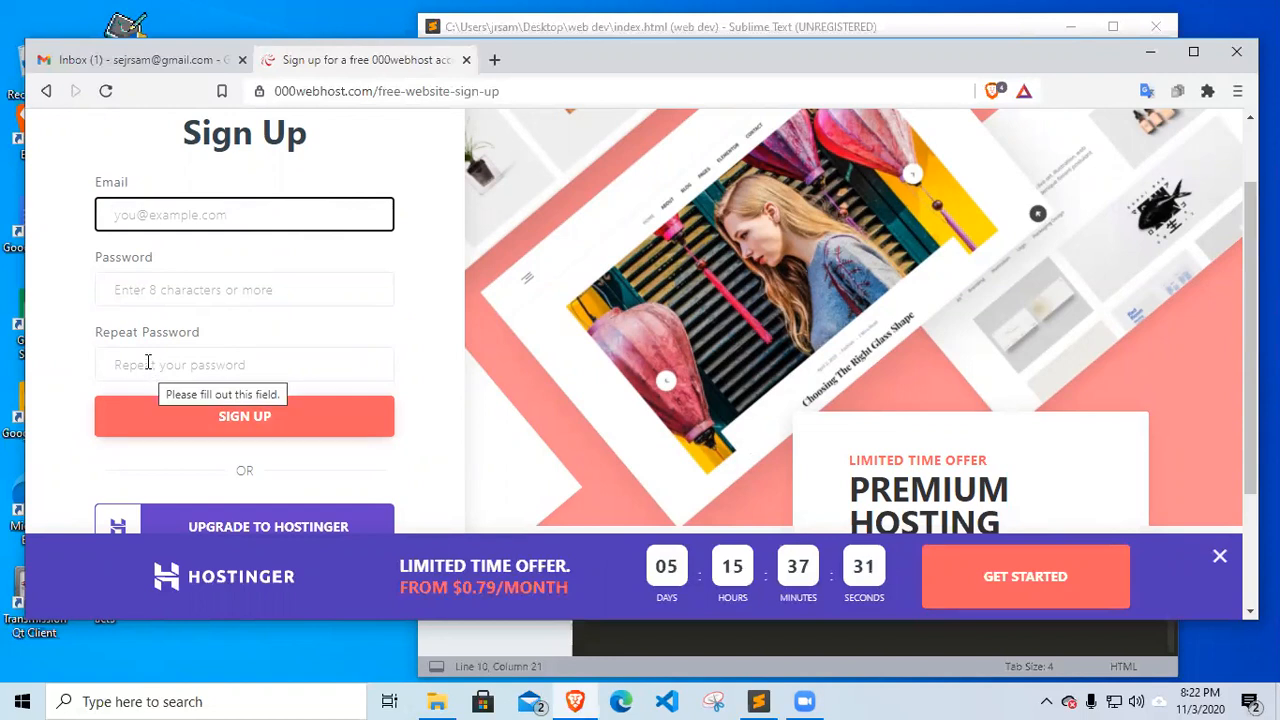
pyautogui.scroll(-3)
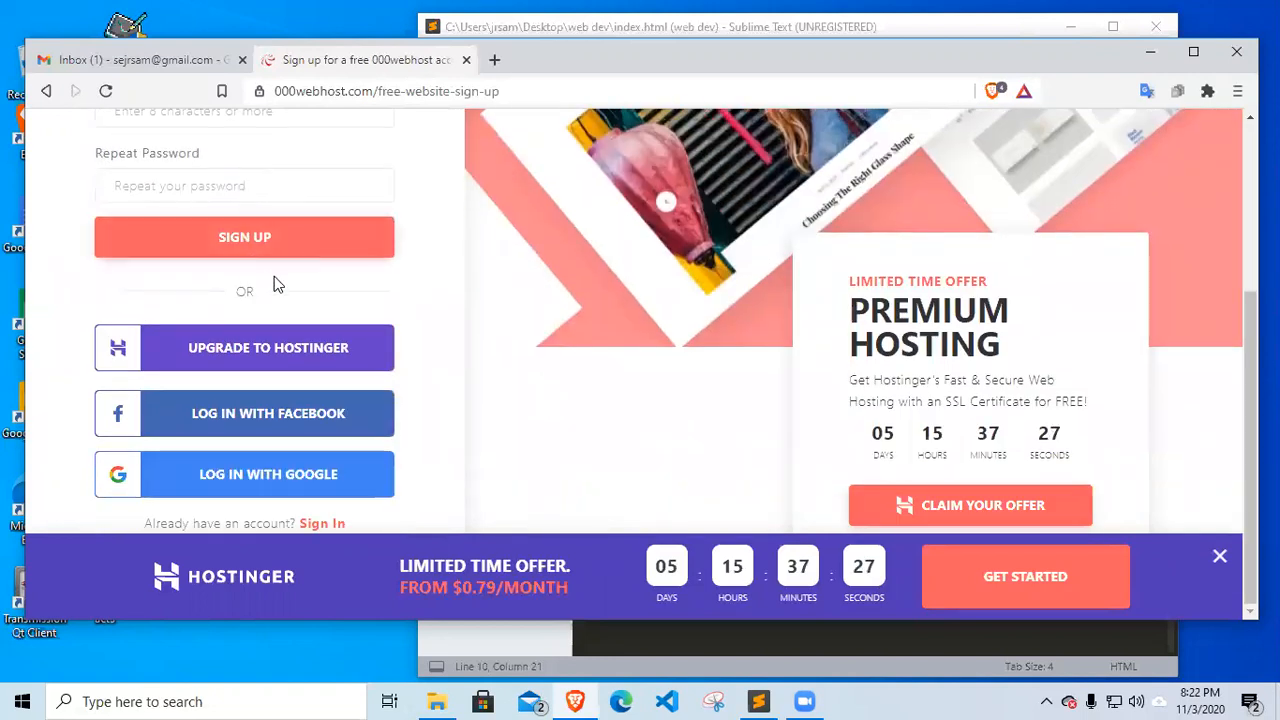
pyautogui.moveTo(310, 486)
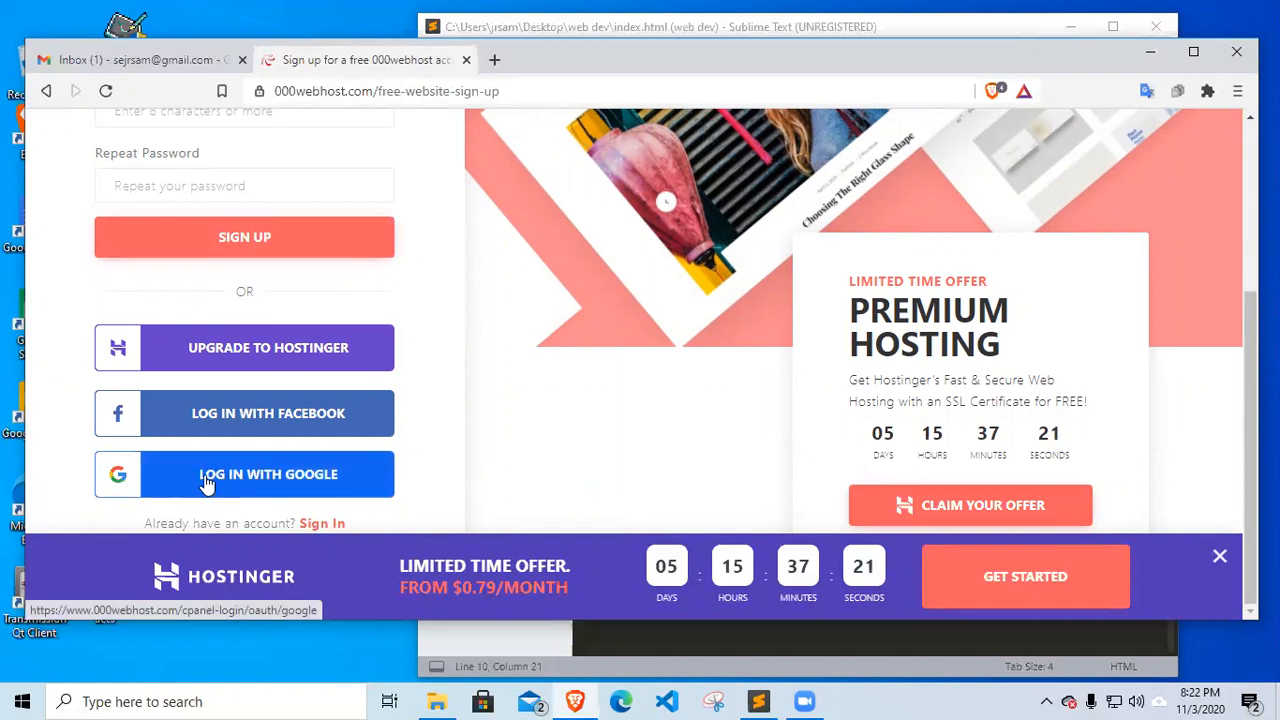
# Choose to sign up with a Google account instead of email and password
pyautogui.click(244, 474)
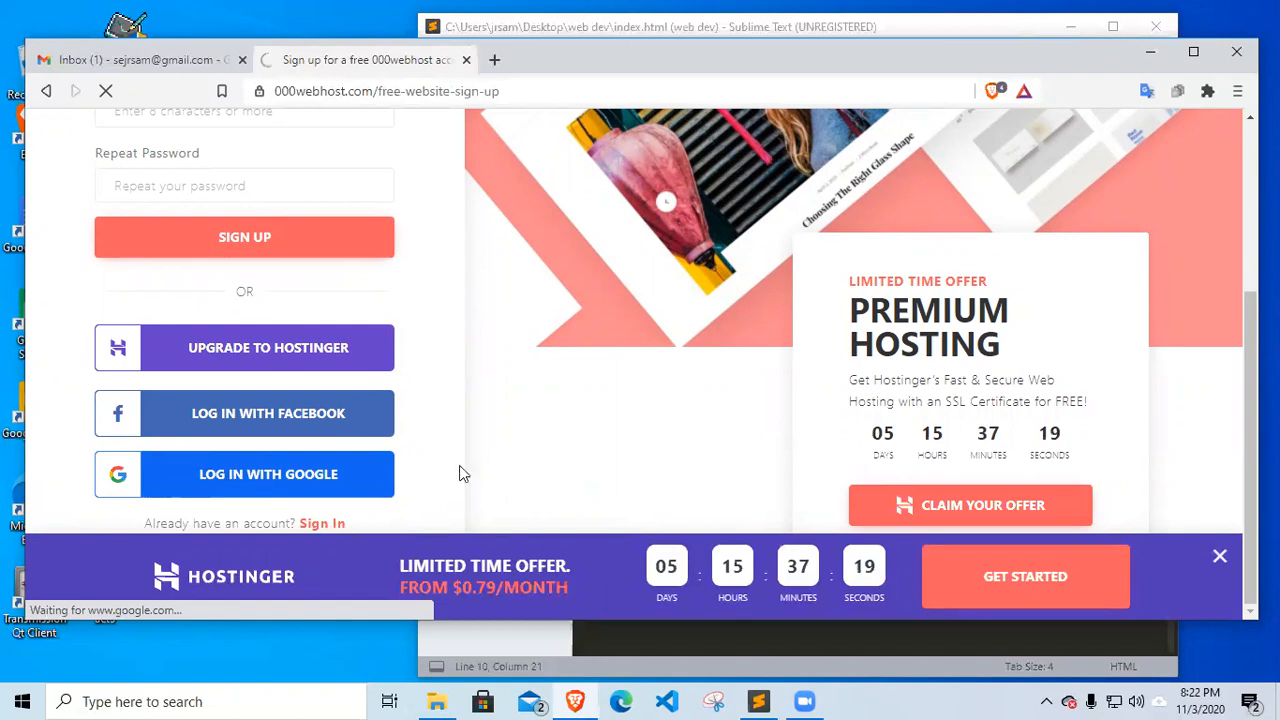
pyautogui.moveTo(420, 478)
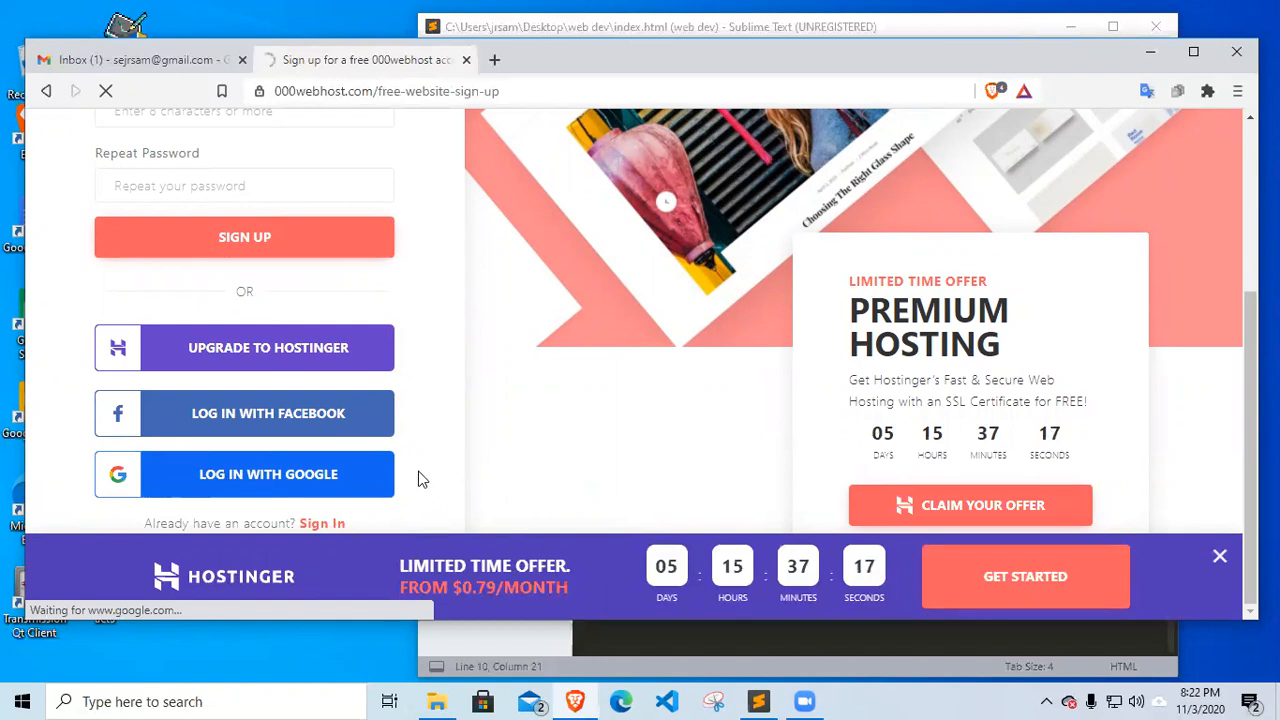
pyautogui.click(268, 474)
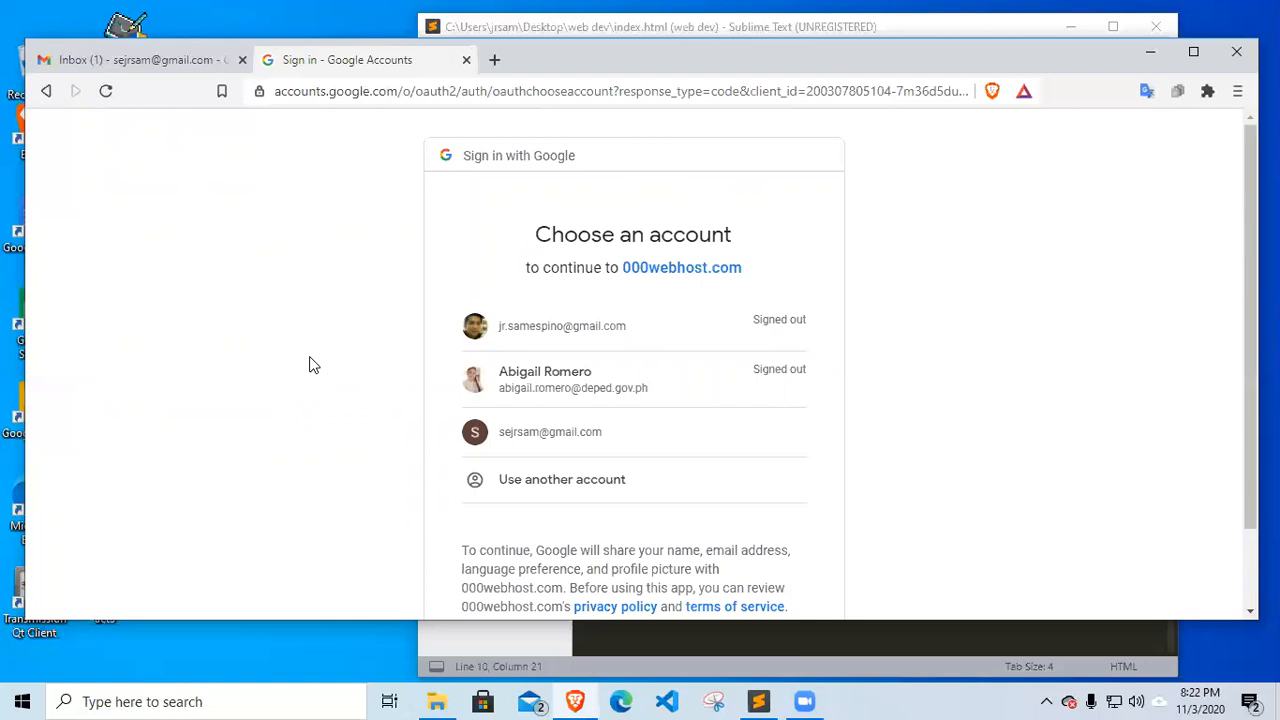
pyautogui.moveTo(310, 368)
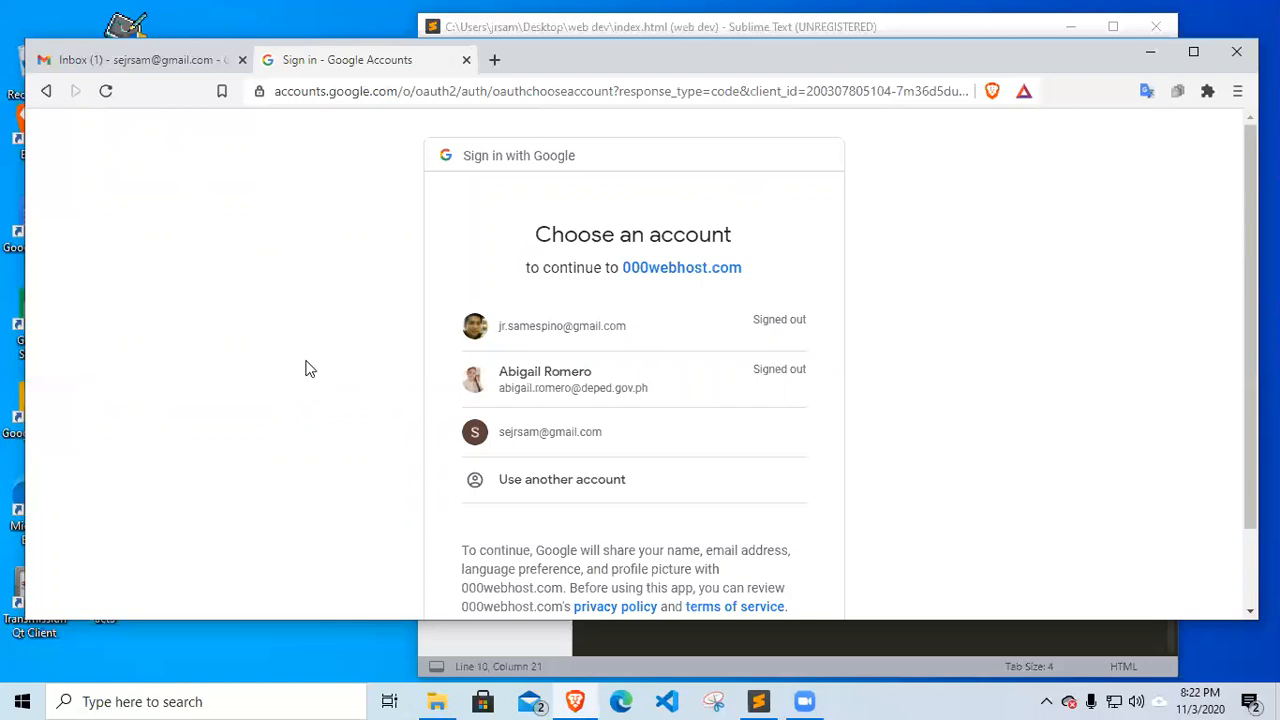
pyautogui.moveTo(304, 368)
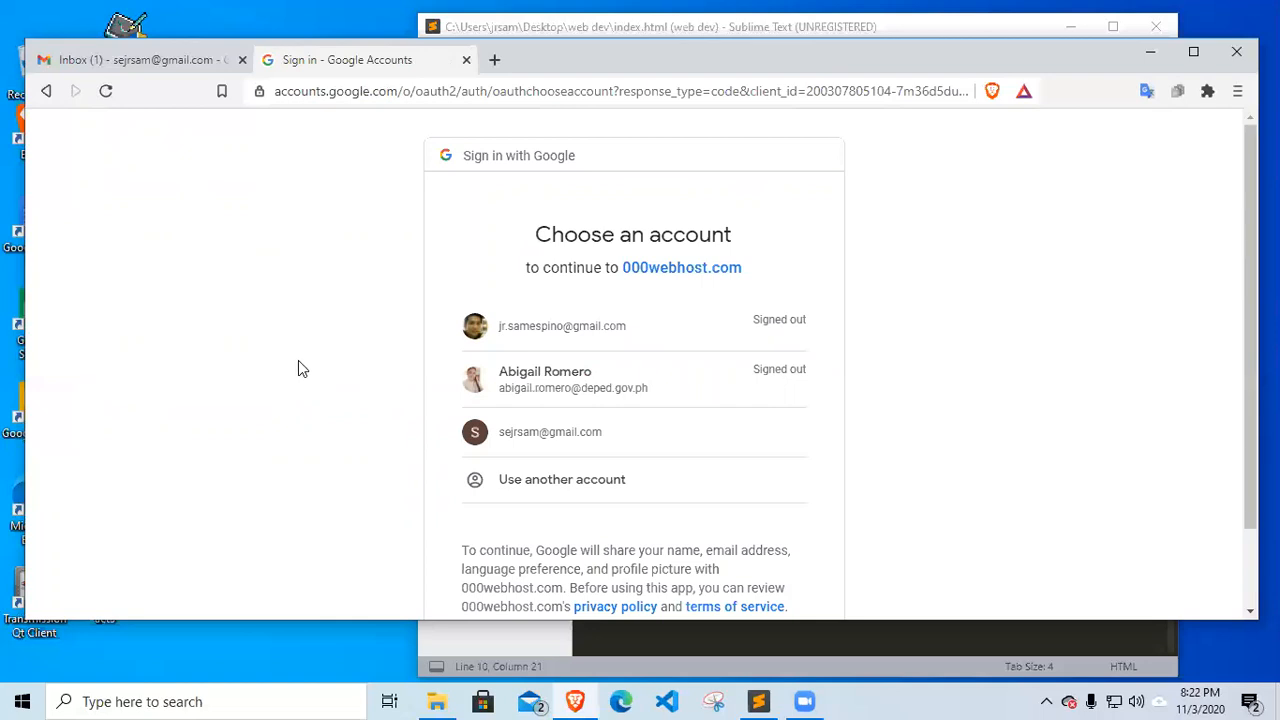
pyautogui.moveTo(276, 368)
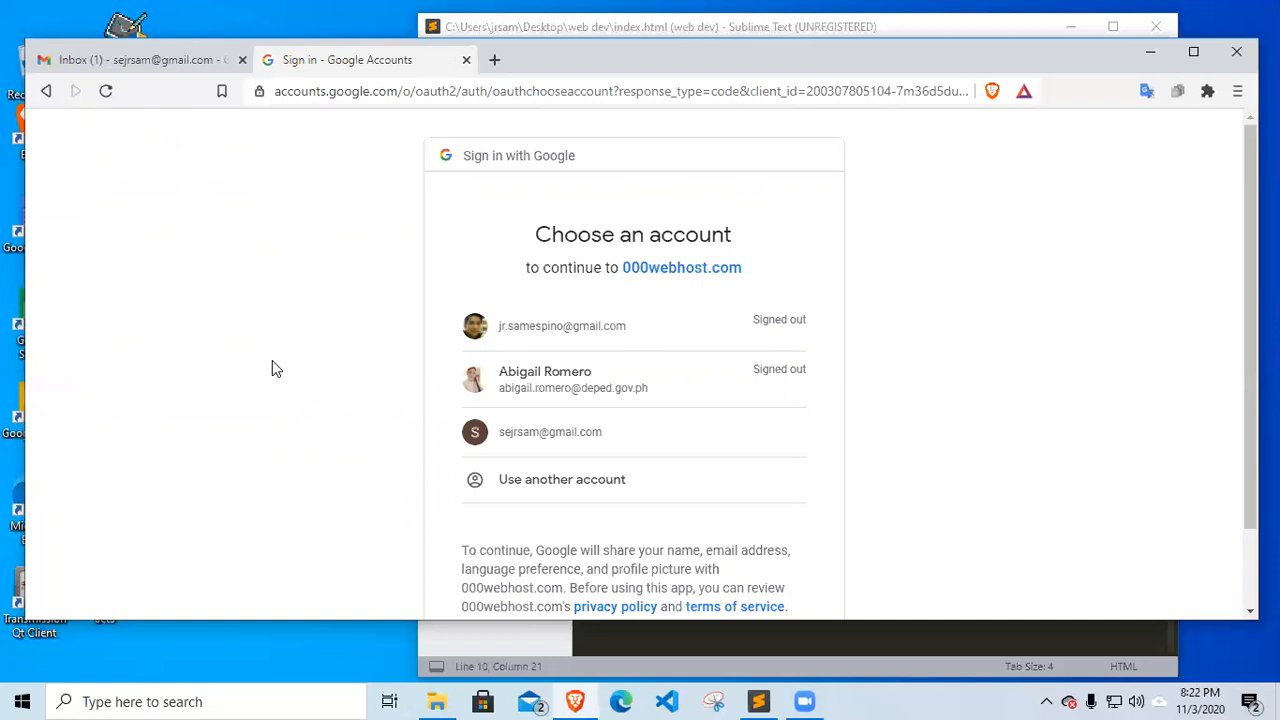
pyautogui.moveTo(280, 408)
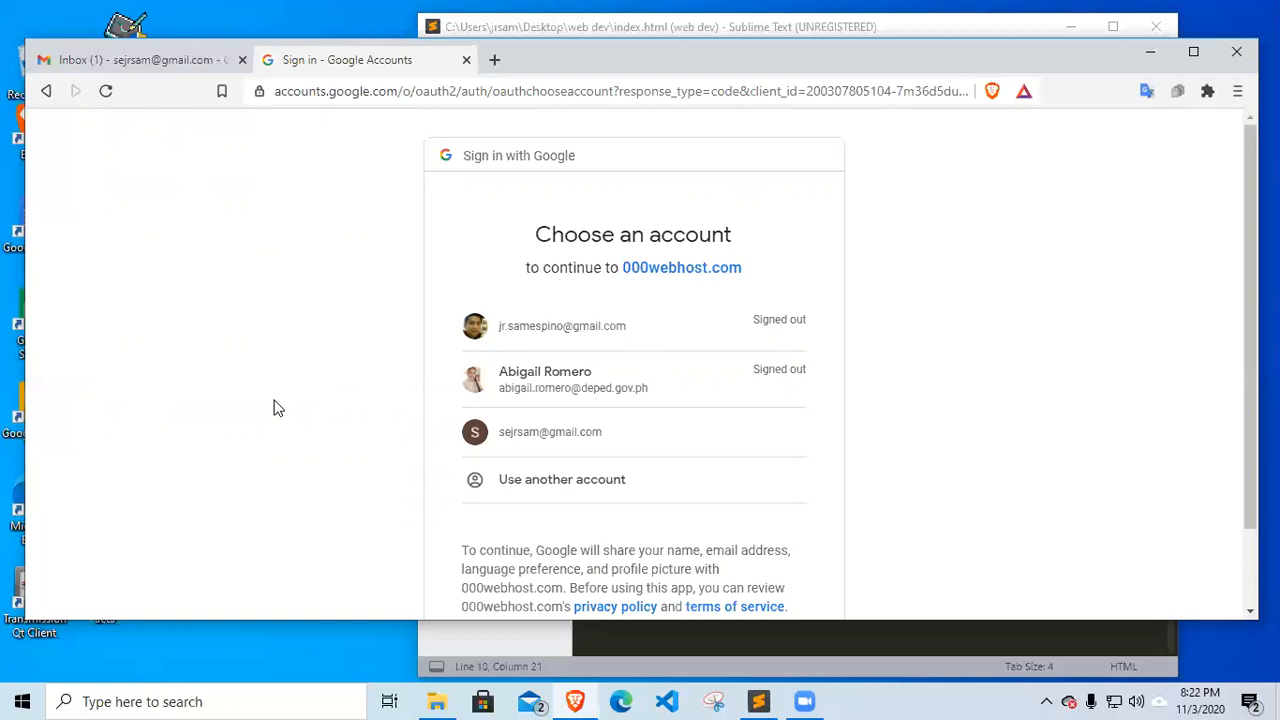
pyautogui.moveTo(430, 492)
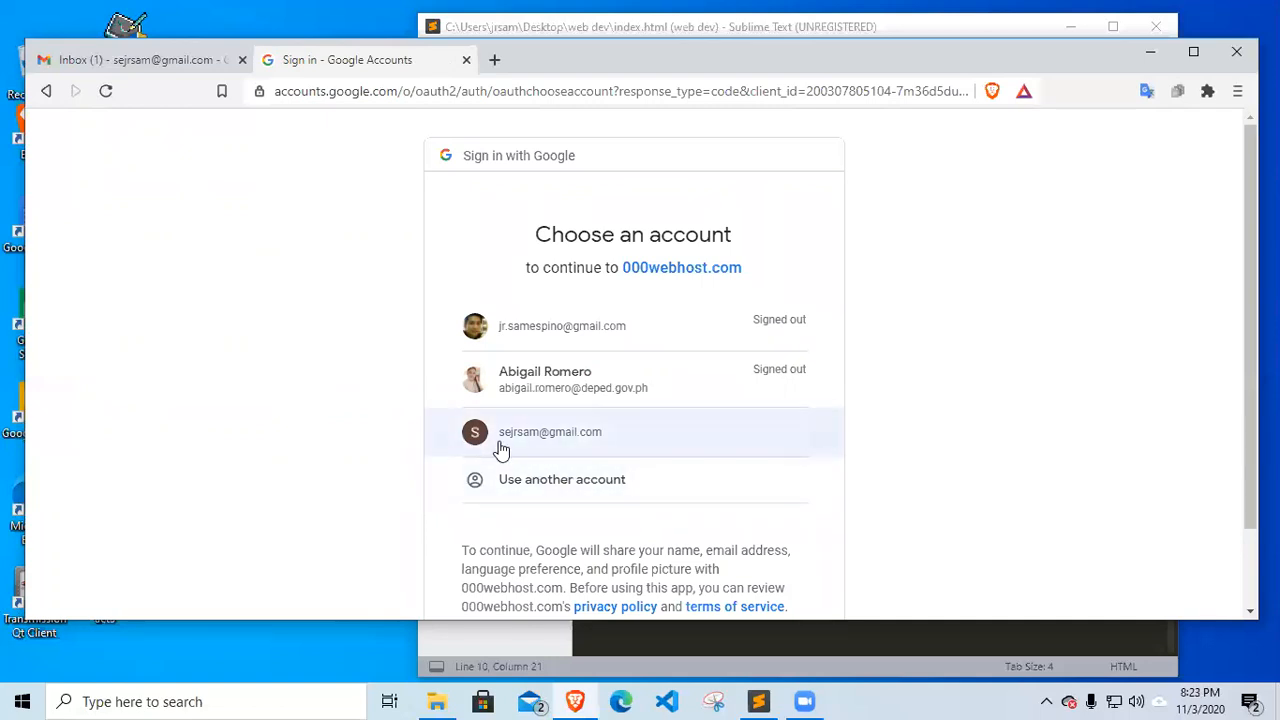
# Pick the third listed Google account and continue to 000webhost
pyautogui.click(550, 432)
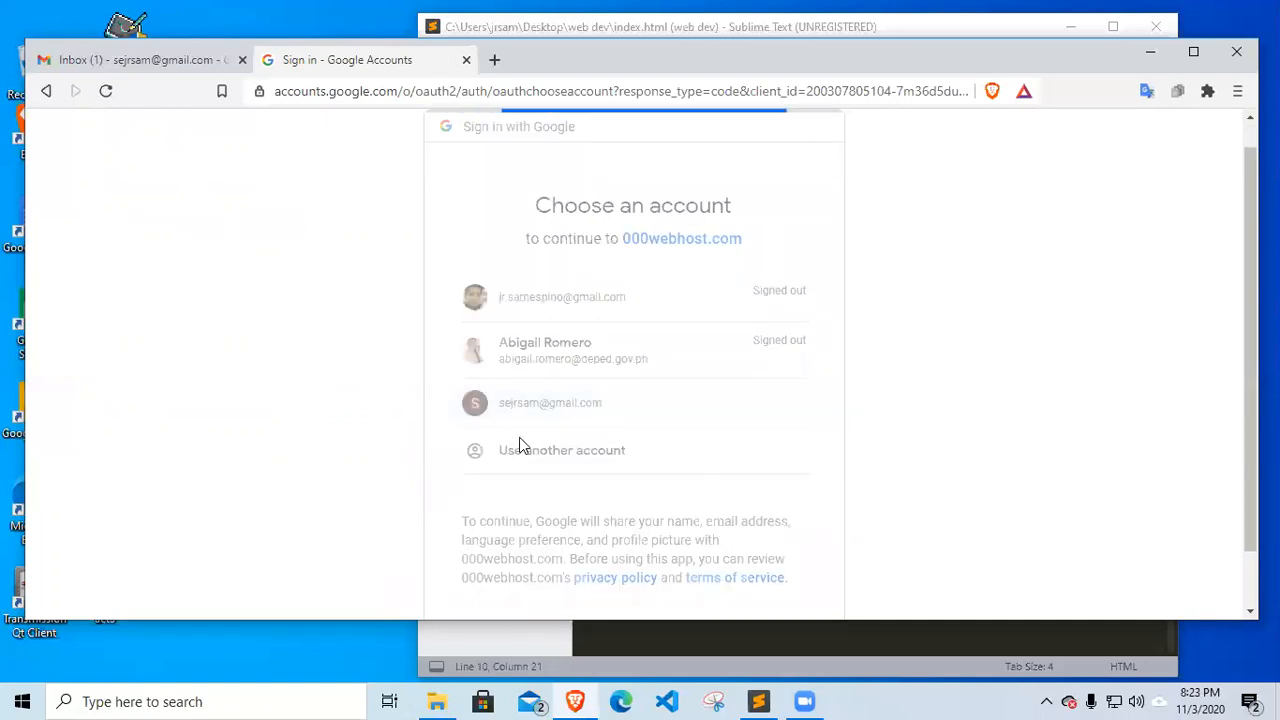
pyautogui.click(550, 402)
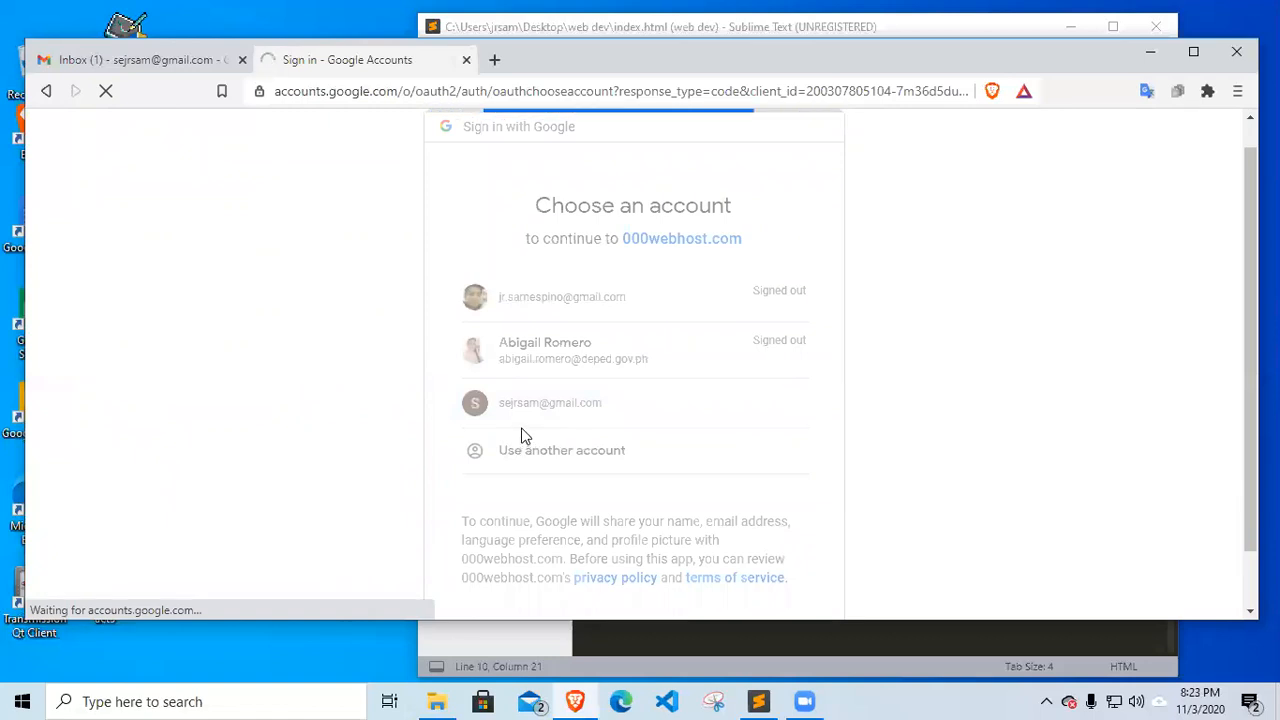
pyautogui.click(550, 402)
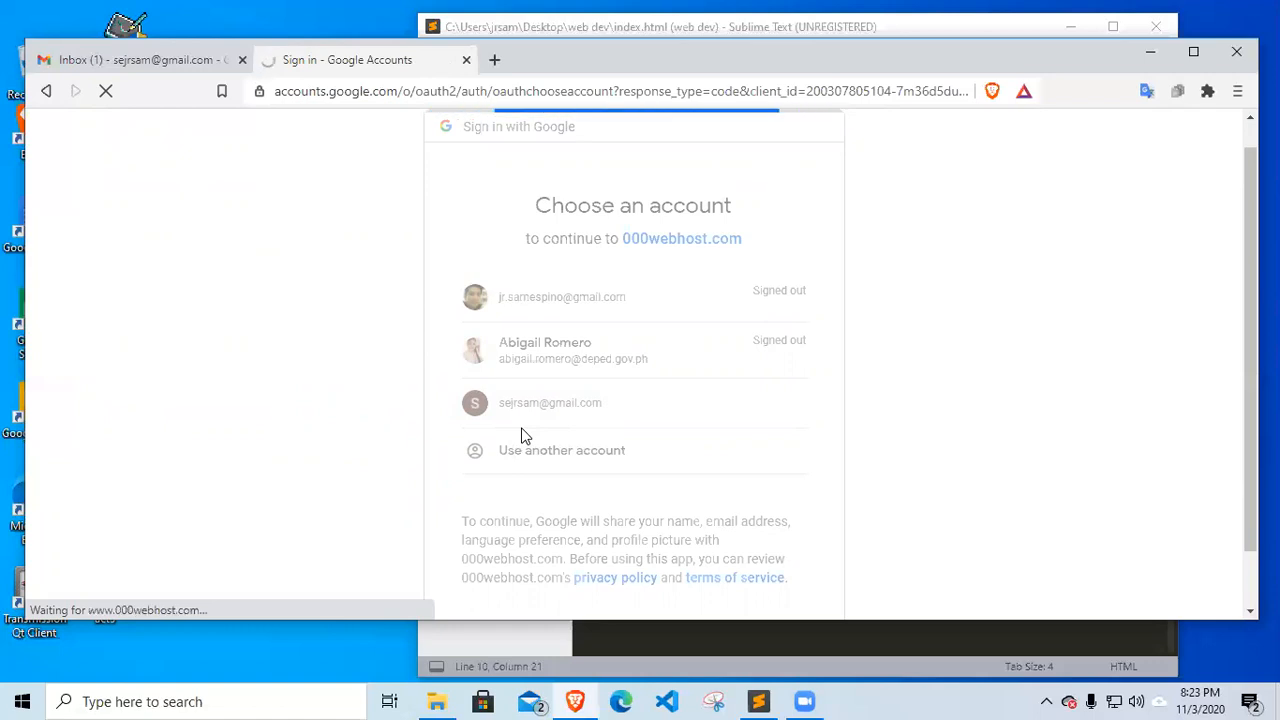
pyautogui.click(550, 402)
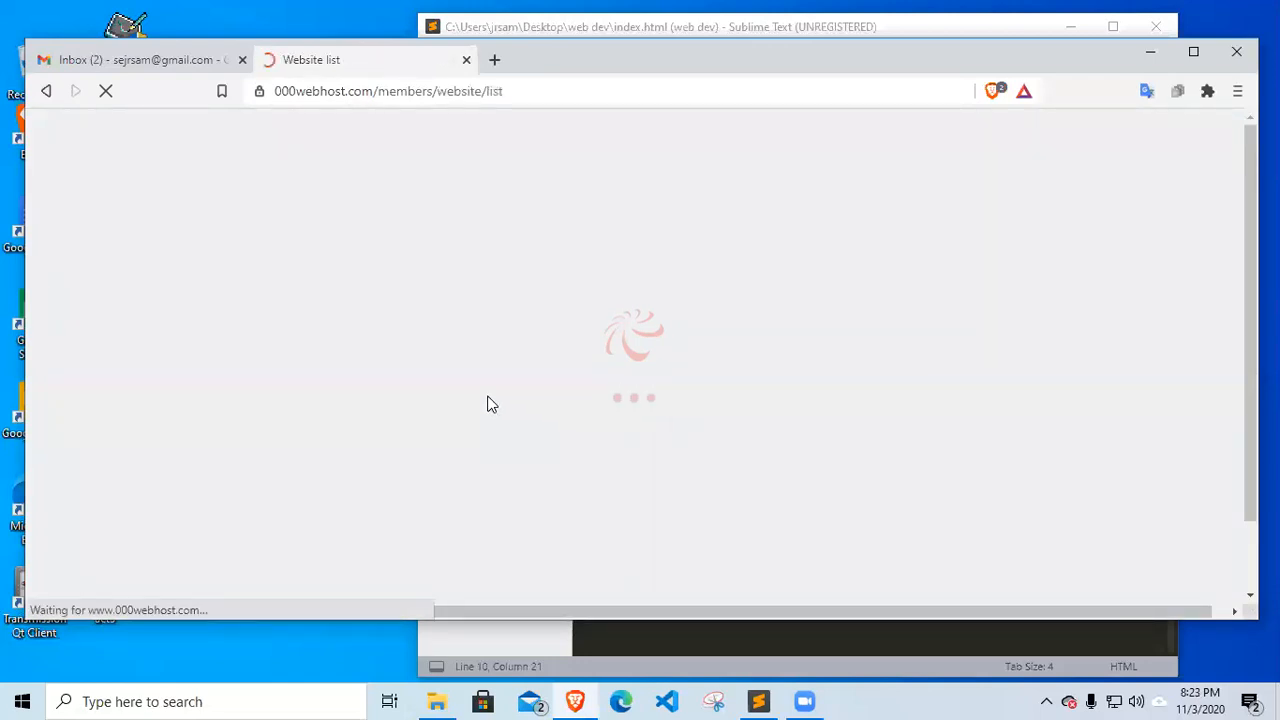
pyautogui.moveTo(472, 352)
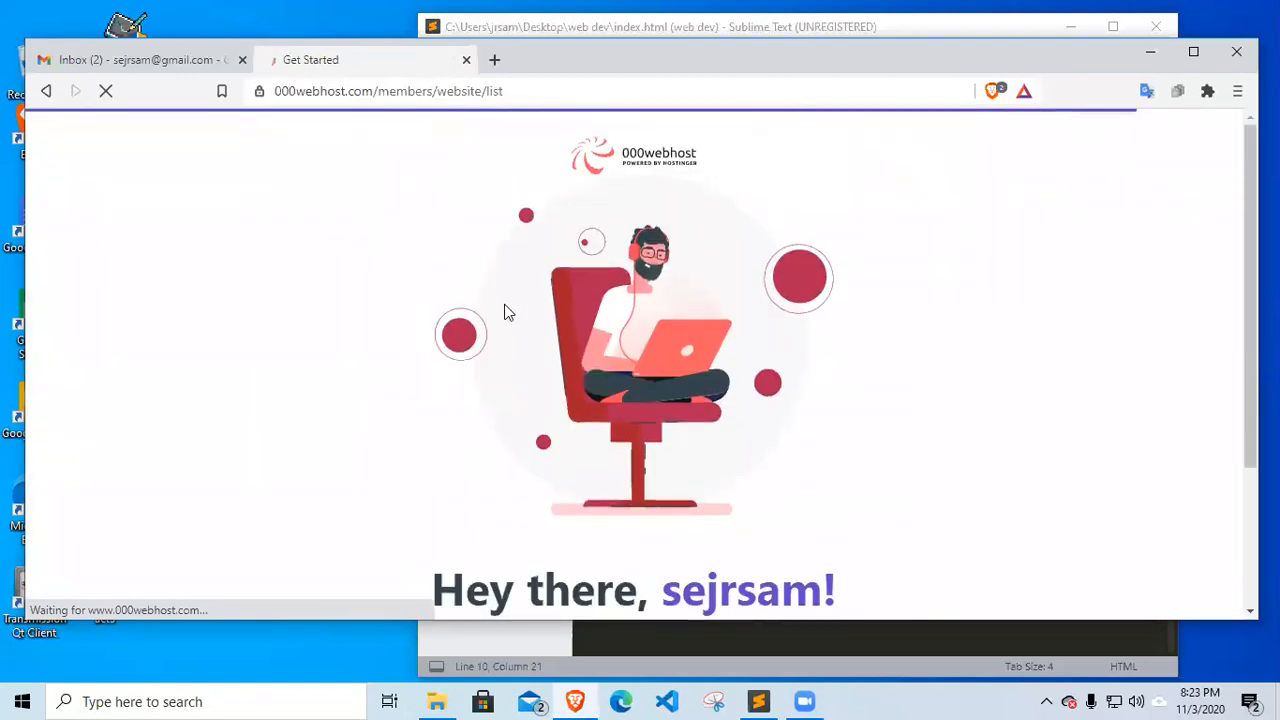
# Scroll the welcome page and start the guided website setup
pyautogui.scroll(-3)
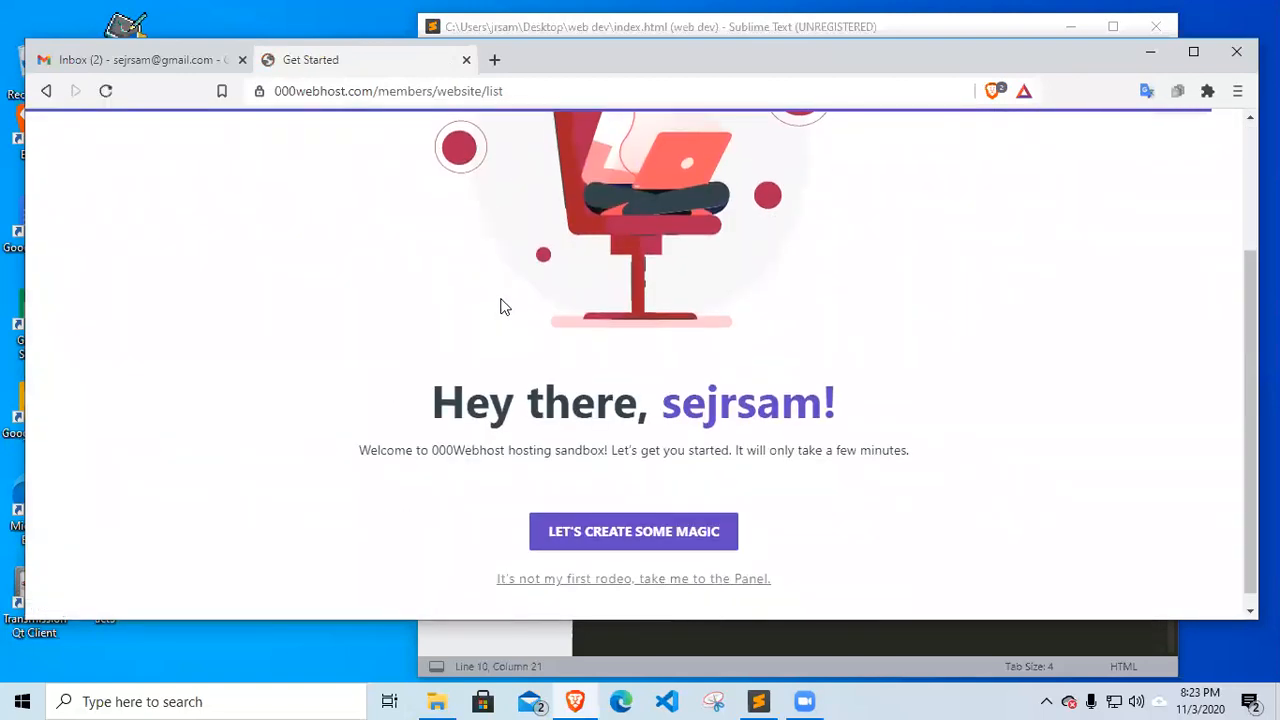
pyautogui.moveTo(470, 292)
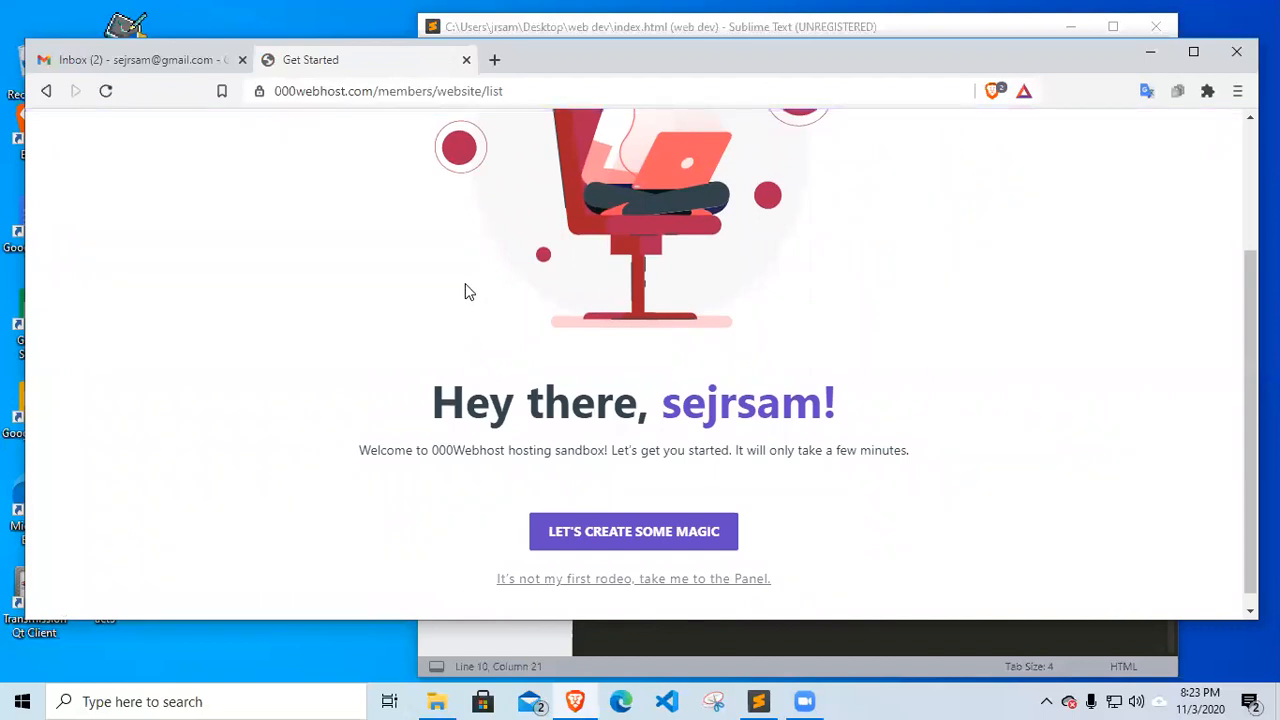
pyautogui.moveTo(410, 478)
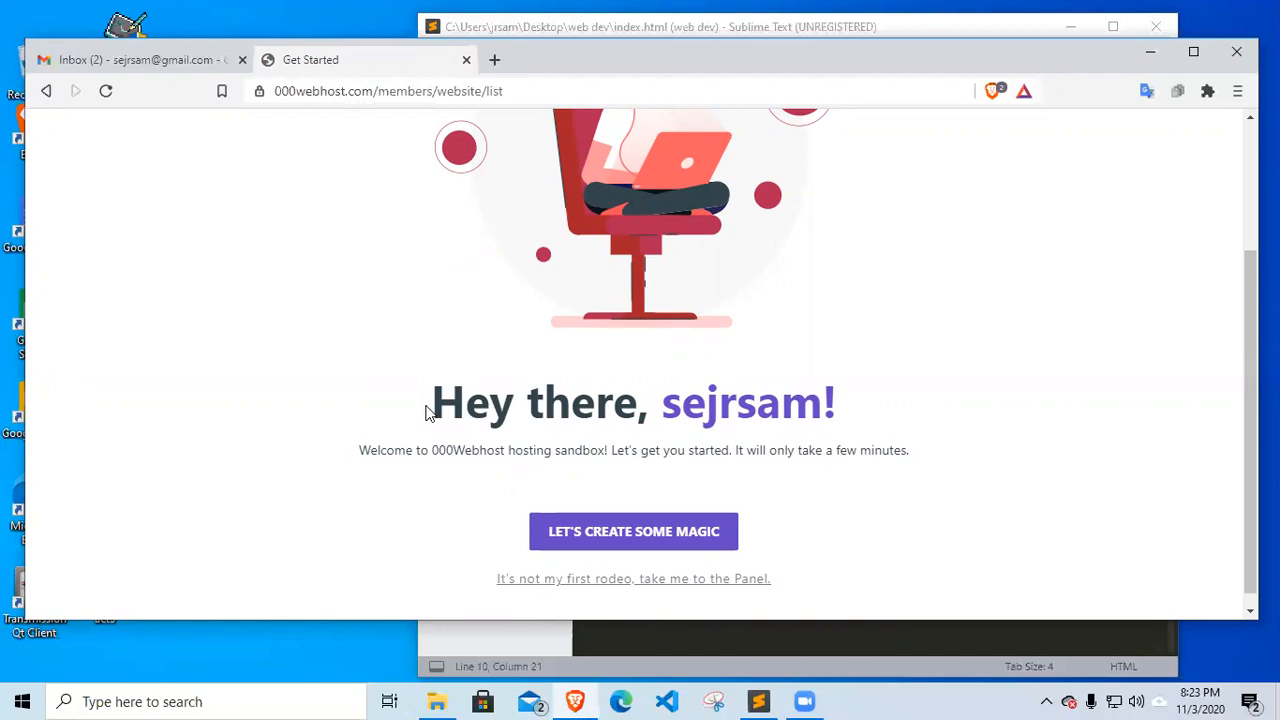
pyautogui.moveTo(424, 414)
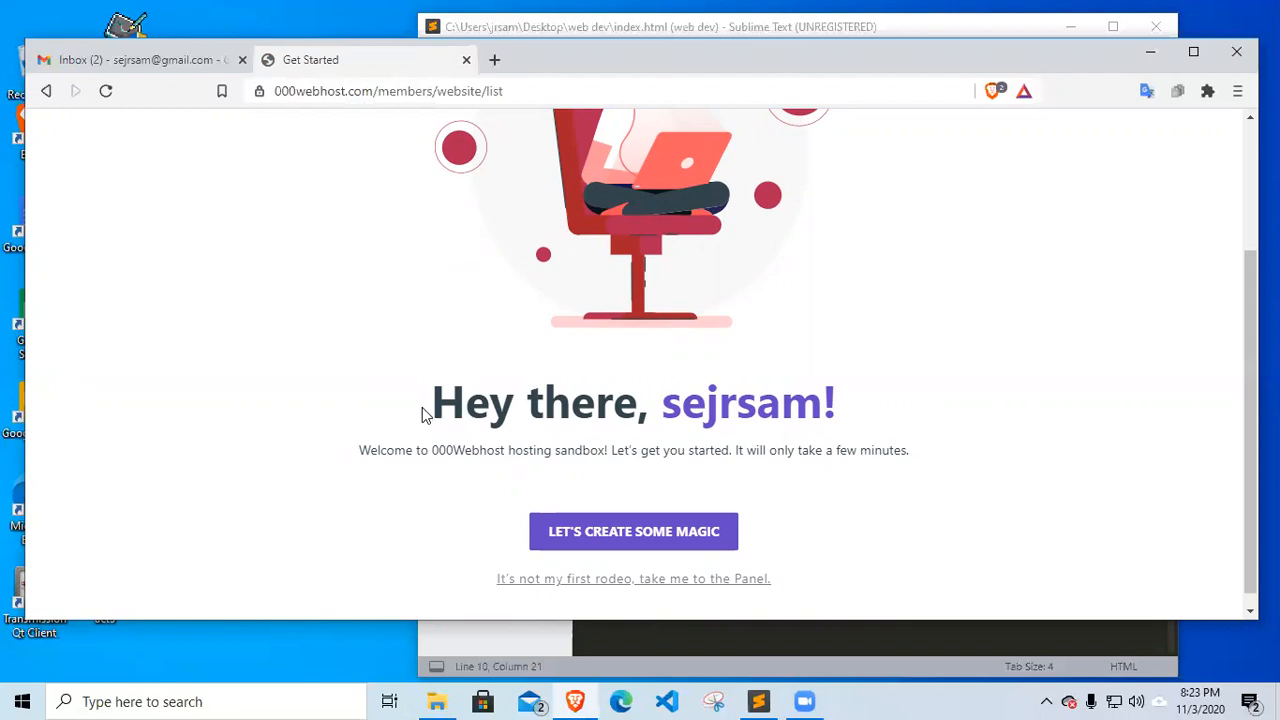
pyautogui.scroll(-3)
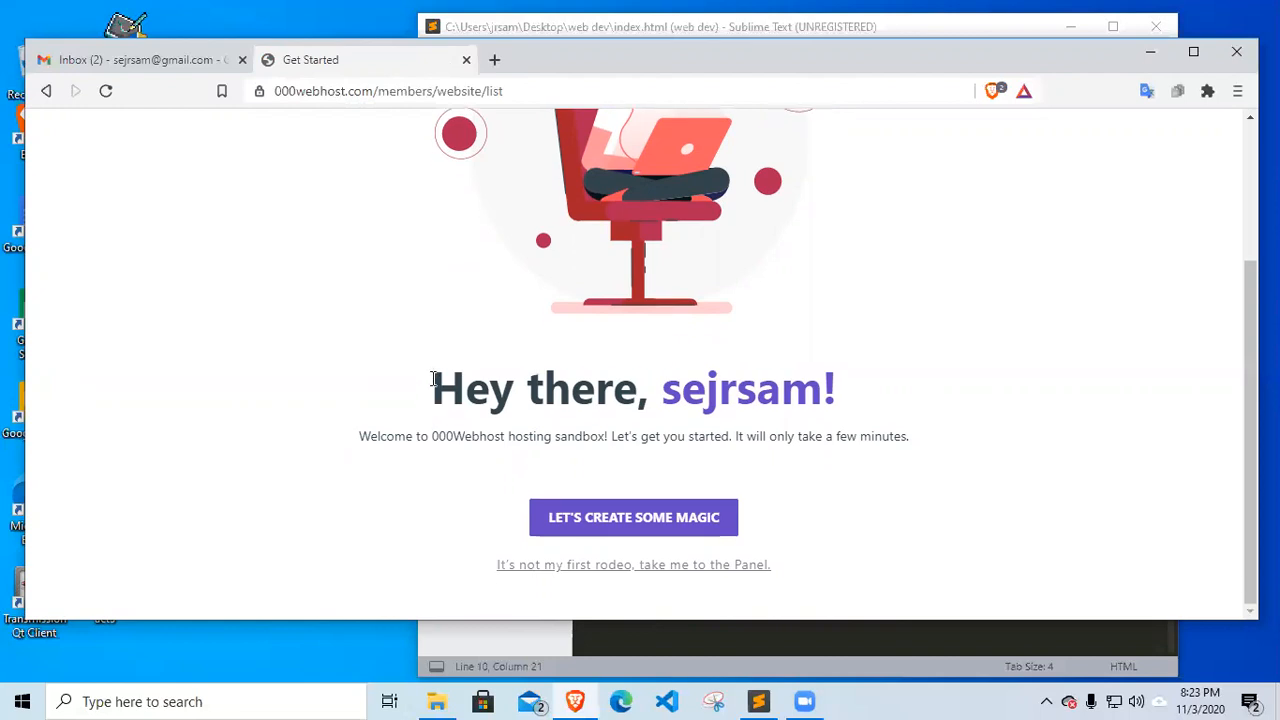
pyautogui.moveTo(430, 410)
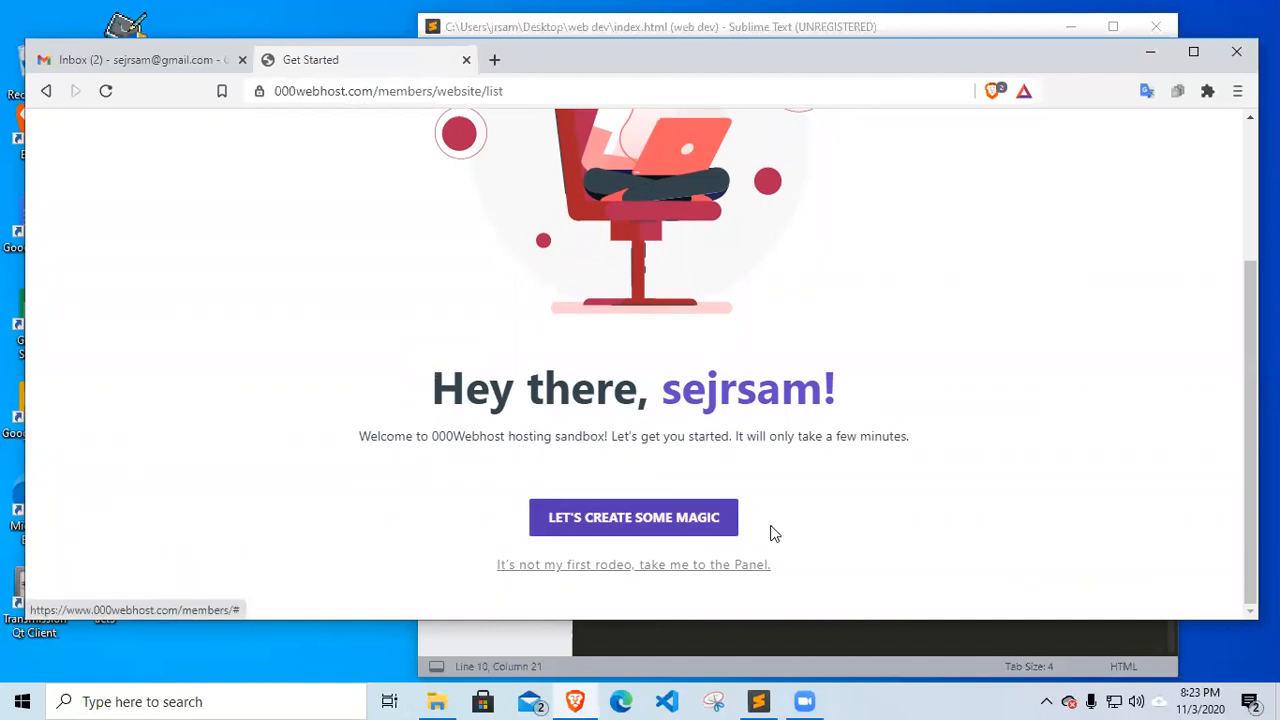
pyautogui.moveTo(584, 588)
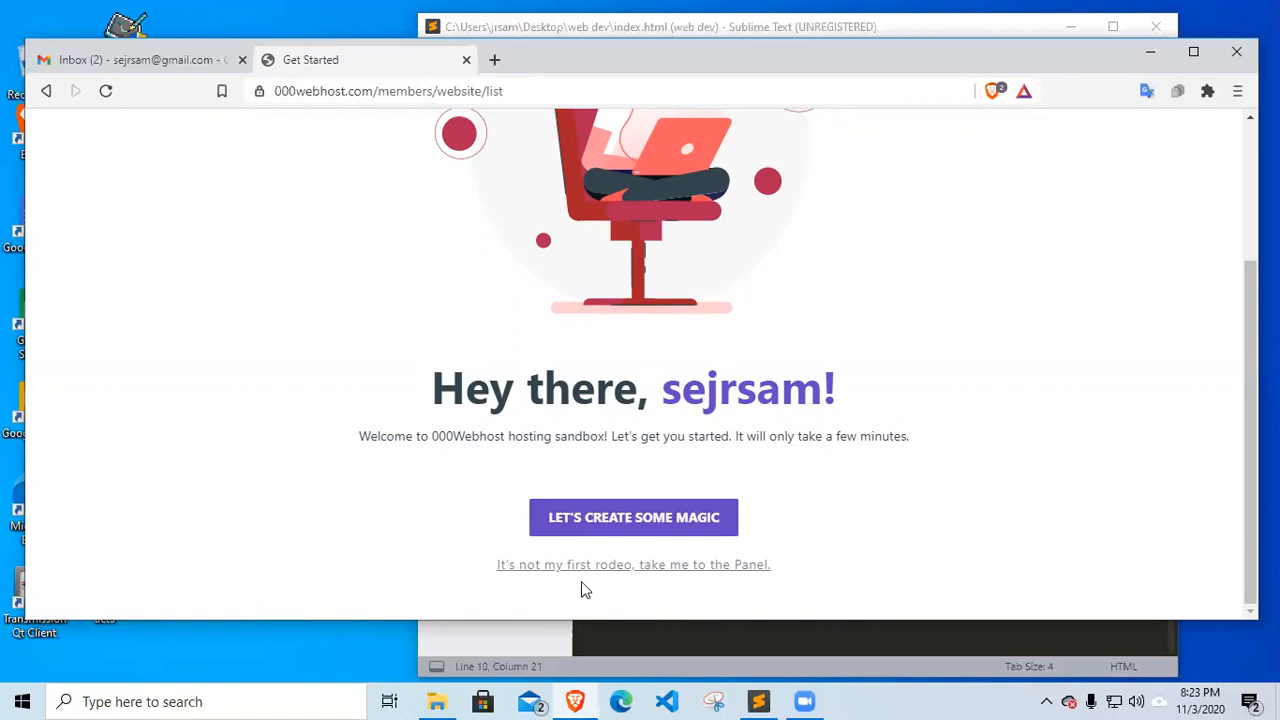
pyautogui.moveTo(866, 510)
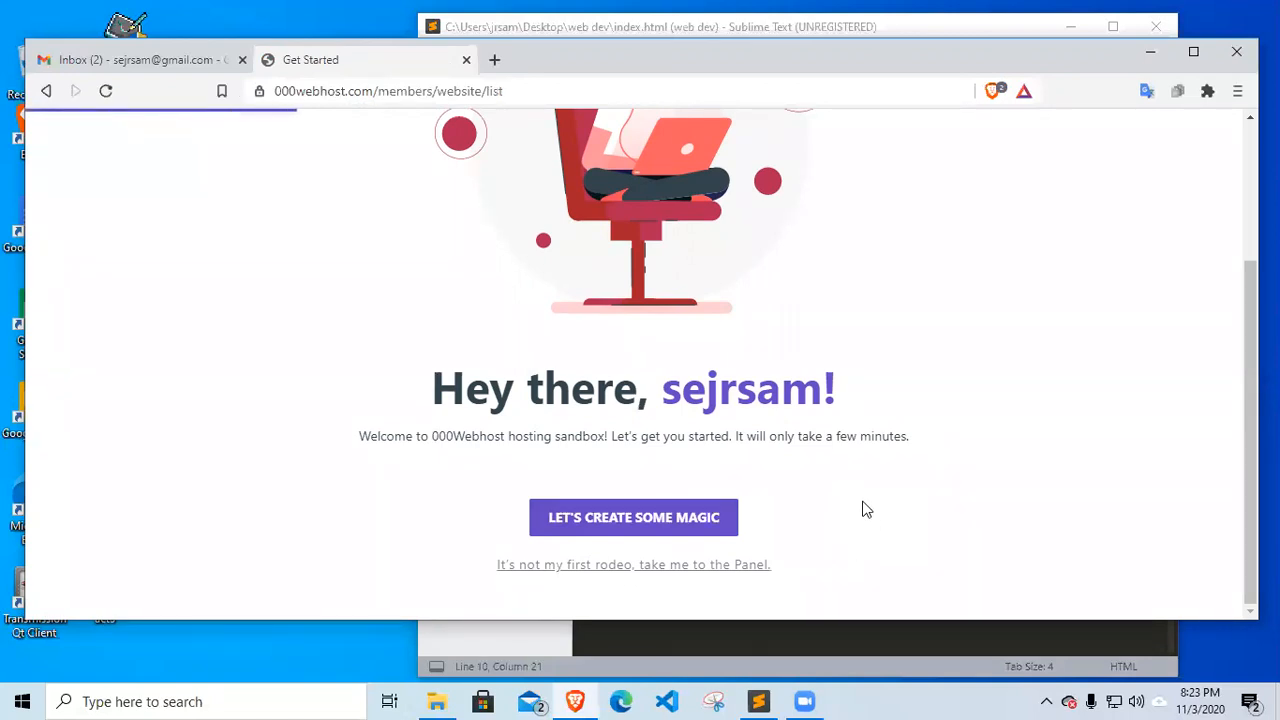
pyautogui.moveTo(856, 516)
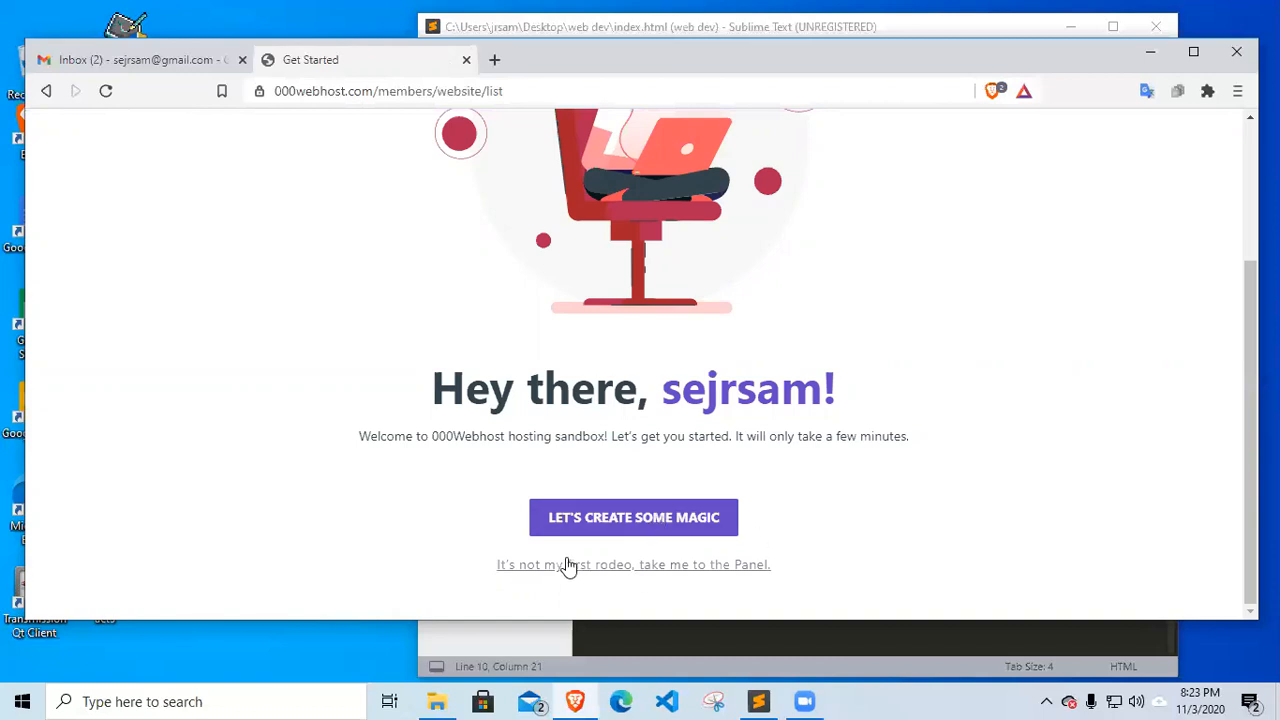
pyautogui.moveTo(604, 564)
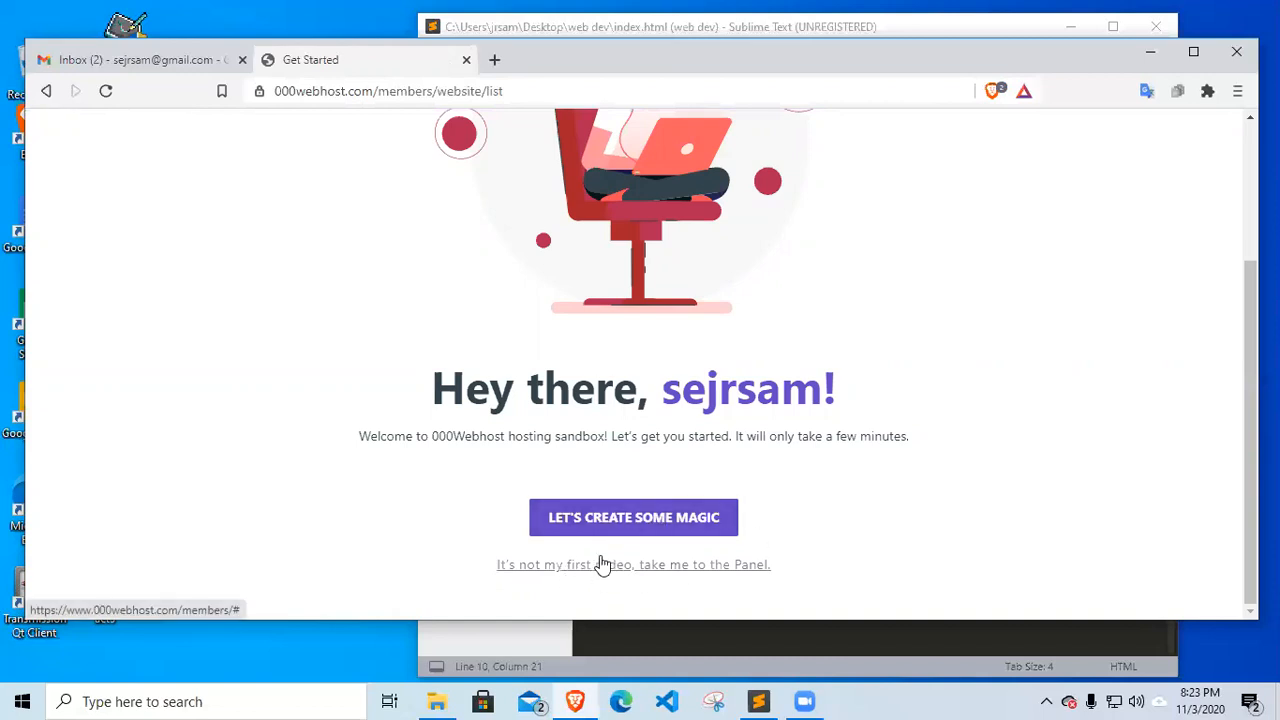
pyautogui.click(632, 516)
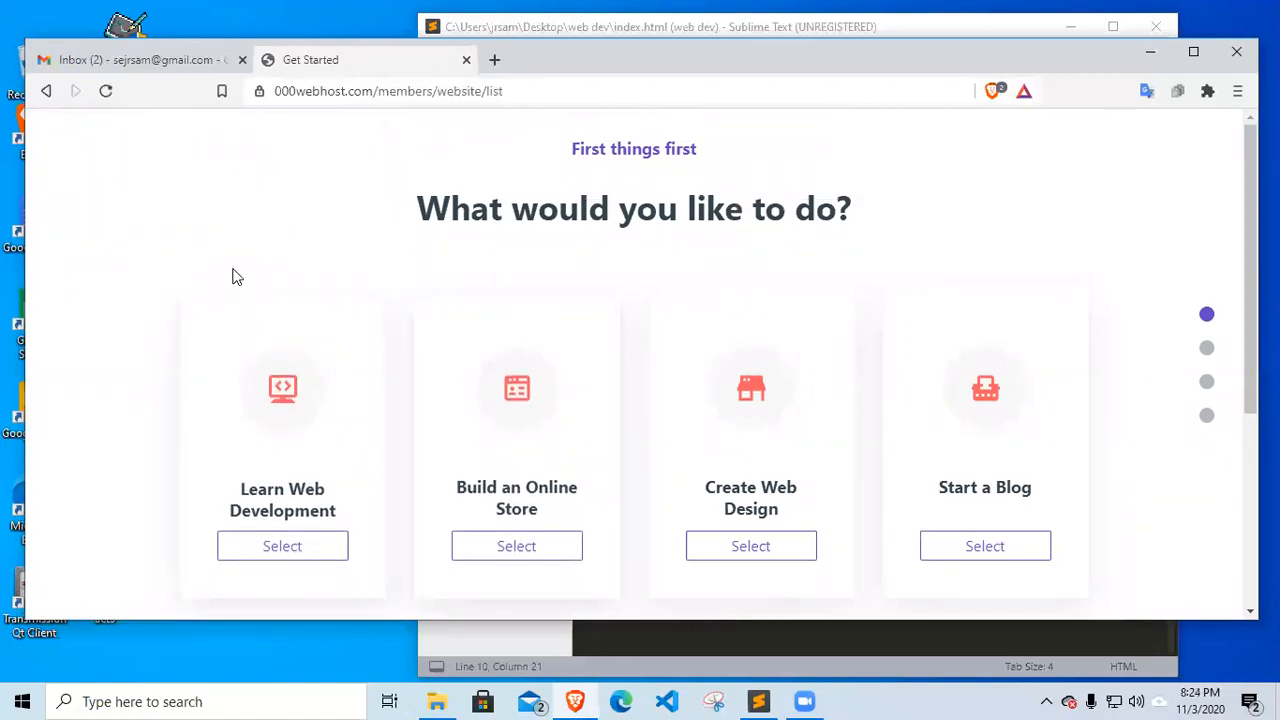
pyautogui.moveTo(286, 232)
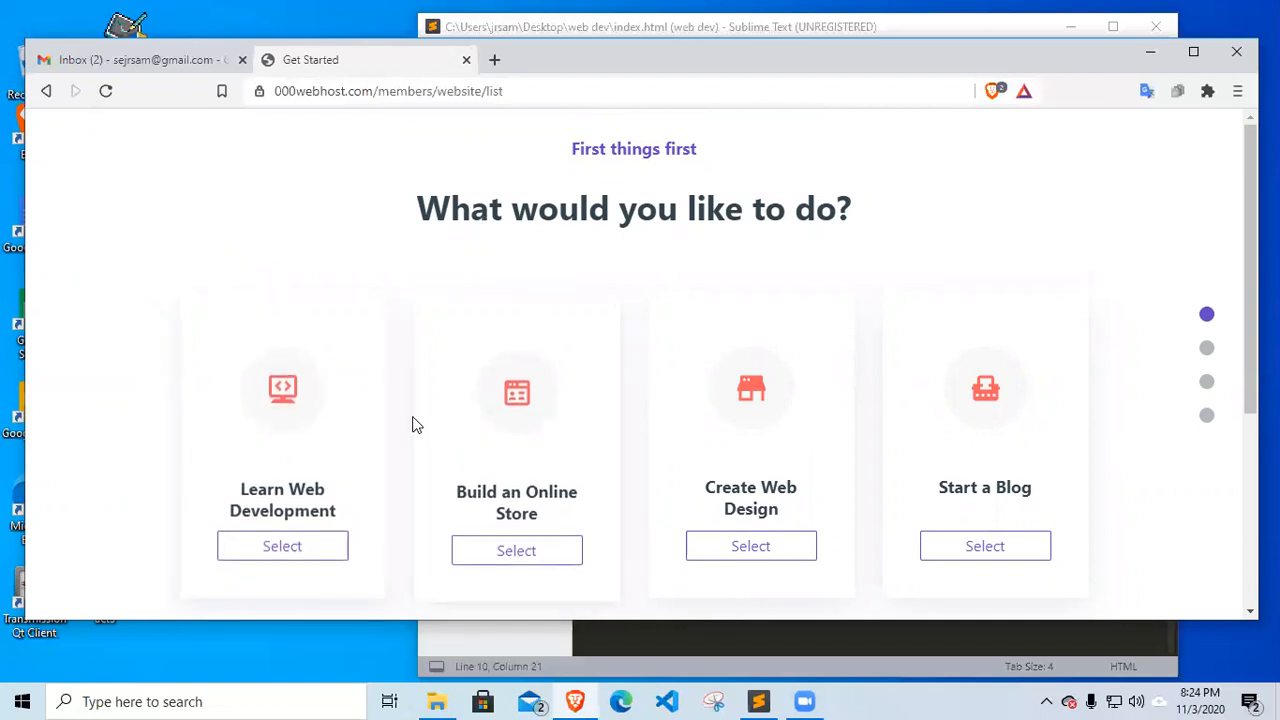
pyautogui.moveTo(644, 470)
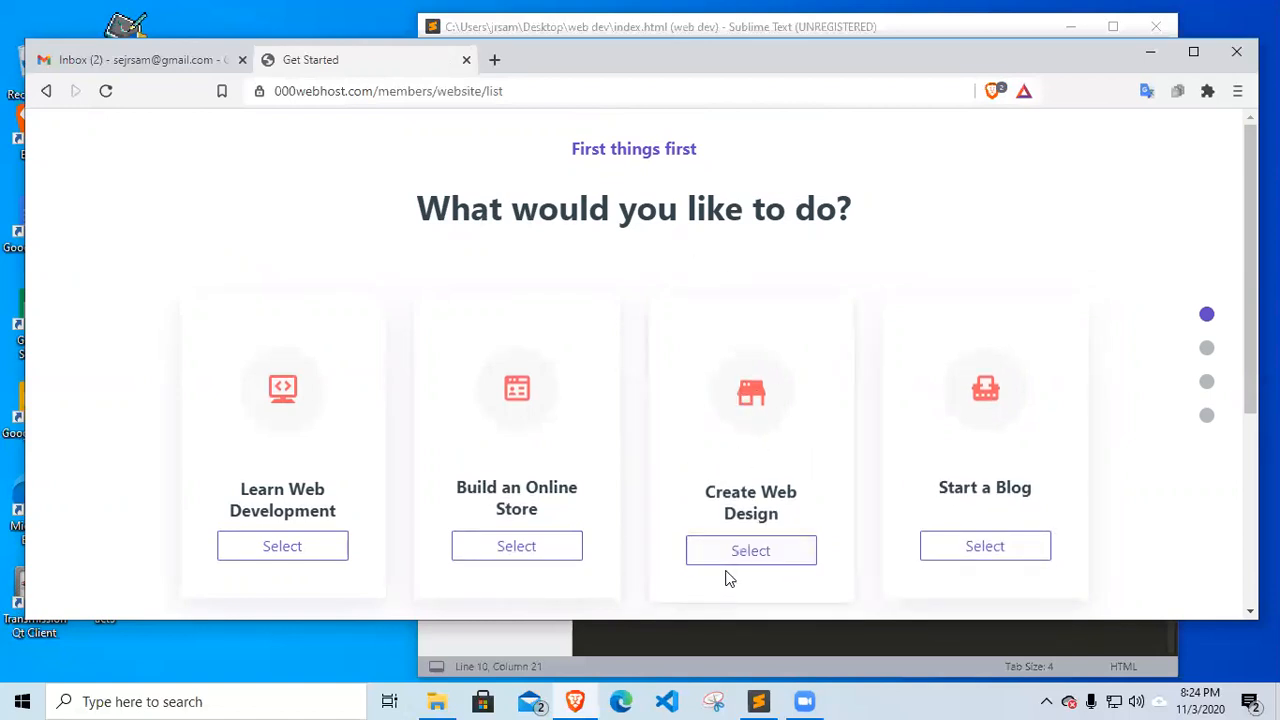
# Choose Create Web Design as the goal and Other as the product type
pyautogui.click(750, 550)
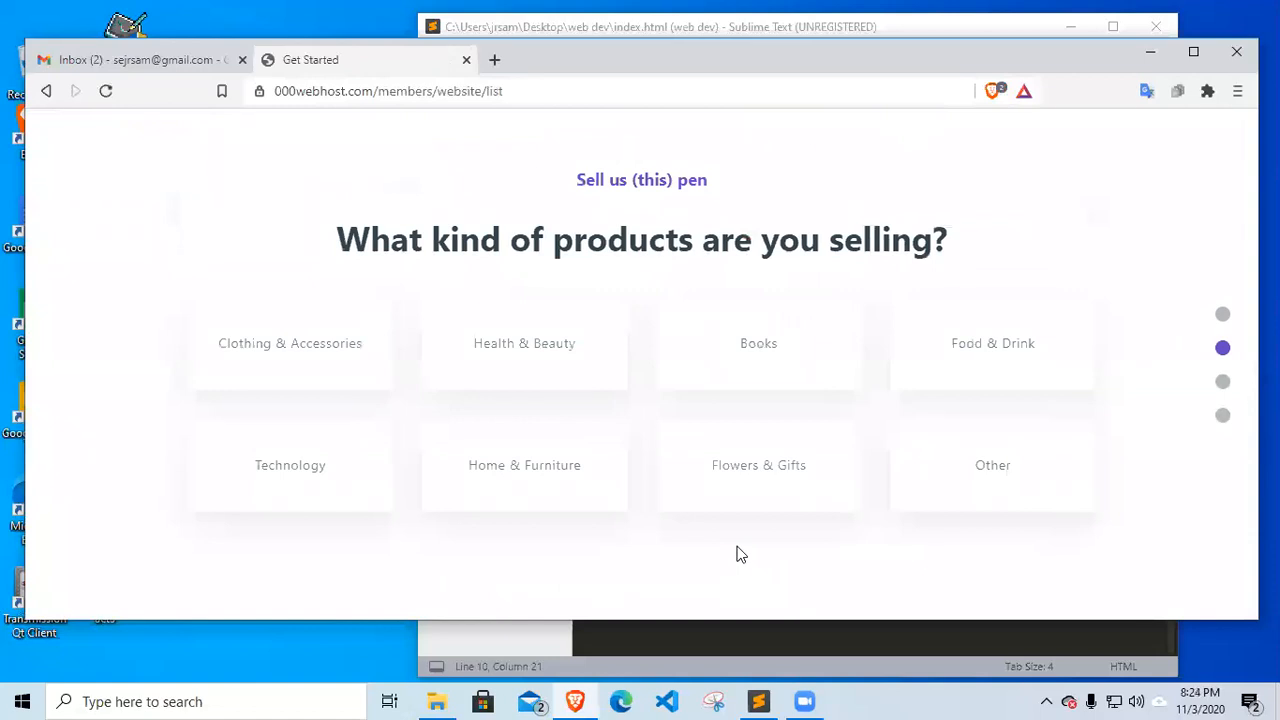
pyautogui.moveTo(464, 216)
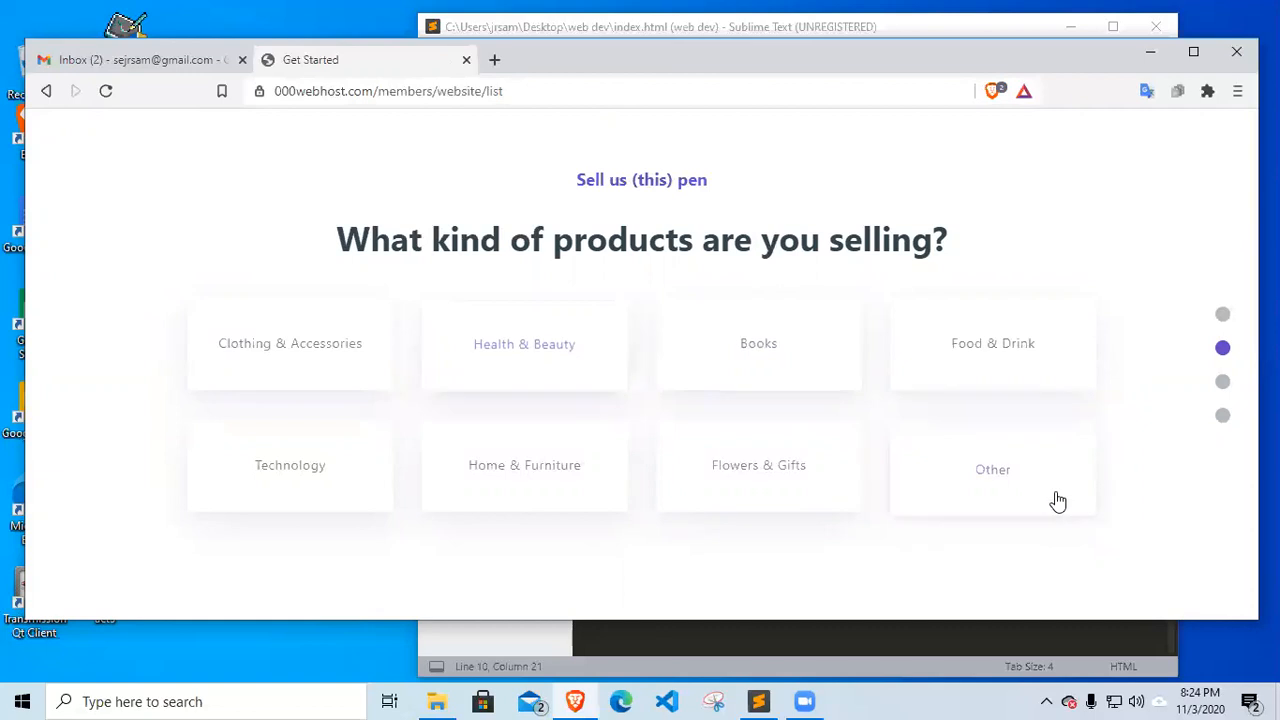
pyautogui.click(992, 468)
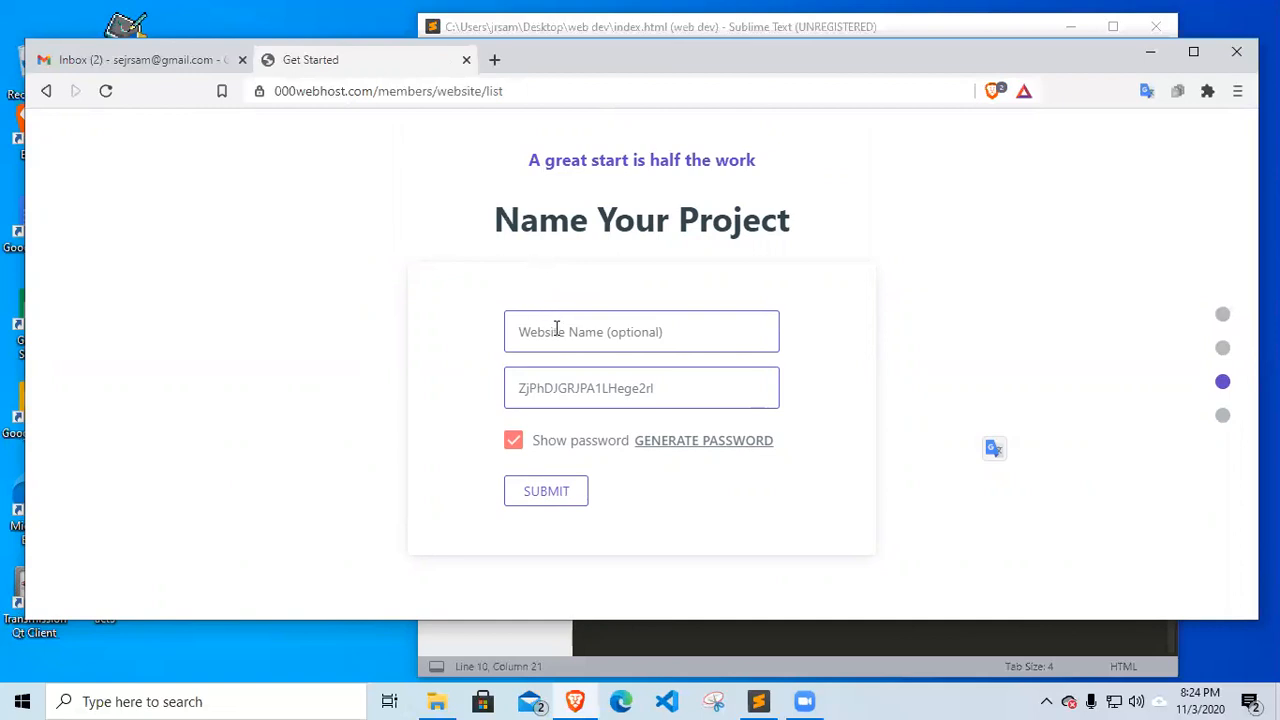
# Enter the website name and select the generated password to replace it
pyautogui.click(640, 332)
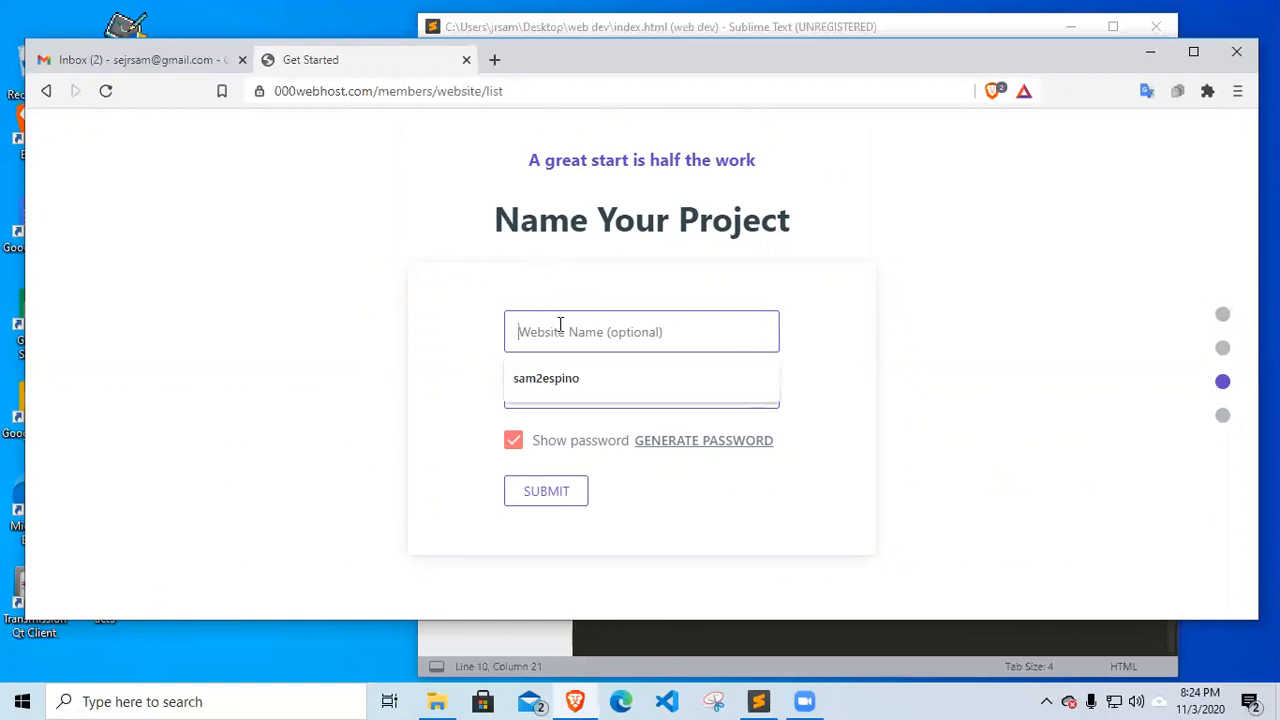
pyautogui.write('sejrsam')
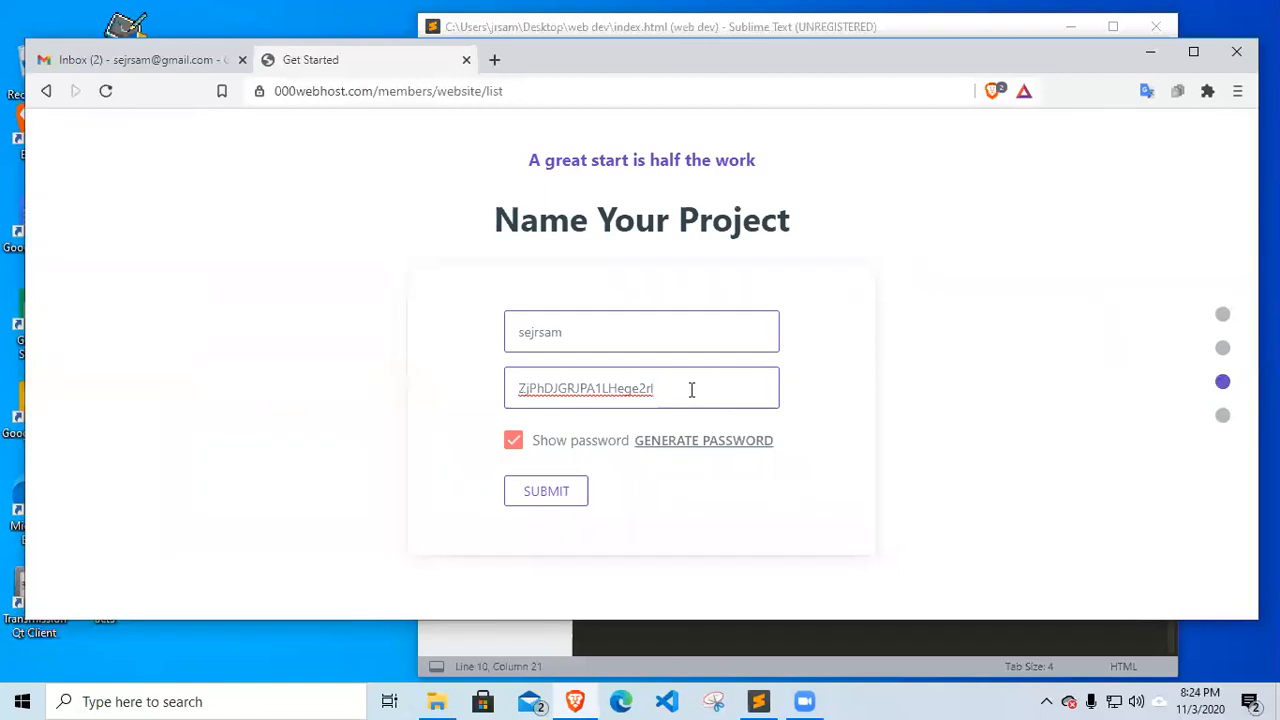
pyautogui.doubleClick(584, 388)
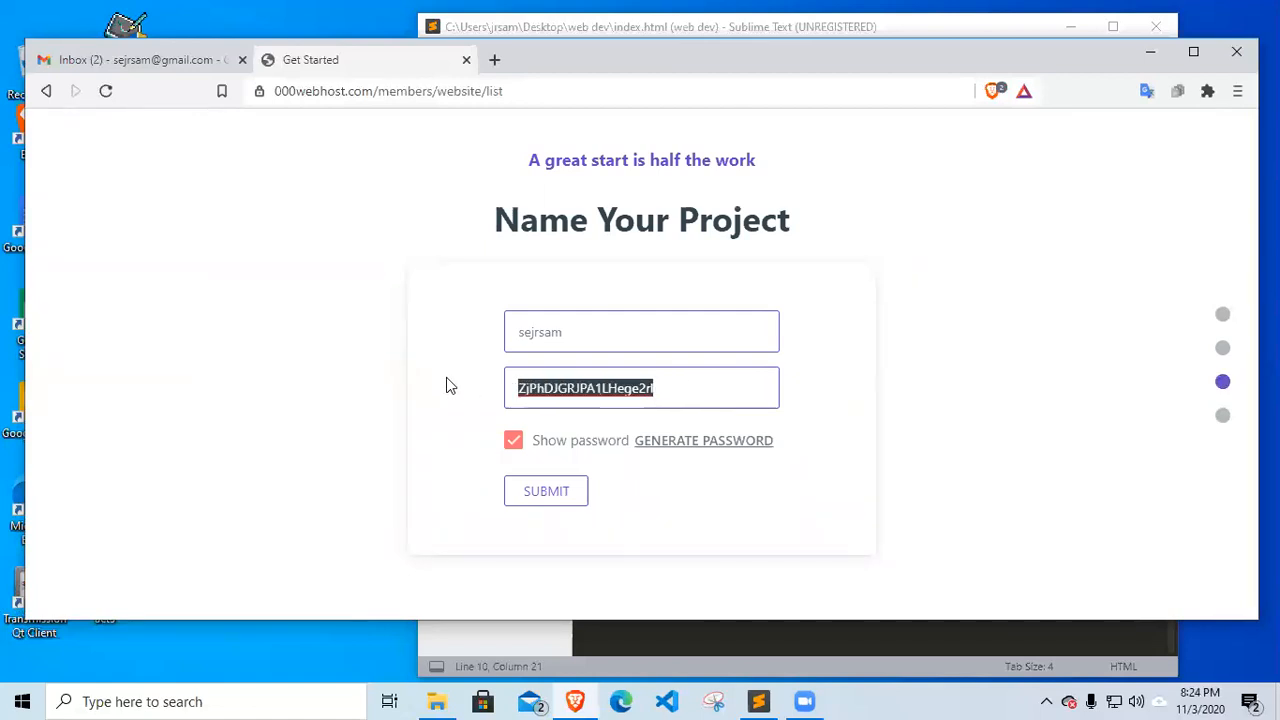
pyautogui.write('sa')
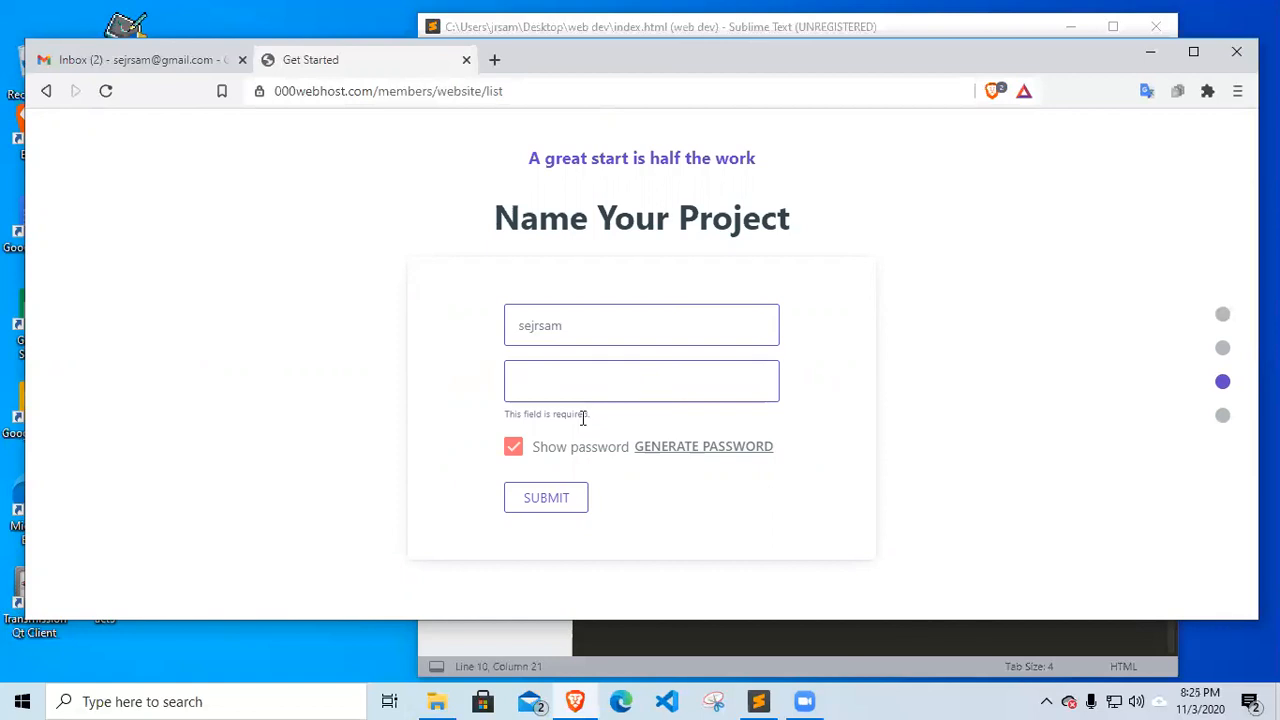
# Uncheck Show password and enter a new hidden password
pyautogui.click(512, 446)
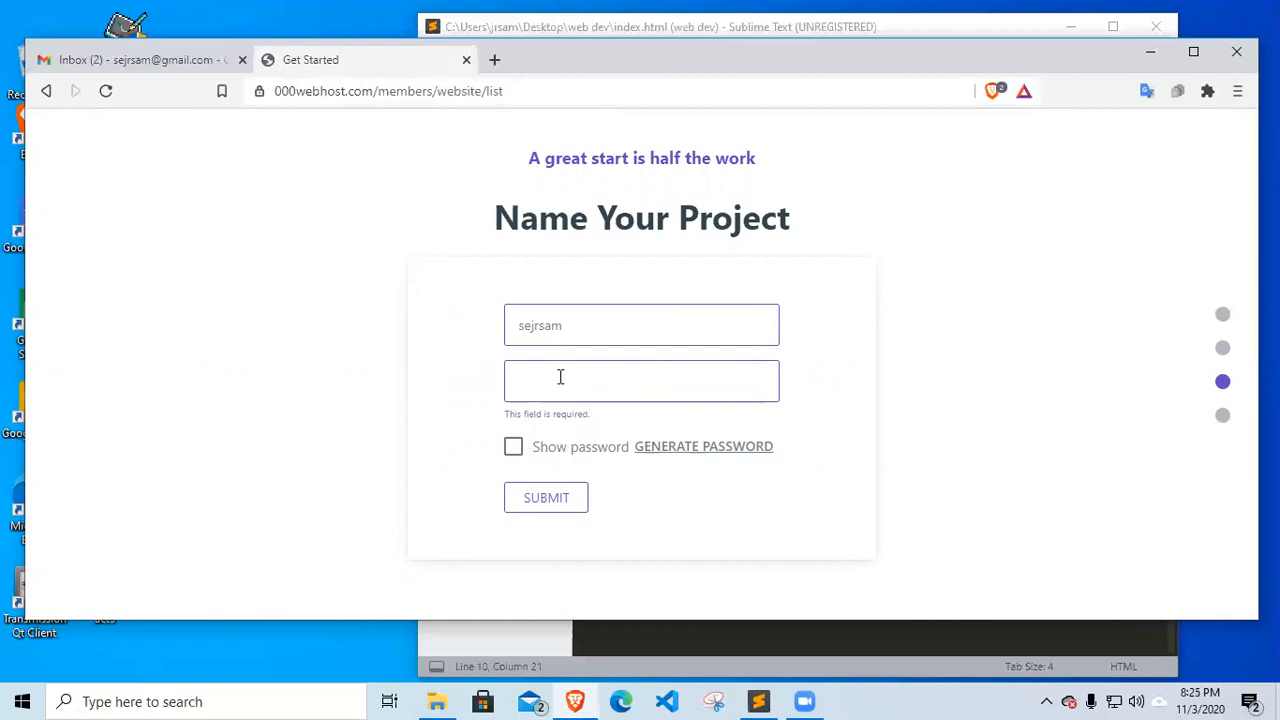
pyautogui.click(640, 380)
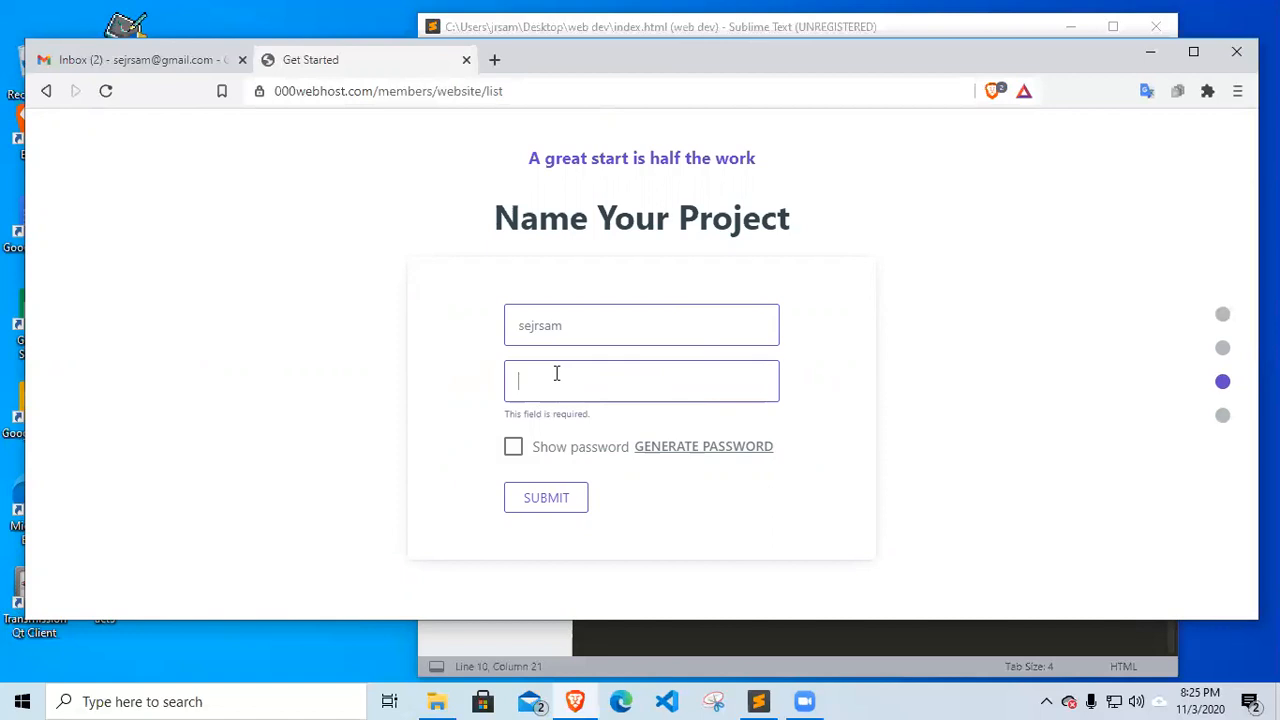
pyautogui.write('•')
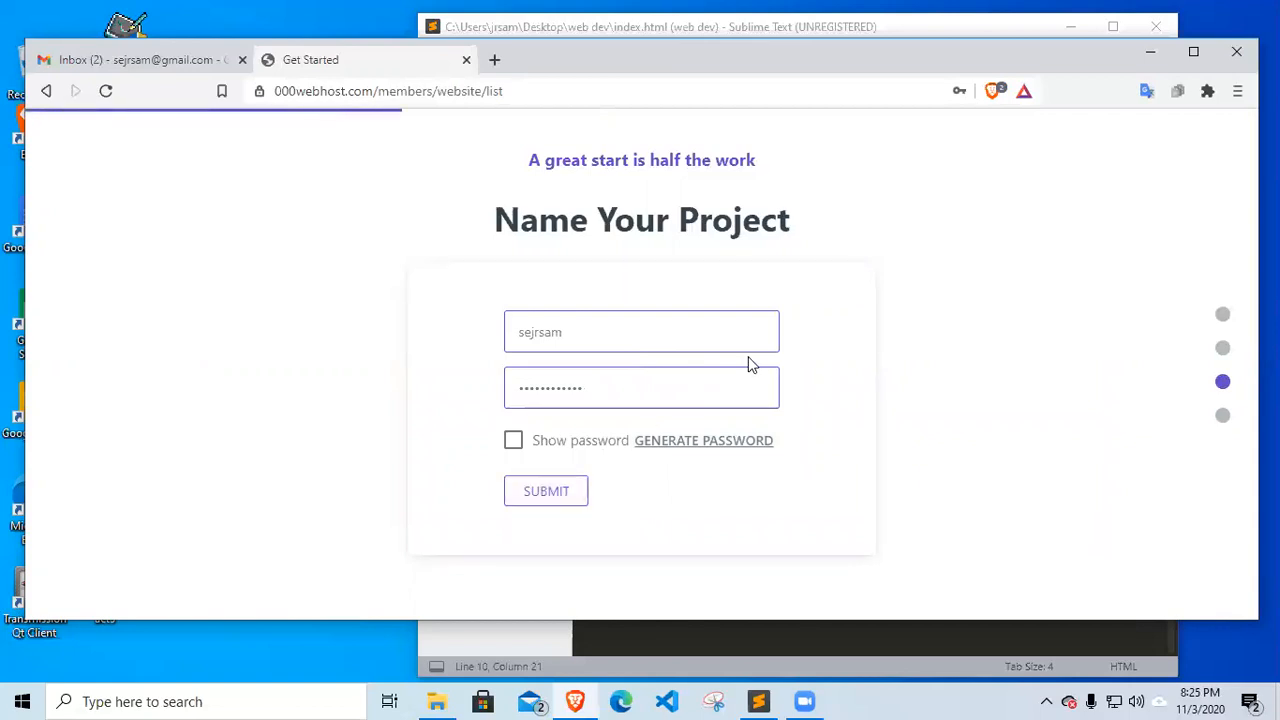
pyautogui.click(546, 490)
pyautogui.write('.')
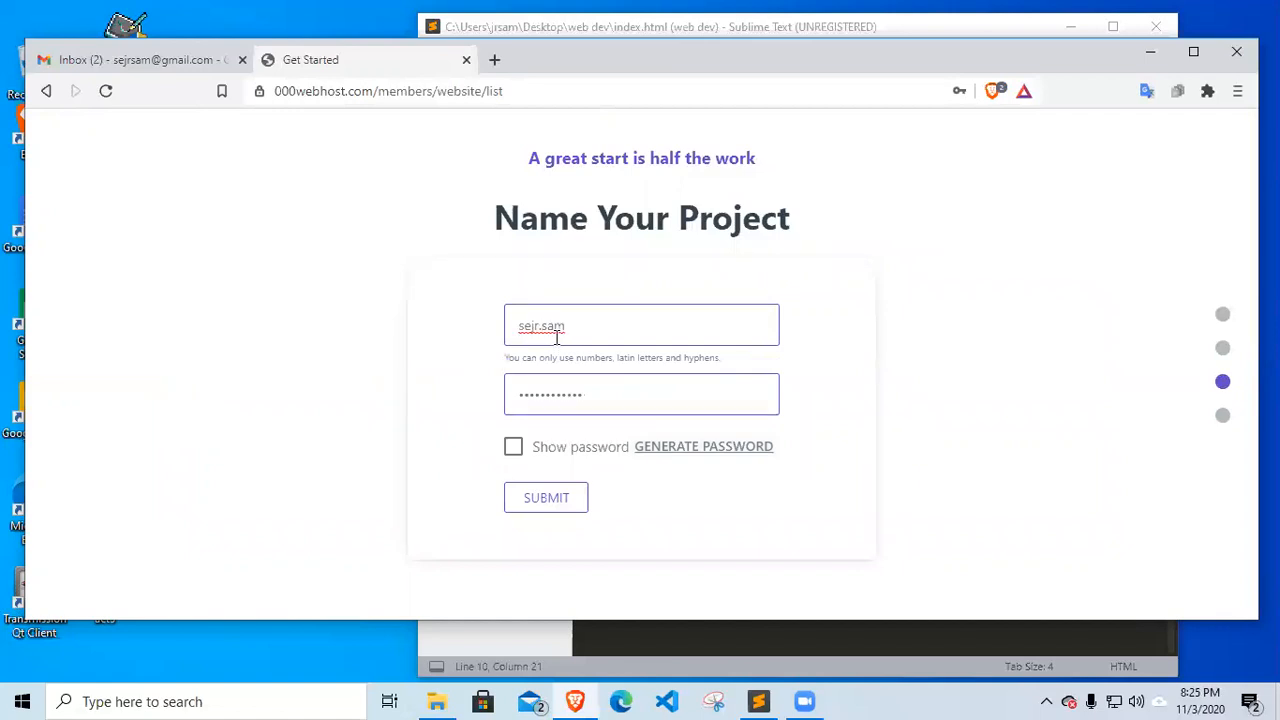
# Rewrite the website name without the stray hyphen so it reads samsejr
pyautogui.write('sejrsam')
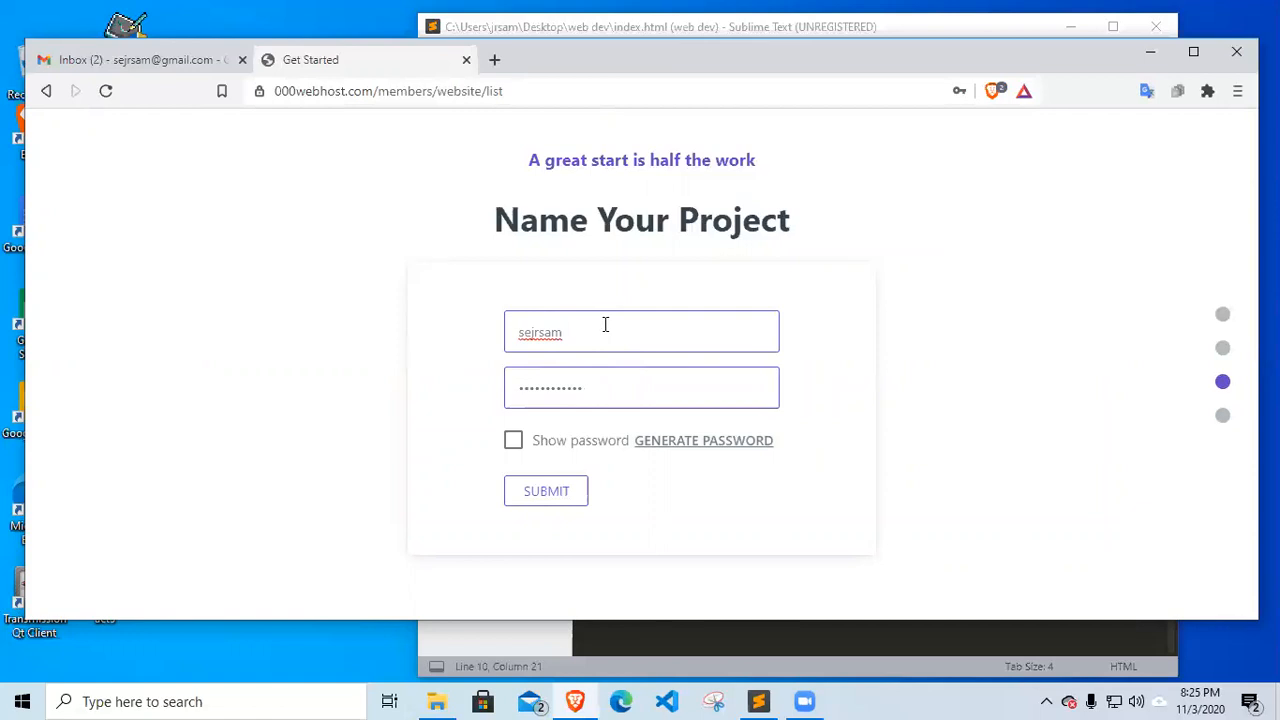
pyautogui.write('-')
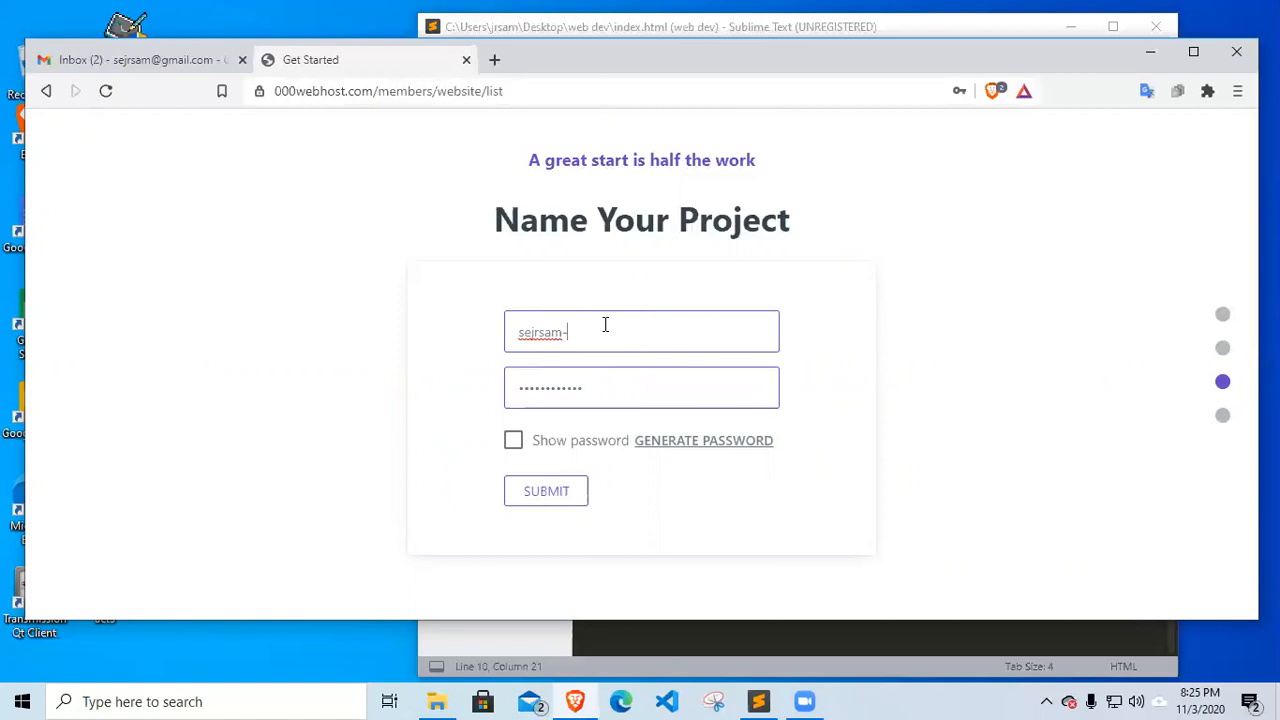
pyautogui.press('Backspace')
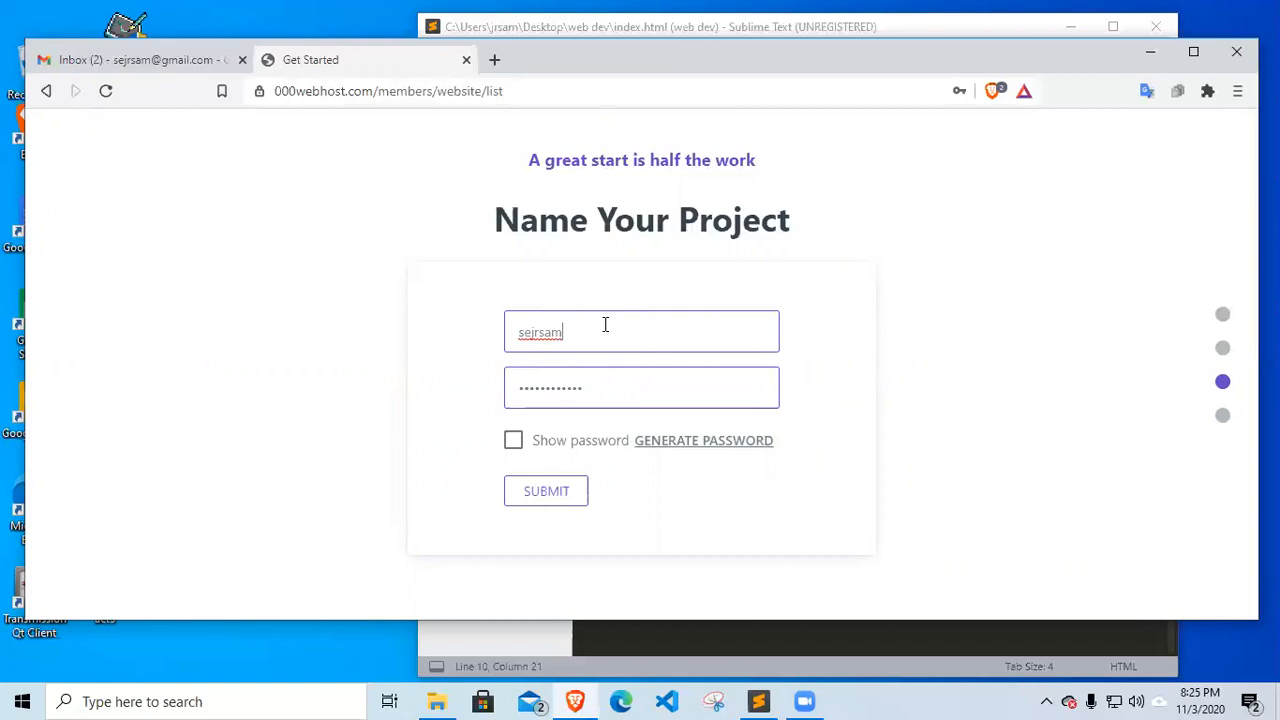
pyautogui.write('s')
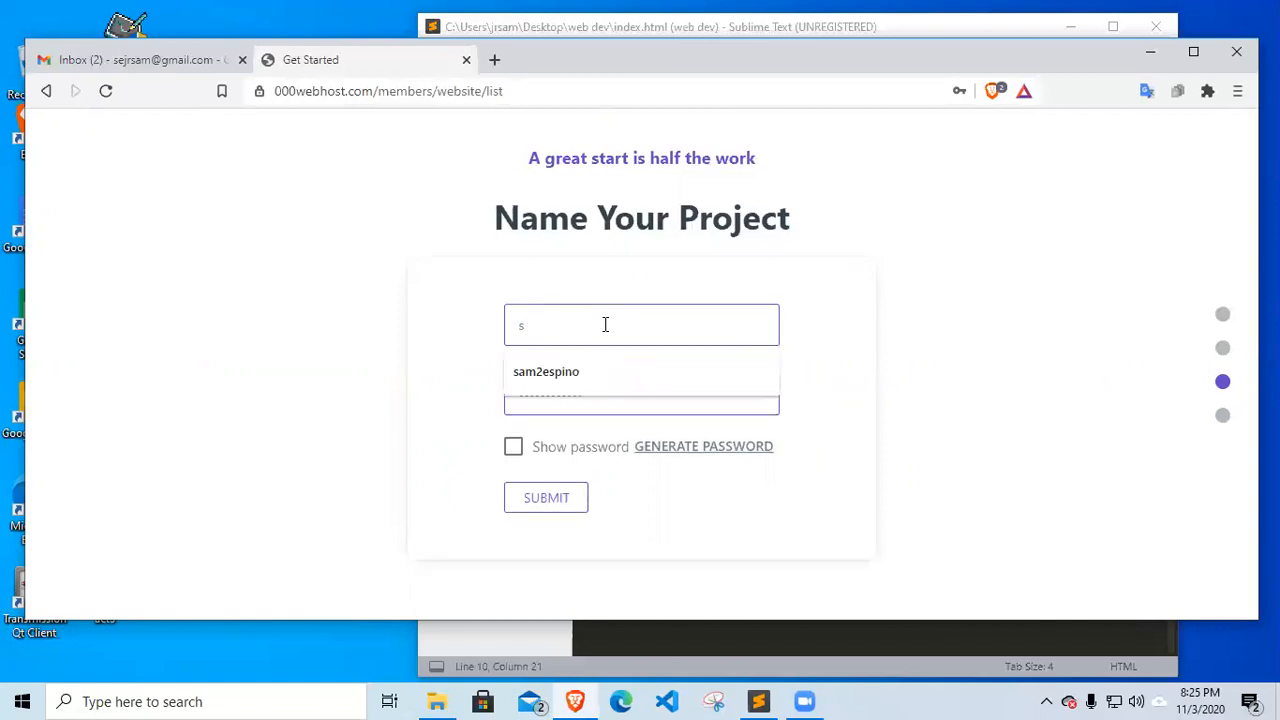
pyautogui.write('amsejr')
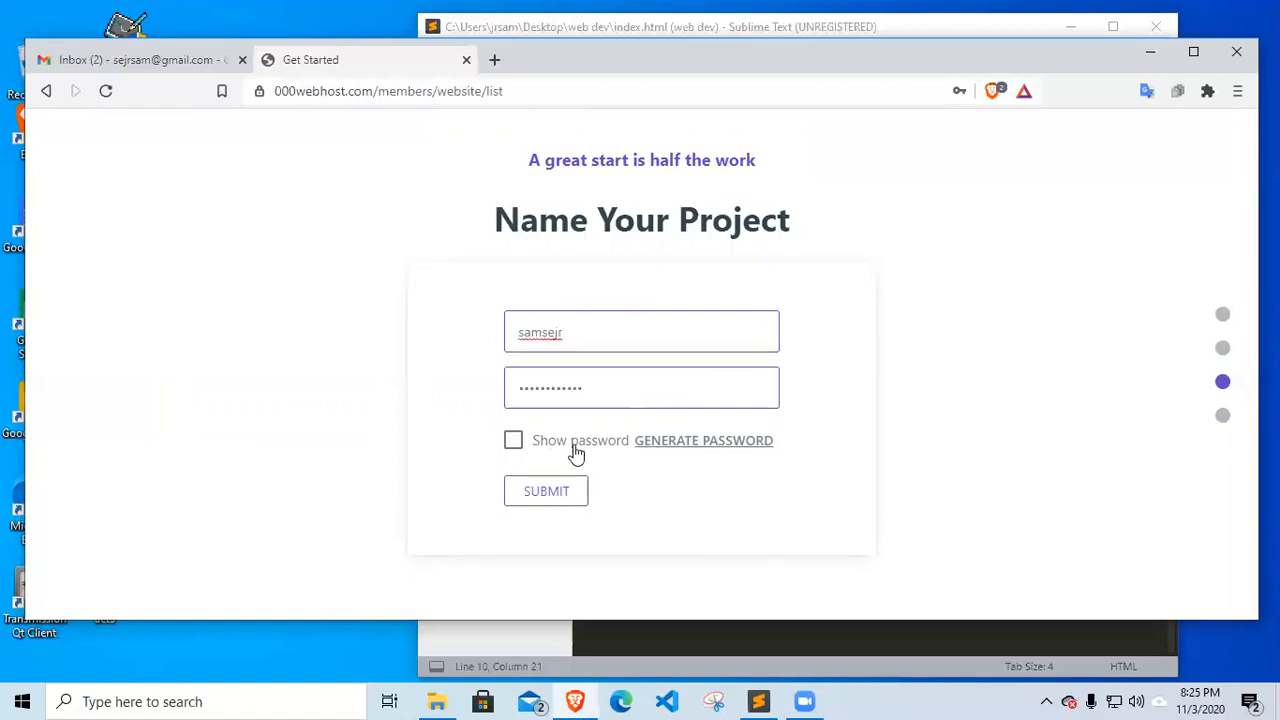
# Submit the project name and password
pyautogui.click(546, 492)
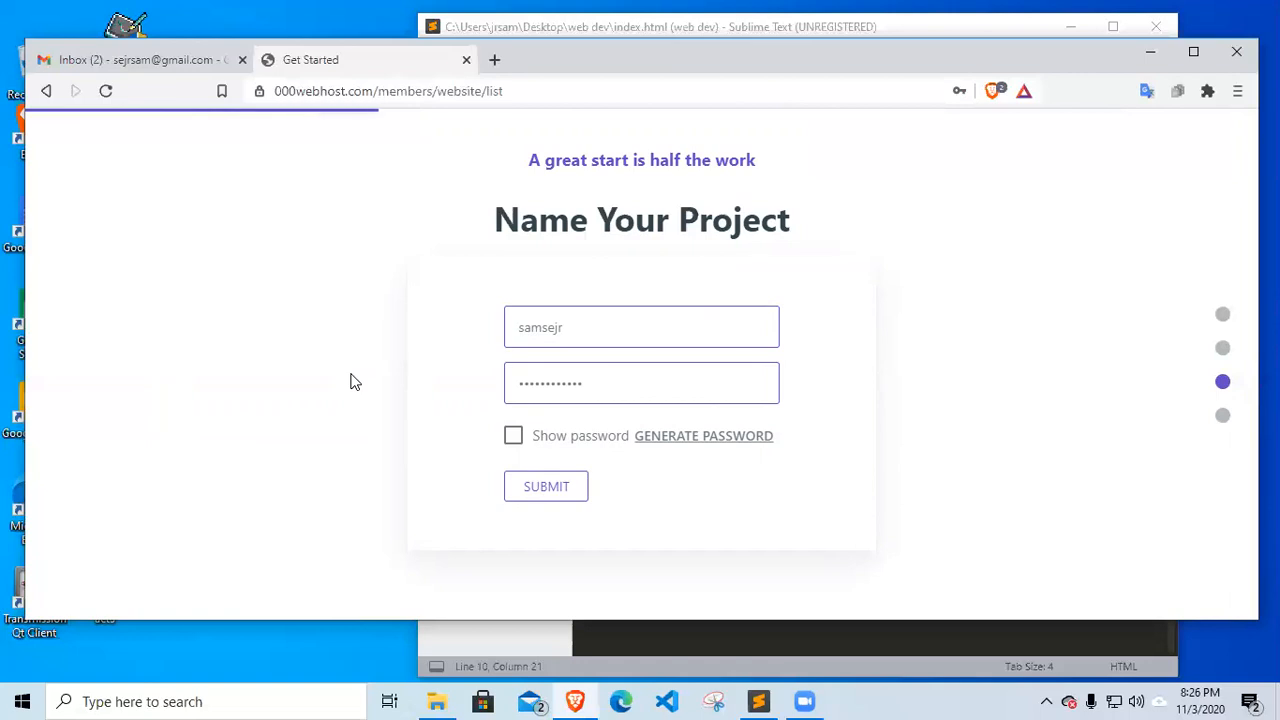
pyautogui.click(546, 486)
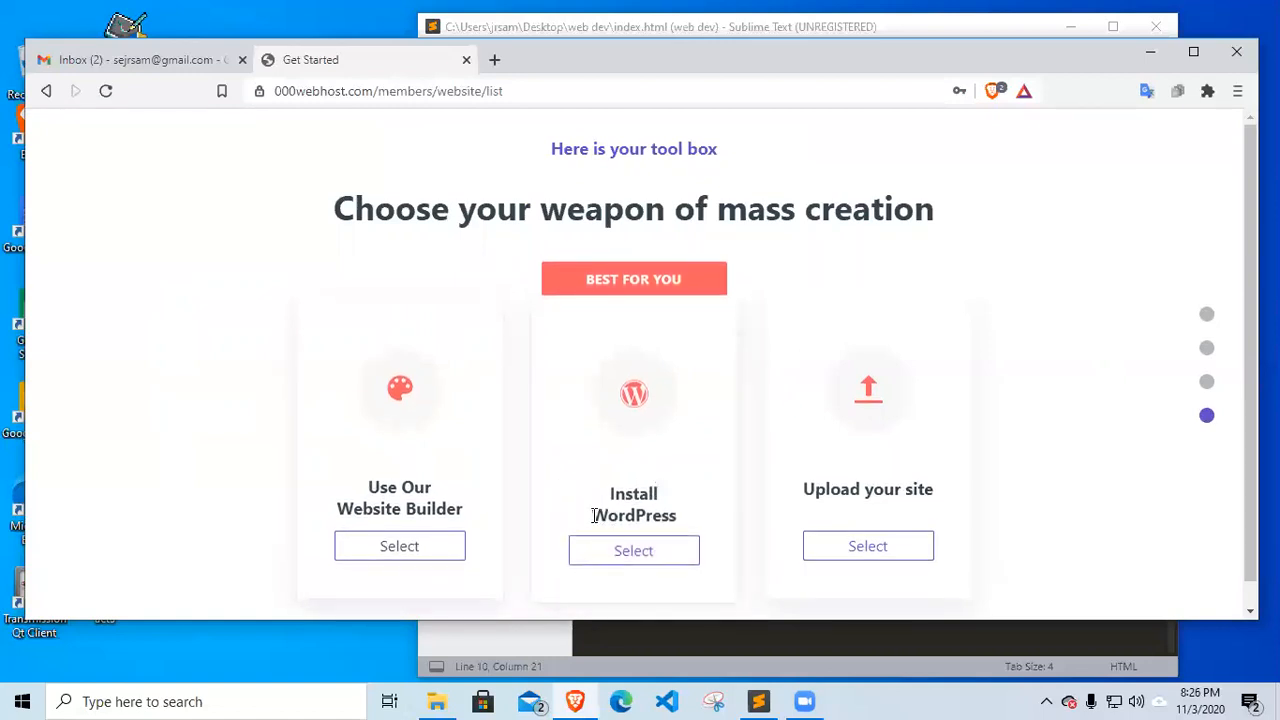
pyautogui.moveTo(870, 408)
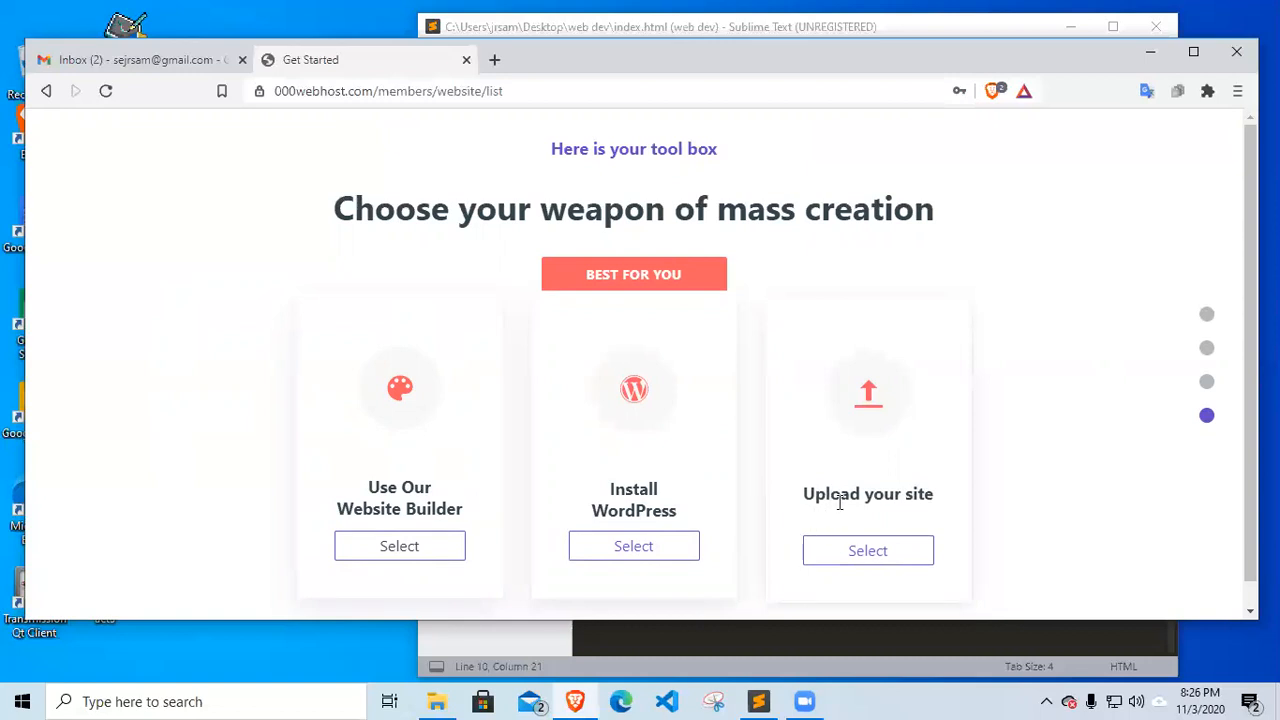
pyautogui.moveTo(916, 490)
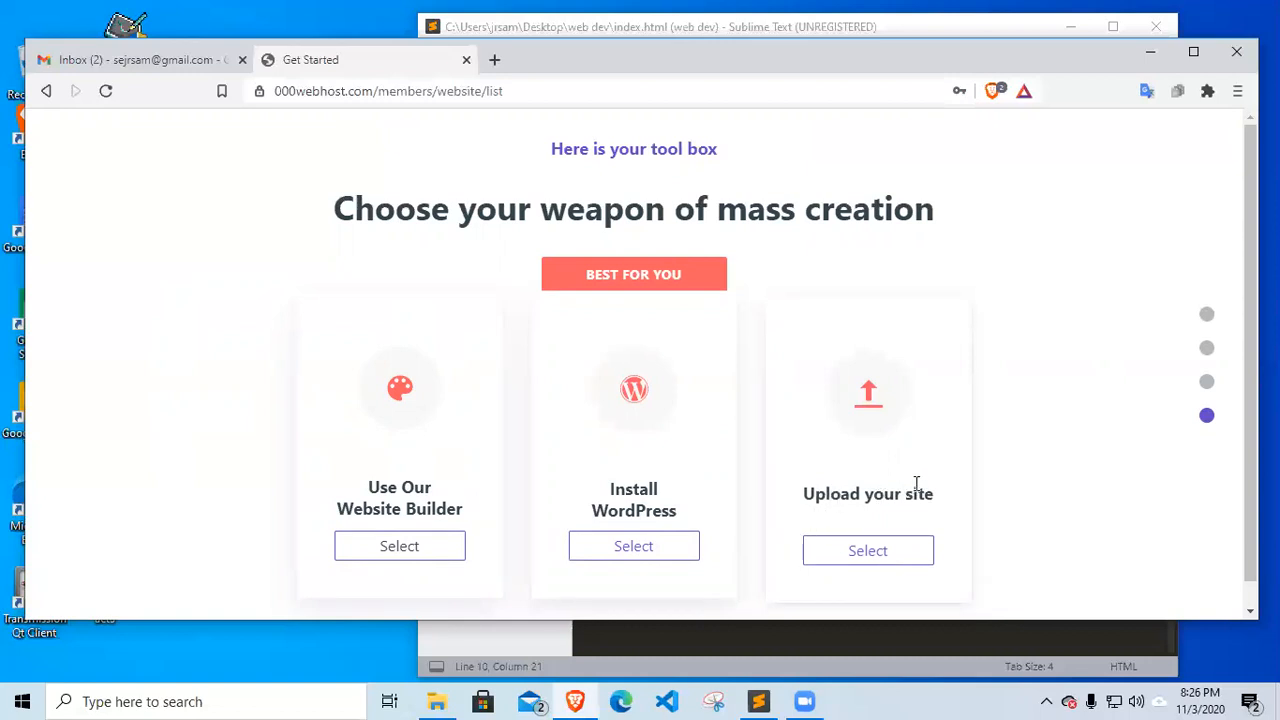
pyautogui.moveTo(868, 550)
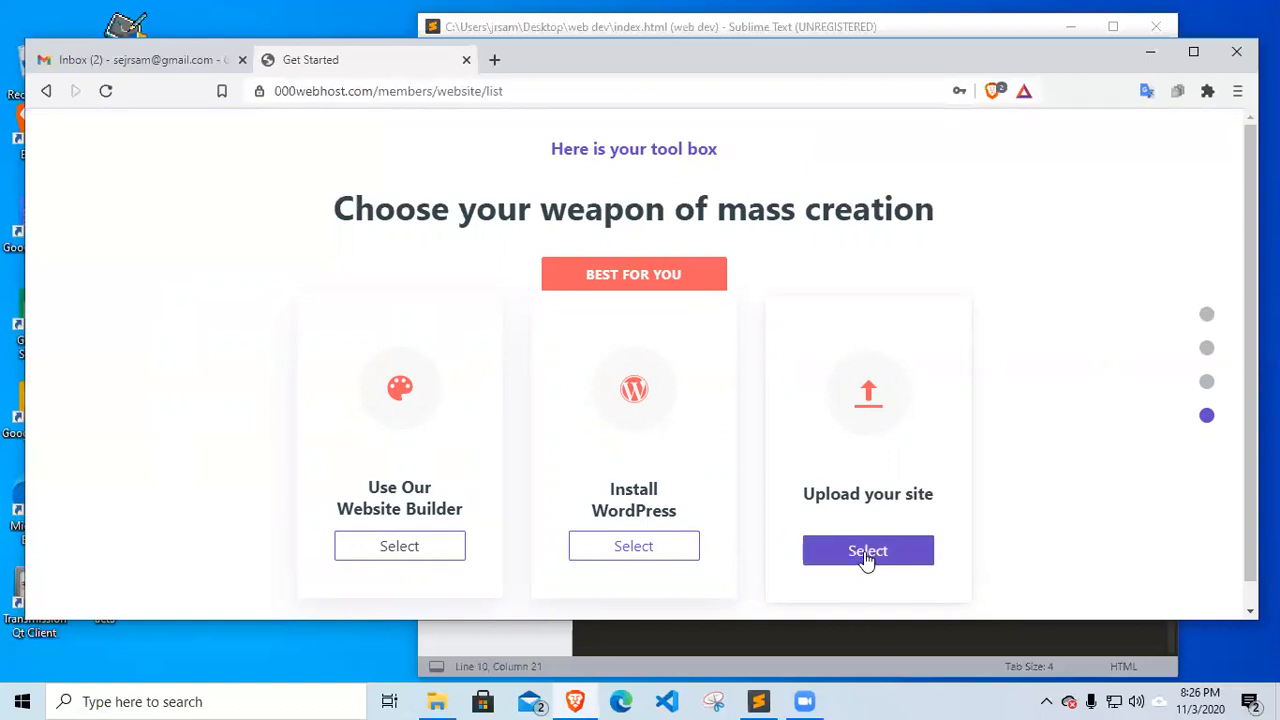
pyautogui.click(868, 550)
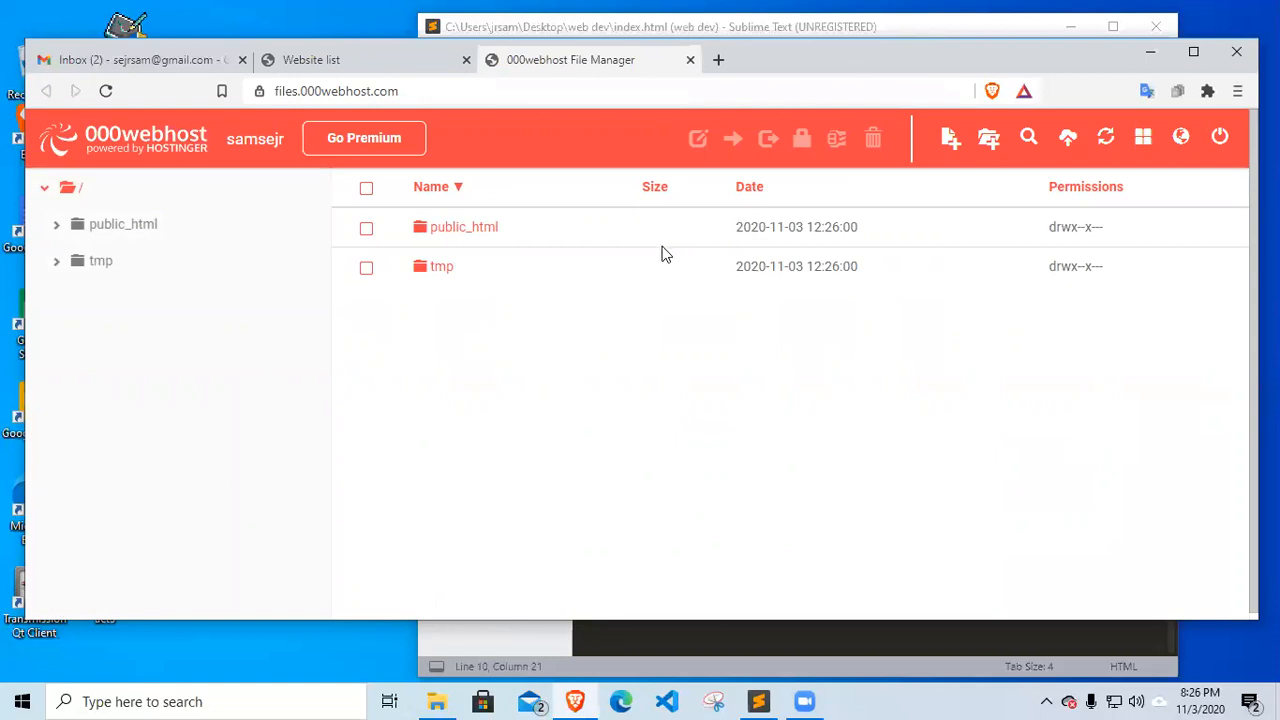
pyautogui.moveTo(660, 252)
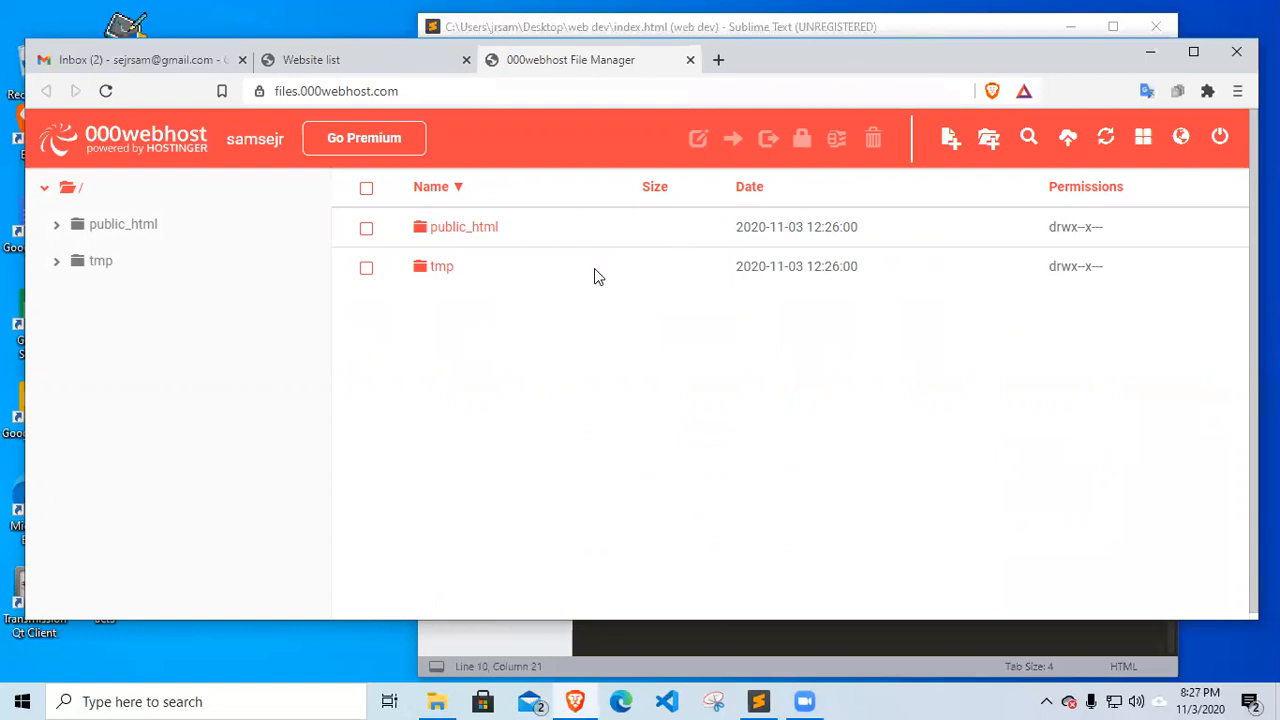
pyautogui.moveTo(284, 252)
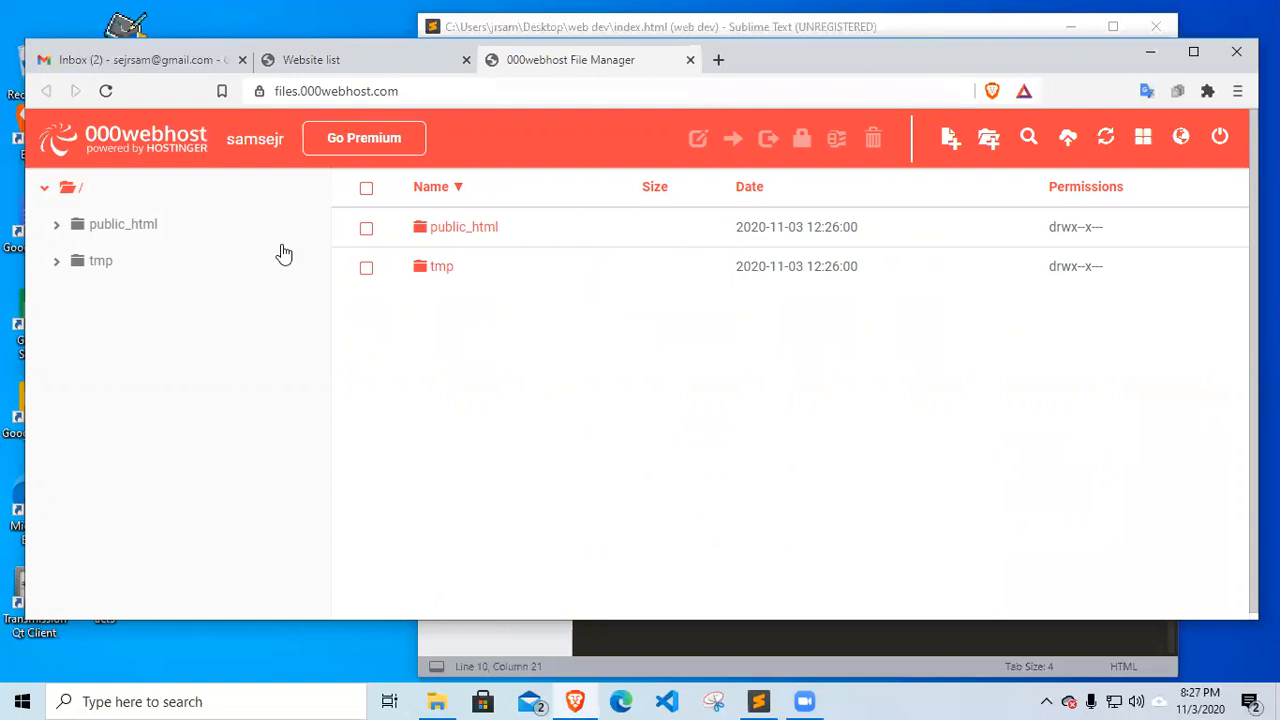
pyautogui.moveTo(456, 226)
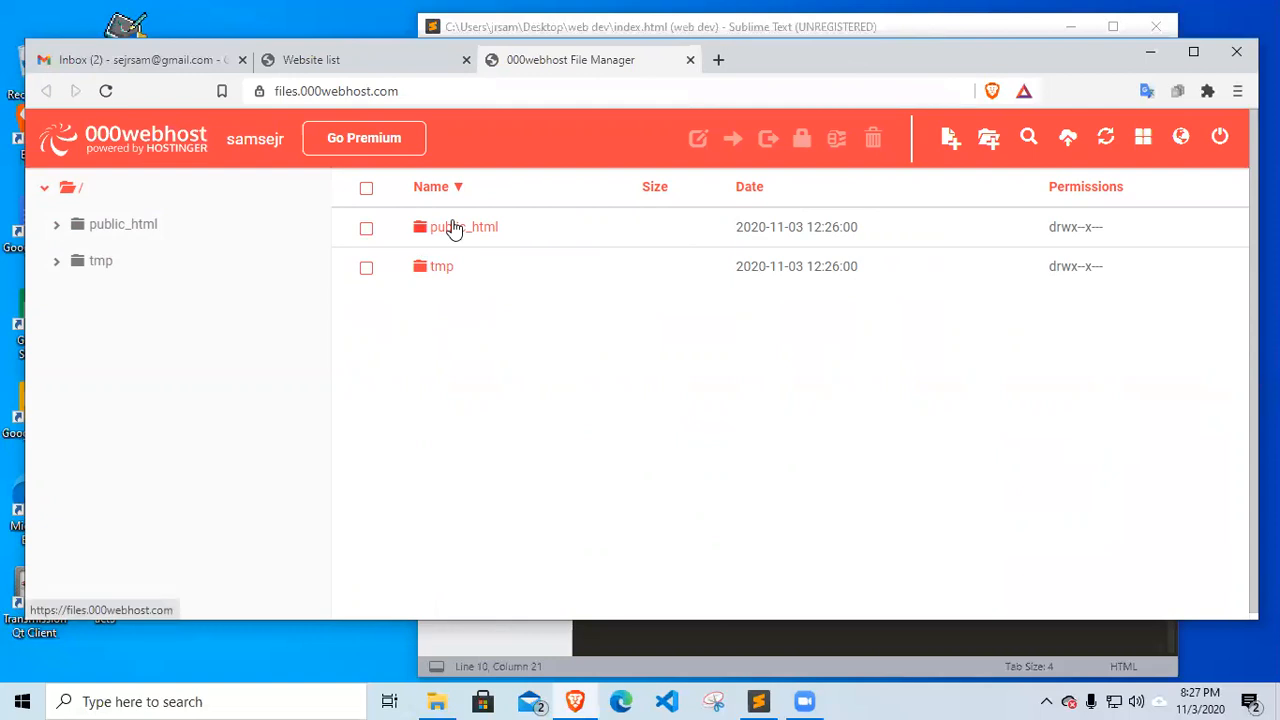
pyautogui.moveTo(596, 260)
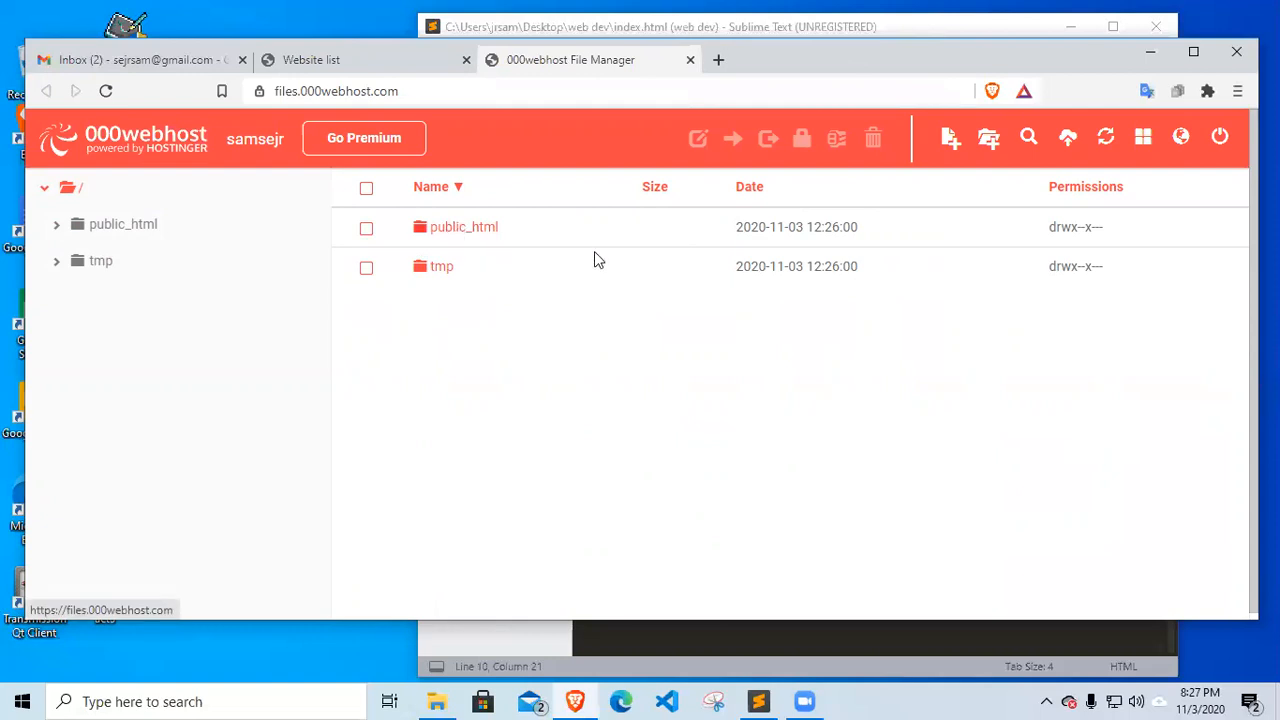
pyautogui.moveTo(464, 232)
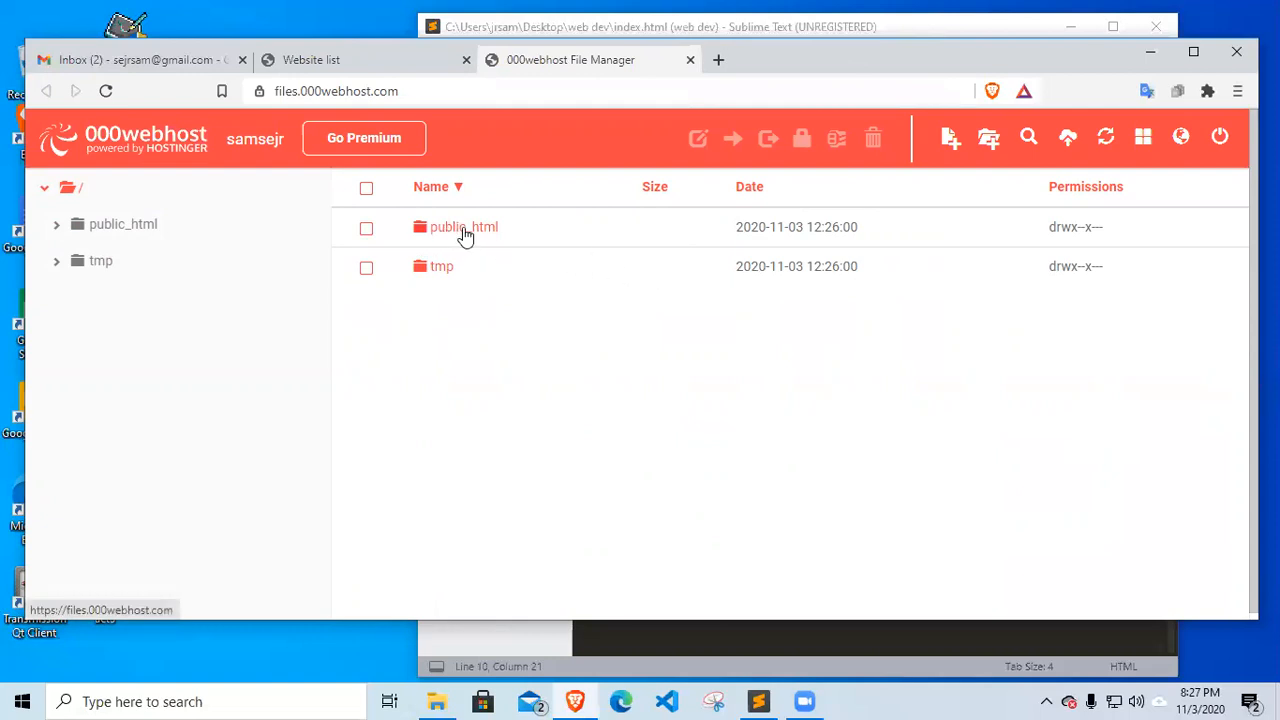
pyautogui.moveTo(464, 234)
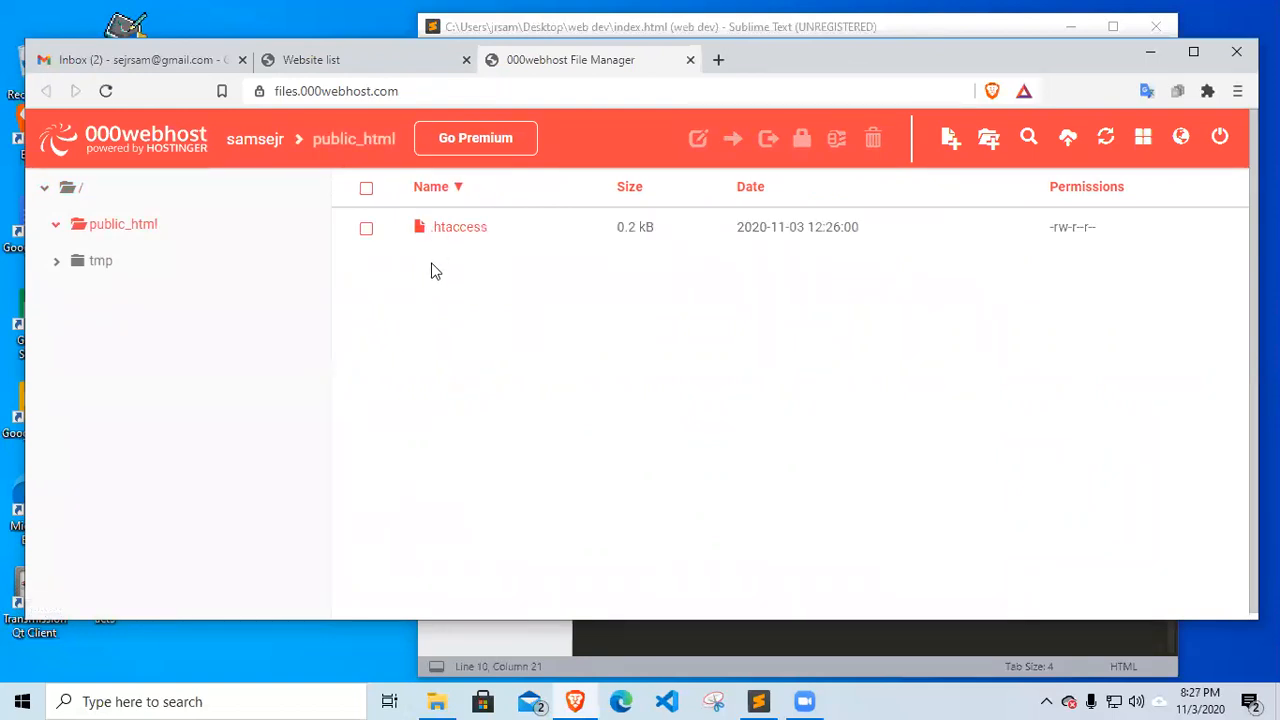
pyautogui.moveTo(420, 300)
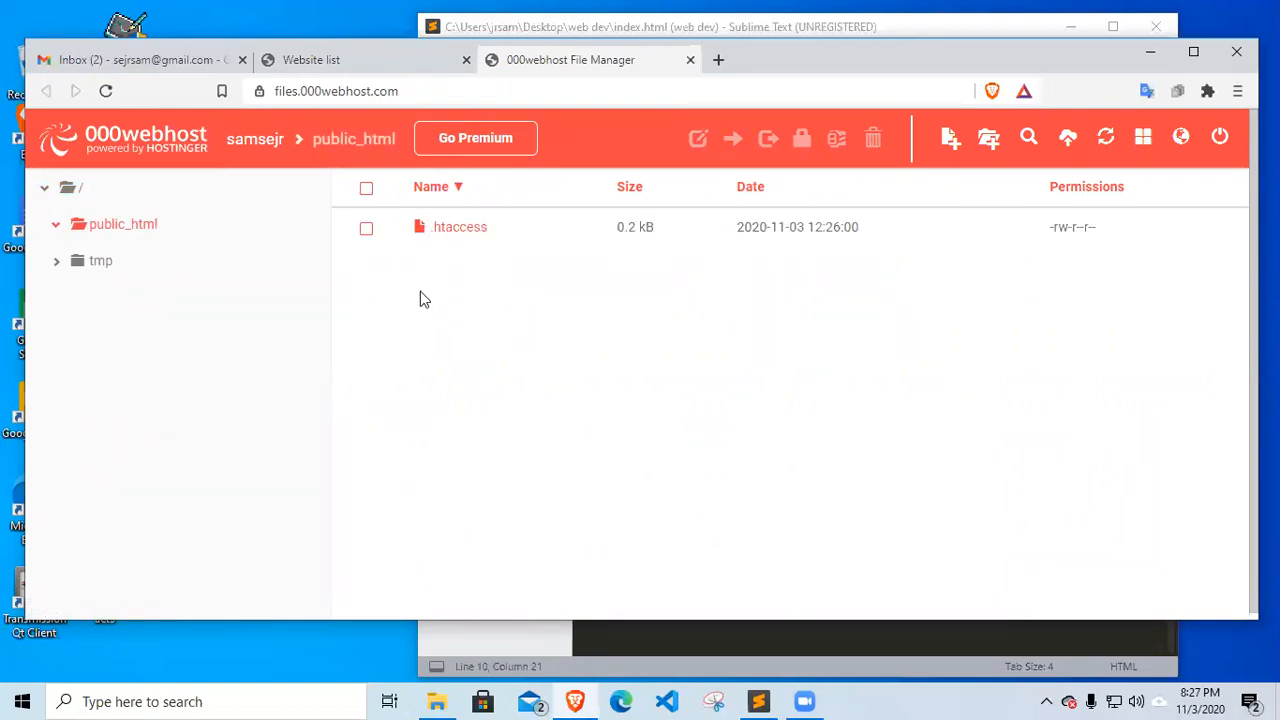
pyautogui.moveTo(486, 282)
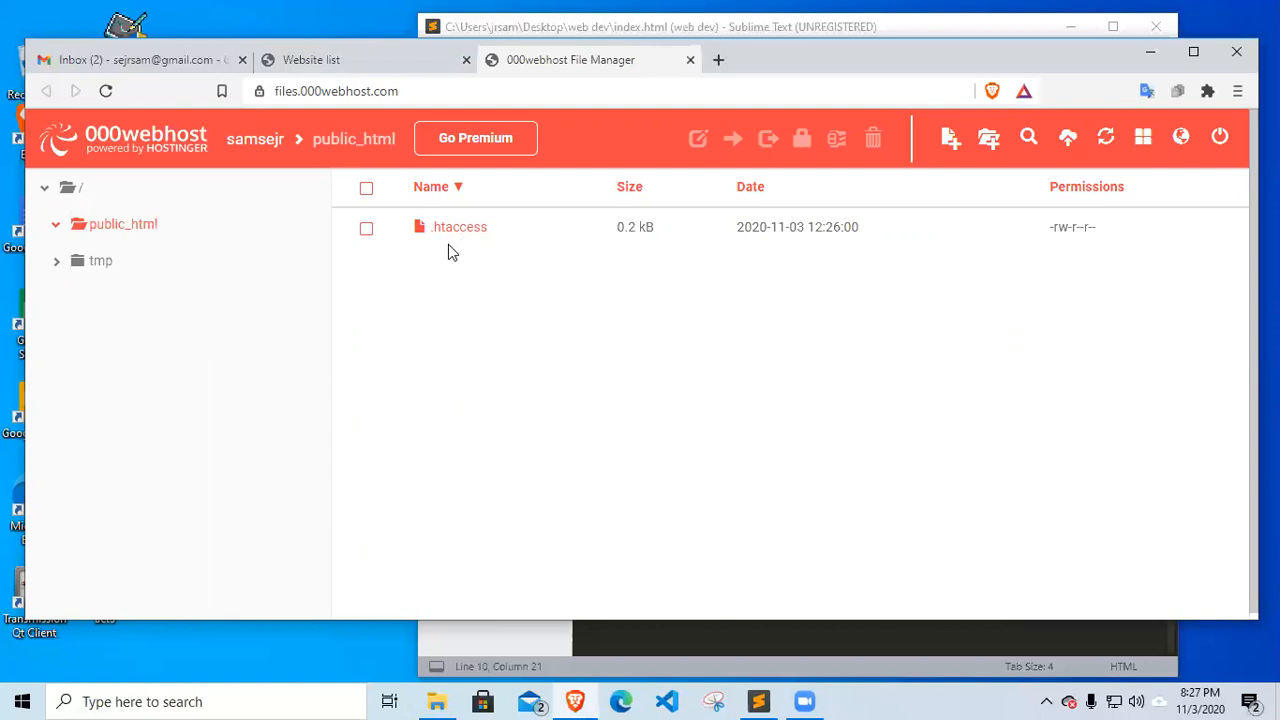
pyautogui.moveTo(420, 244)
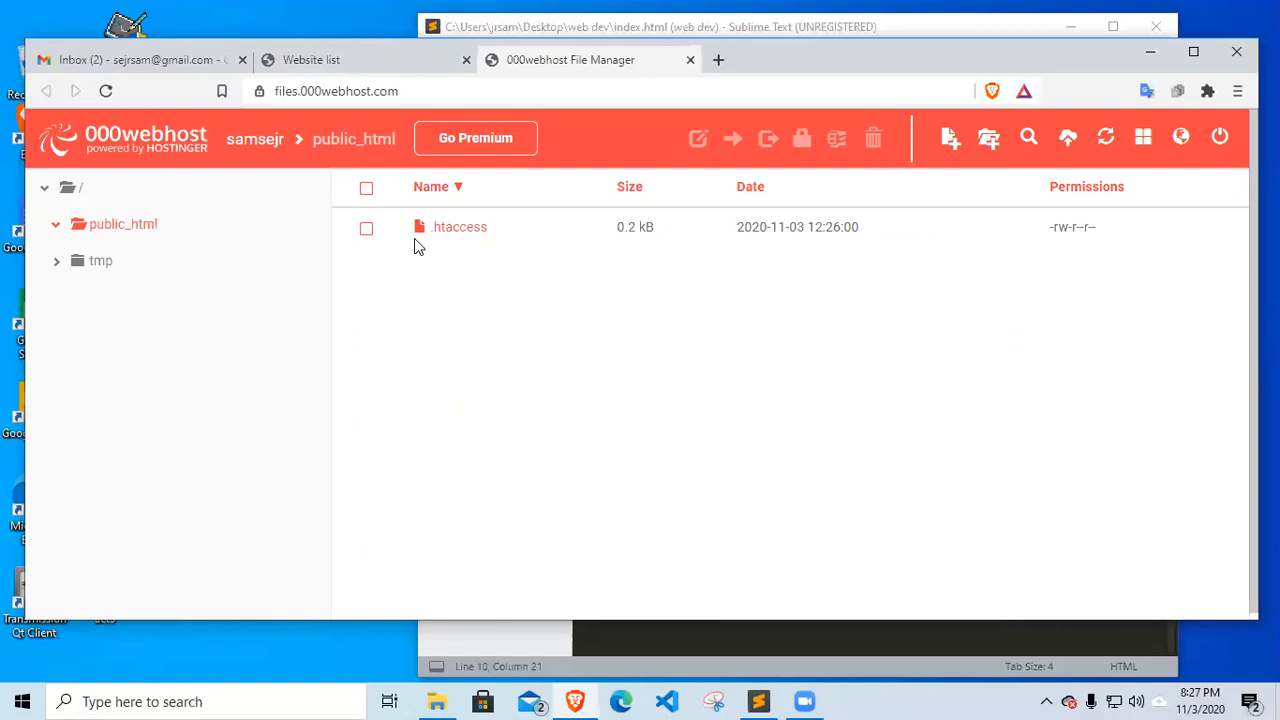
pyautogui.moveTo(400, 258)
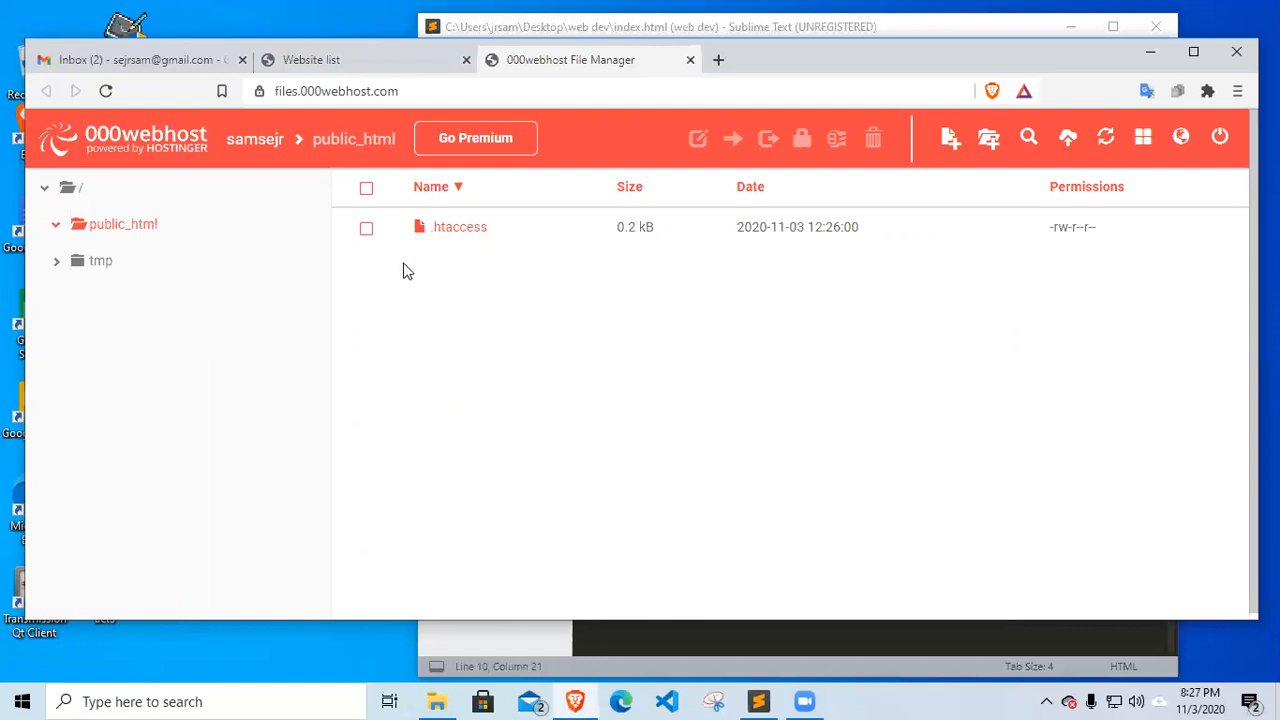
pyautogui.moveTo(420, 268)
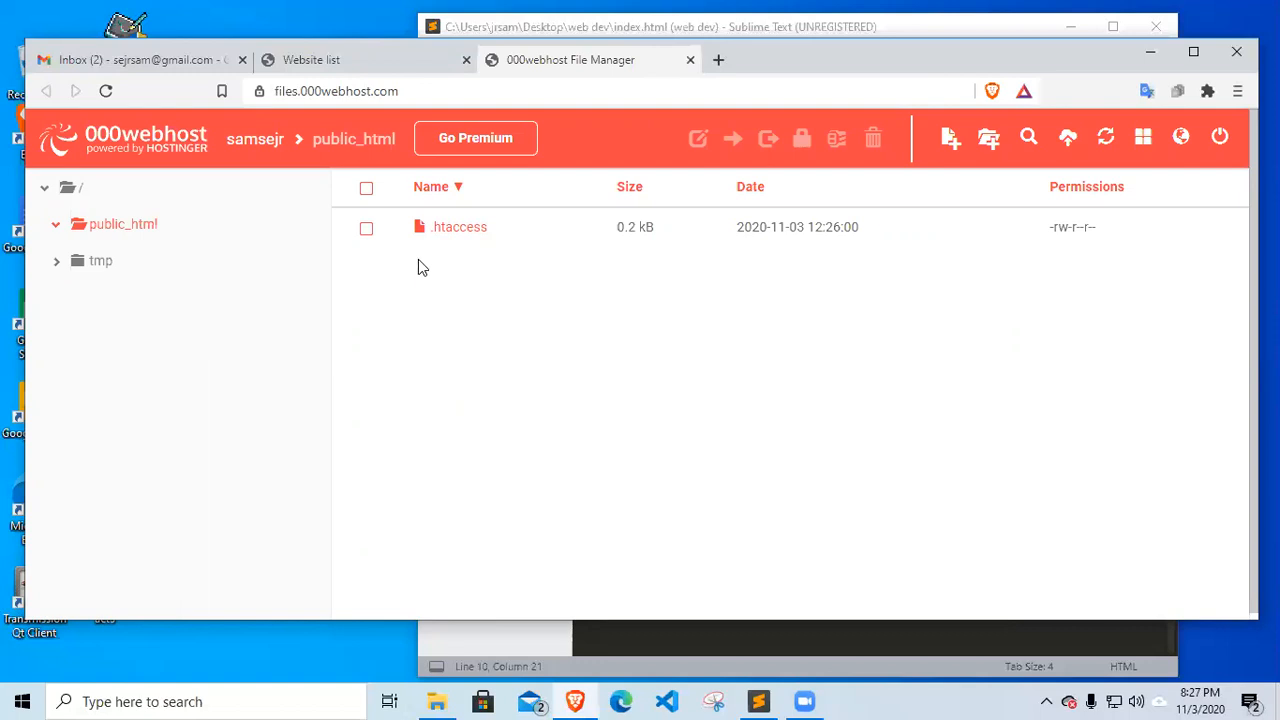
pyautogui.moveTo(682, 648)
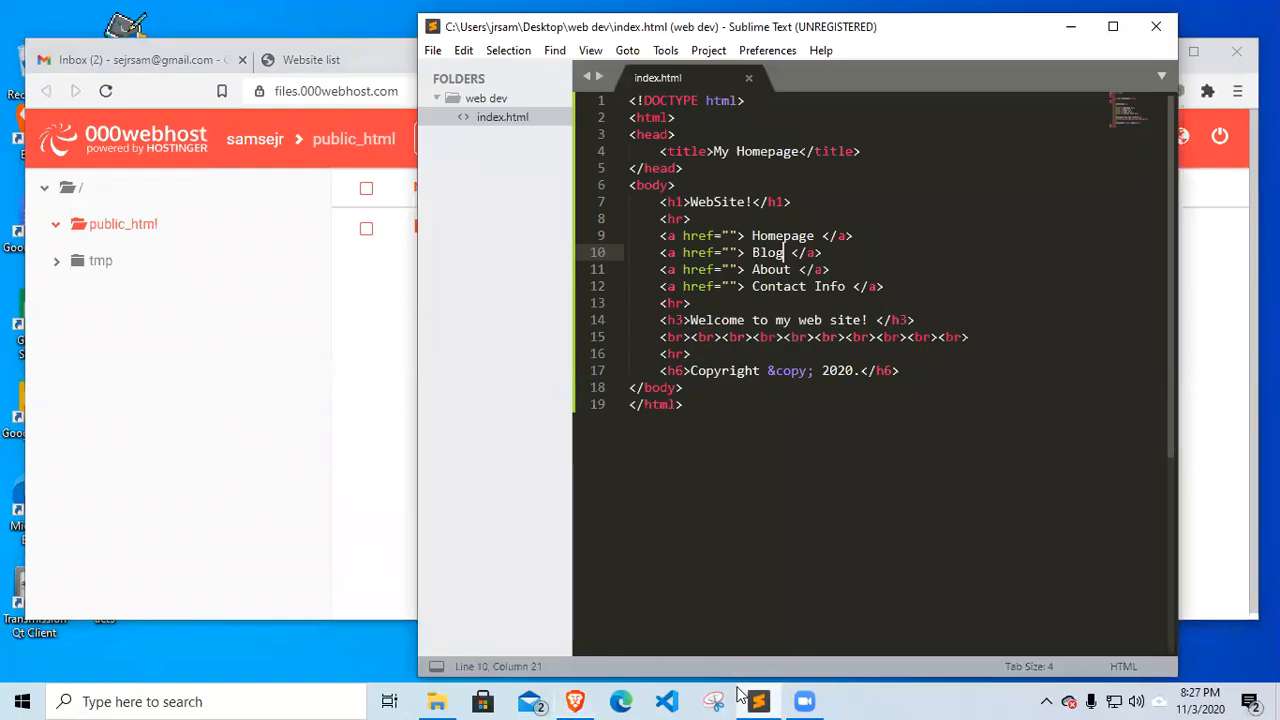
pyautogui.moveTo(764, 542)
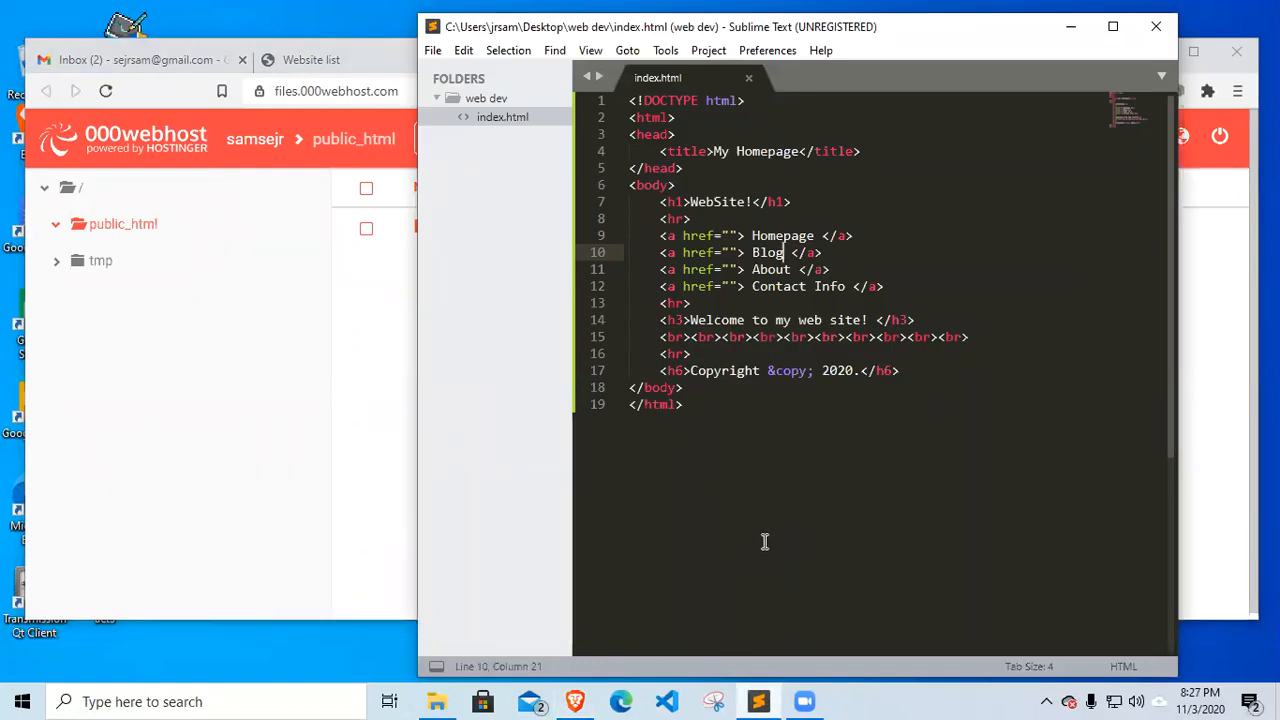
pyautogui.moveTo(678, 96)
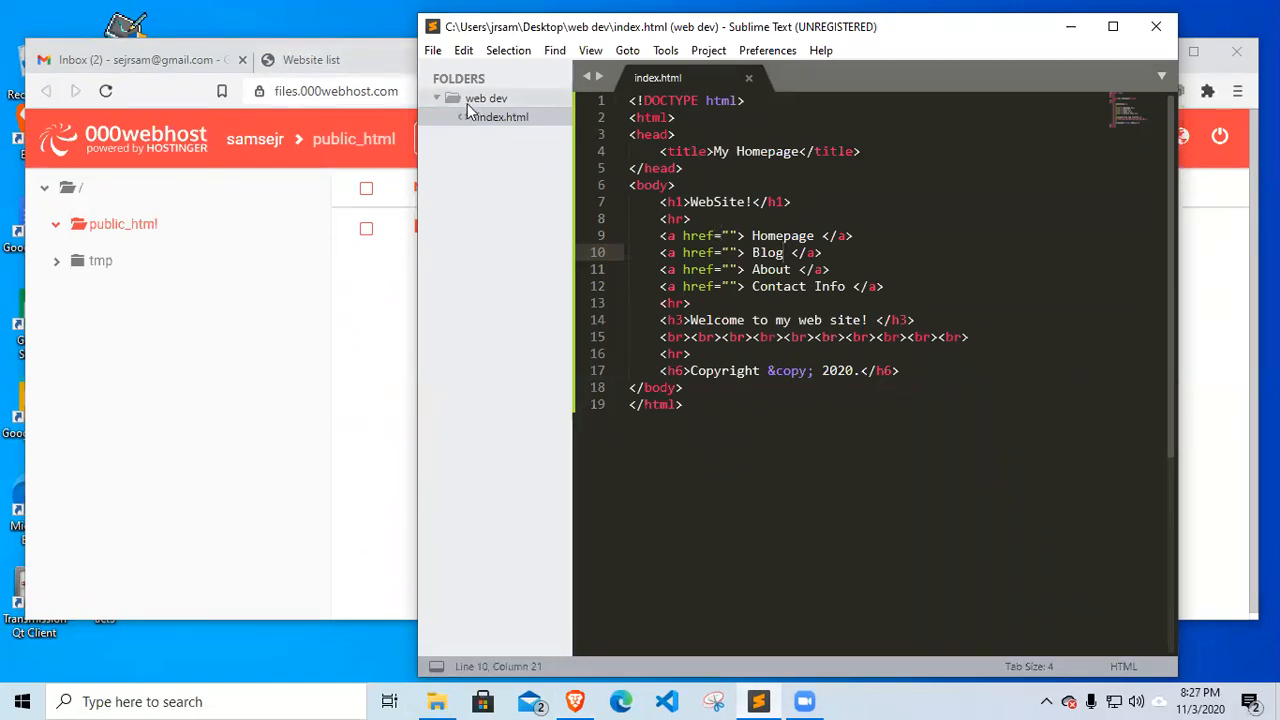
# Minimize Sublime Text and open the web dev folder from the desktop
pyautogui.click(502, 116)
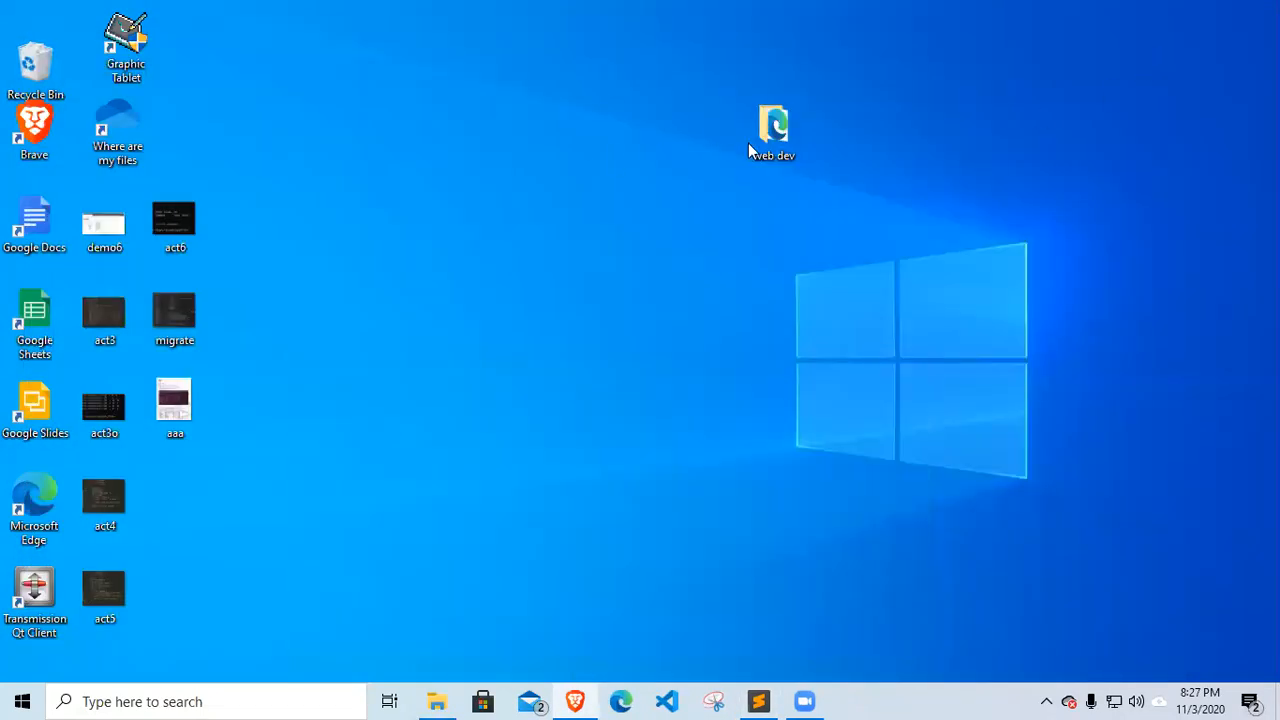
pyautogui.doubleClick(772, 130)
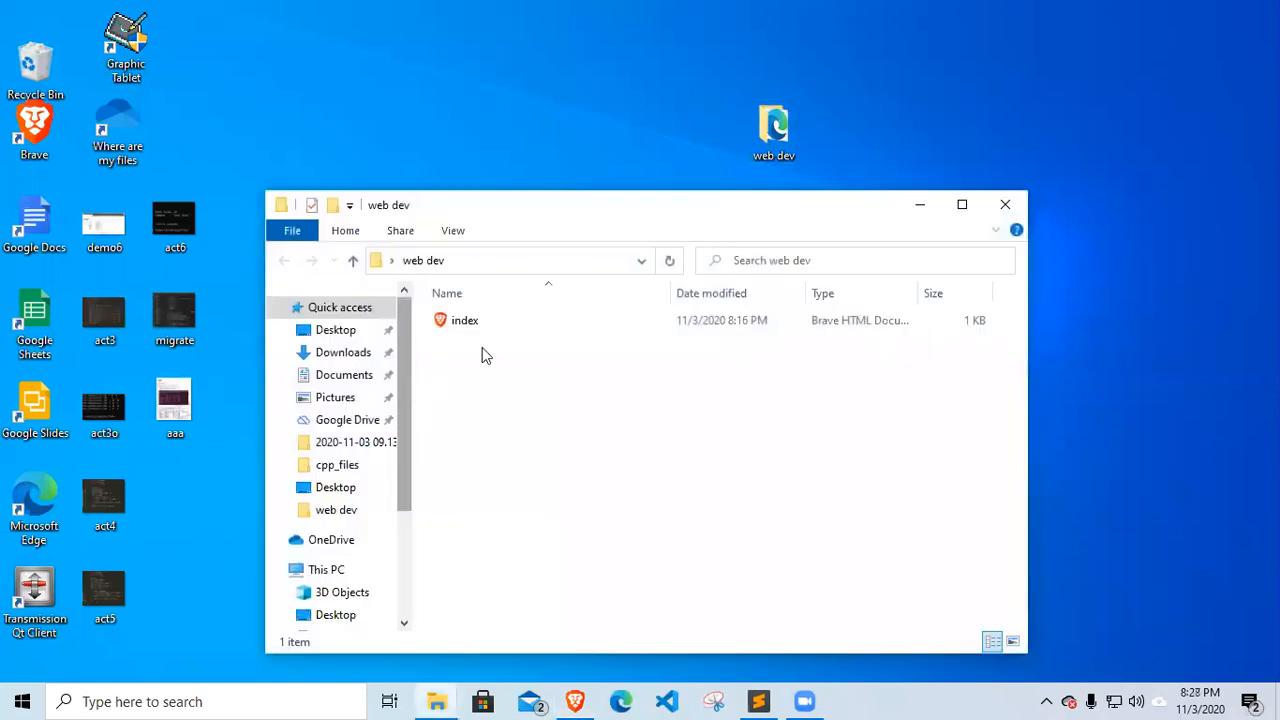
# Preview index.html in Brave as My Homepage, then return to Sublime Text
pyautogui.doubleClick(464, 320)
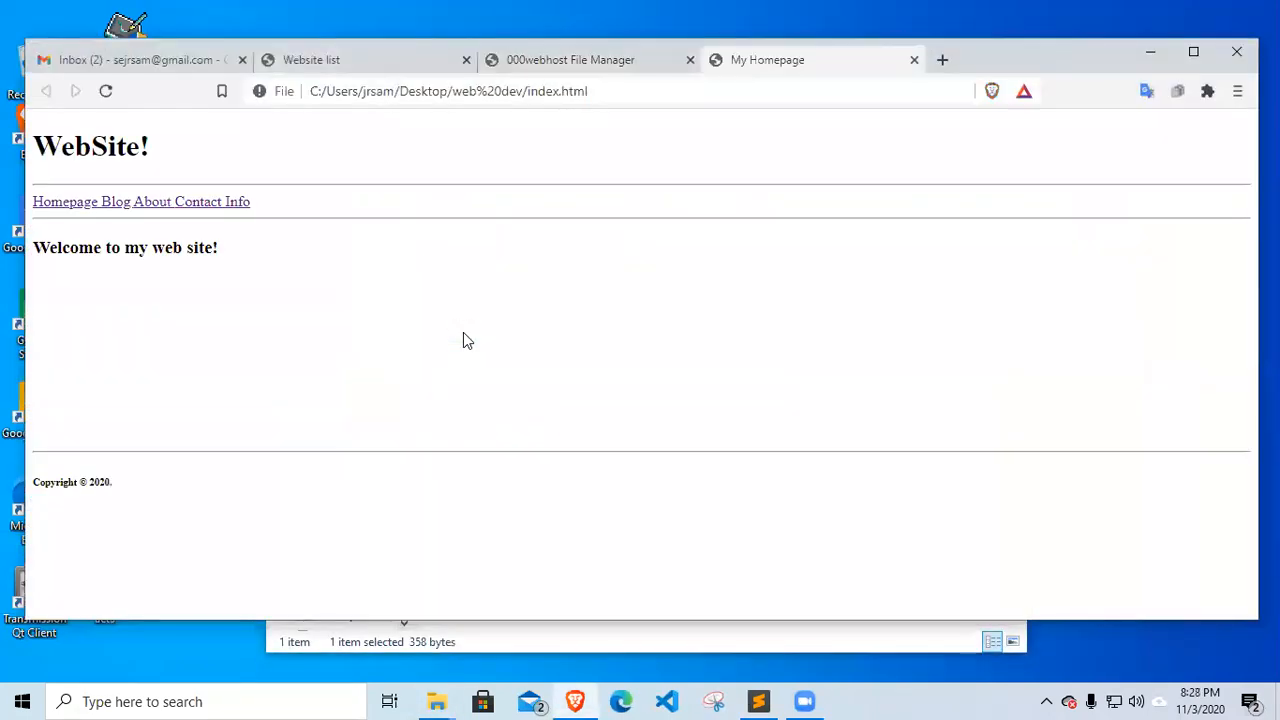
pyautogui.moveTo(1060, 72)
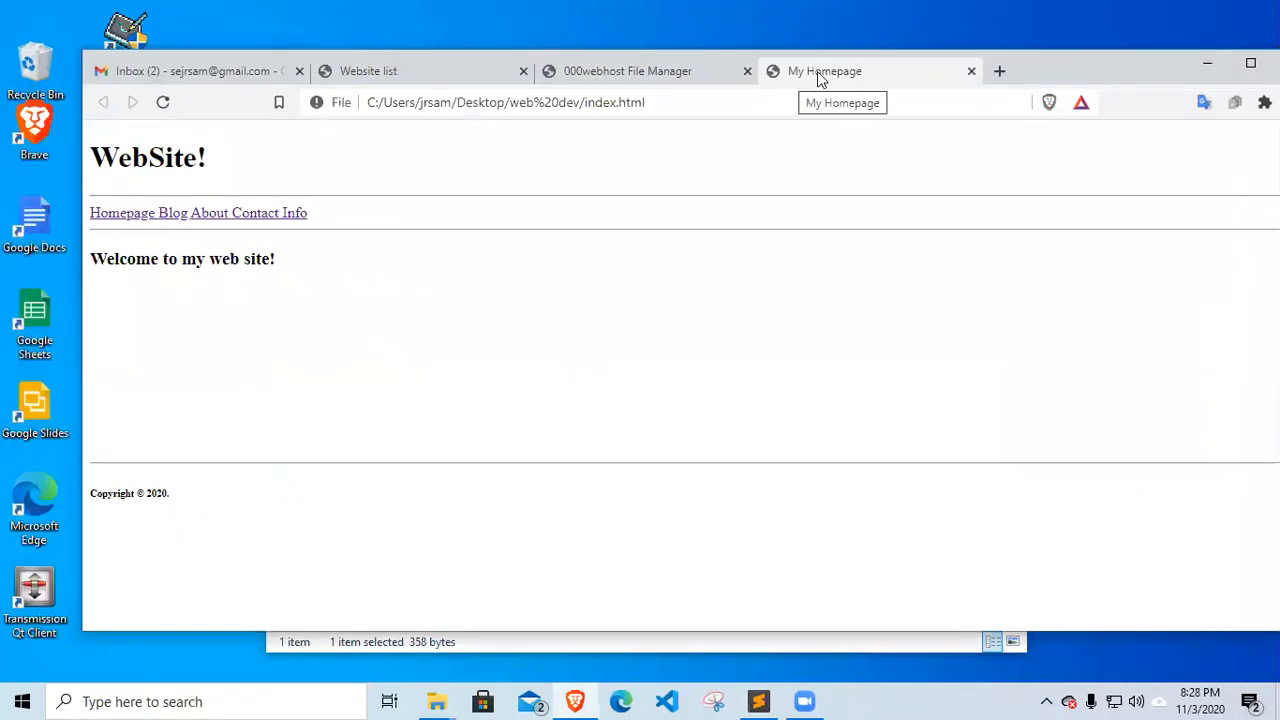
pyautogui.moveTo(816, 84)
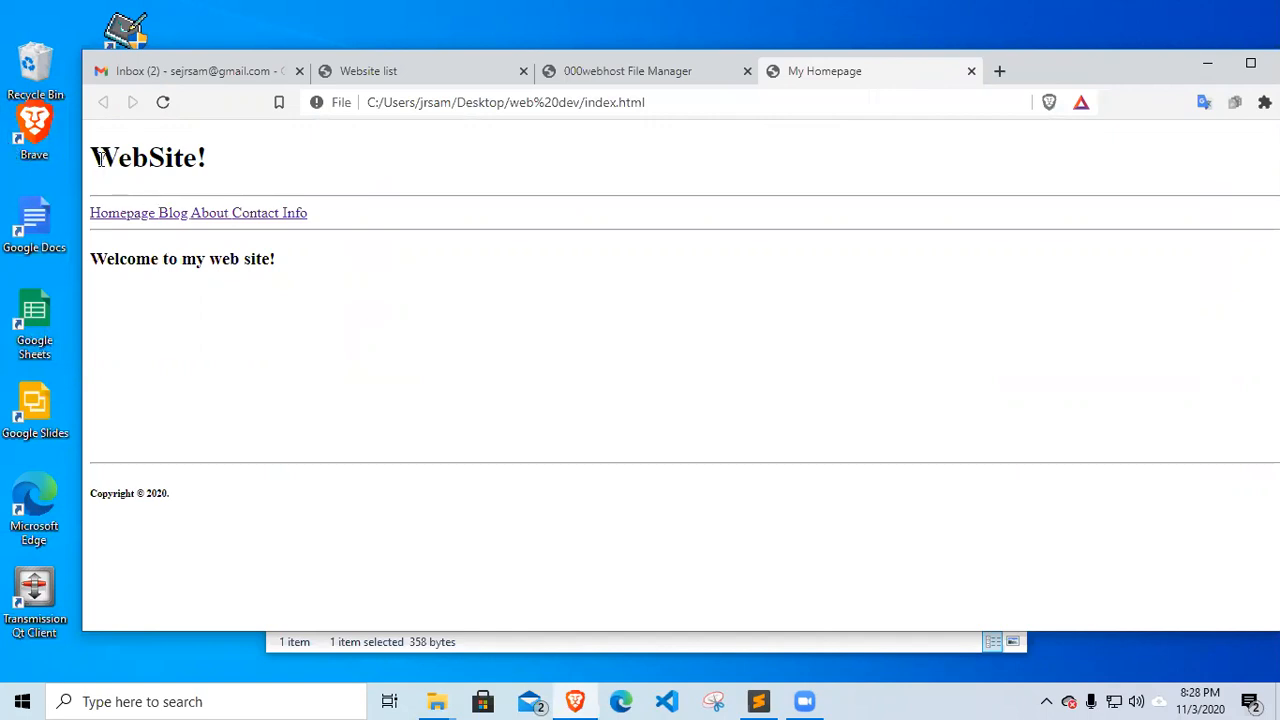
pyautogui.moveTo(104, 212)
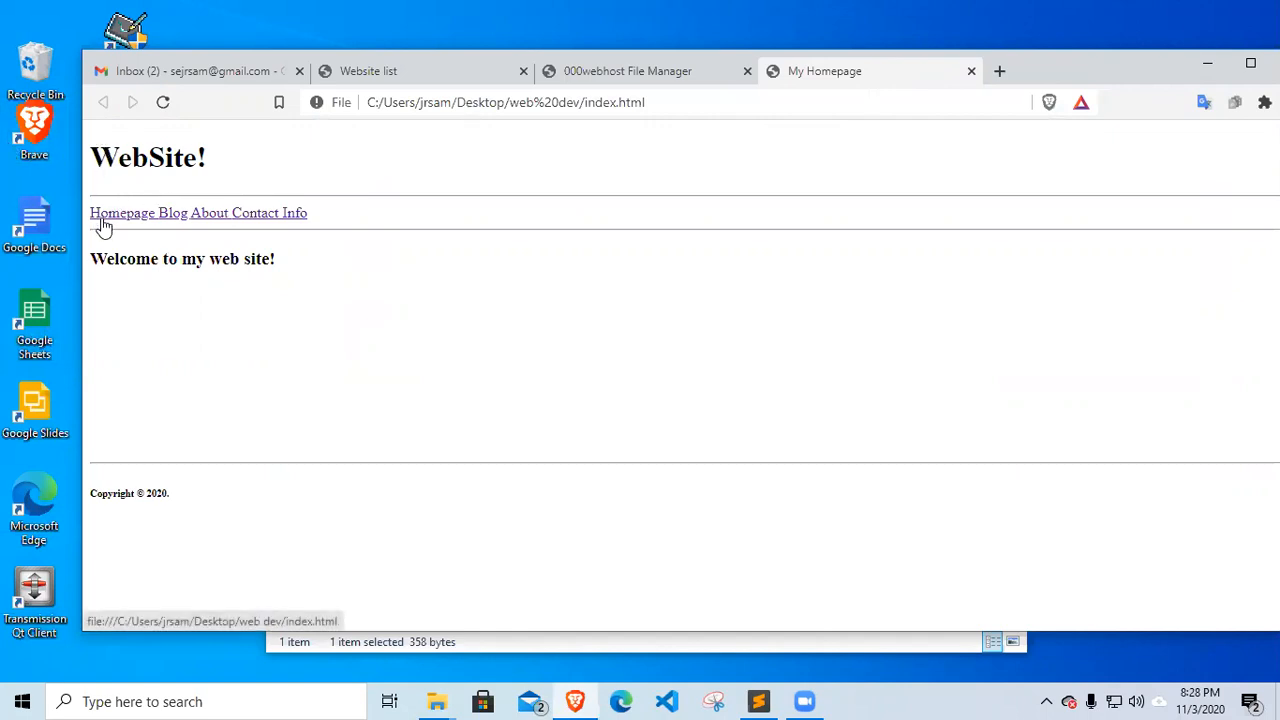
pyautogui.moveTo(224, 224)
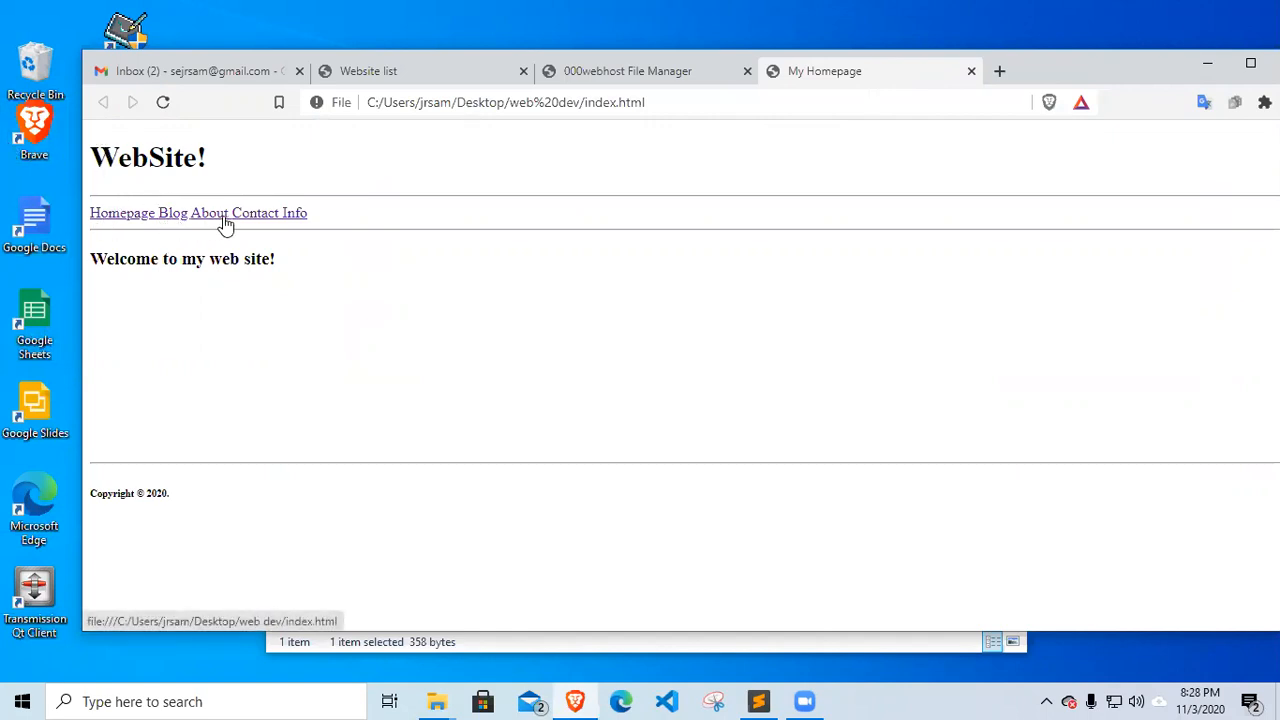
pyautogui.moveTo(288, 236)
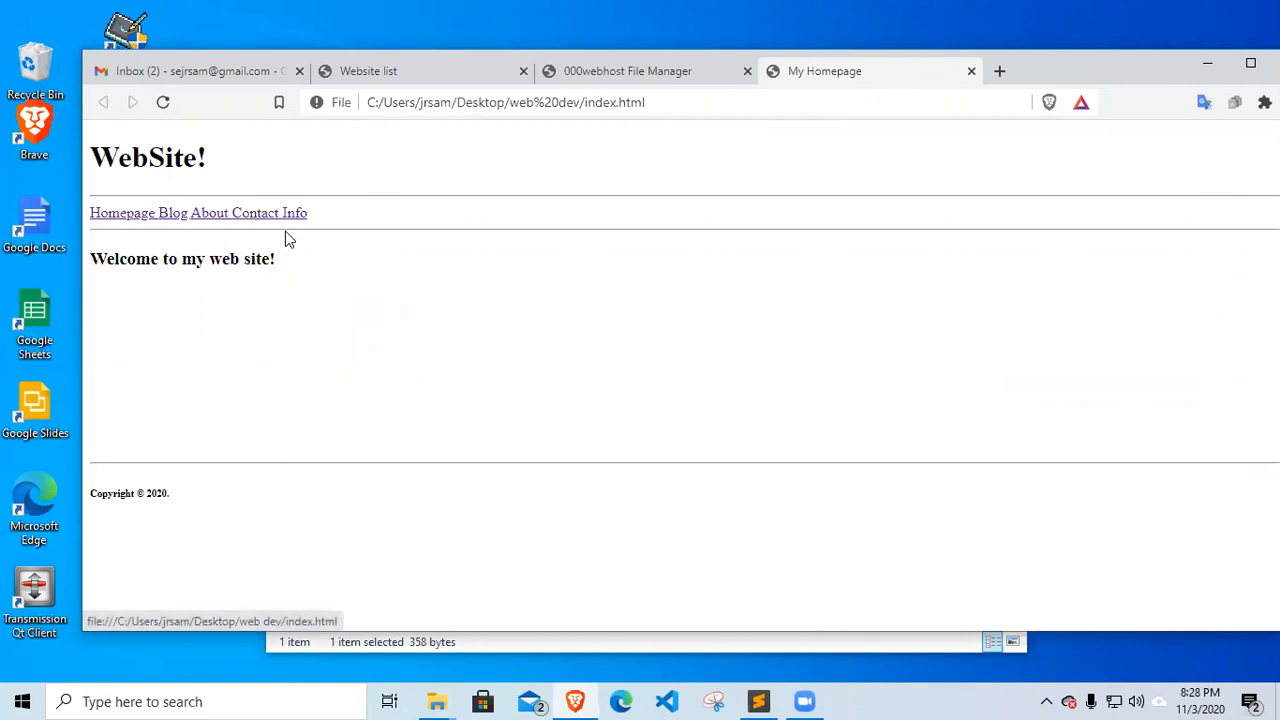
pyautogui.moveTo(292, 264)
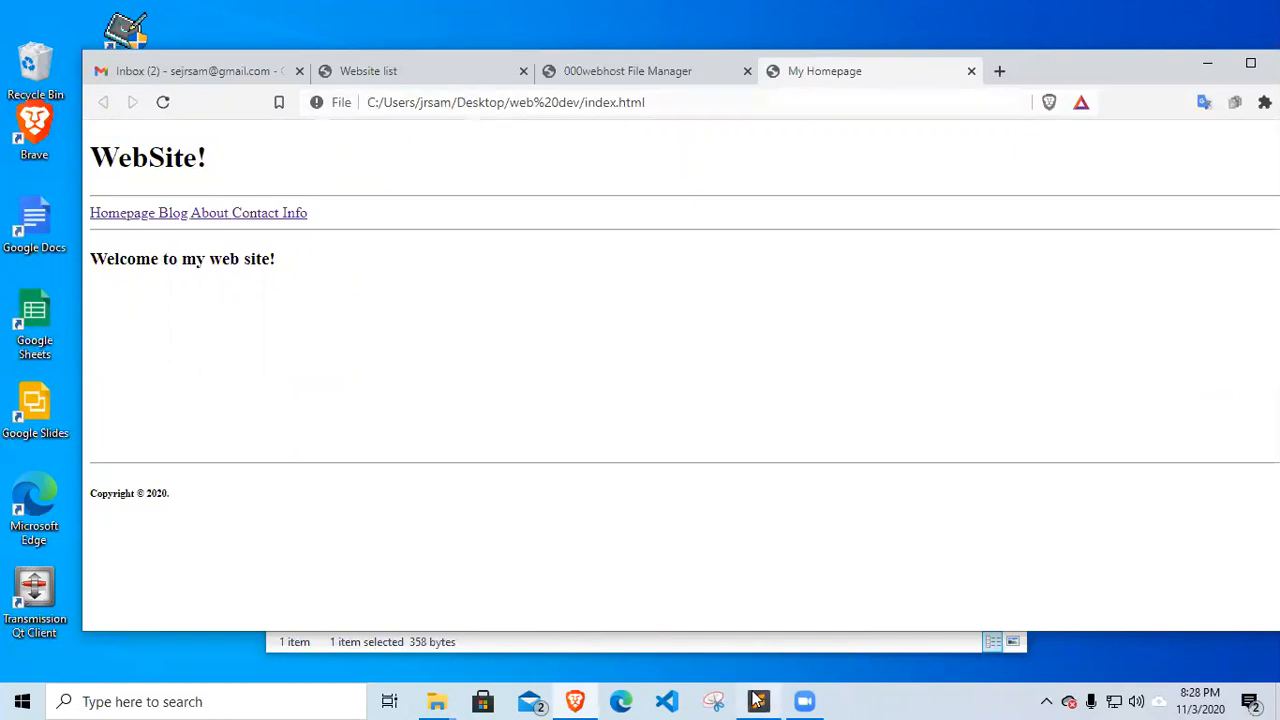
pyautogui.moveTo(724, 690)
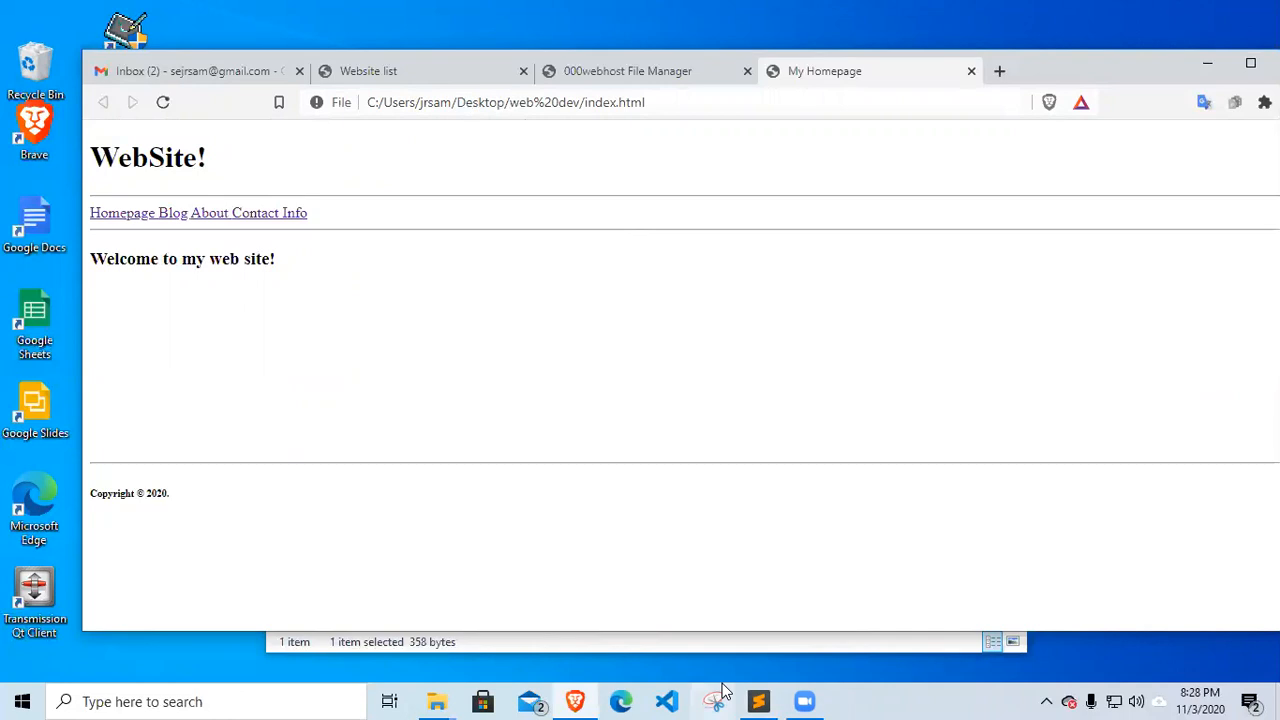
pyautogui.click(756, 700)
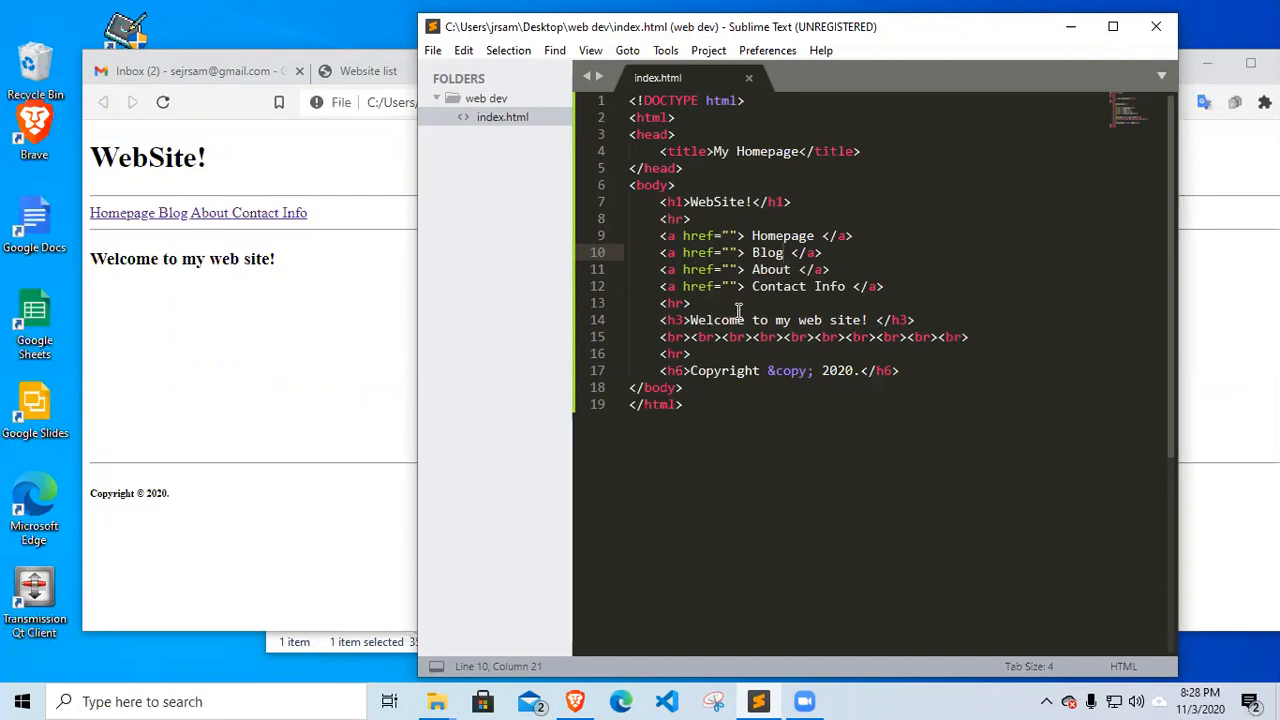
pyautogui.moveTo(284, 168)
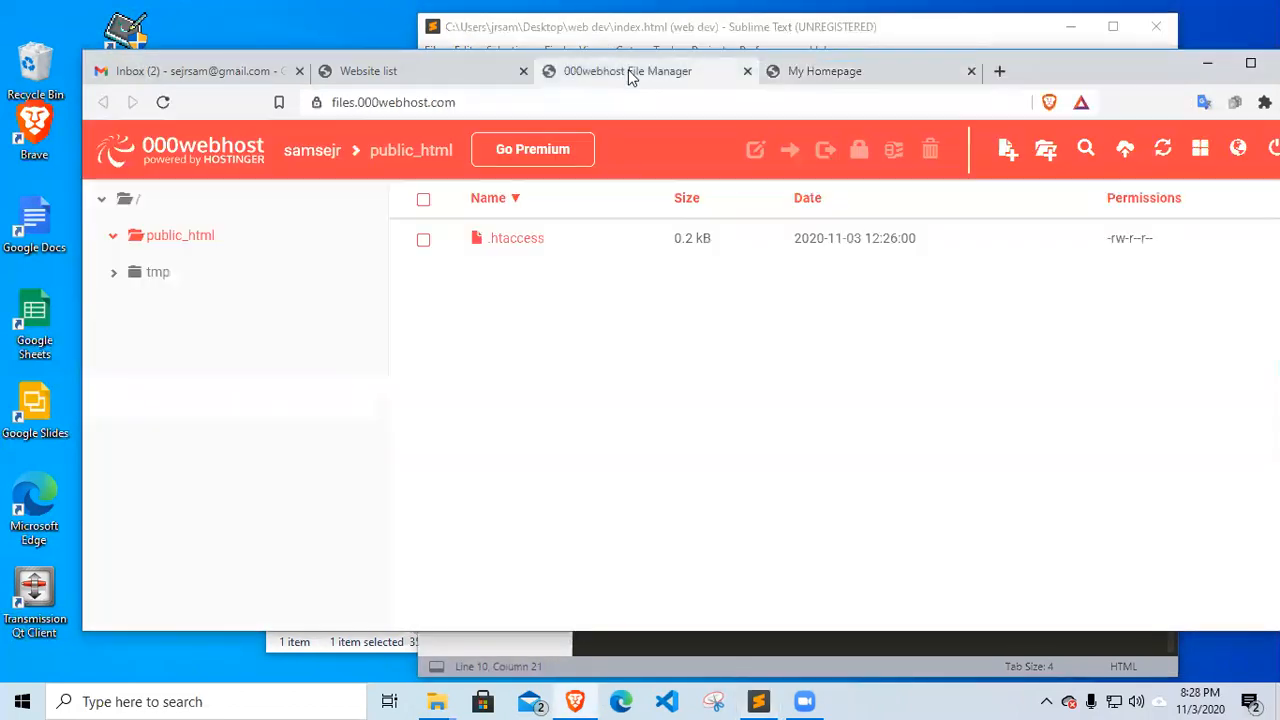
pyautogui.moveTo(590, 380)
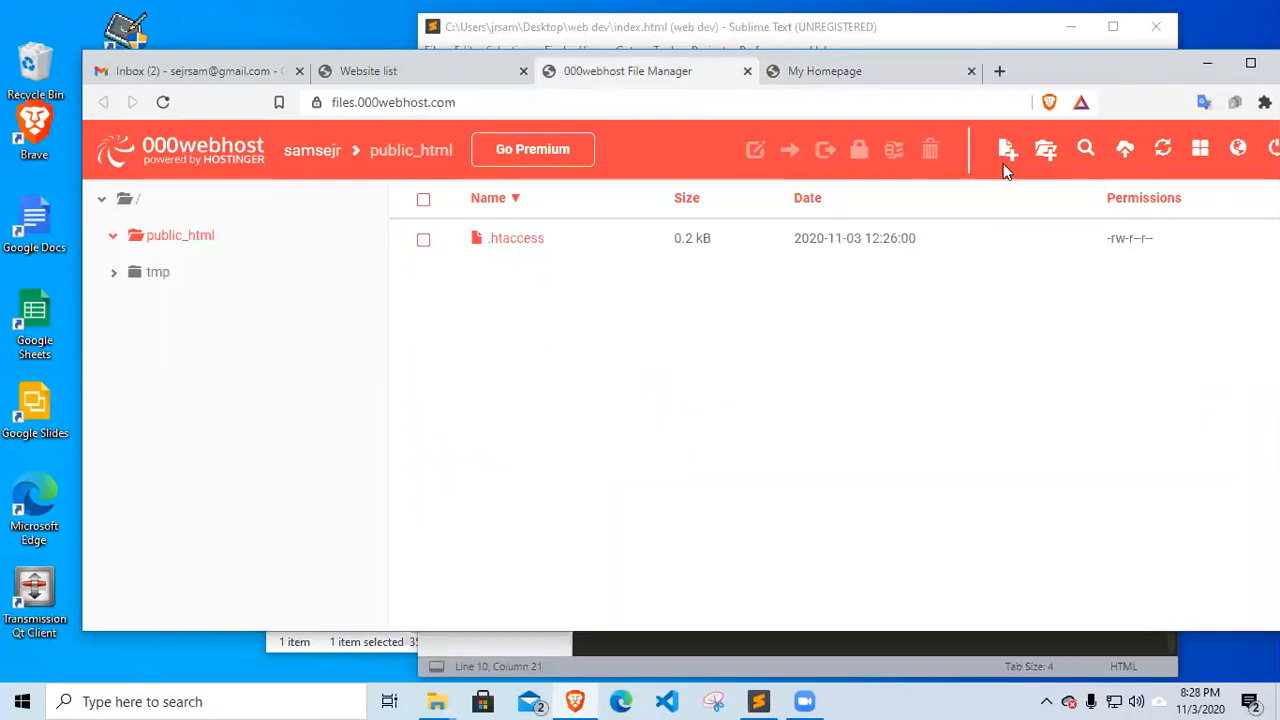
pyautogui.moveTo(1008, 148)
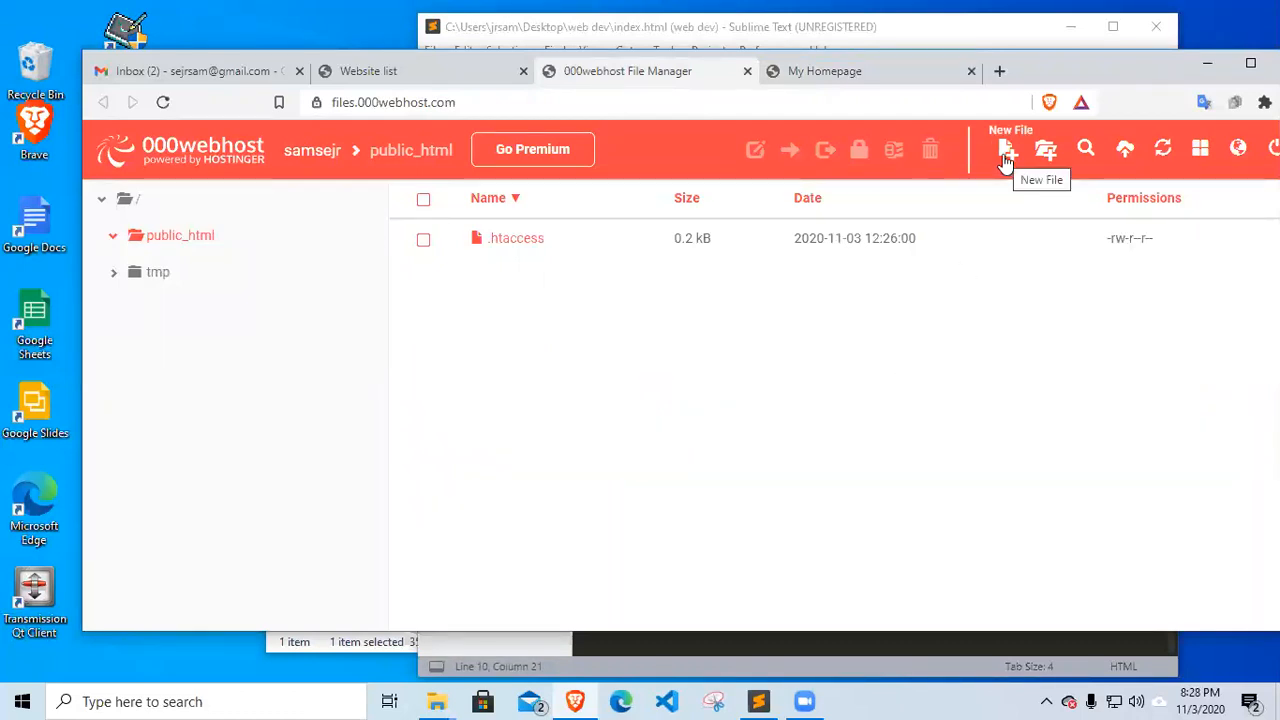
pyautogui.moveTo(1086, 150)
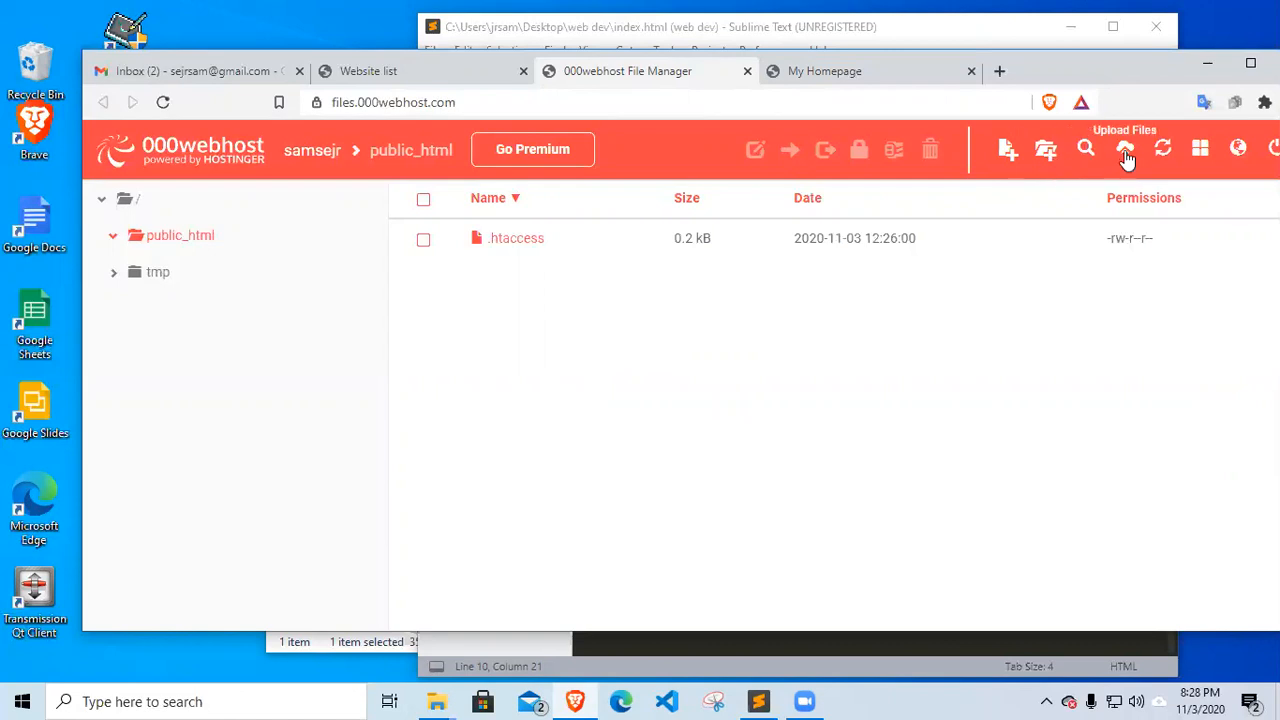
pyautogui.moveTo(1124, 148)
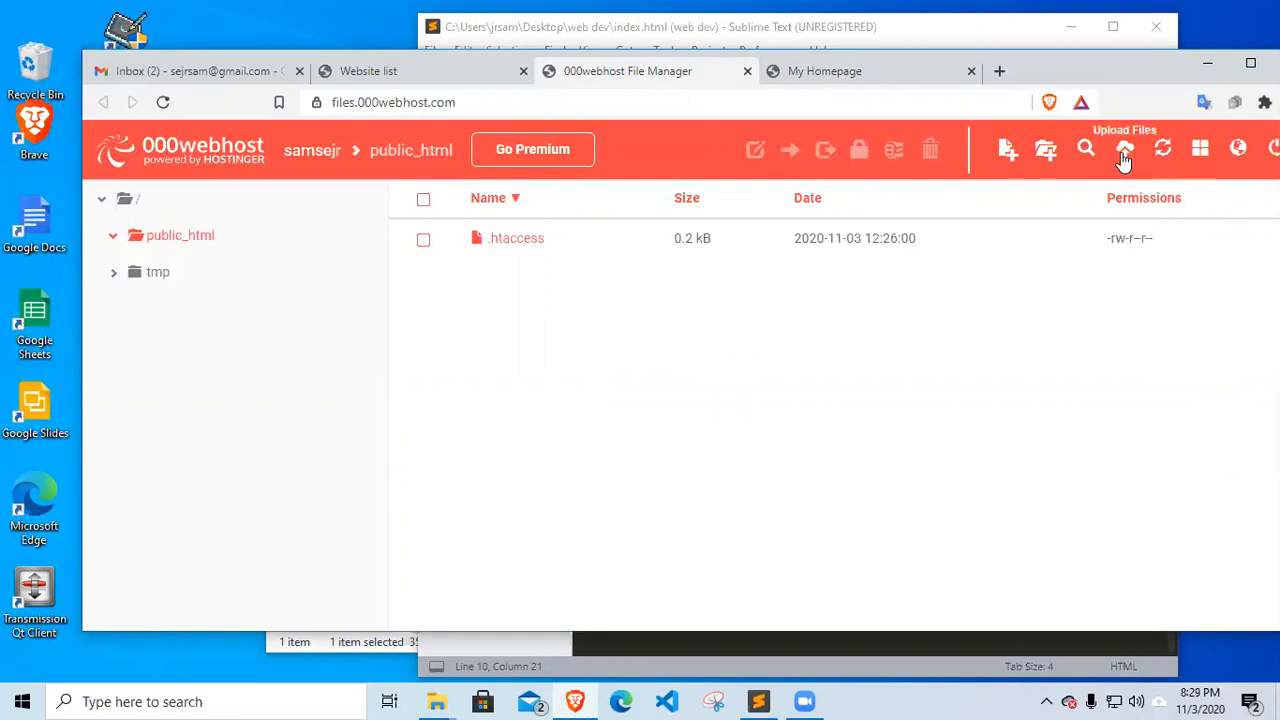
pyautogui.moveTo(1124, 148)
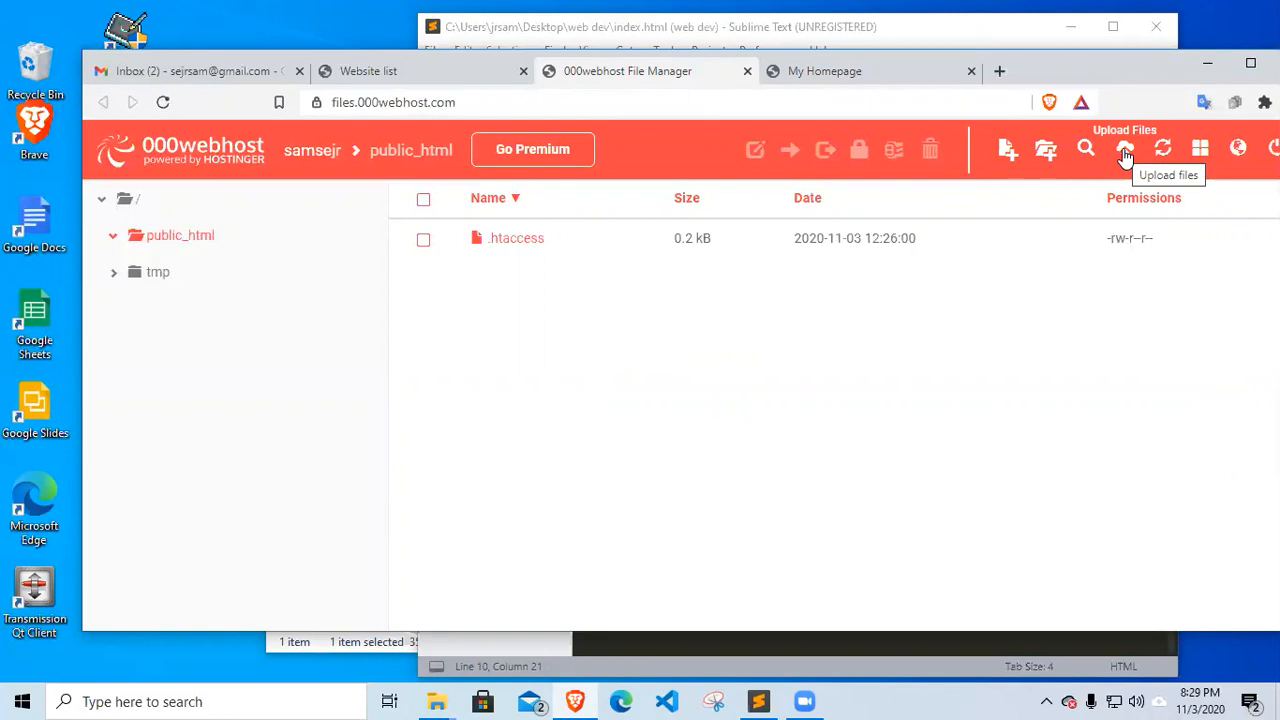
# Bring up the Upload Files dialog targeting the public_html folder
pyautogui.click(1124, 148)
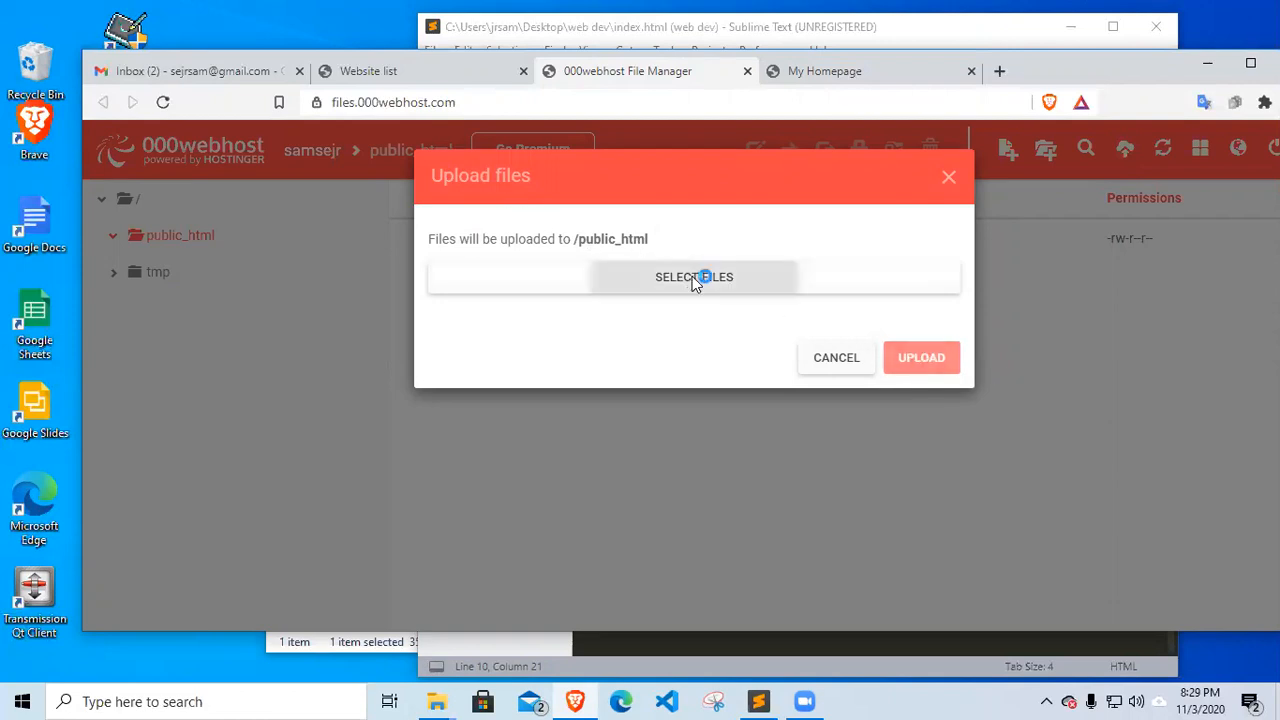
# Choose index.html from the web dev folder and upload it into public_html
pyautogui.click(694, 276)
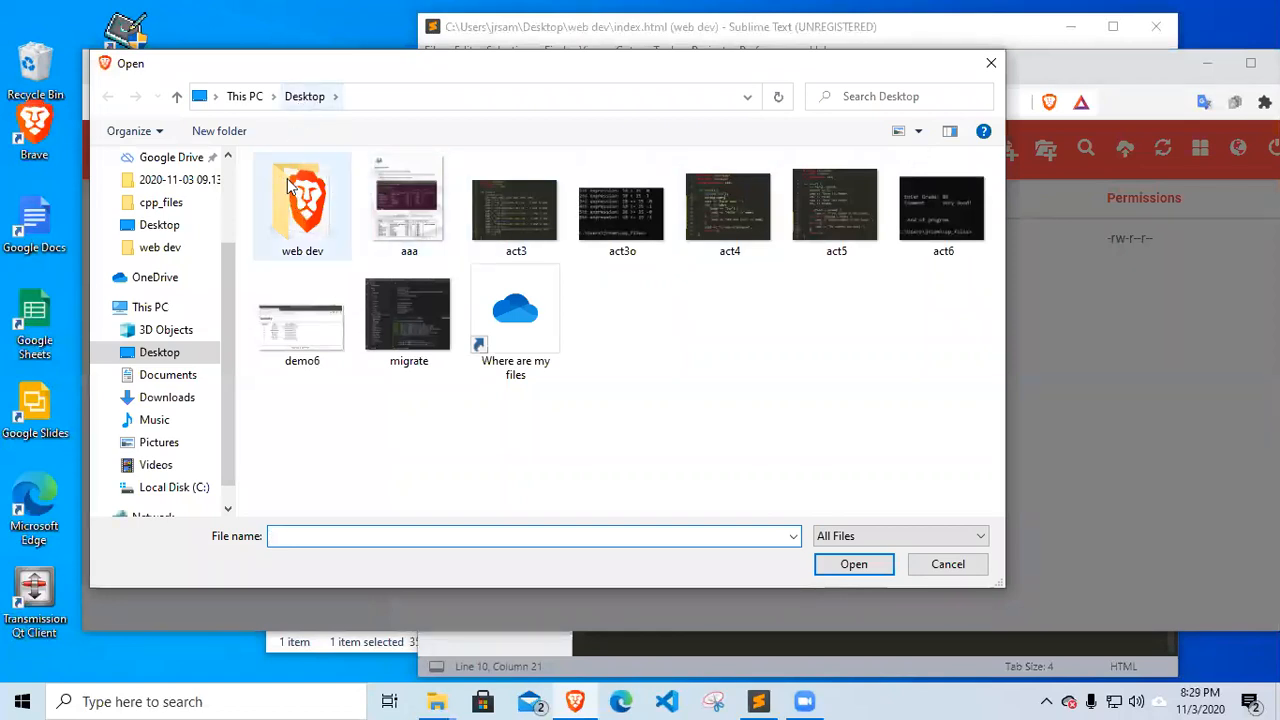
pyautogui.moveTo(302, 200)
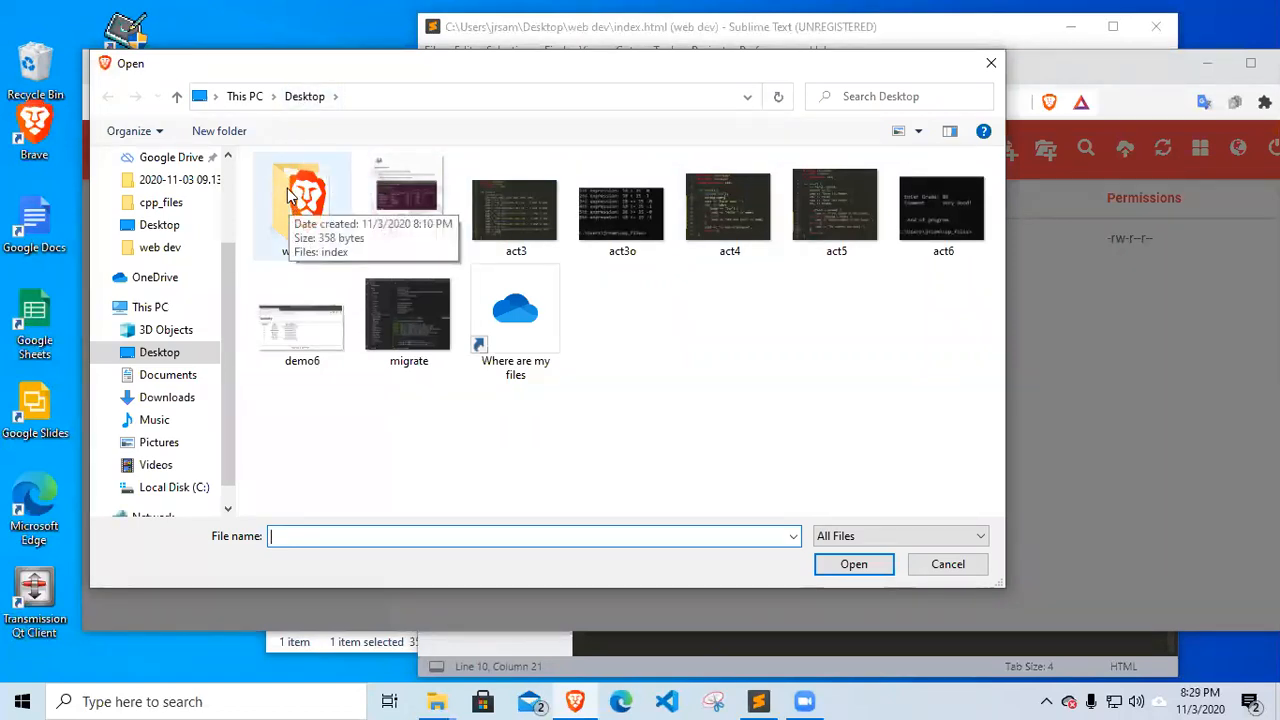
pyautogui.doubleClick(302, 200)
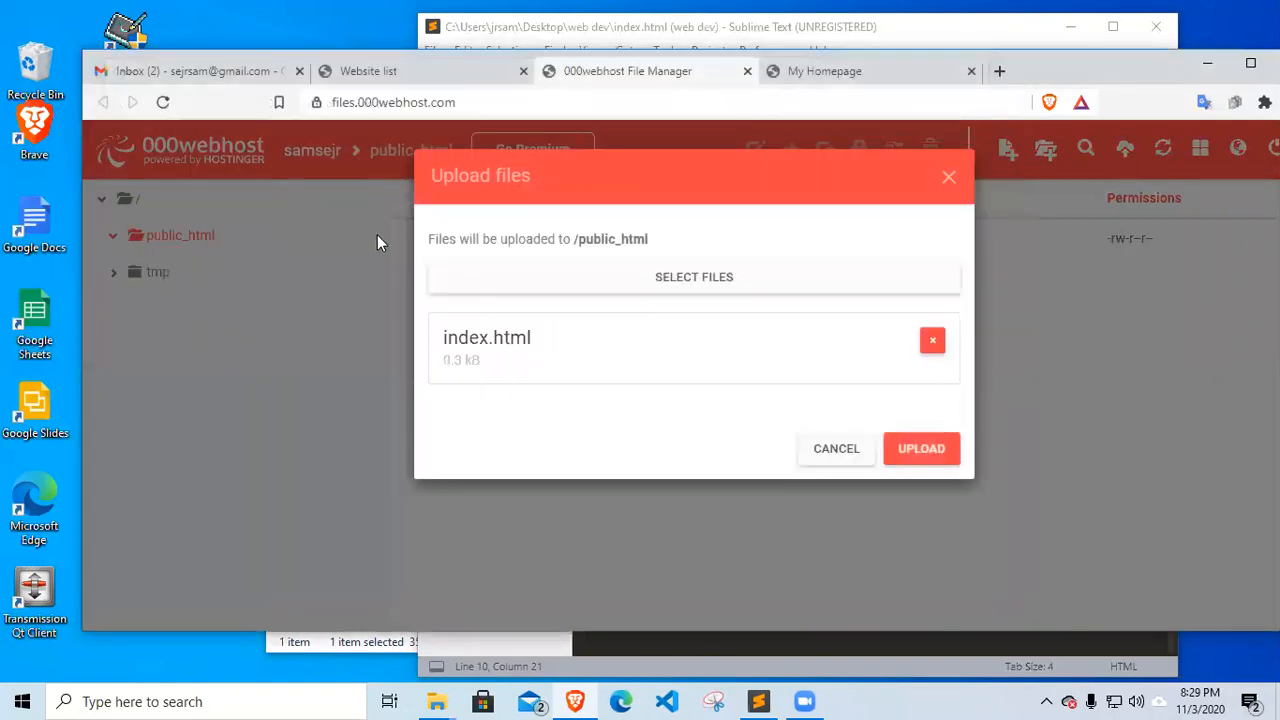
pyautogui.moveTo(484, 398)
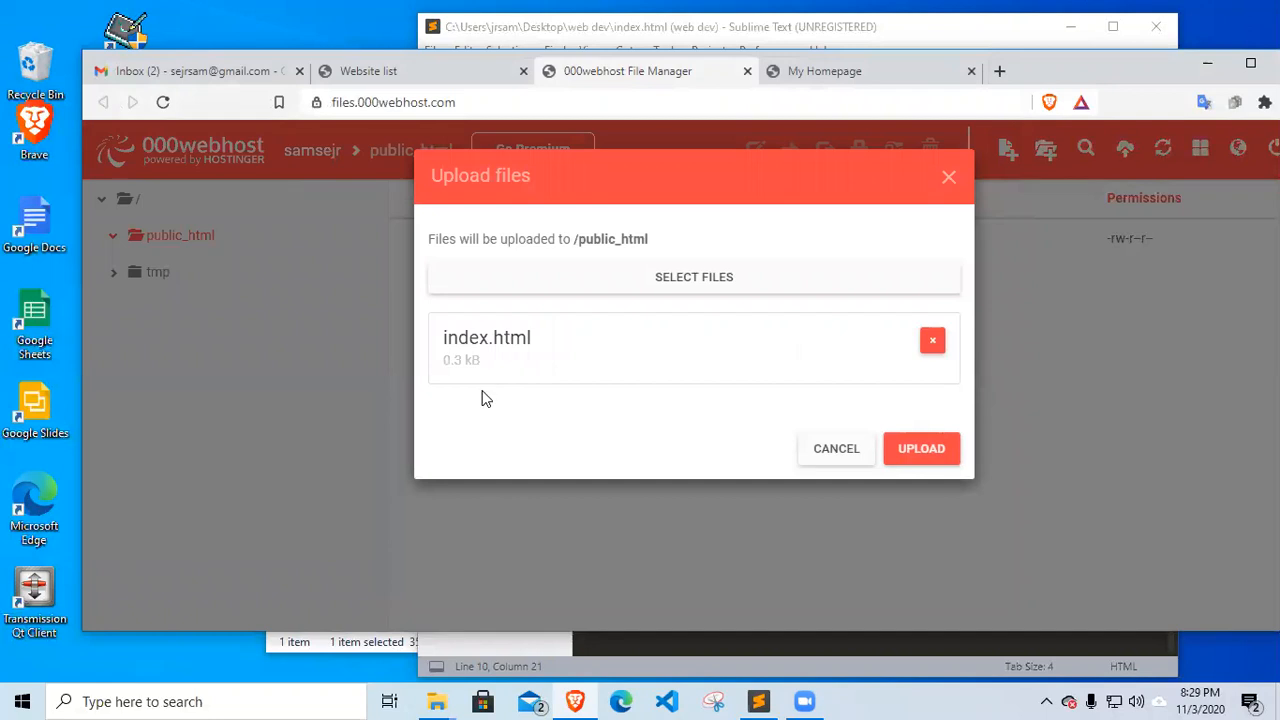
pyautogui.moveTo(920, 448)
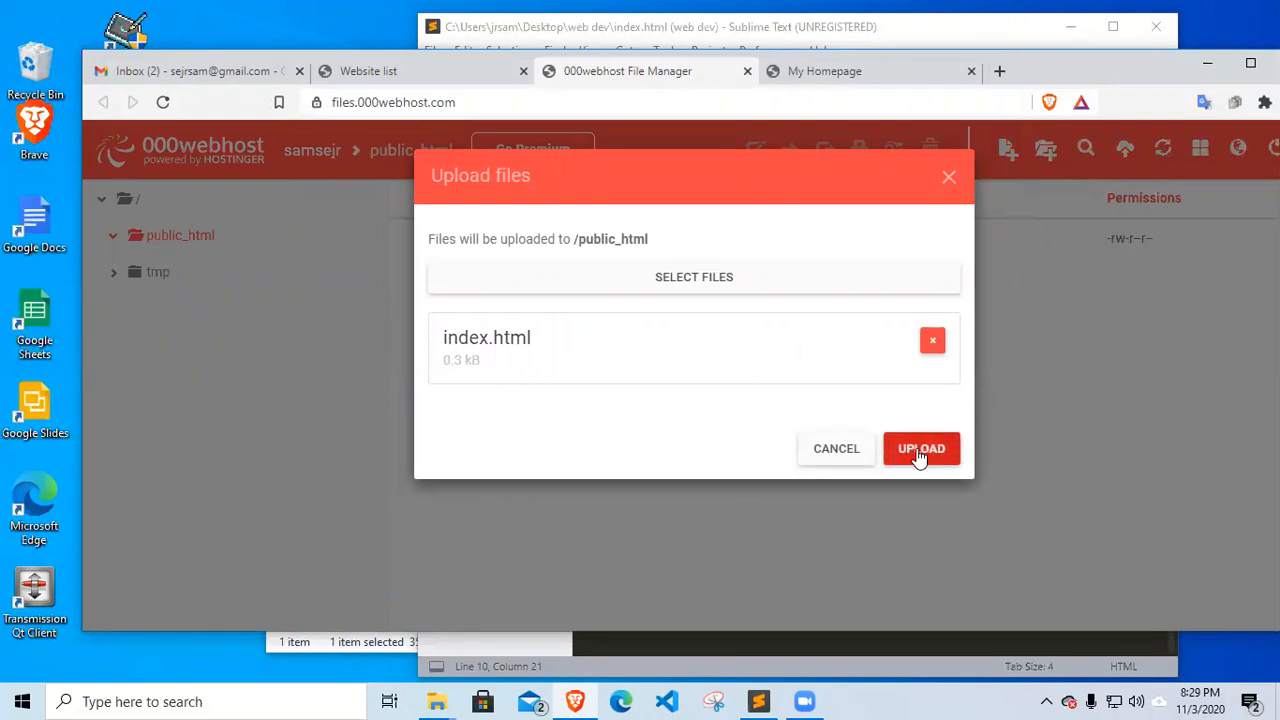
pyautogui.click(920, 448)
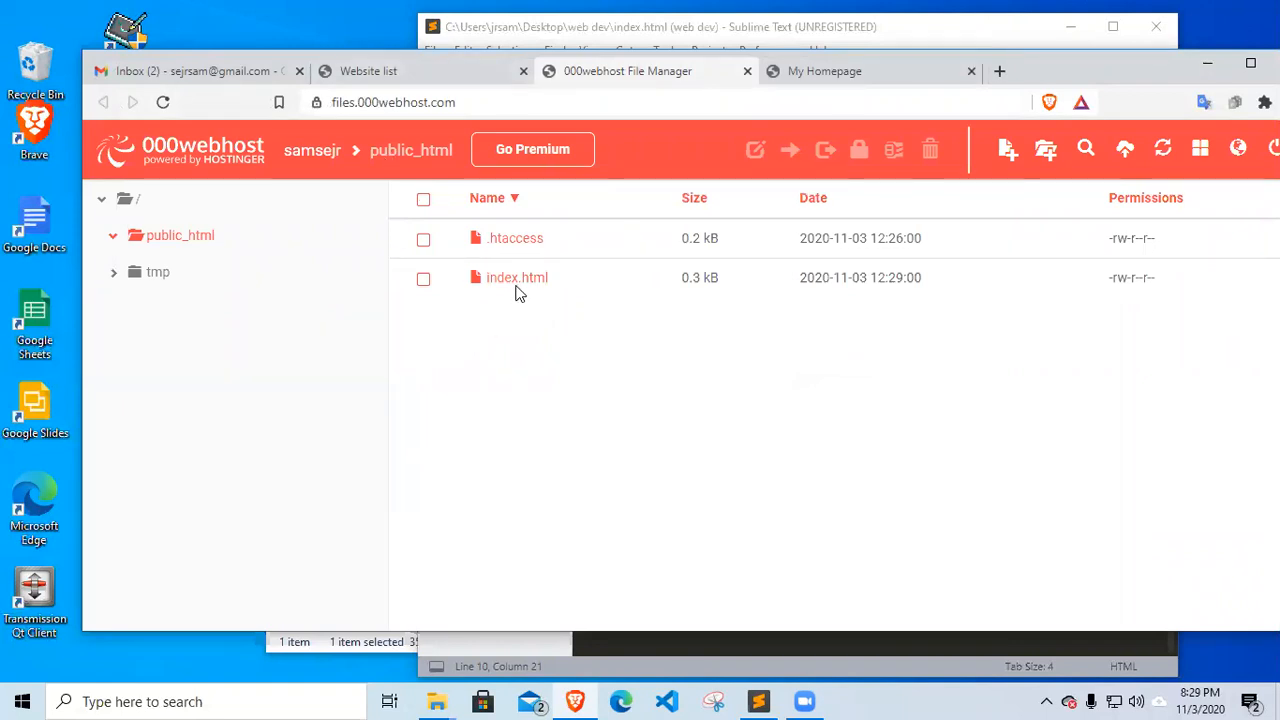
pyautogui.moveTo(512, 296)
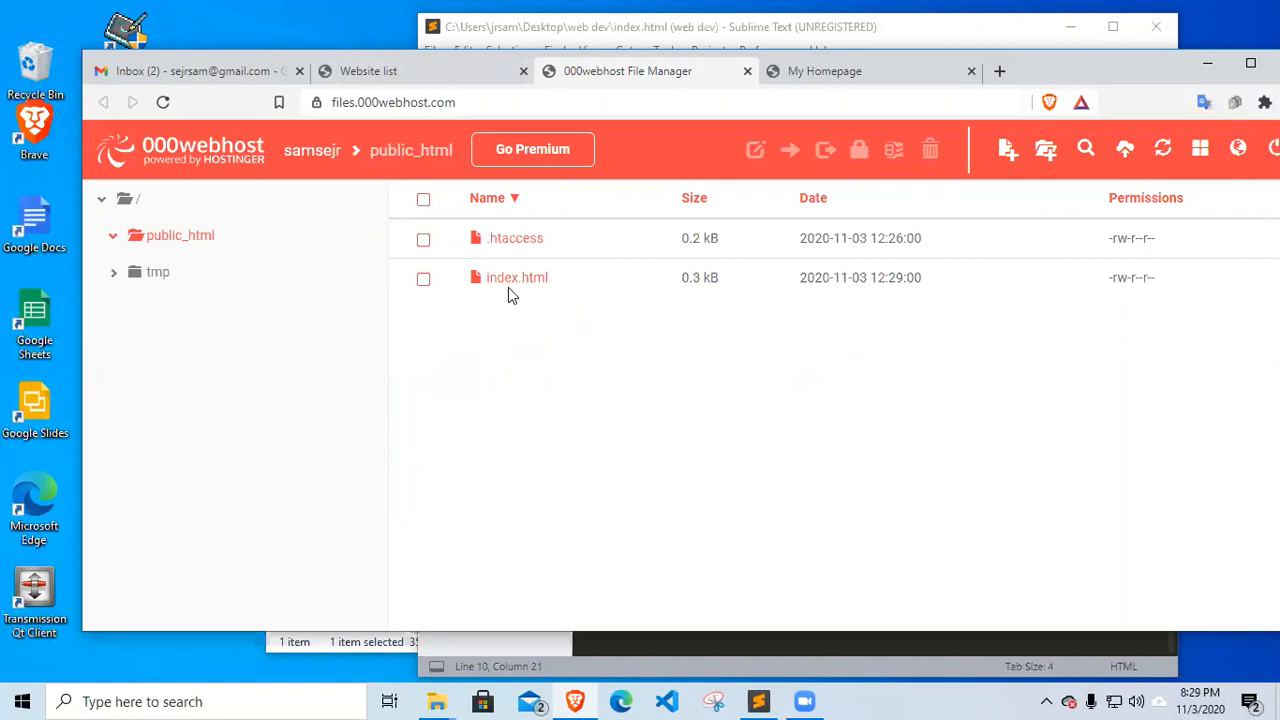
pyautogui.moveTo(528, 280)
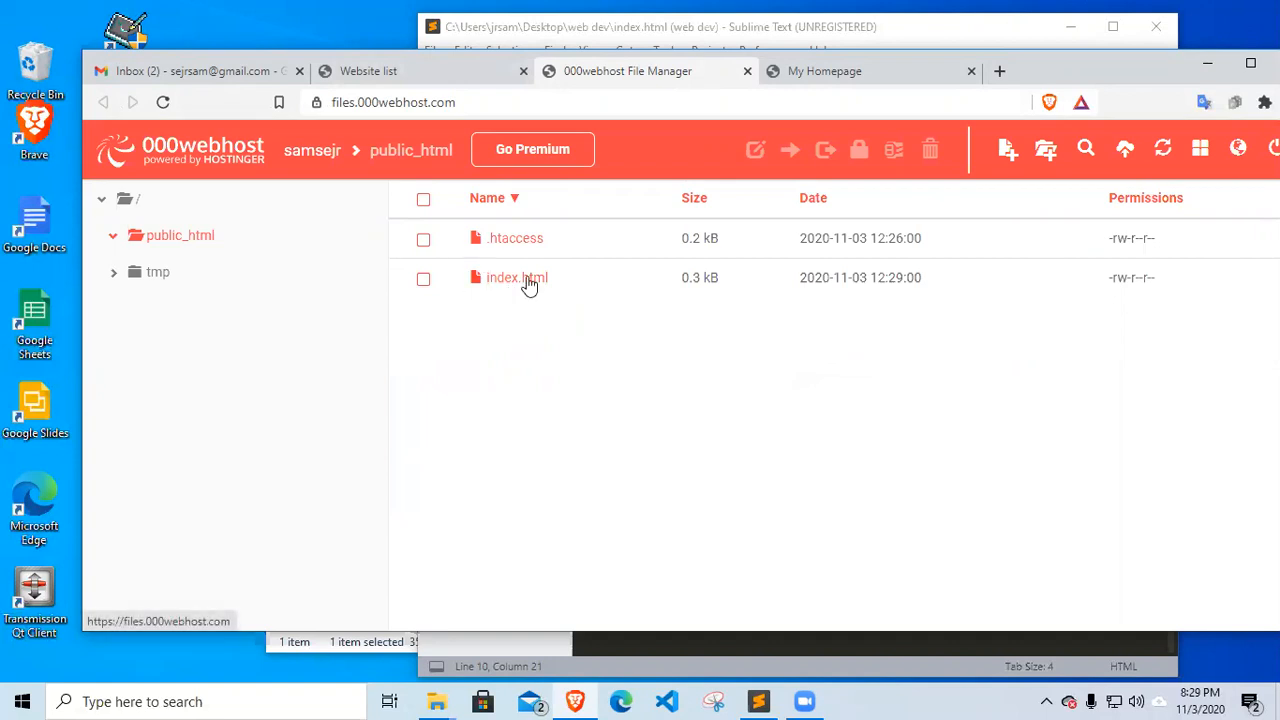
pyautogui.moveTo(464, 290)
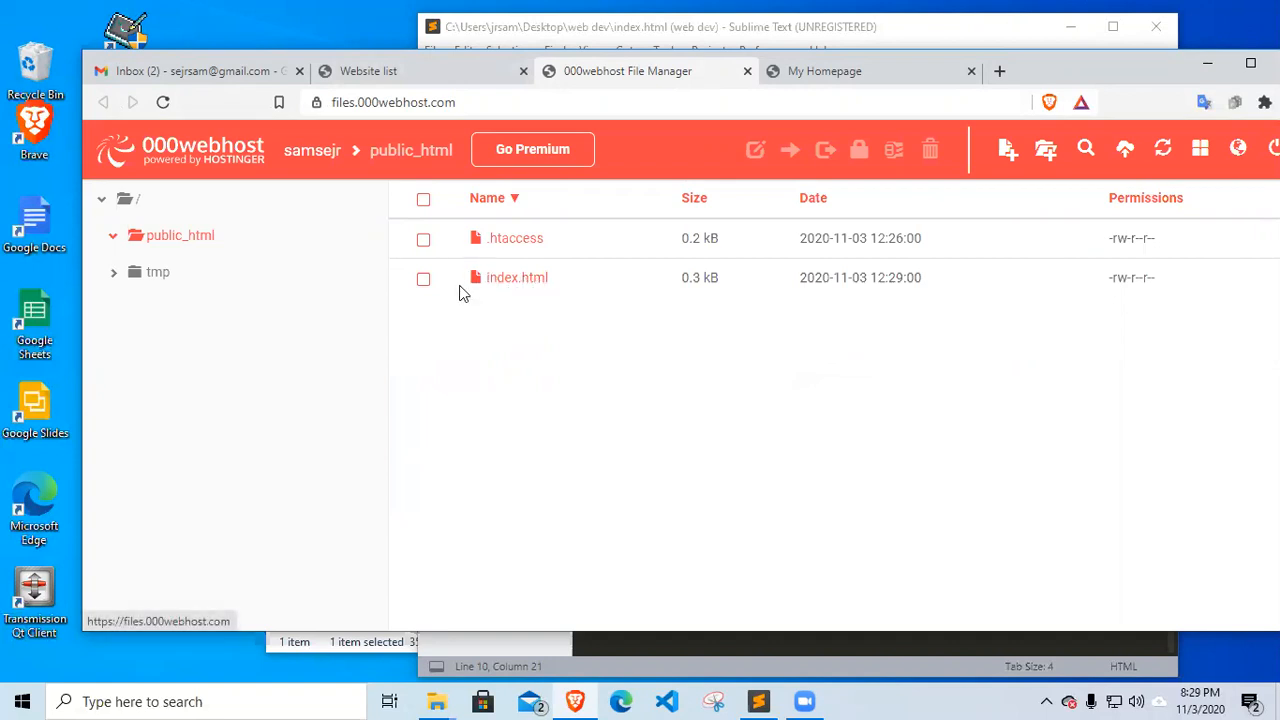
# View the uploaded index.html live via its context-menu View action
pyautogui.rightClick(516, 276)
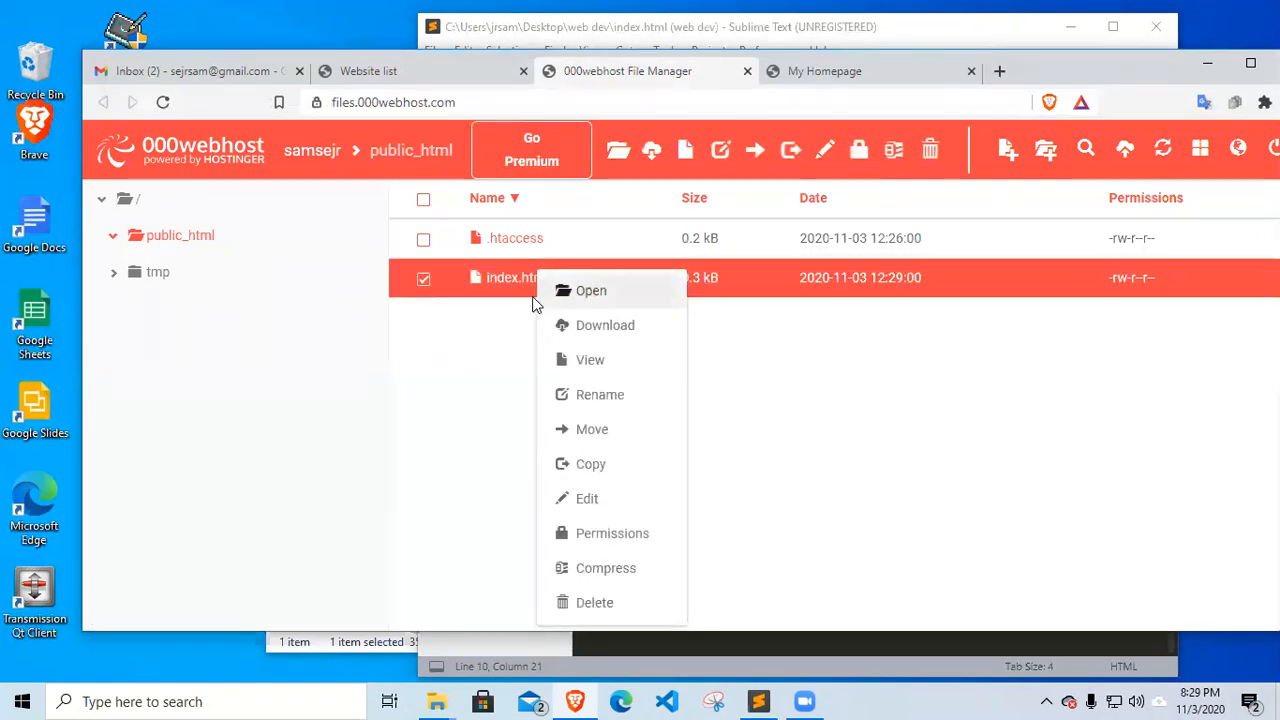
pyautogui.moveTo(590, 360)
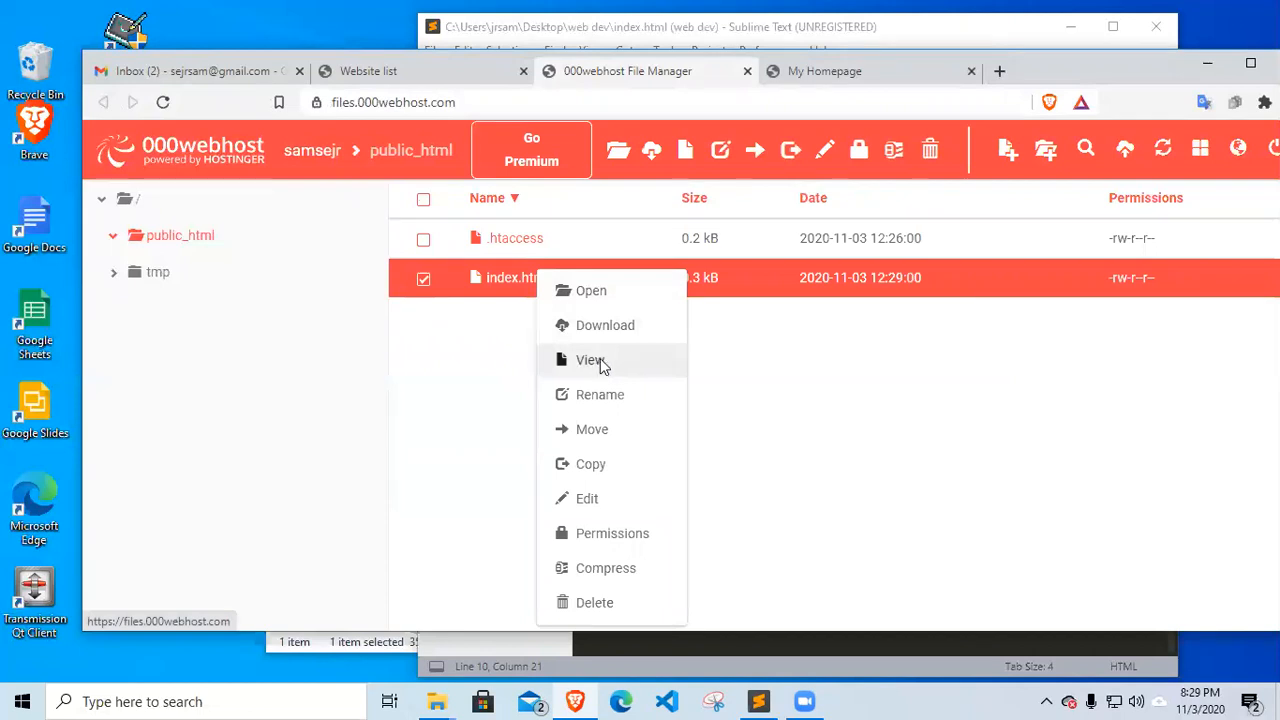
pyautogui.click(590, 360)
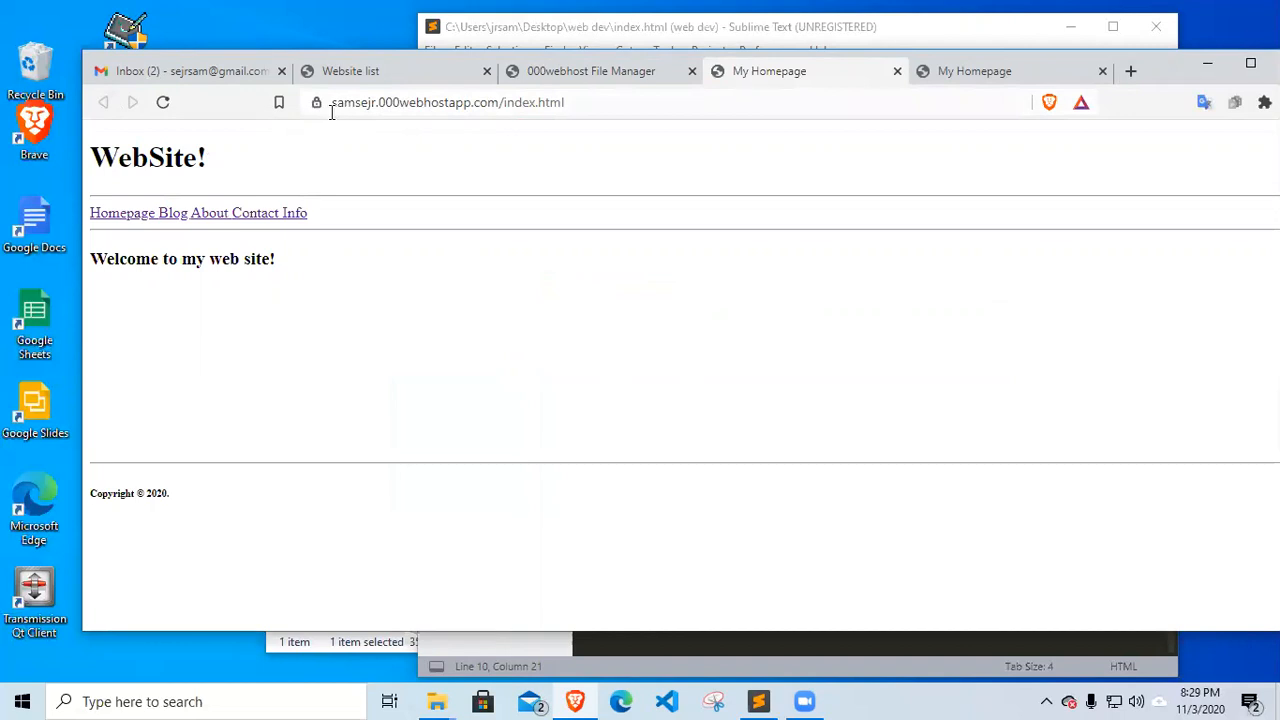
pyautogui.moveTo(332, 110)
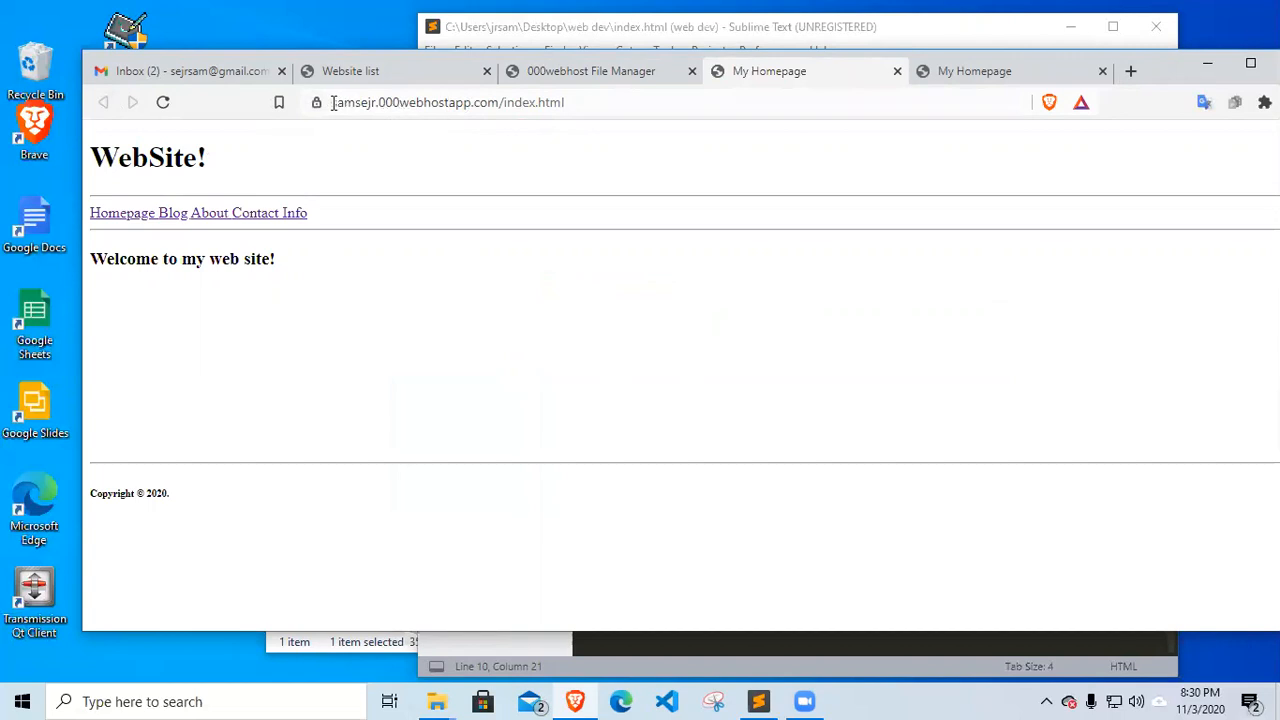
pyautogui.moveTo(332, 102)
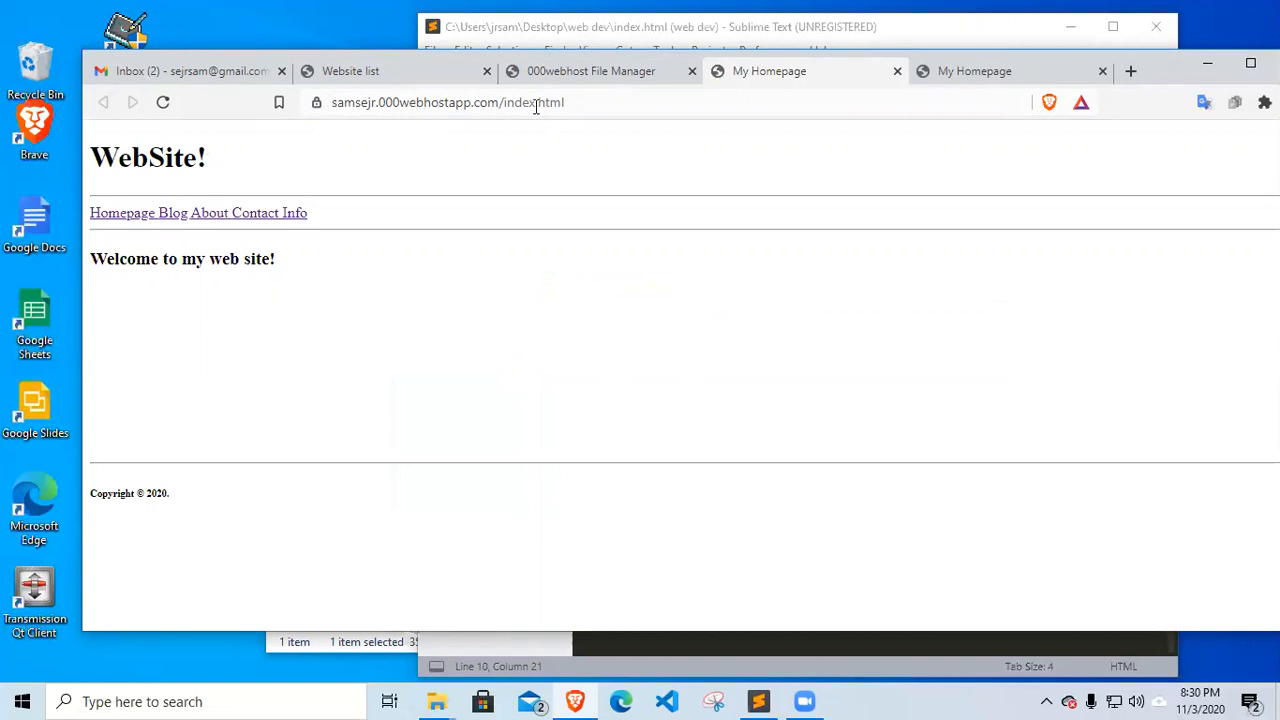
pyautogui.moveTo(324, 108)
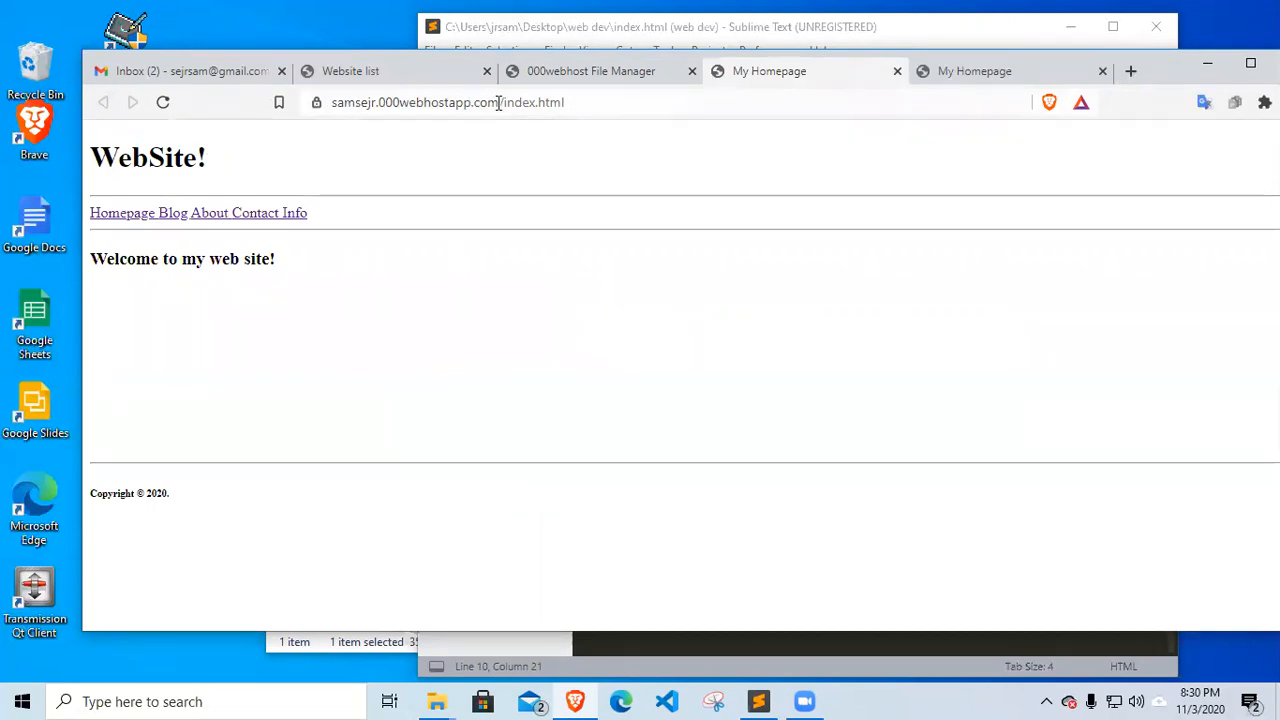
pyautogui.click(460, 102)
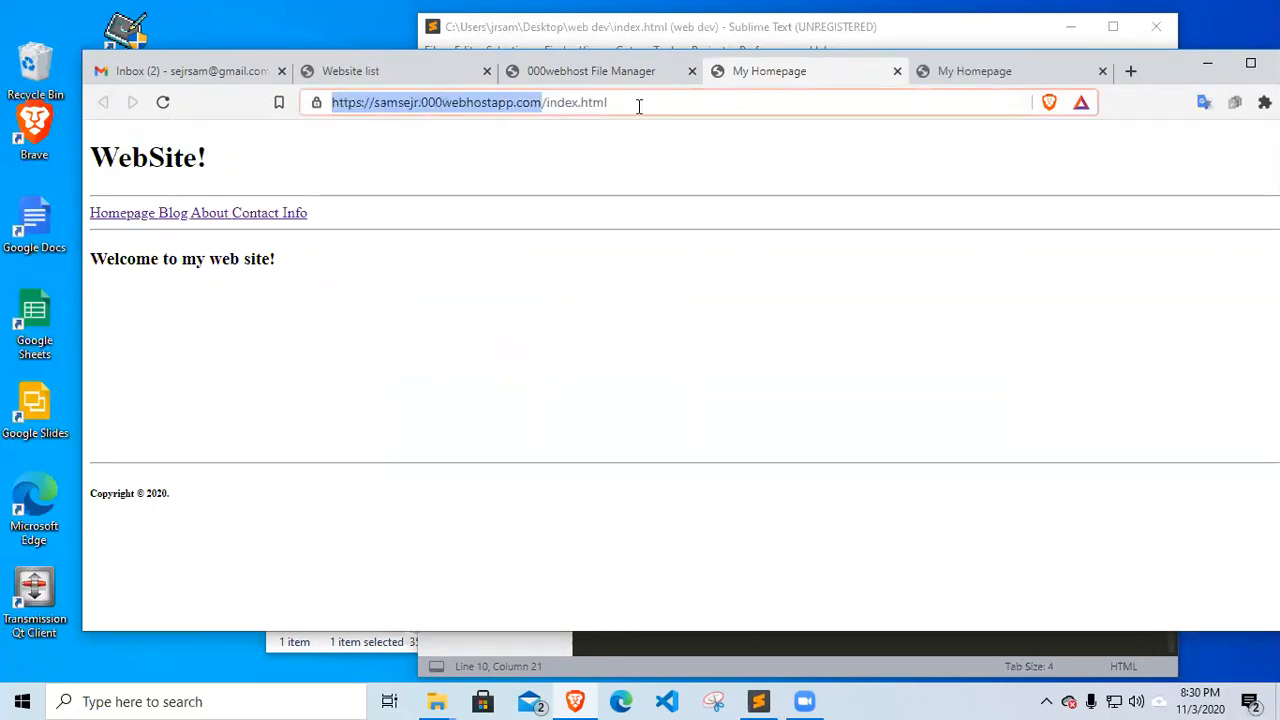
pyautogui.click(544, 102)
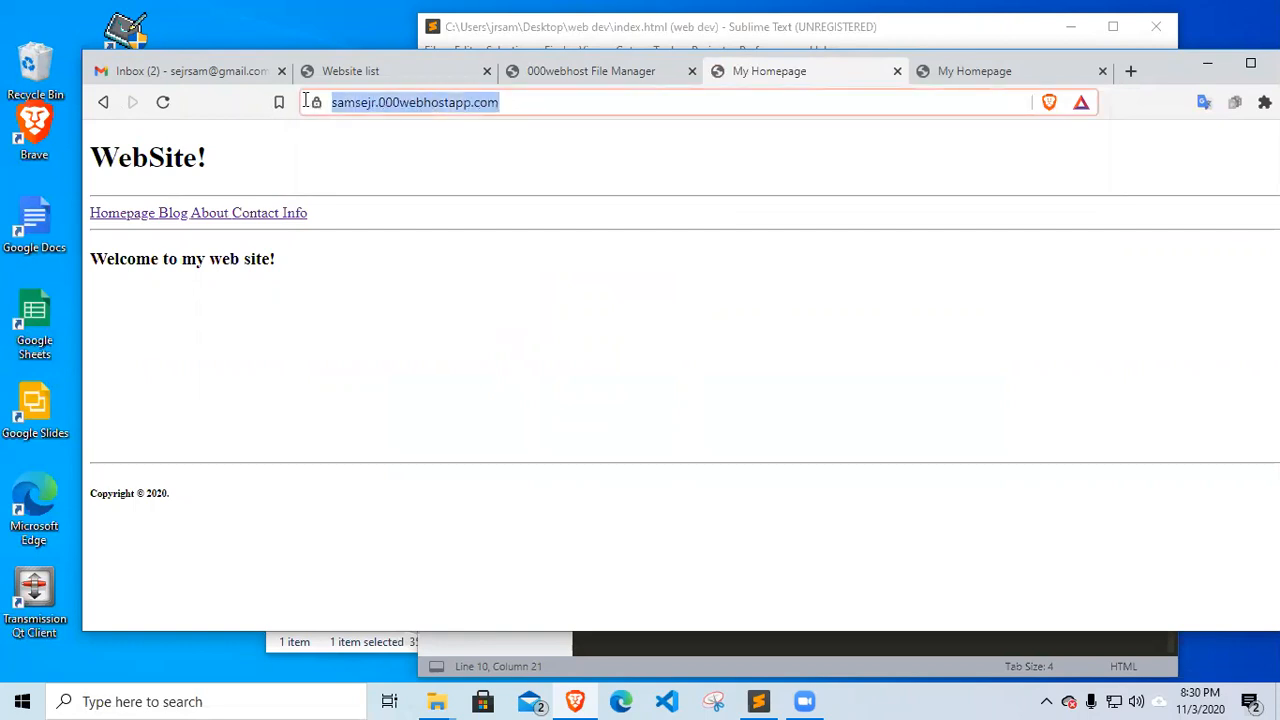
pyautogui.moveTo(424, 110)
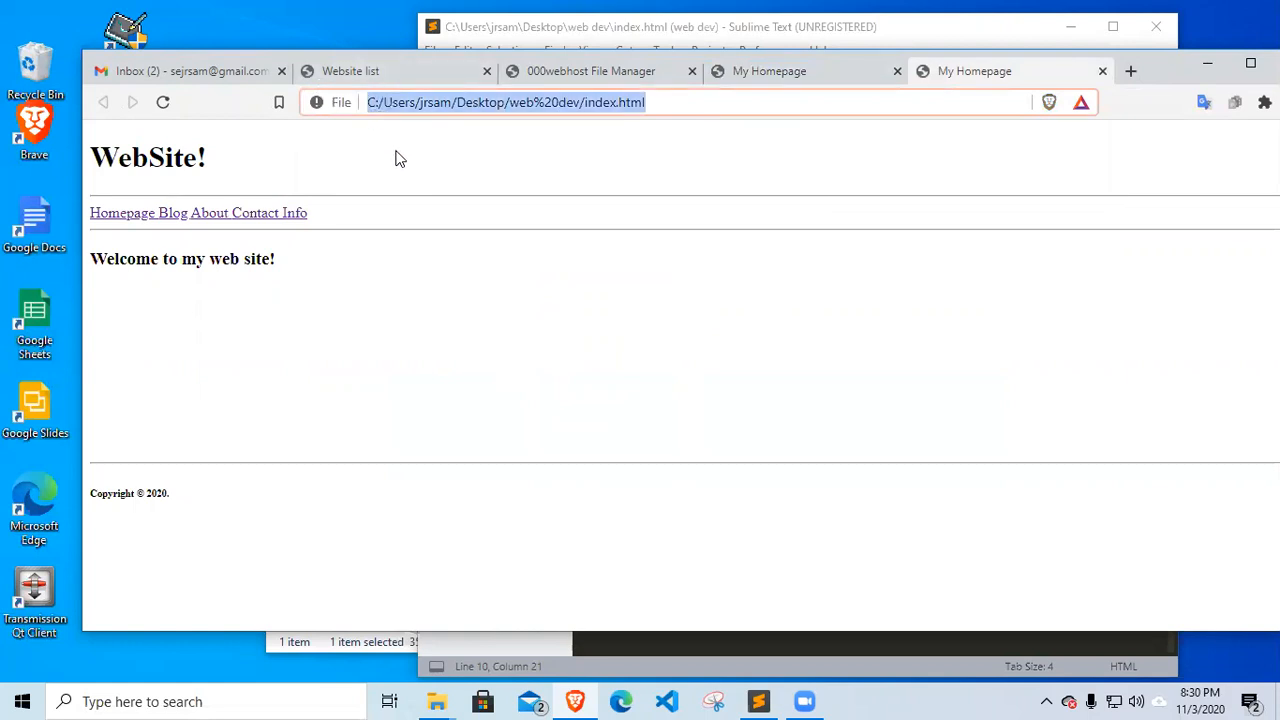
pyautogui.write('https://samsejr.000webhostapp.com/')
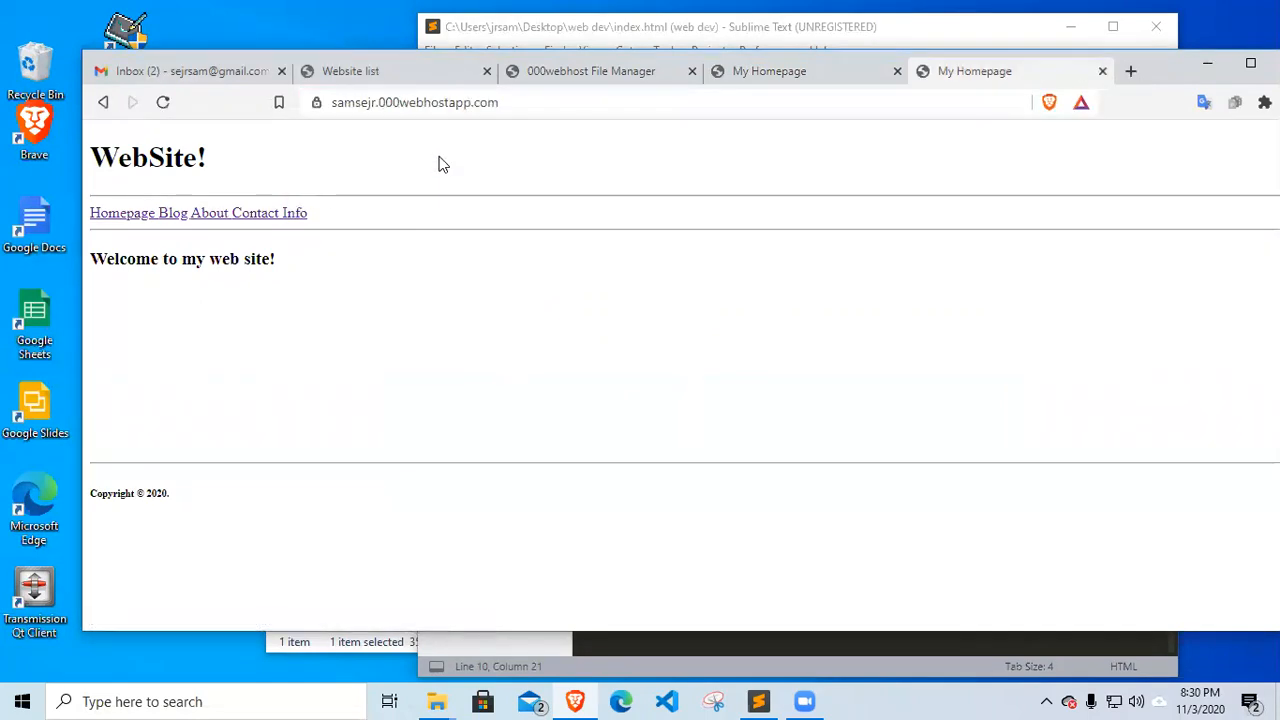
pyautogui.moveTo(432, 168)
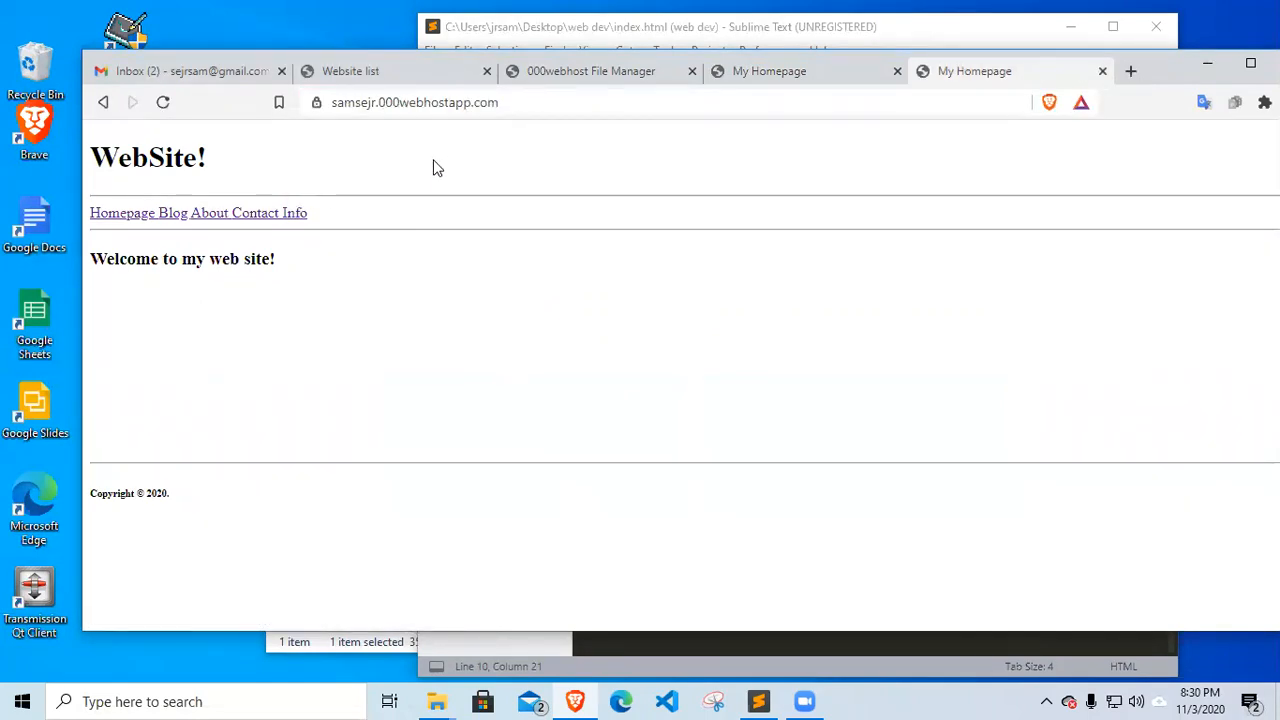
pyautogui.moveTo(1076, 96)
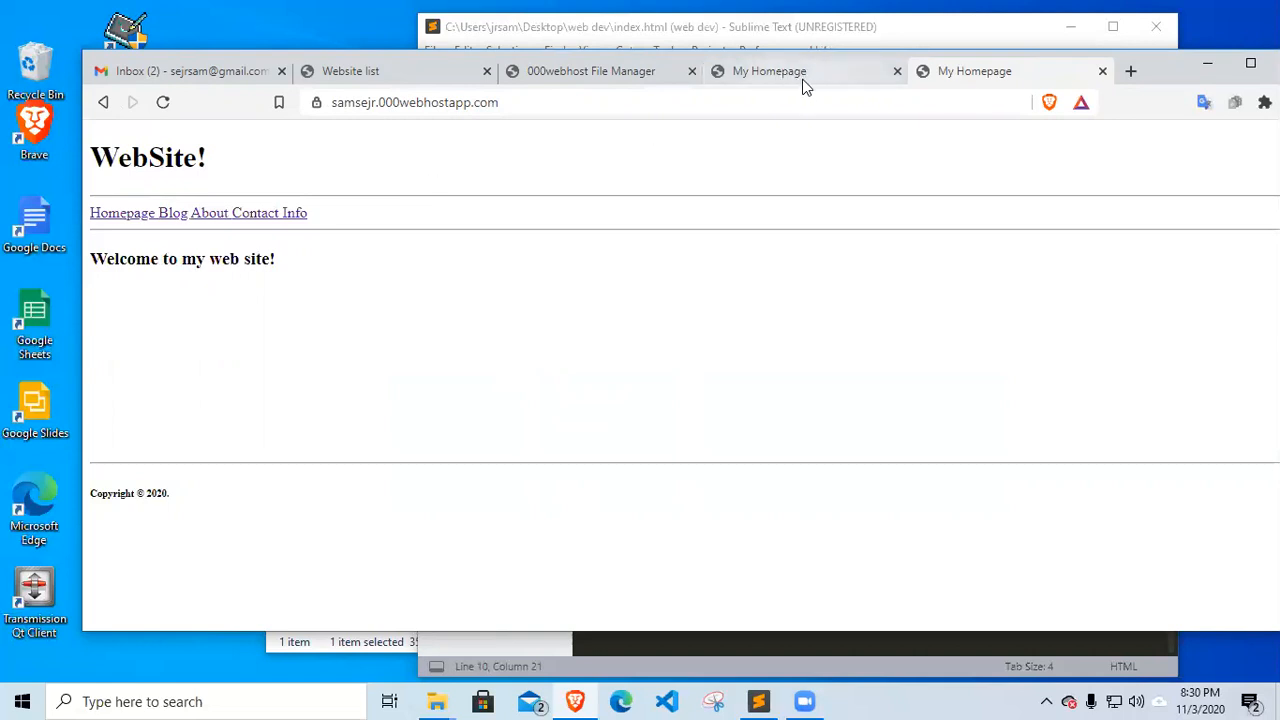
pyautogui.moveTo(1102, 72)
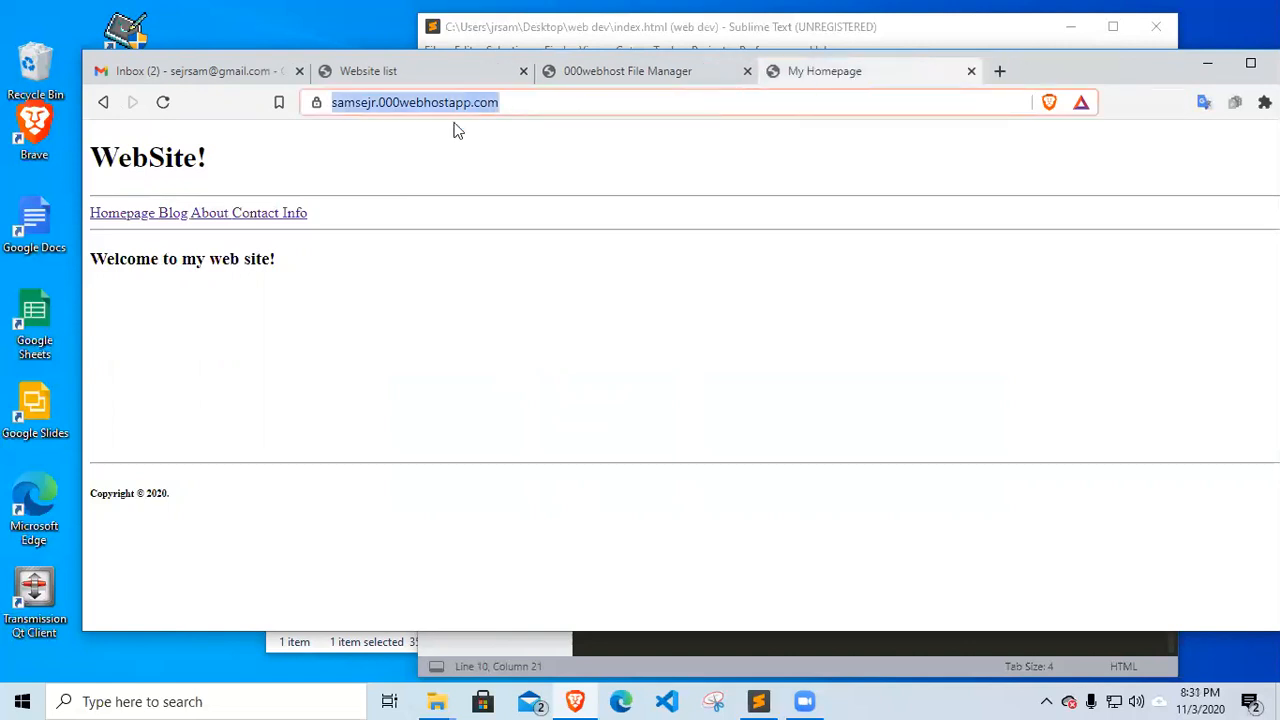
# Return to the 000webhost File Manager tab listing public_html
pyautogui.click(628, 72)
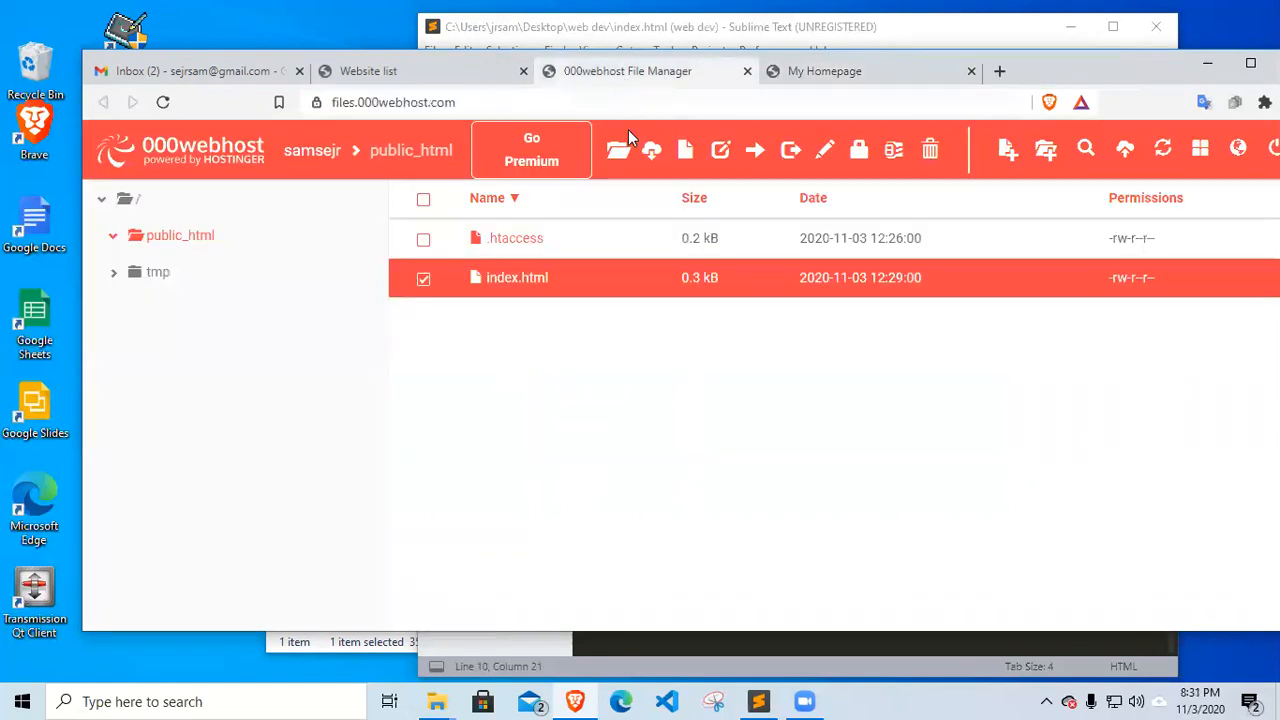
pyautogui.moveTo(620, 148)
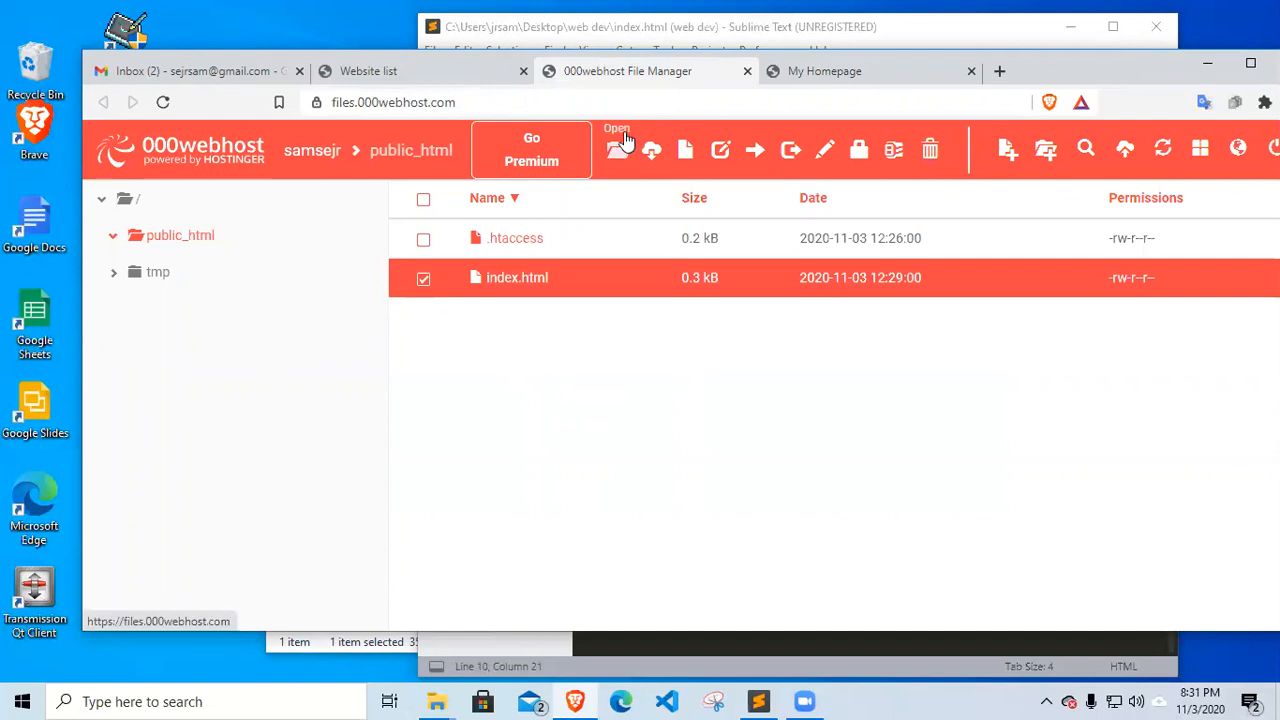
pyautogui.moveTo(554, 310)
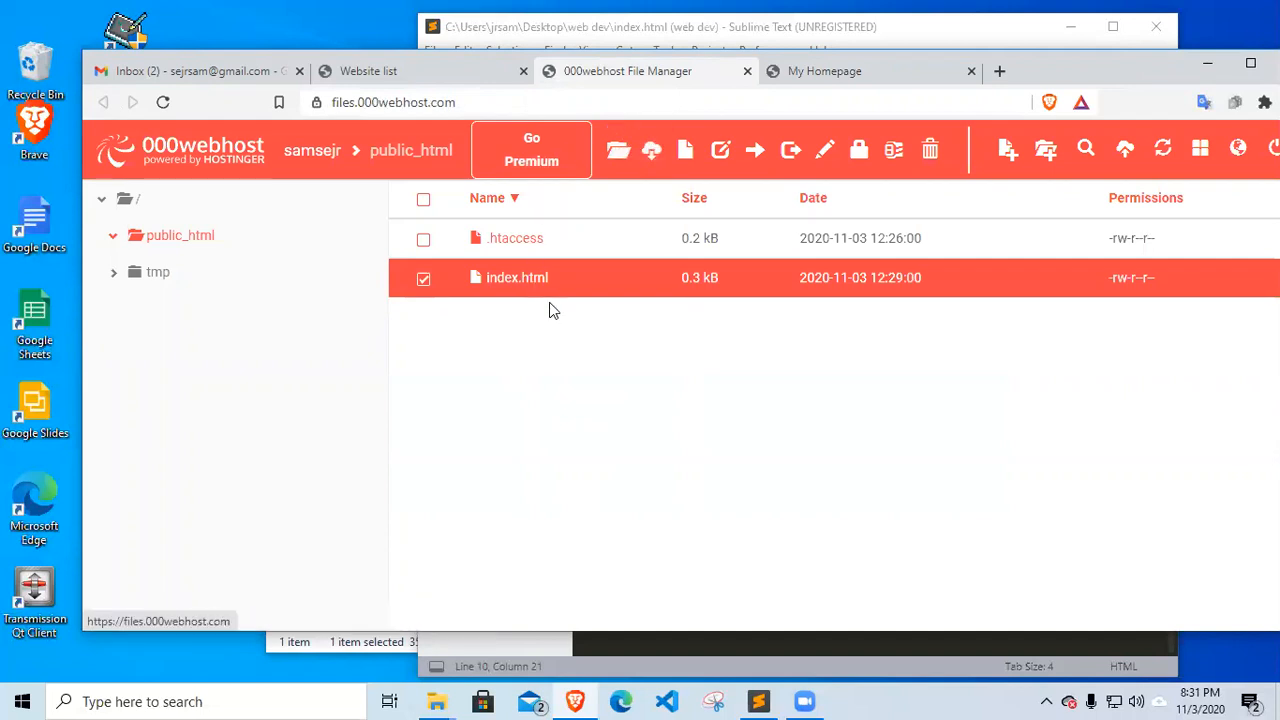
pyautogui.moveTo(568, 308)
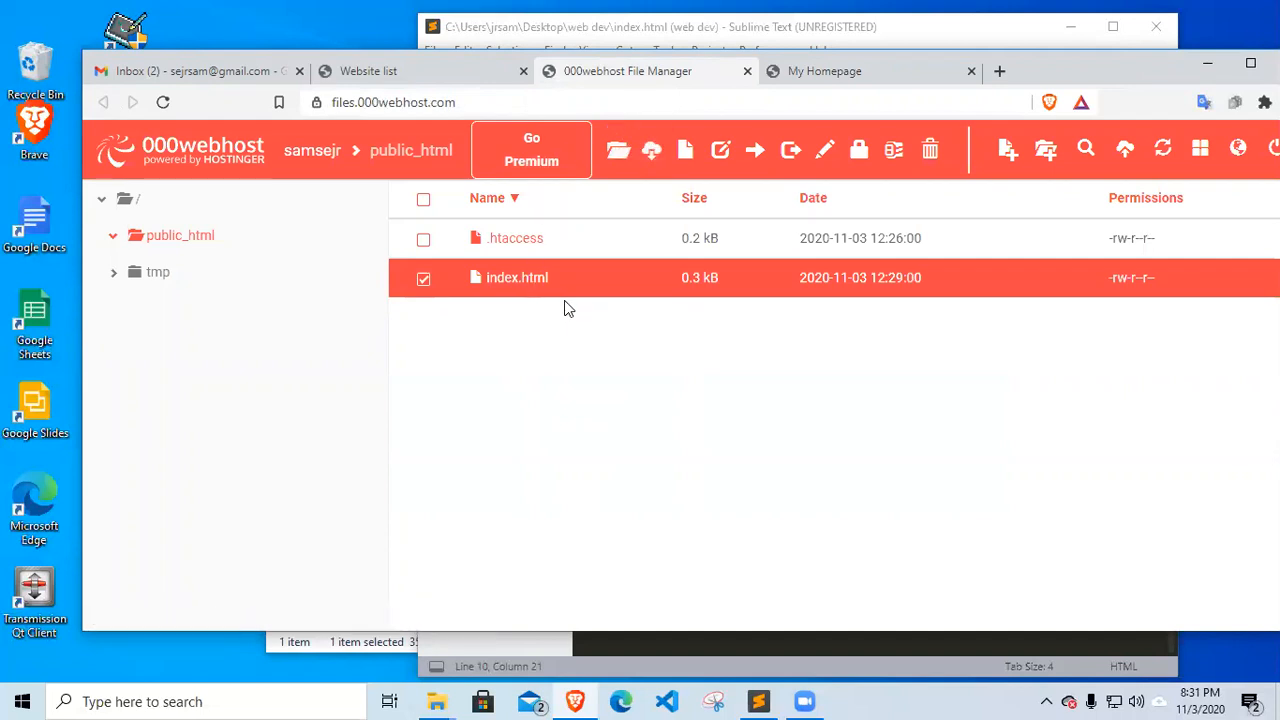
pyautogui.moveTo(564, 316)
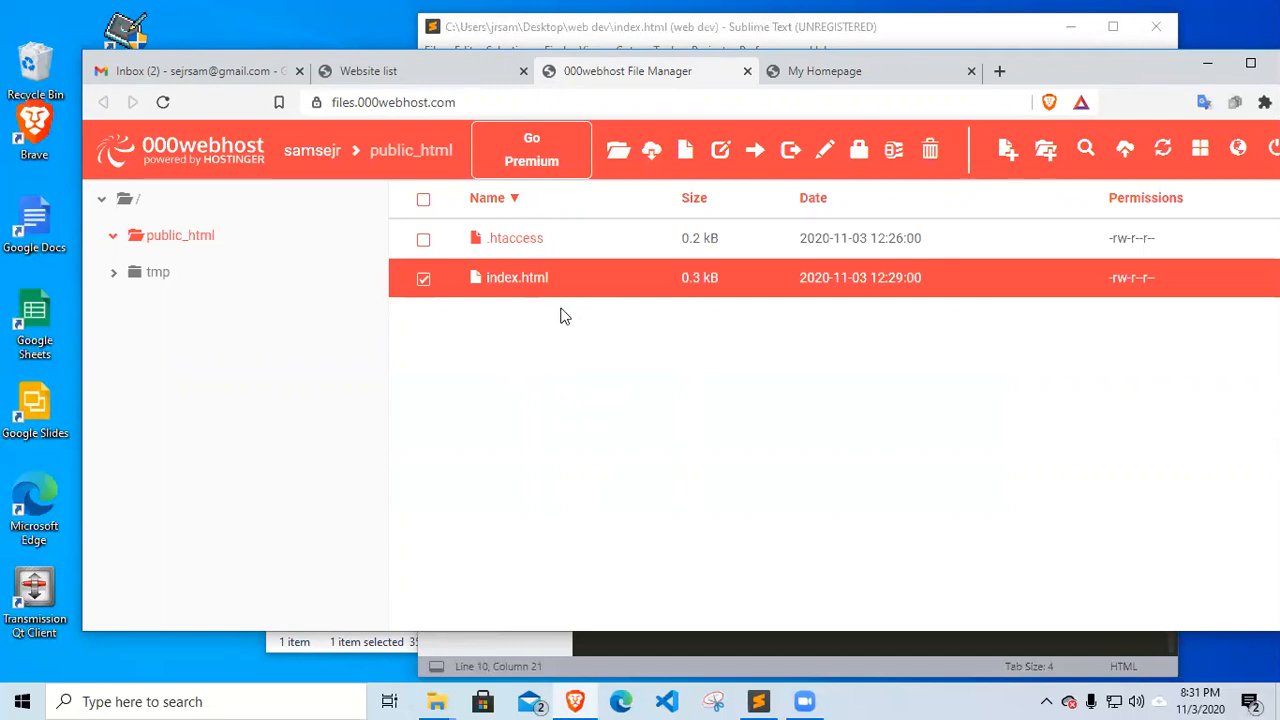
pyautogui.moveTo(580, 296)
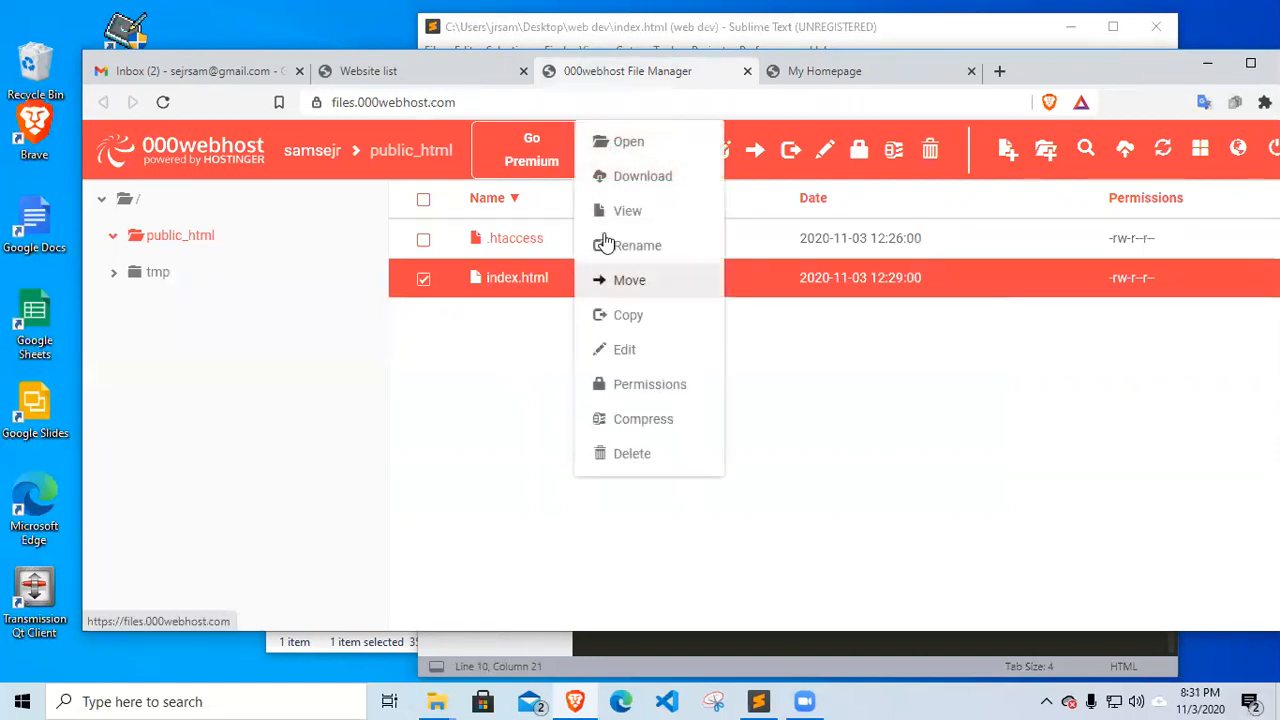
pyautogui.moveTo(644, 176)
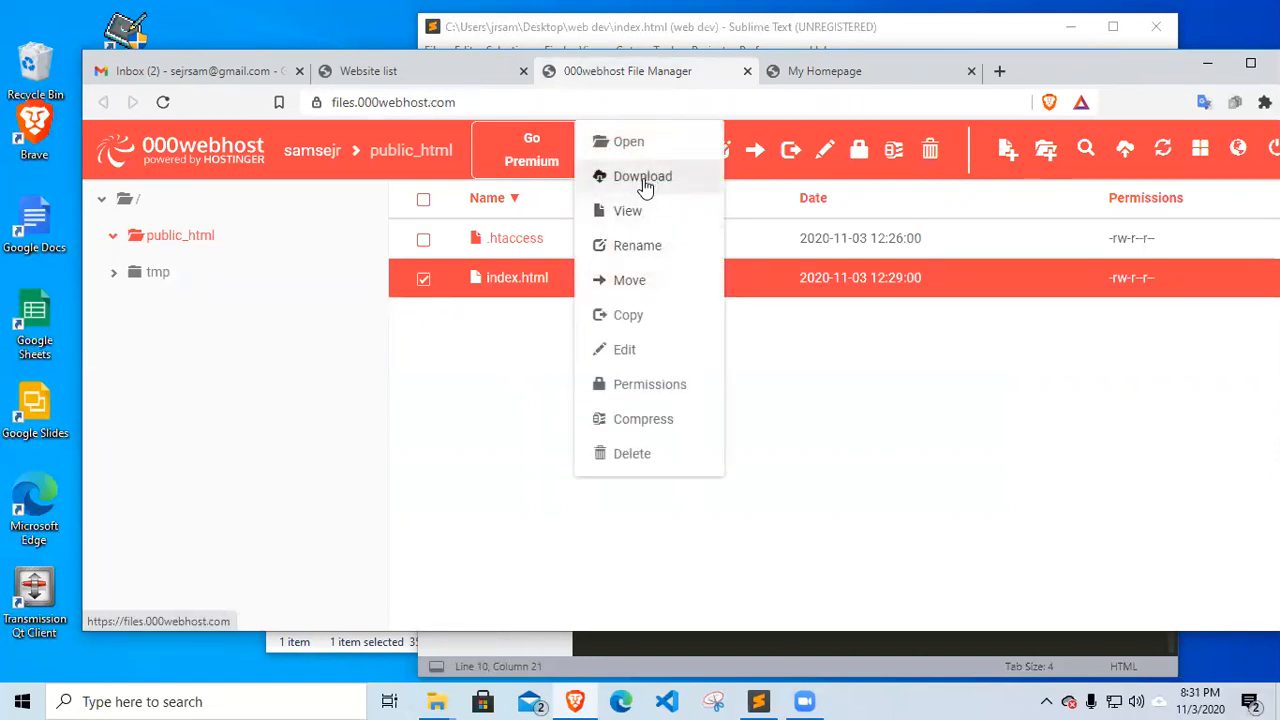
pyautogui.moveTo(624, 348)
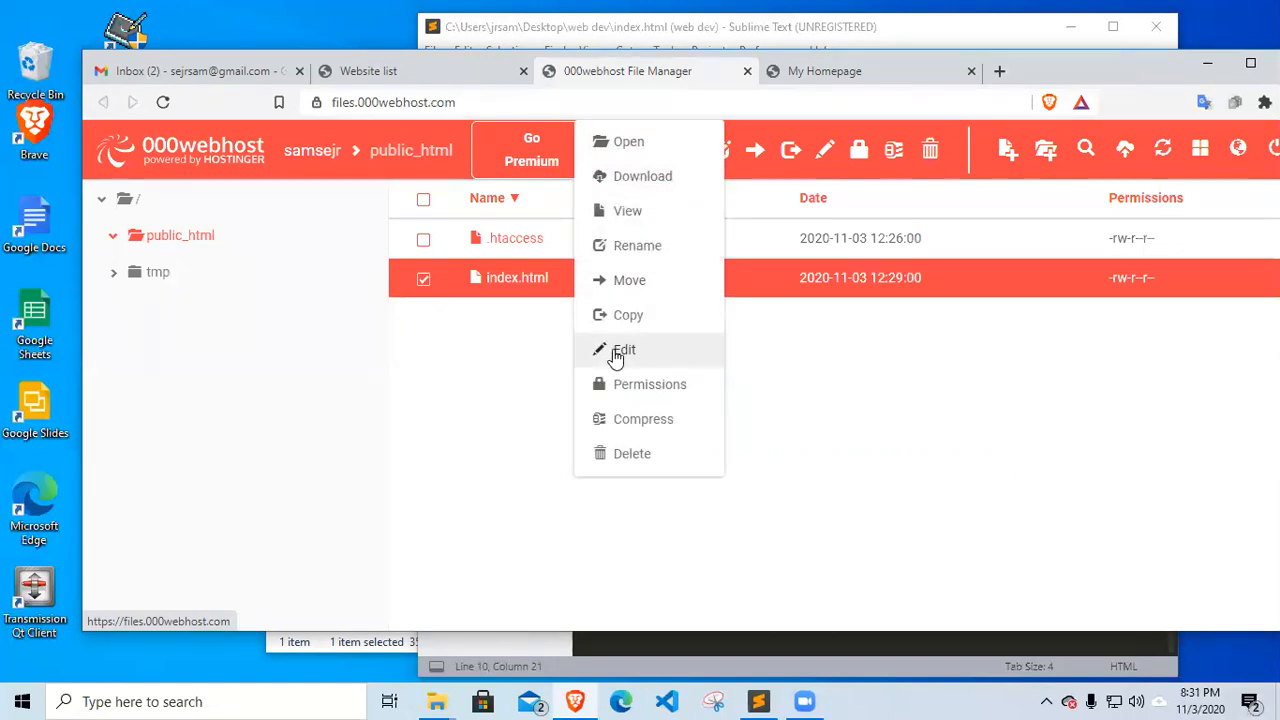
pyautogui.click(624, 348)
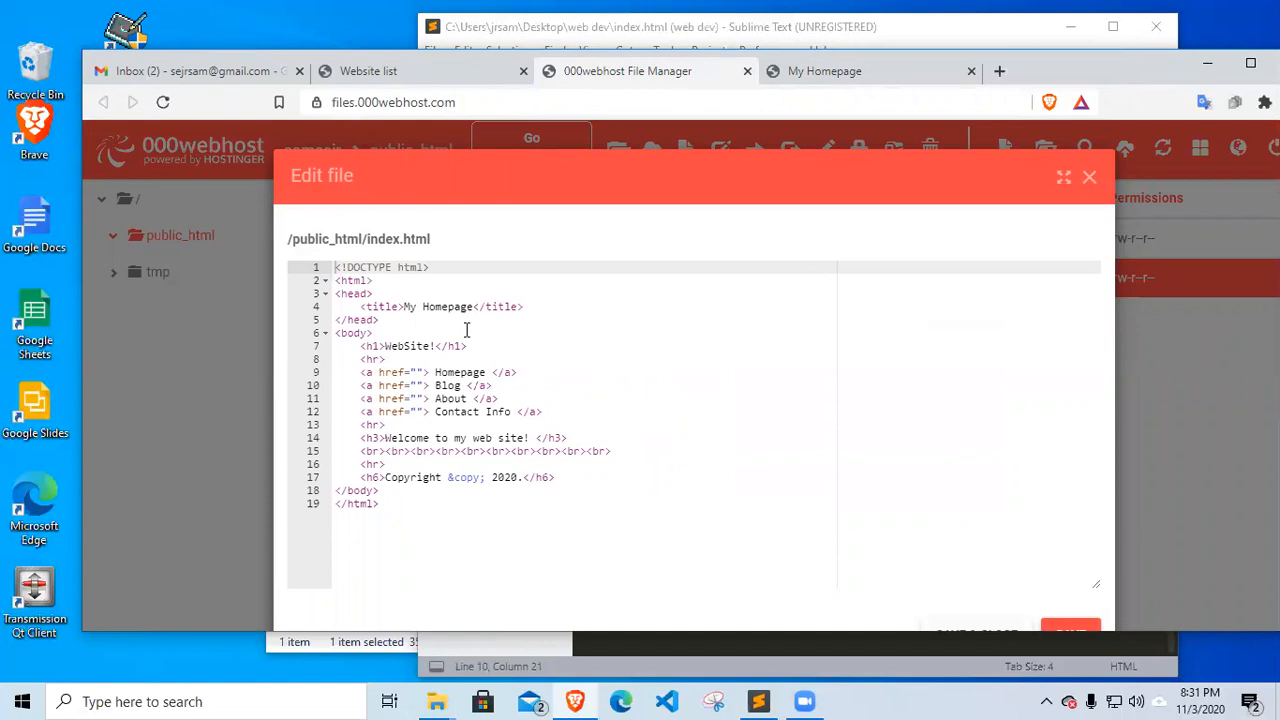
pyautogui.moveTo(452, 346)
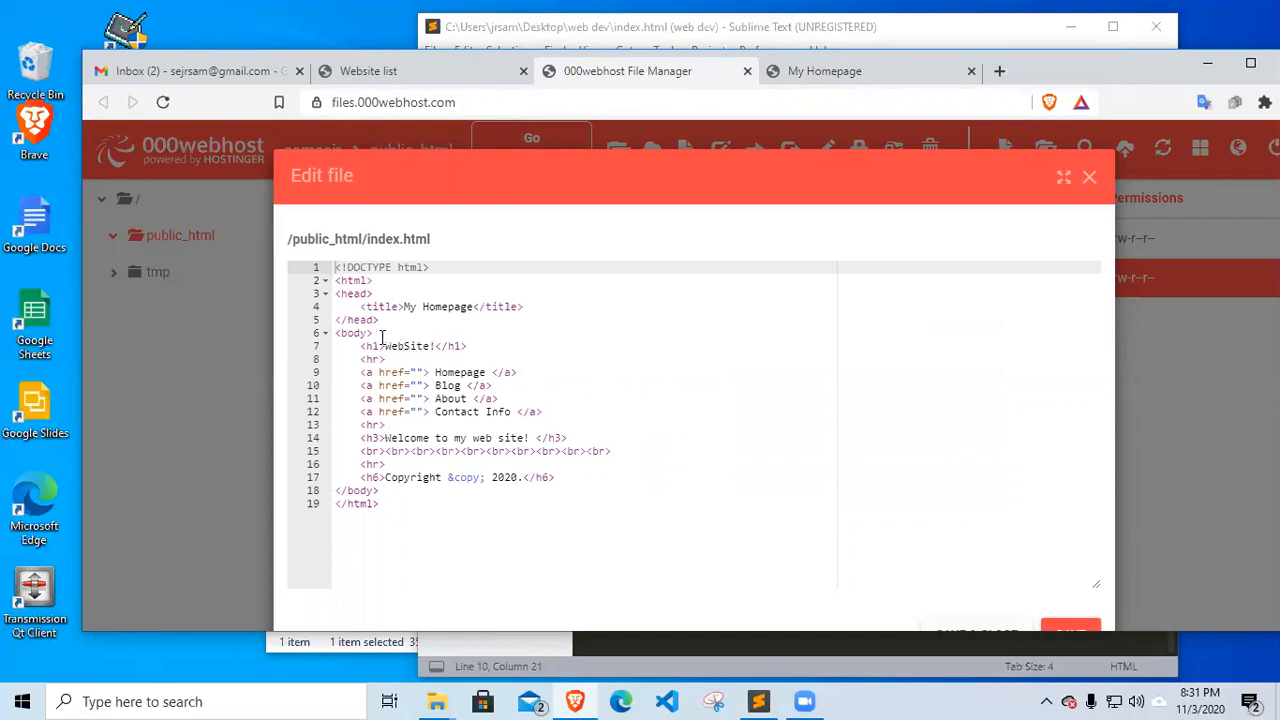
pyautogui.doubleClick(408, 346)
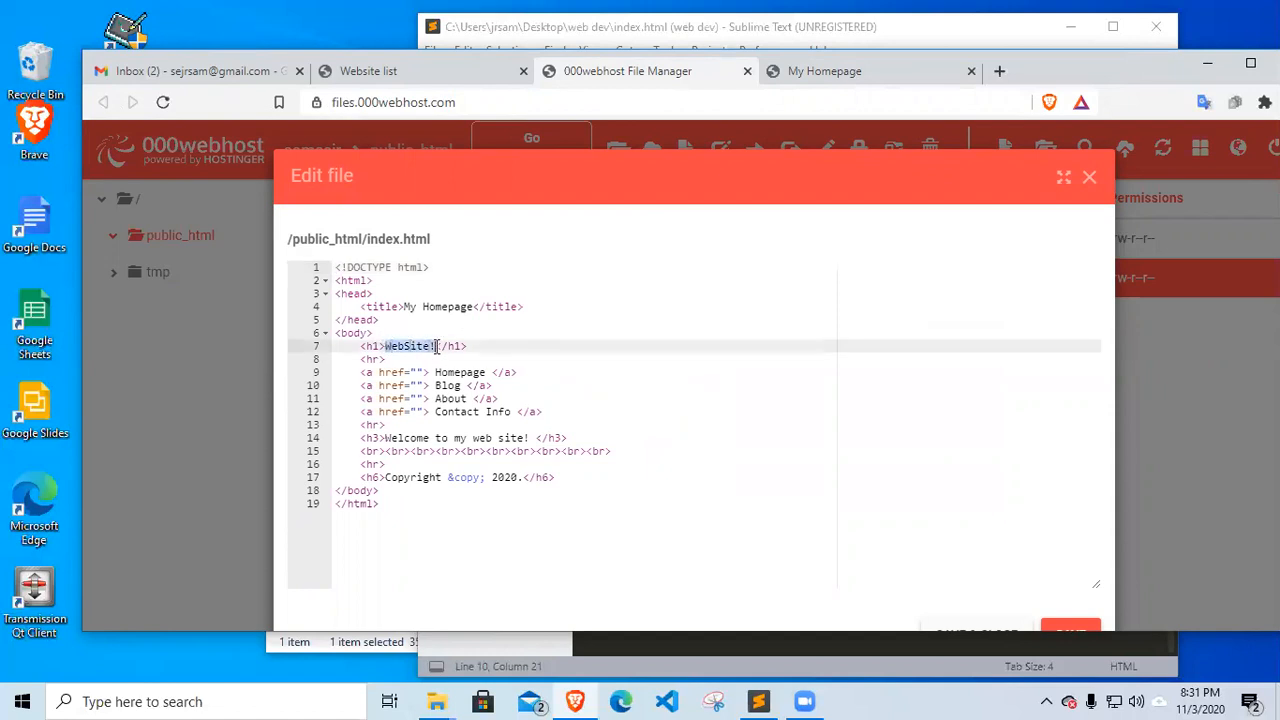
pyautogui.write('https://samsejr.000webhostapp.com/')
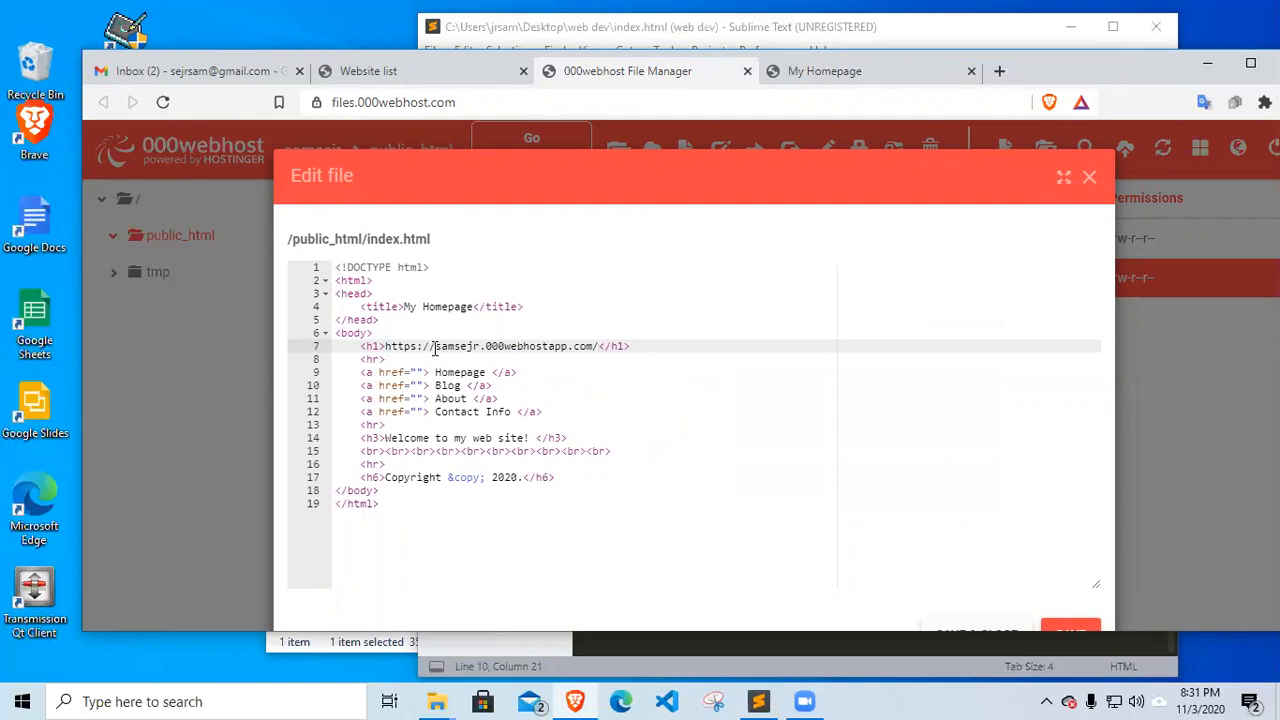
# Trim the heading to samsejr.000webhostapp.com, then save and close the editor
pyautogui.doubleClick(400, 346)
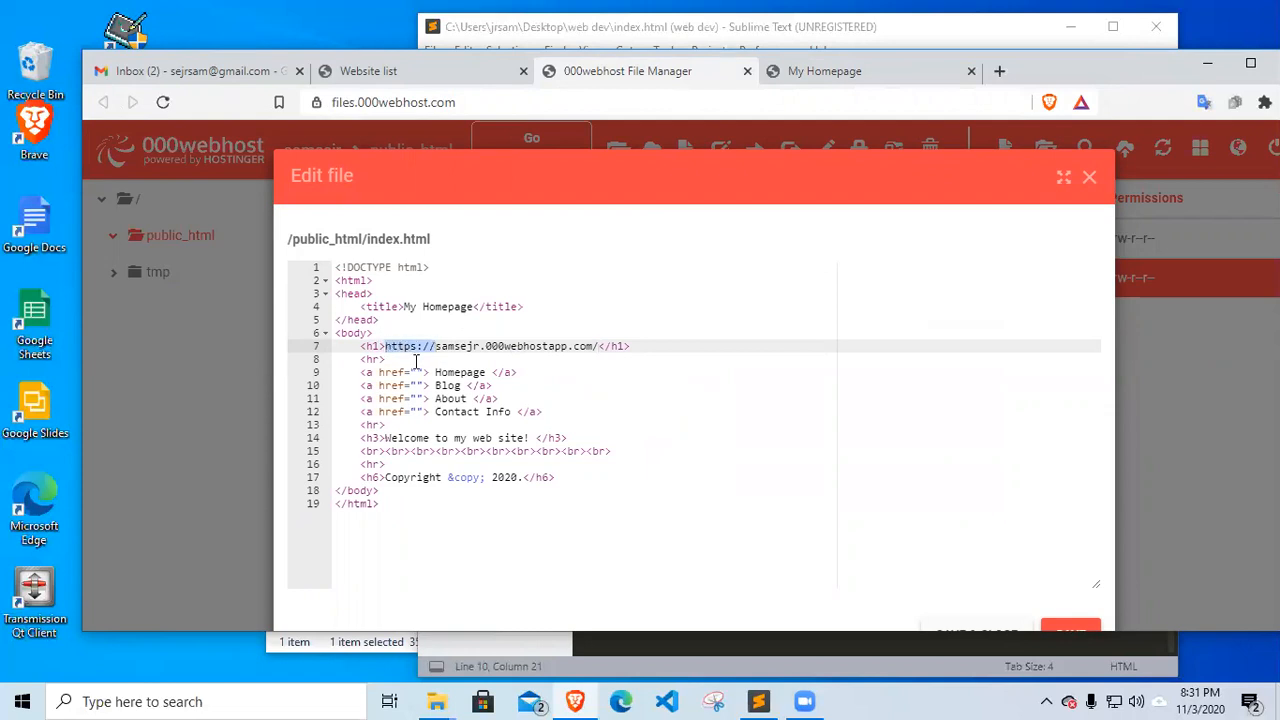
pyautogui.press('Backspace')
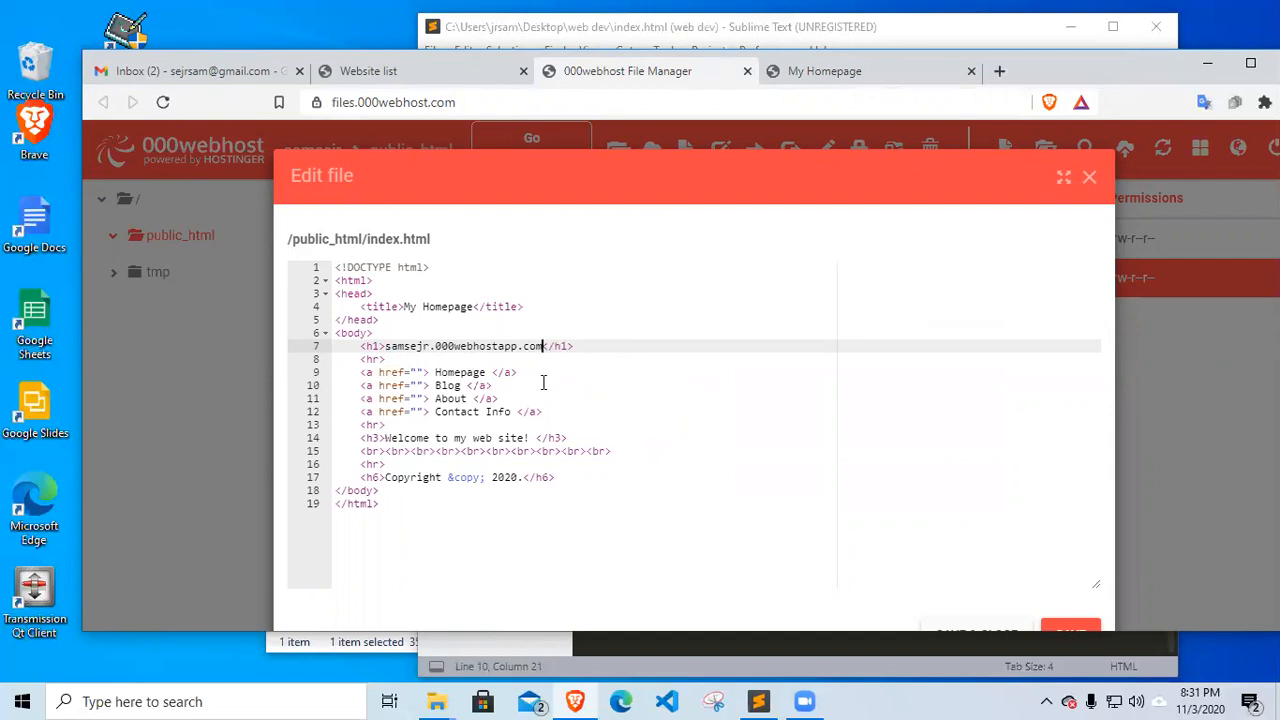
pyautogui.moveTo(564, 372)
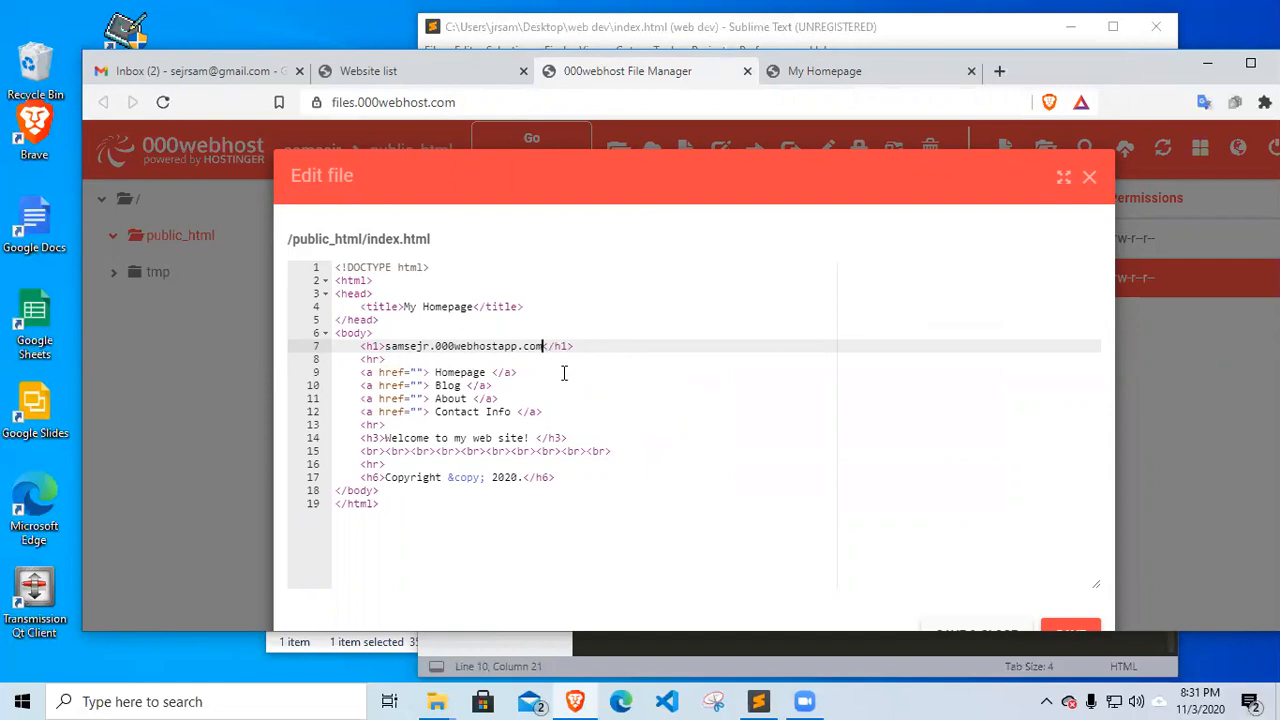
pyautogui.moveTo(578, 364)
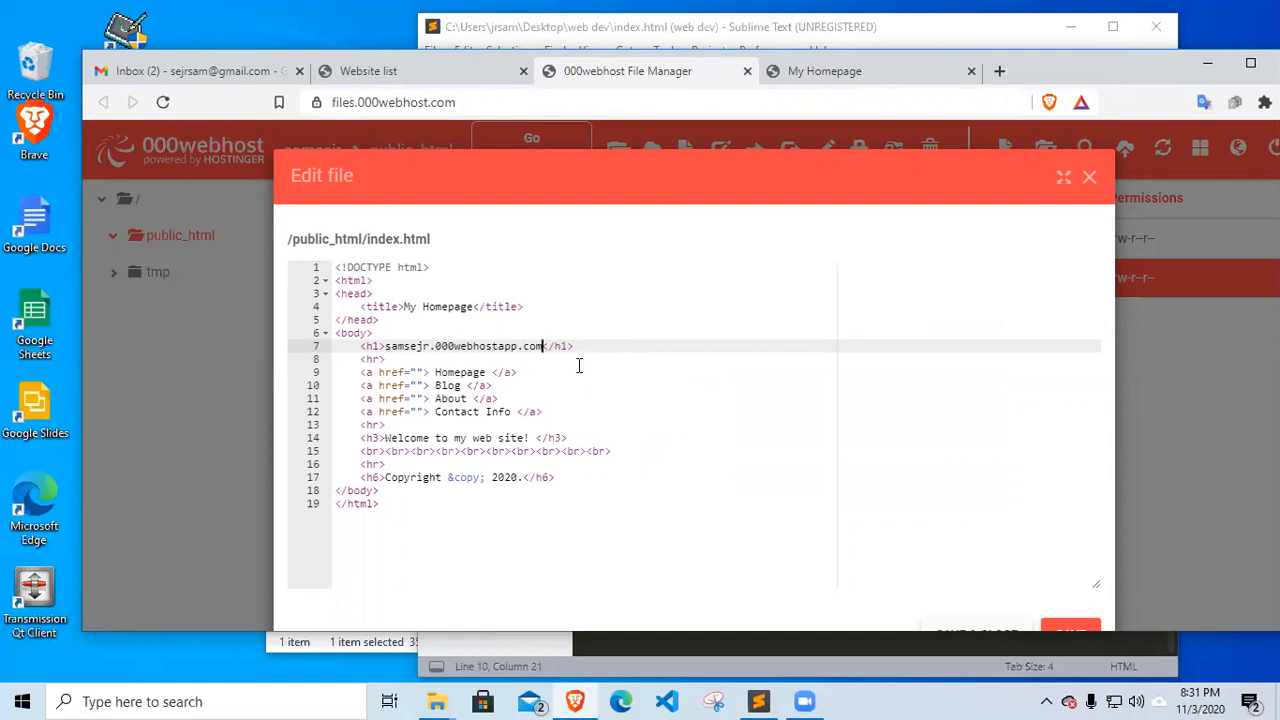
pyautogui.moveTo(576, 390)
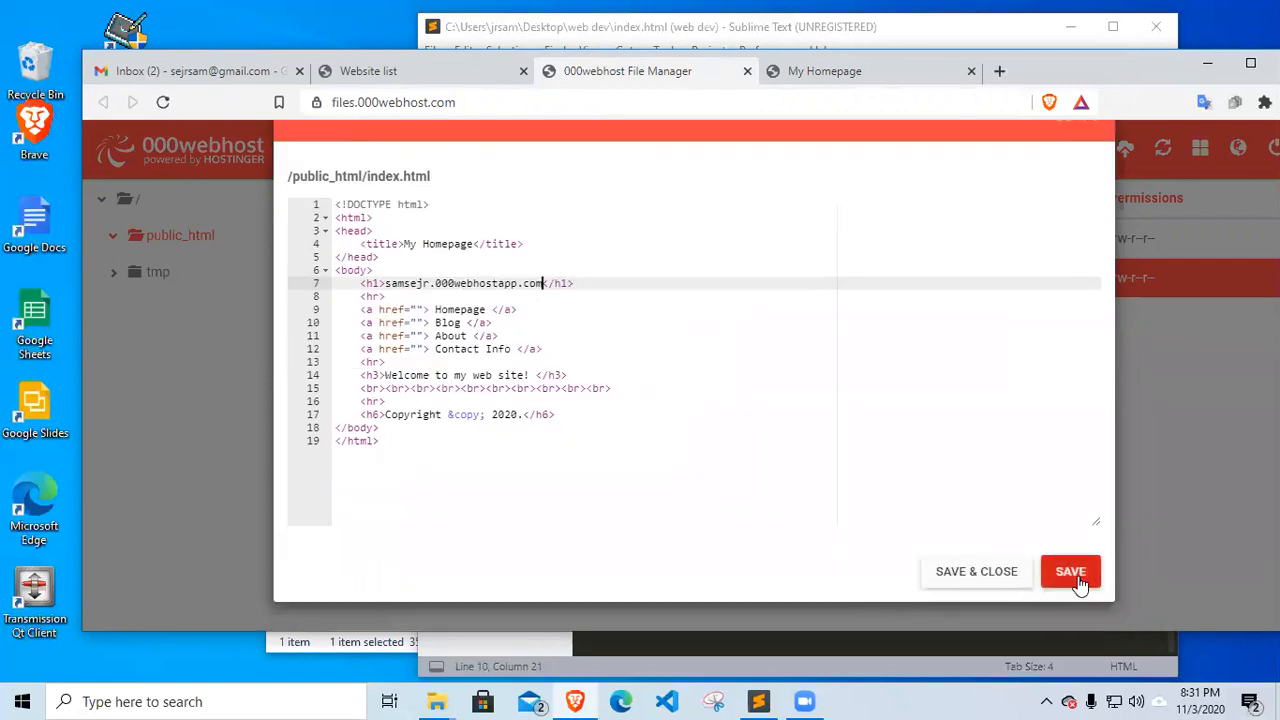
pyautogui.click(1070, 572)
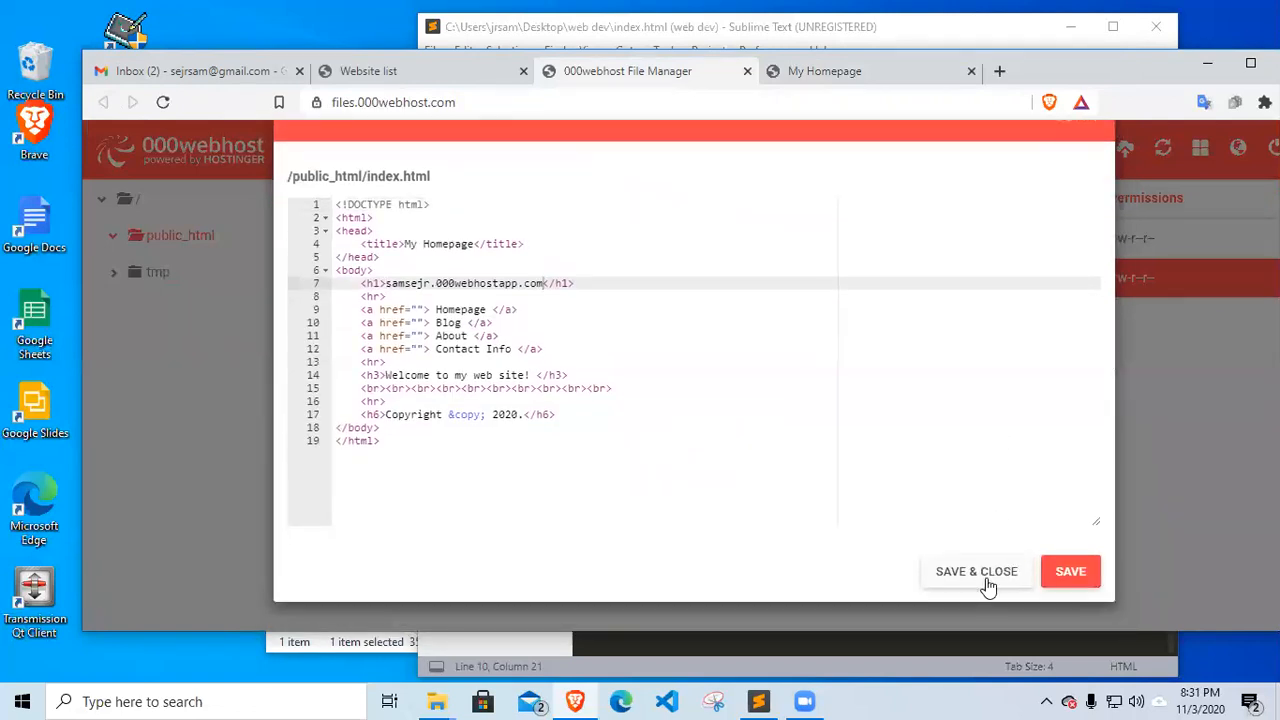
pyautogui.click(976, 572)
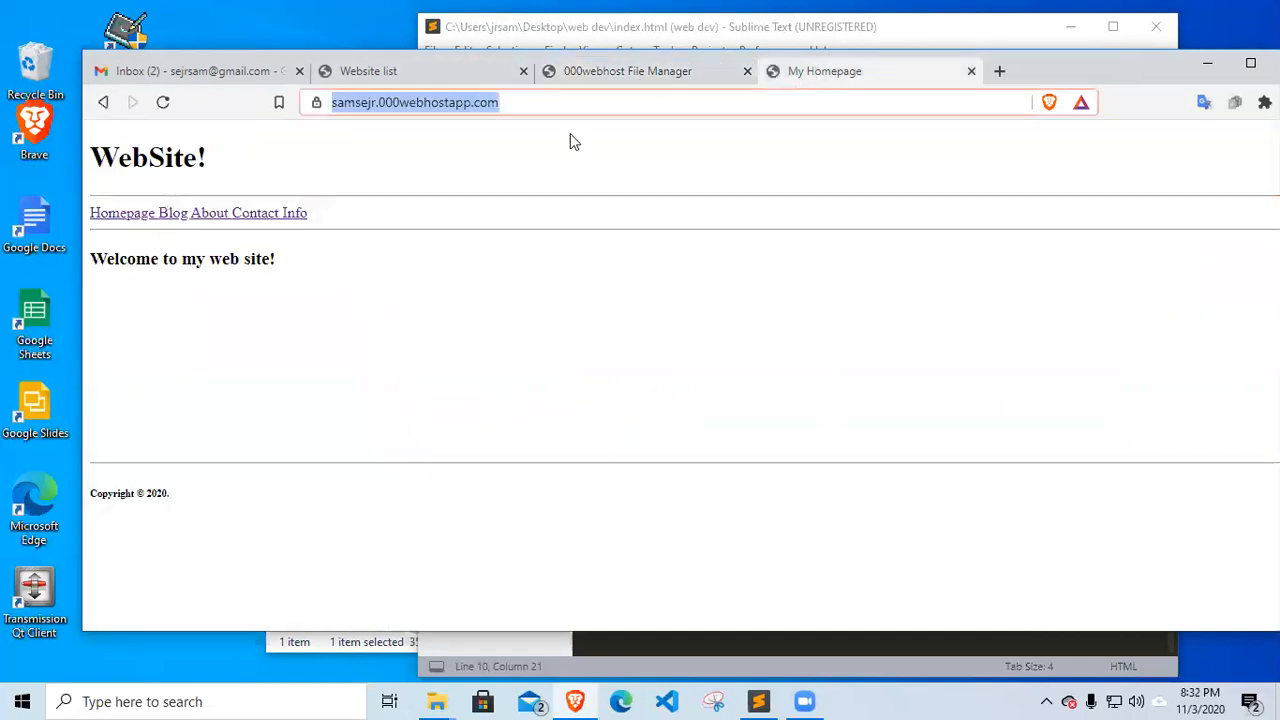
pyautogui.moveTo(164, 102)
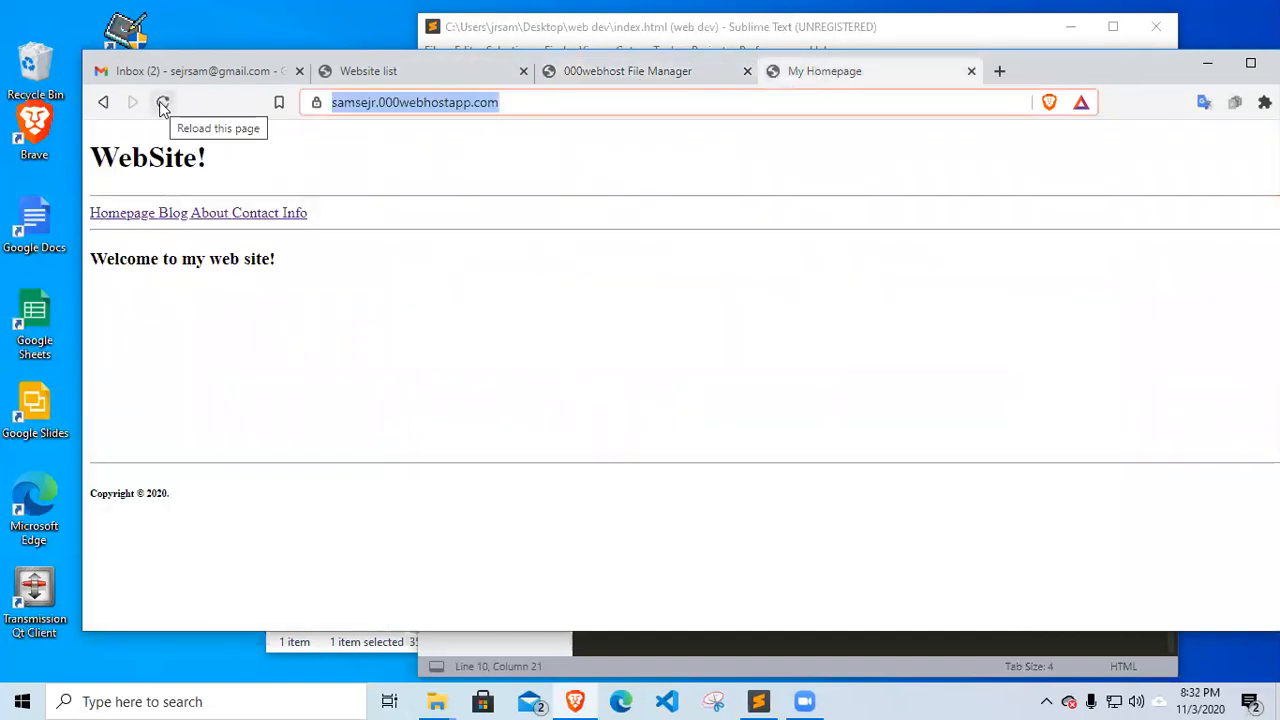
# Reload the live homepage so the heading shows samsejr.000webhostapp.com
pyautogui.click(164, 102)
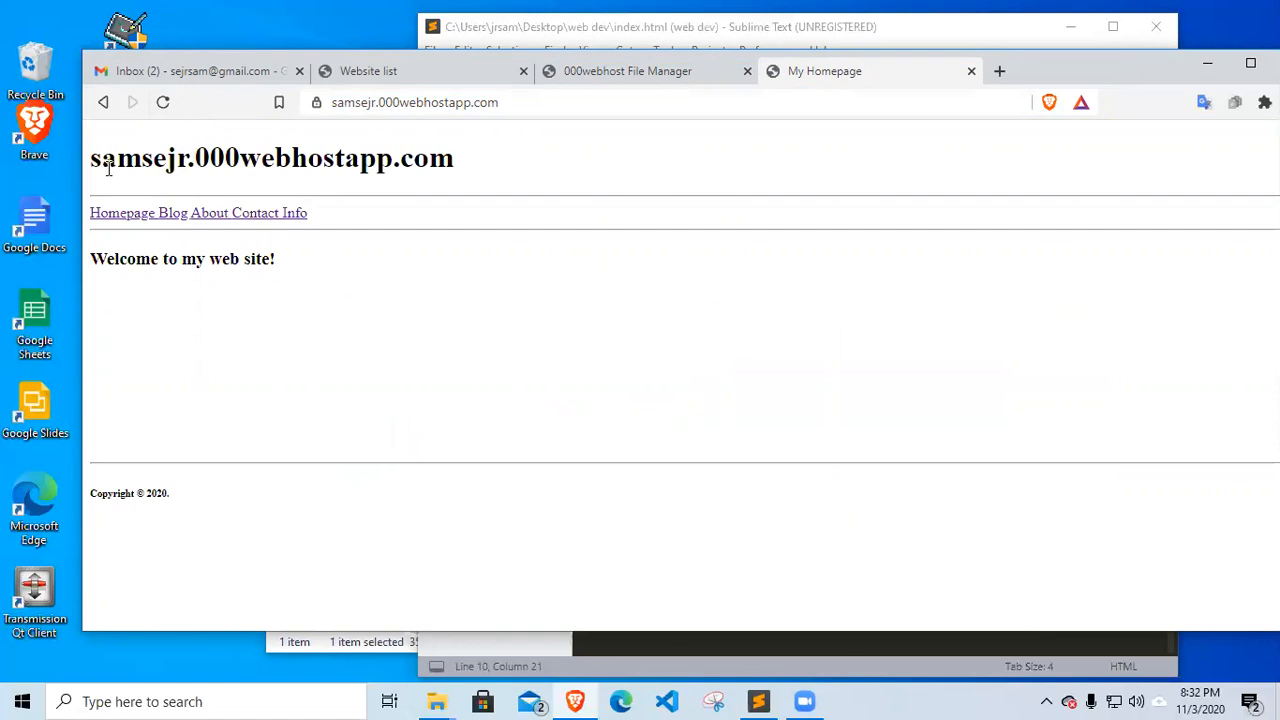
pyautogui.moveTo(152, 158)
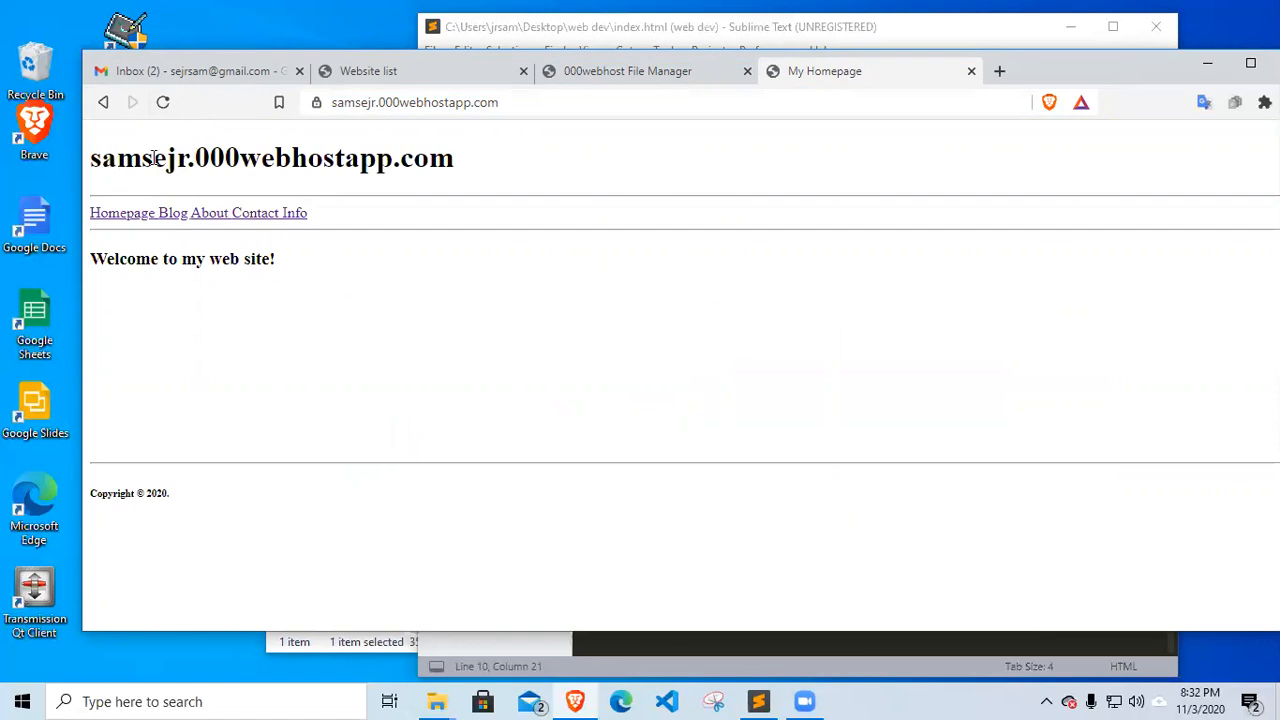
pyautogui.moveTo(182, 162)
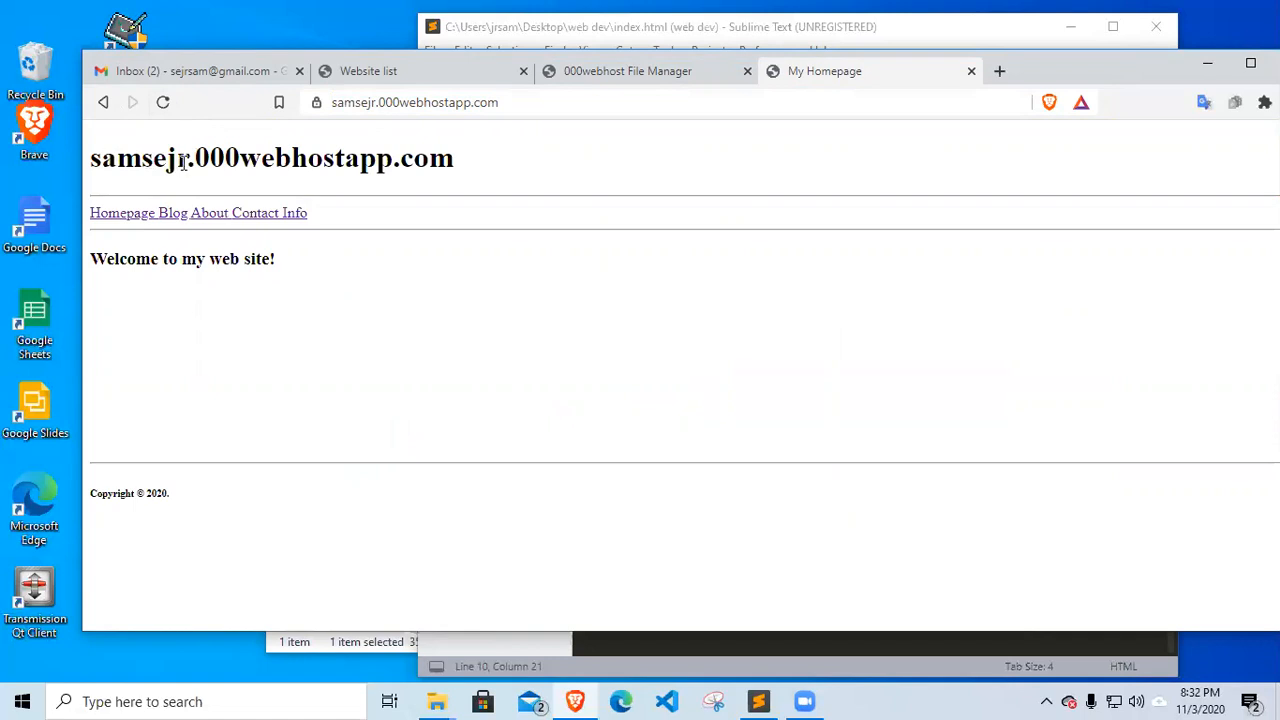
pyautogui.moveTo(204, 140)
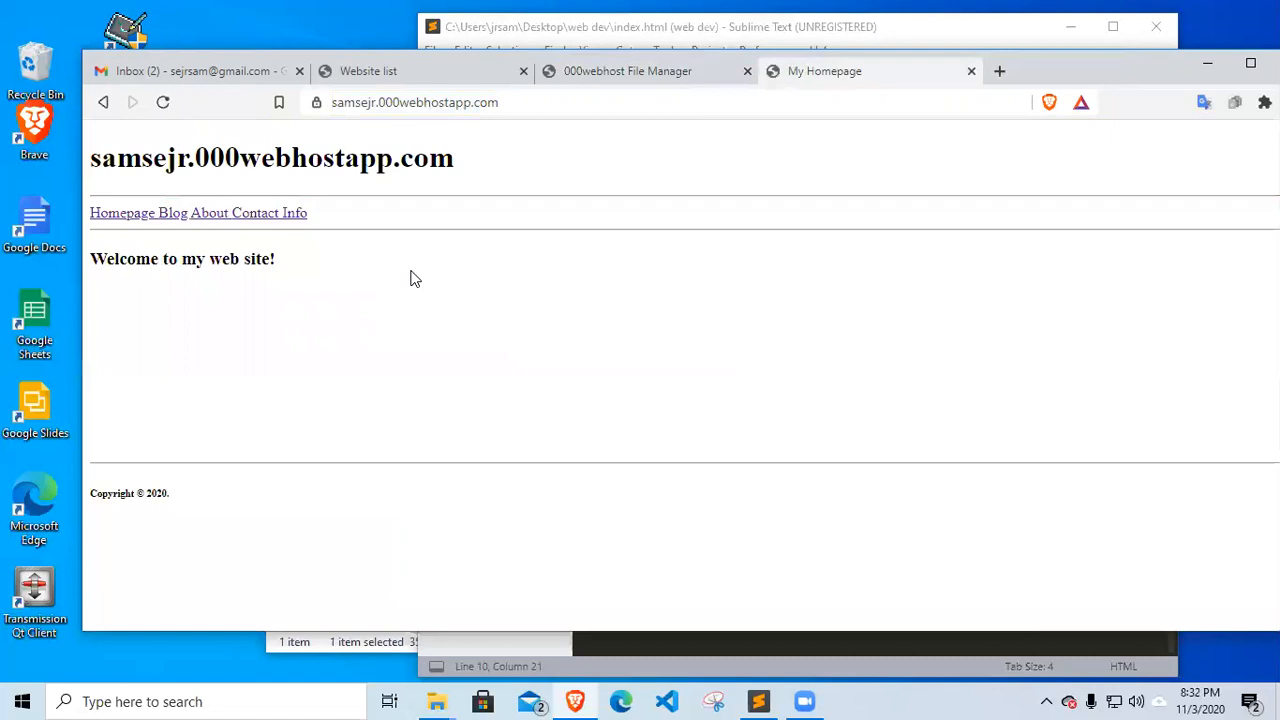
pyautogui.moveTo(428, 276)
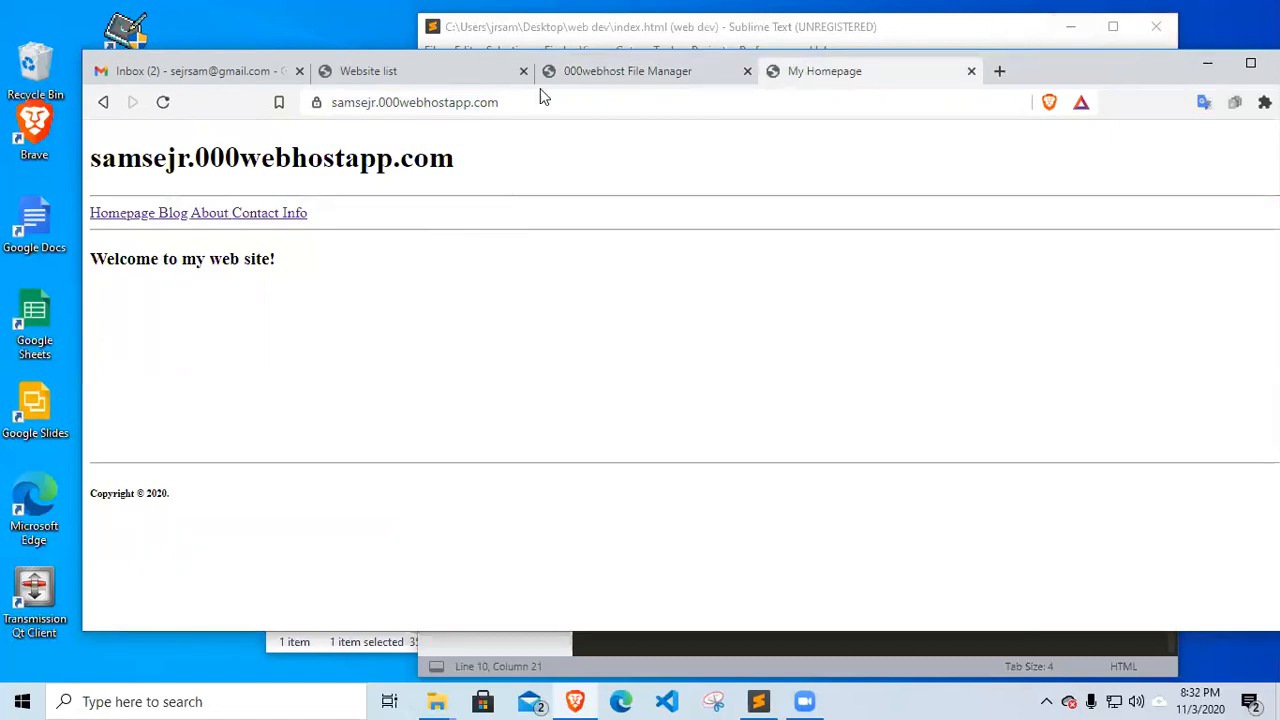
# Log out of the File Manager and close its tab, leaving the live homepage
pyautogui.click(628, 72)
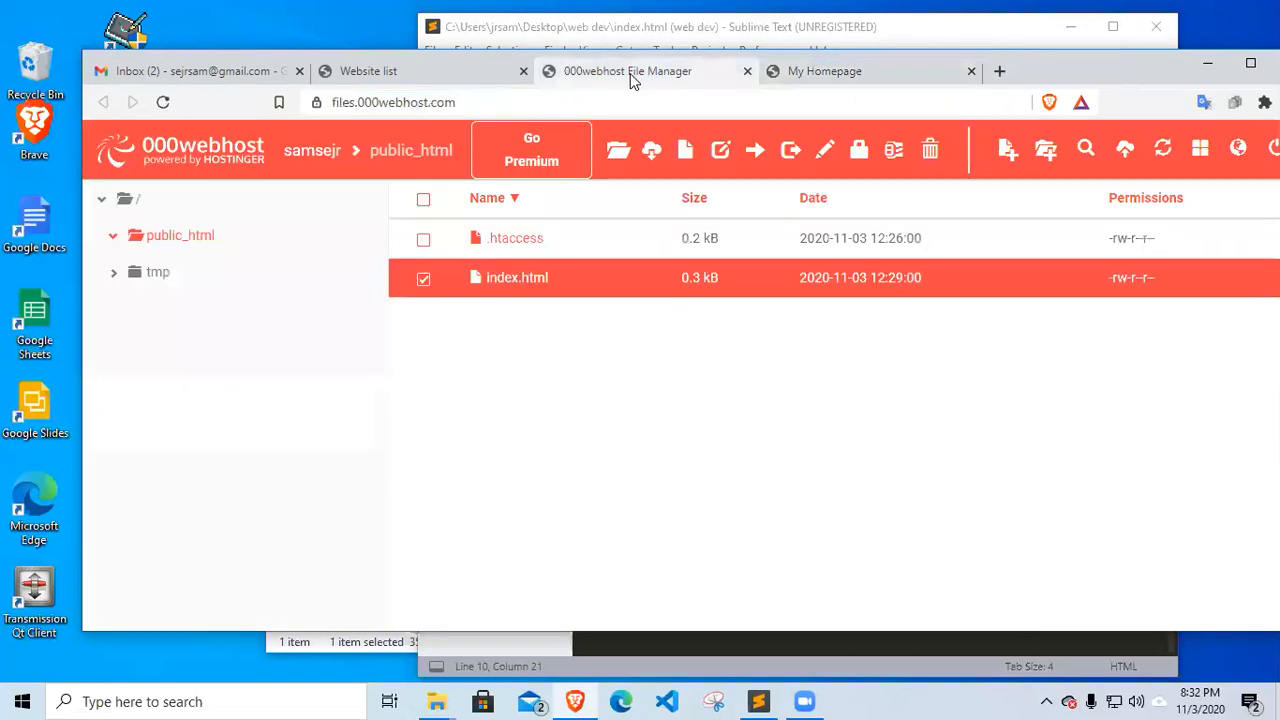
pyautogui.moveTo(592, 422)
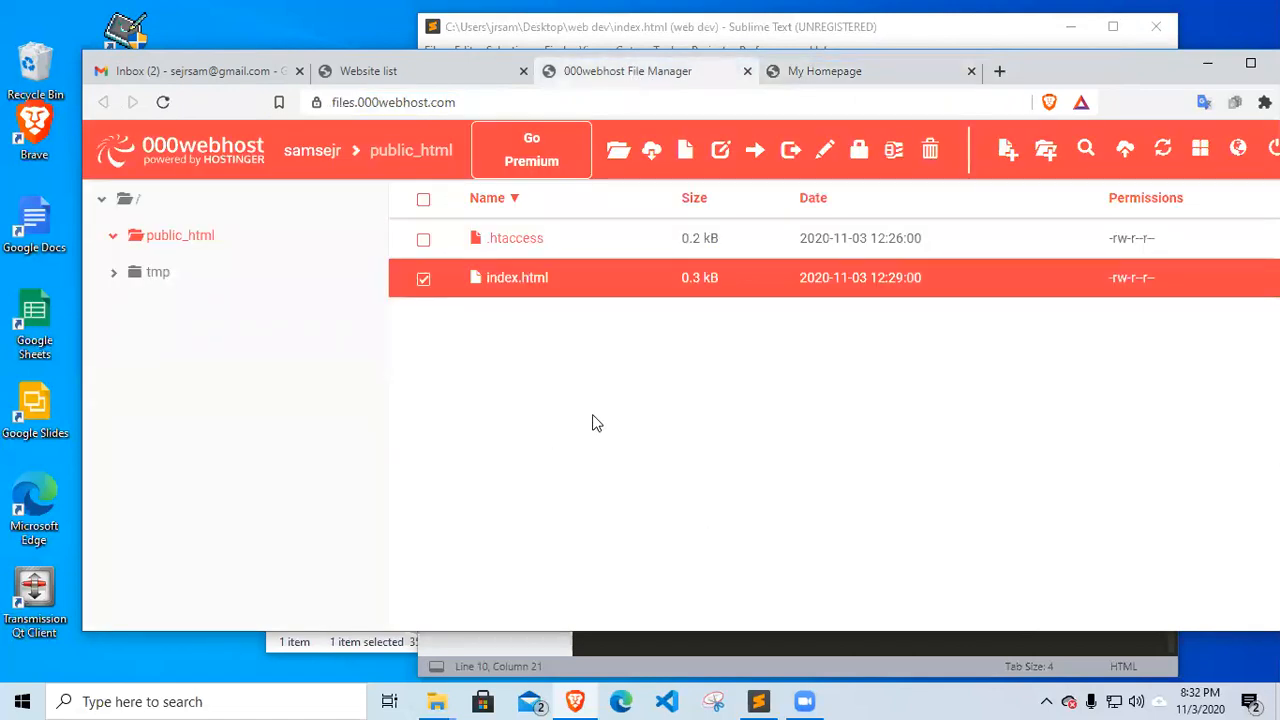
pyautogui.moveTo(1044, 74)
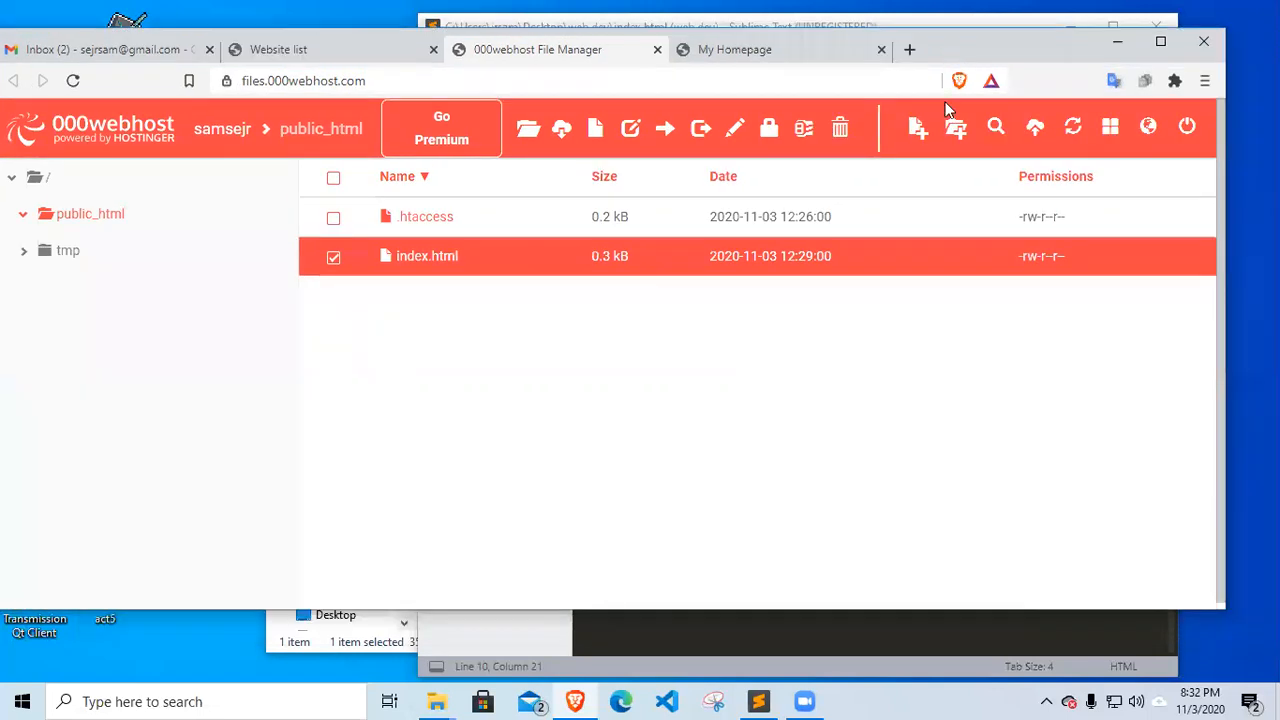
pyautogui.moveTo(1188, 128)
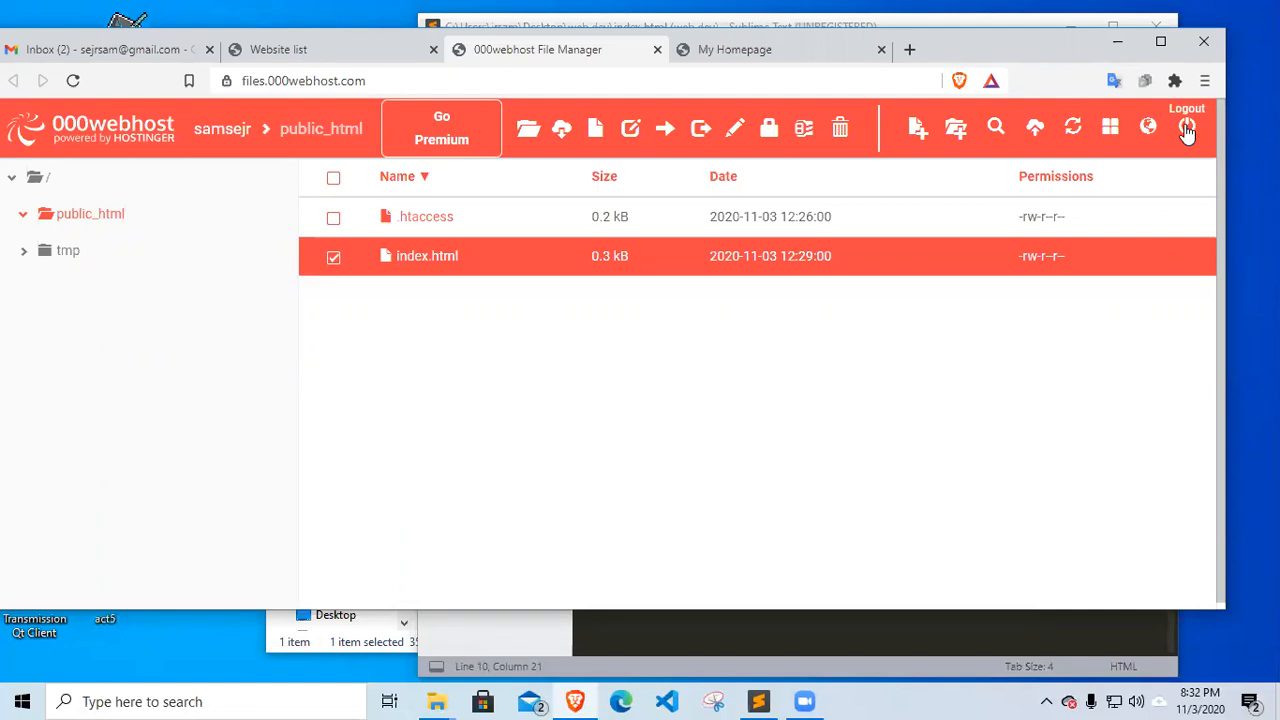
pyautogui.click(1188, 128)
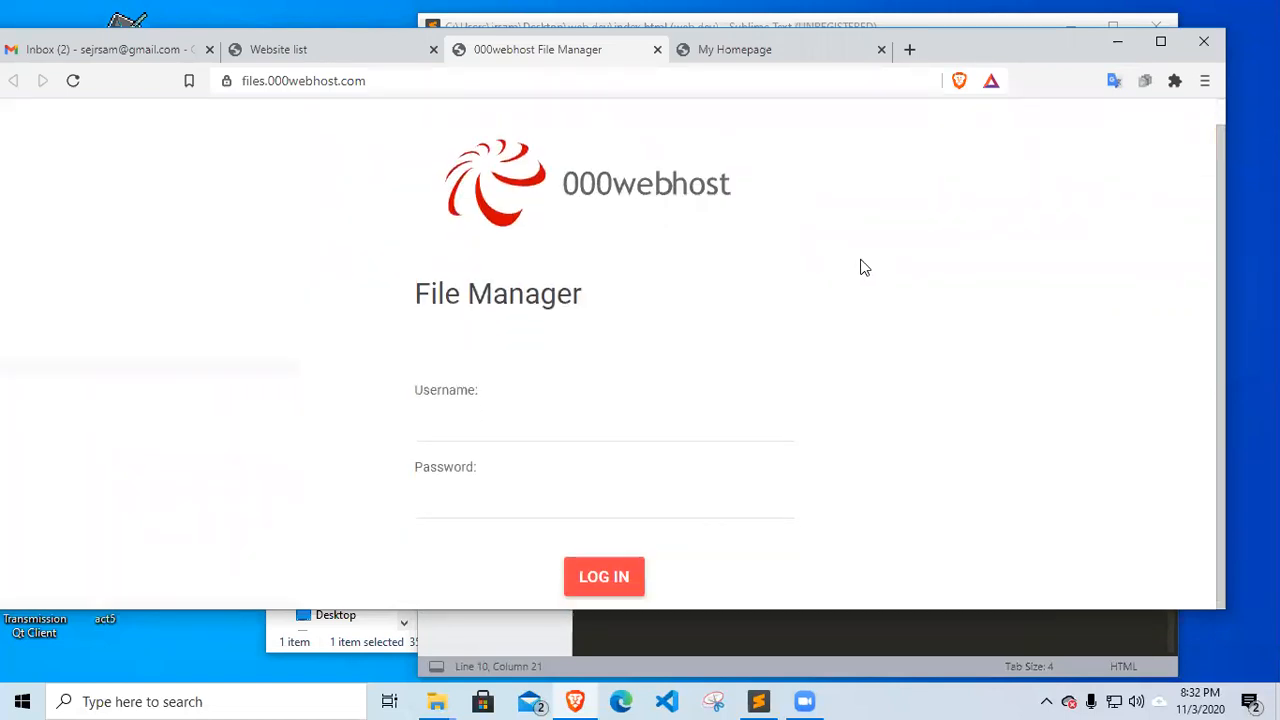
pyautogui.moveTo(792, 264)
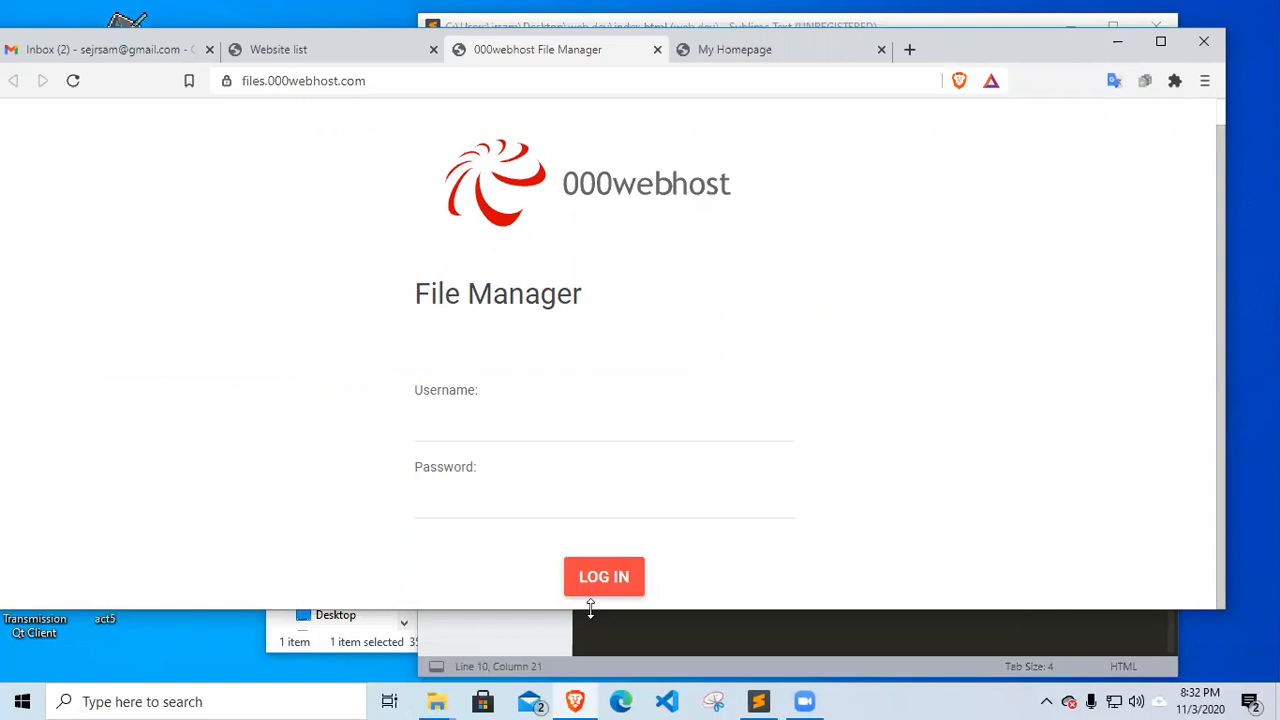
pyautogui.moveTo(630, 102)
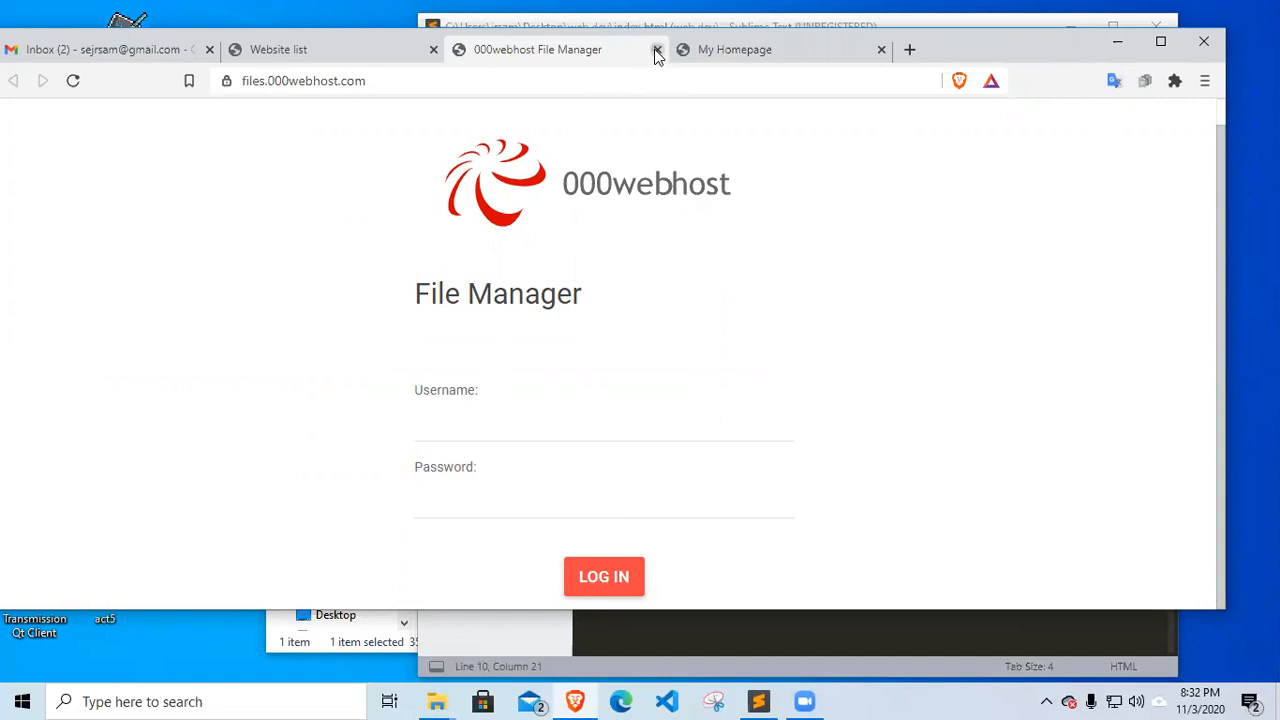
pyautogui.click(656, 48)
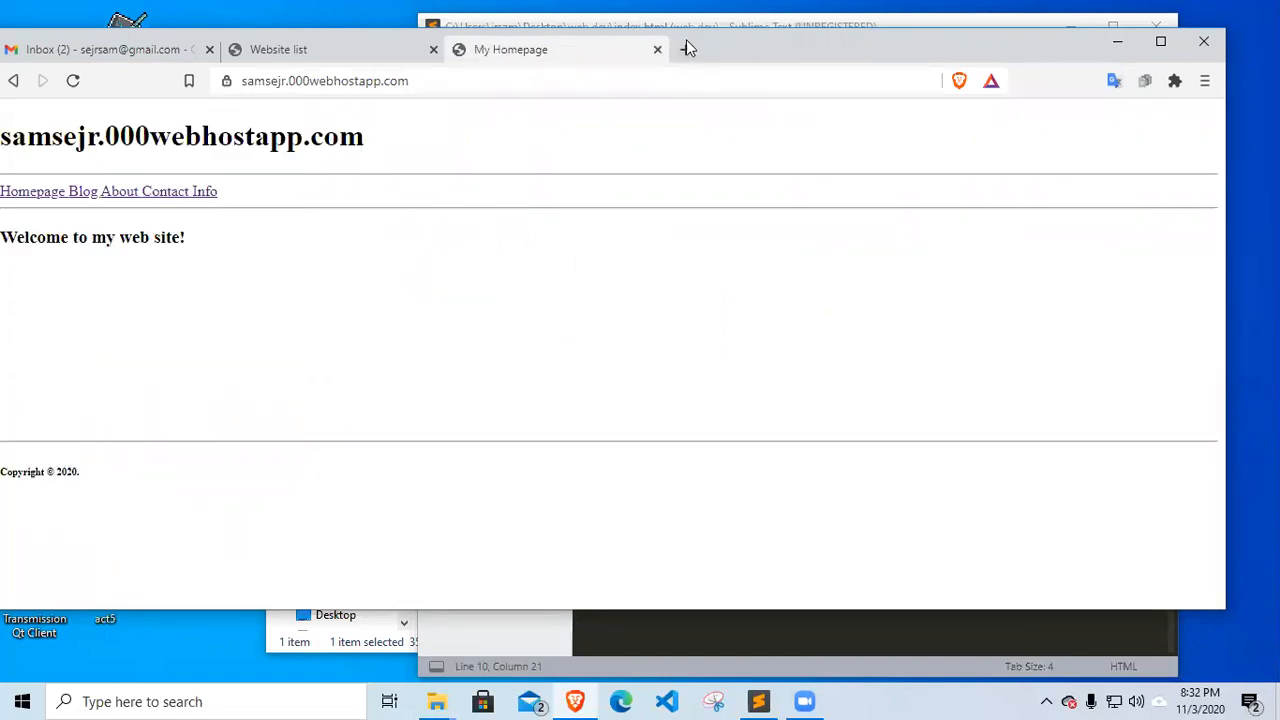
# Go to 000webhost.com in a new tab, sign in to My Websites and dismiss the Hostinger offer
pyautogui.click(686, 48)
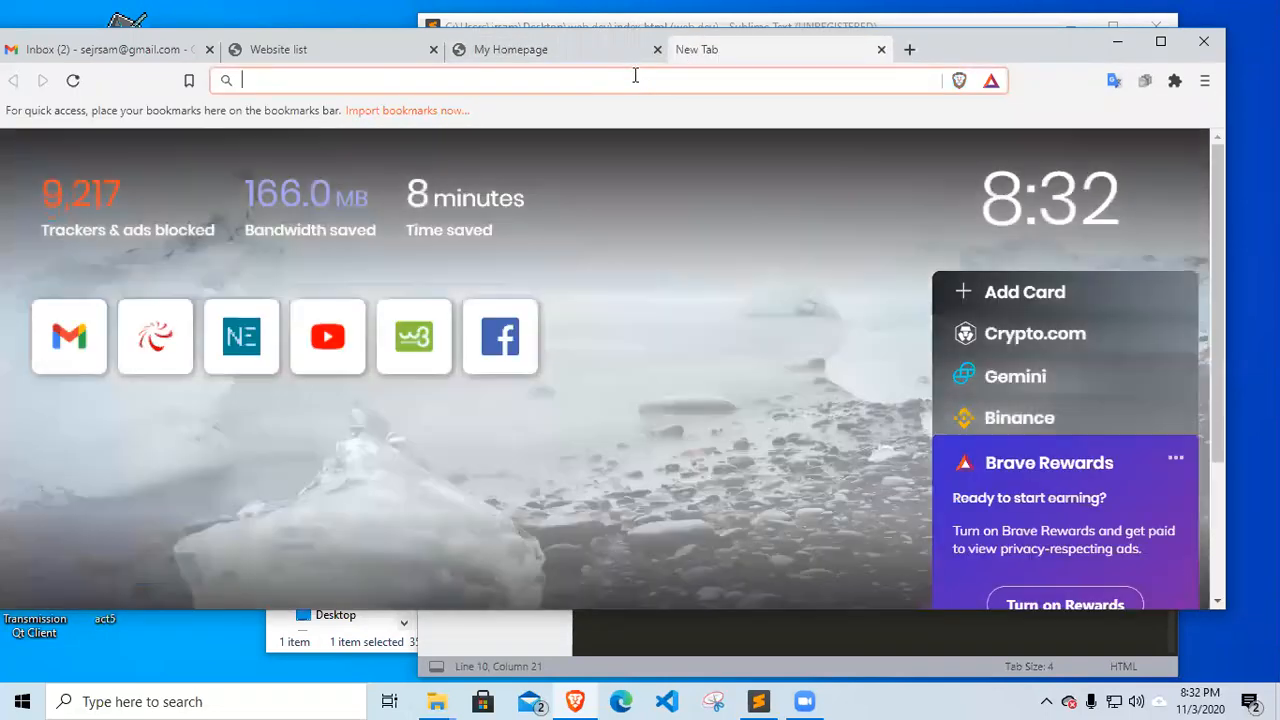
pyautogui.write('000webhost.com')
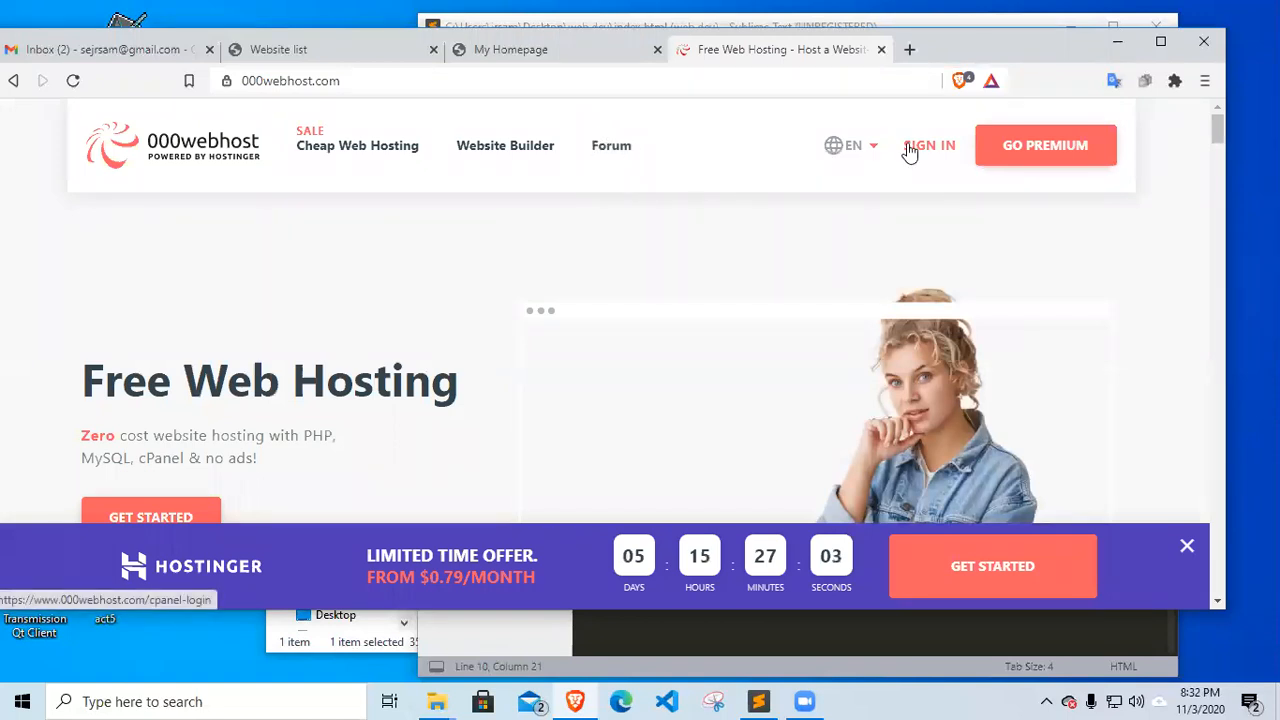
pyautogui.click(928, 144)
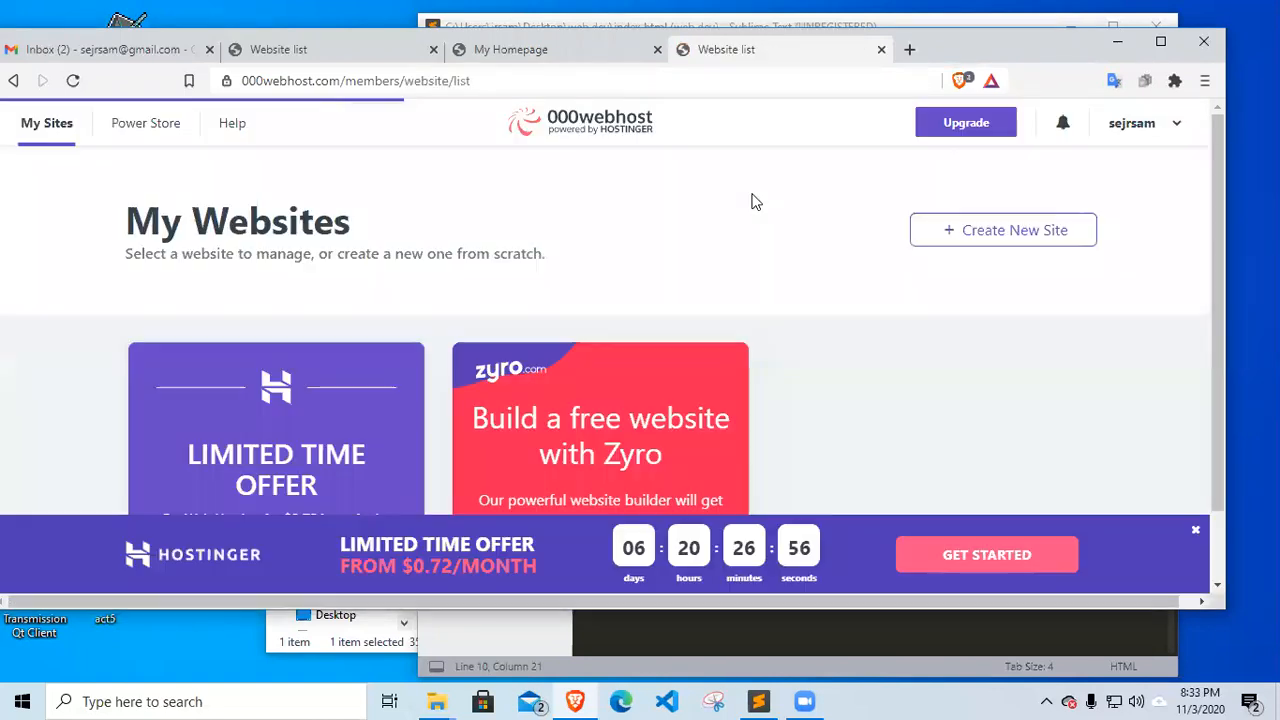
pyautogui.scroll(-3)
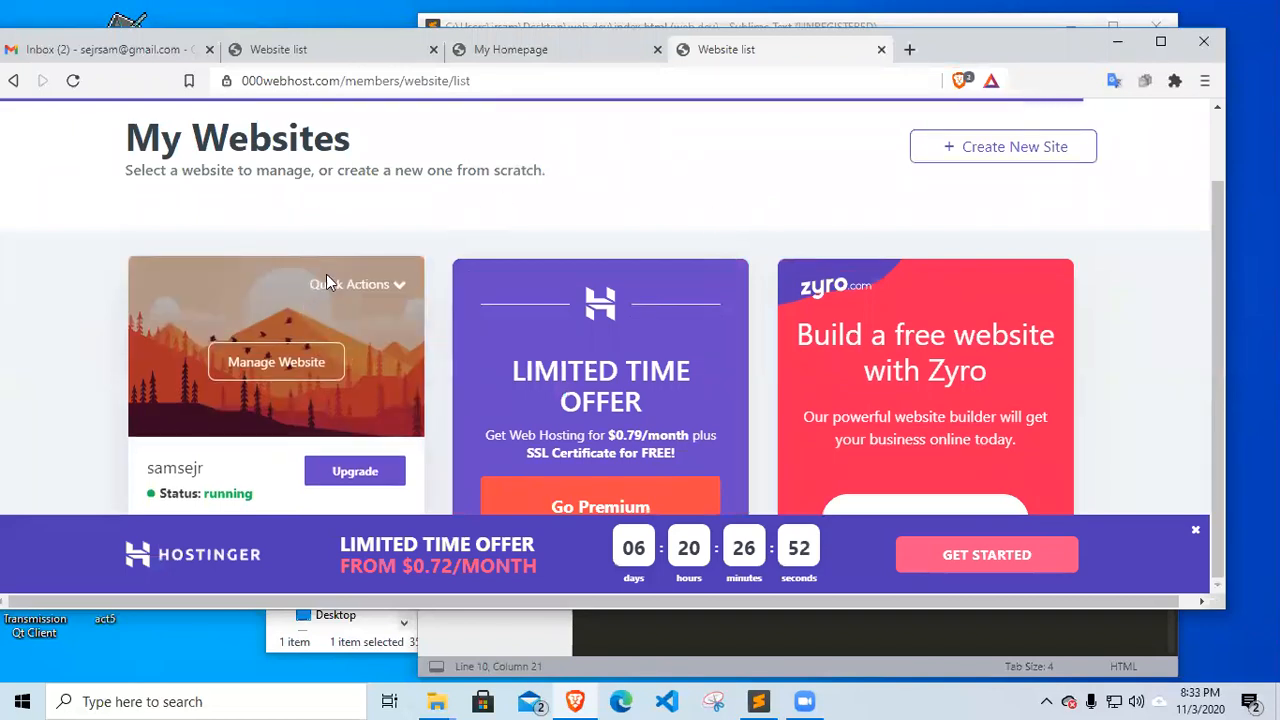
pyautogui.moveTo(364, 328)
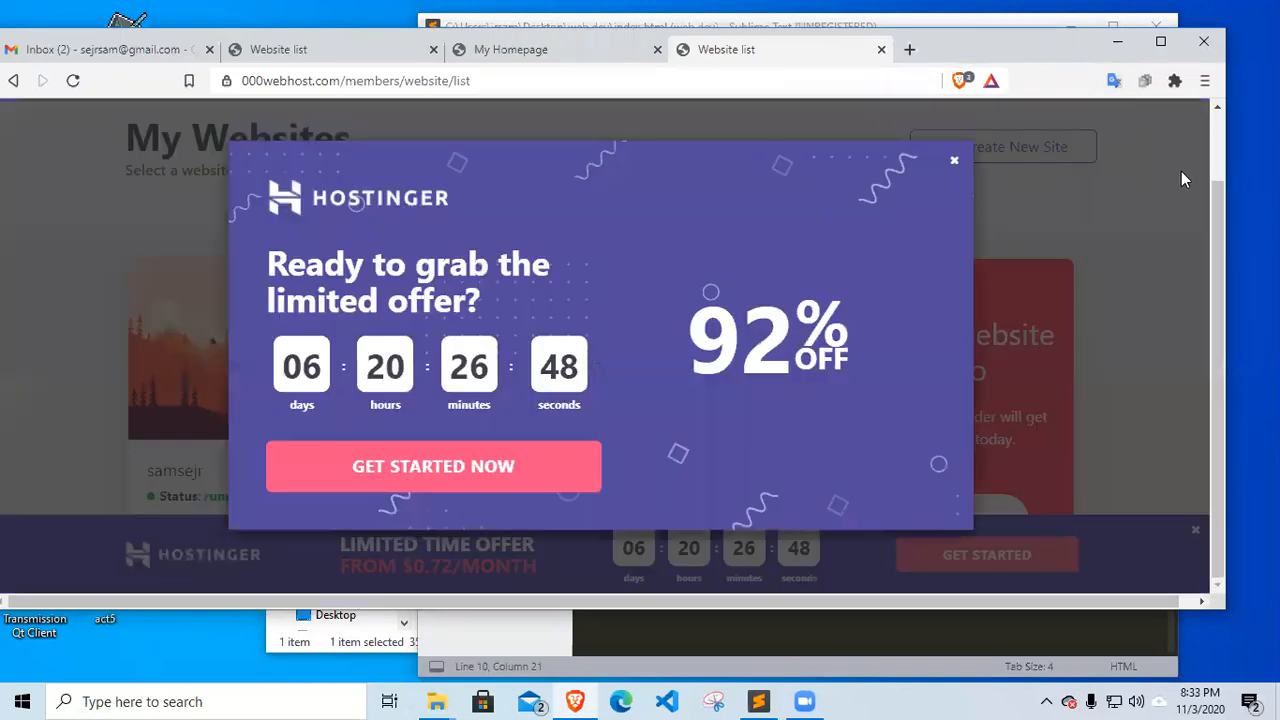
pyautogui.click(952, 160)
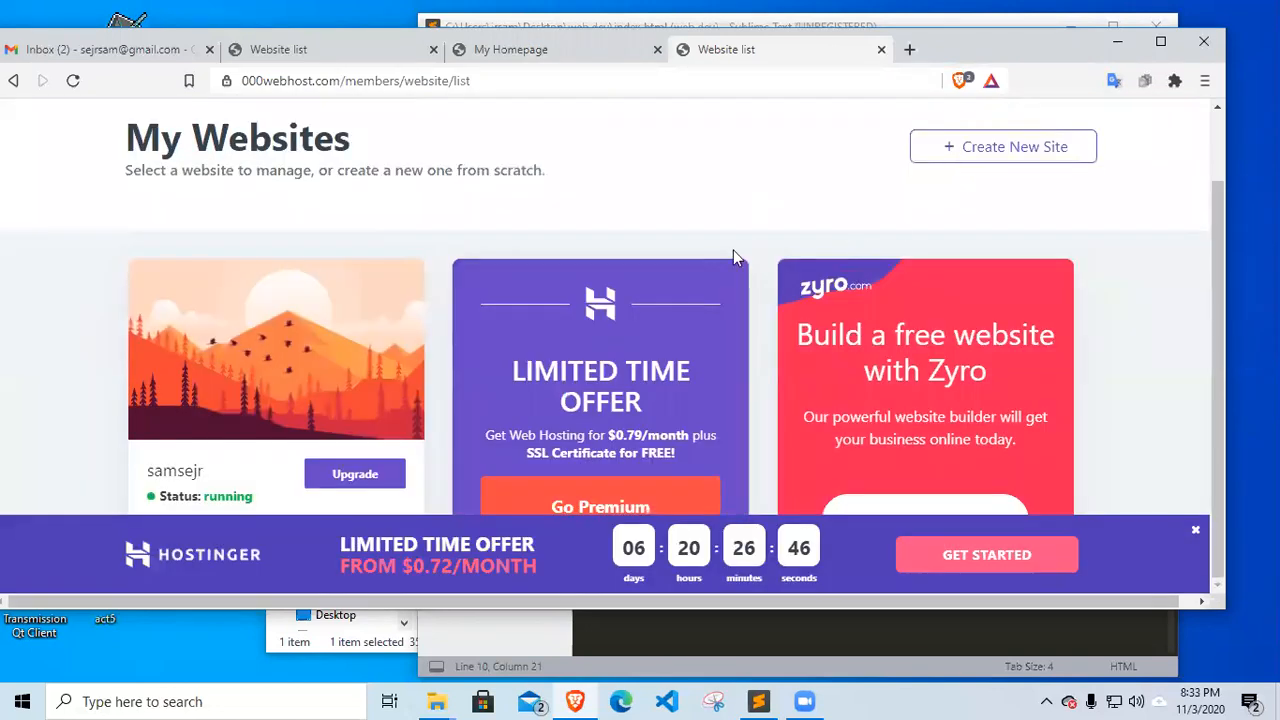
pyautogui.moveTo(340, 318)
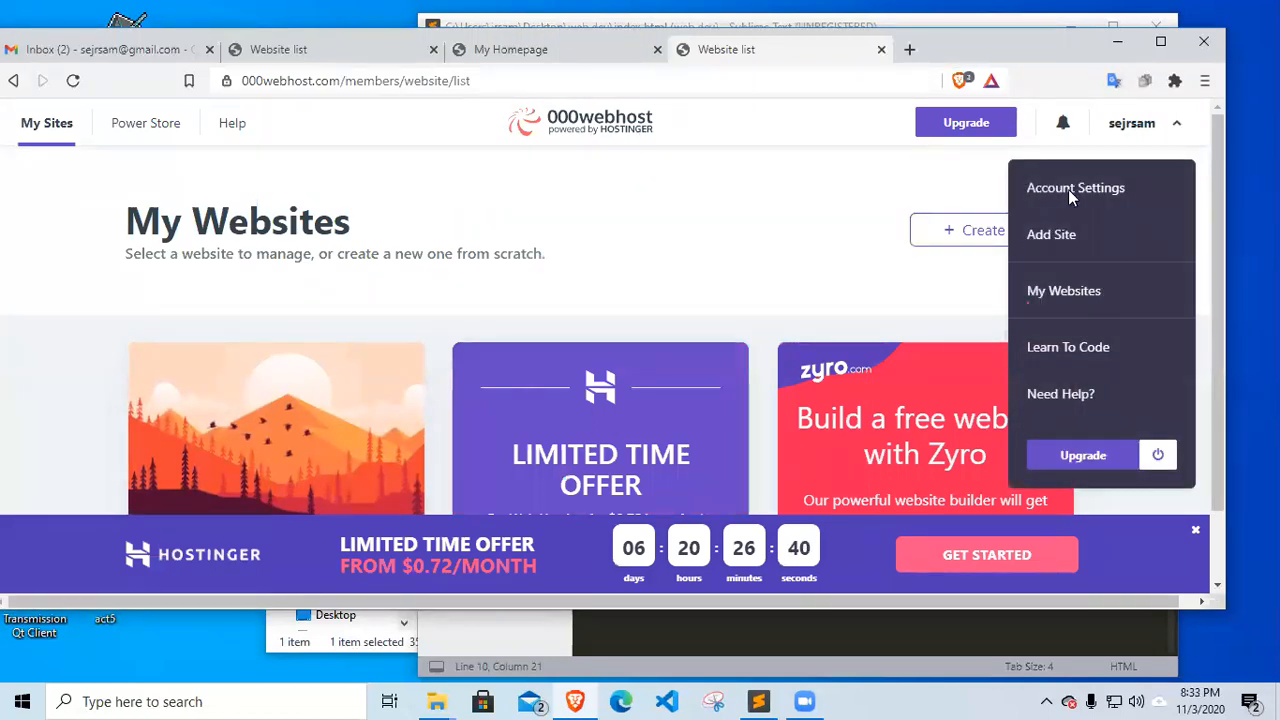
pyautogui.moveTo(1158, 448)
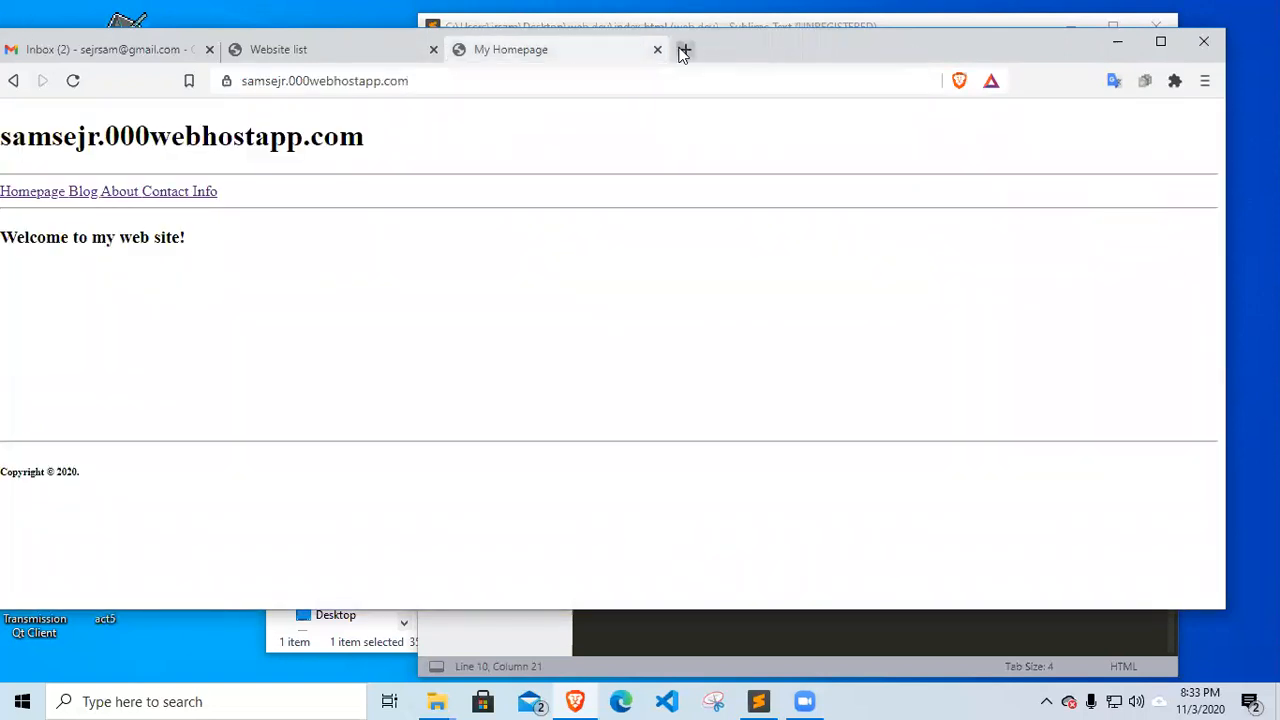
# Reach 000webhost.com's login in a new tab, dismiss the promo banner and log in with Google
pyautogui.click(684, 48)
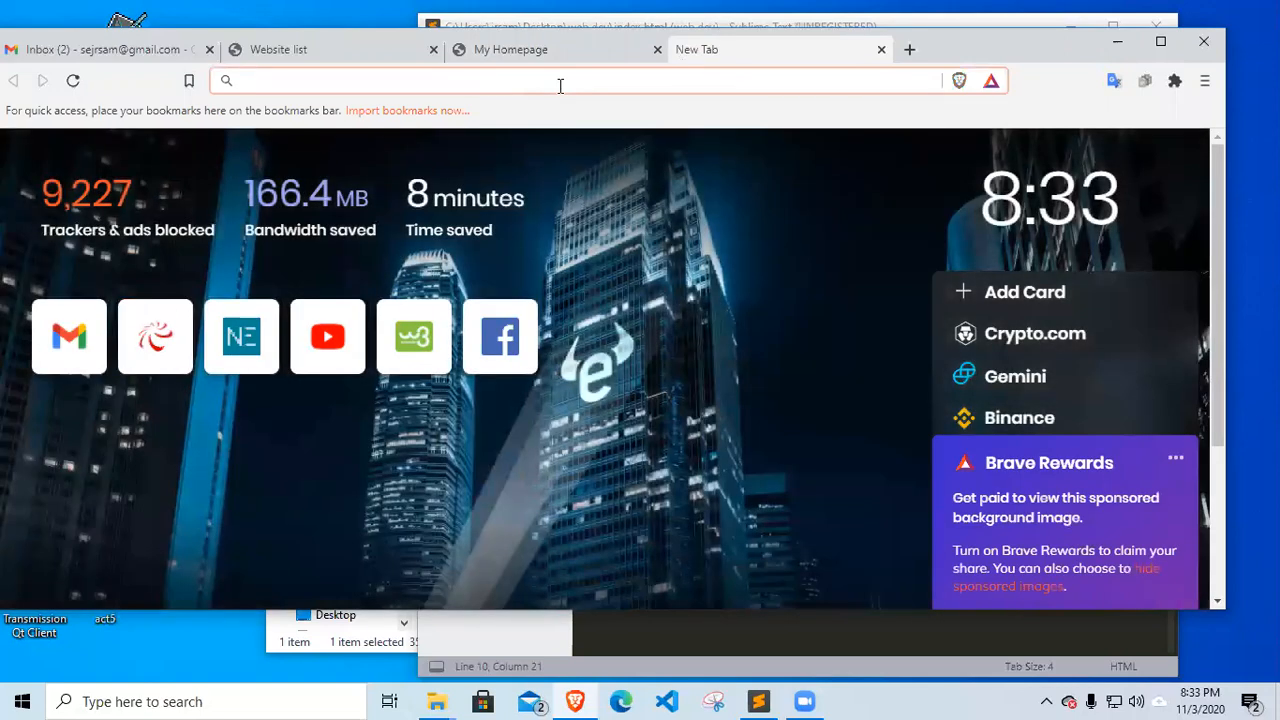
pyautogui.write('000webhost.com')
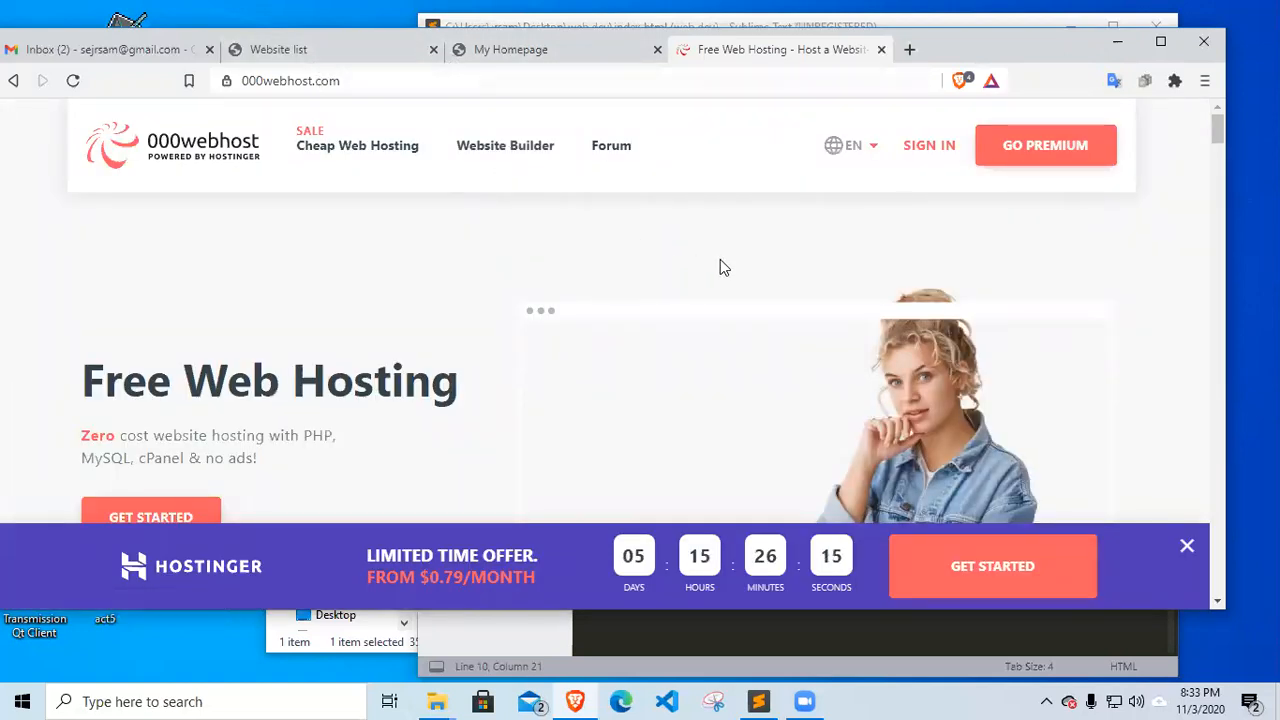
pyautogui.moveTo(910, 230)
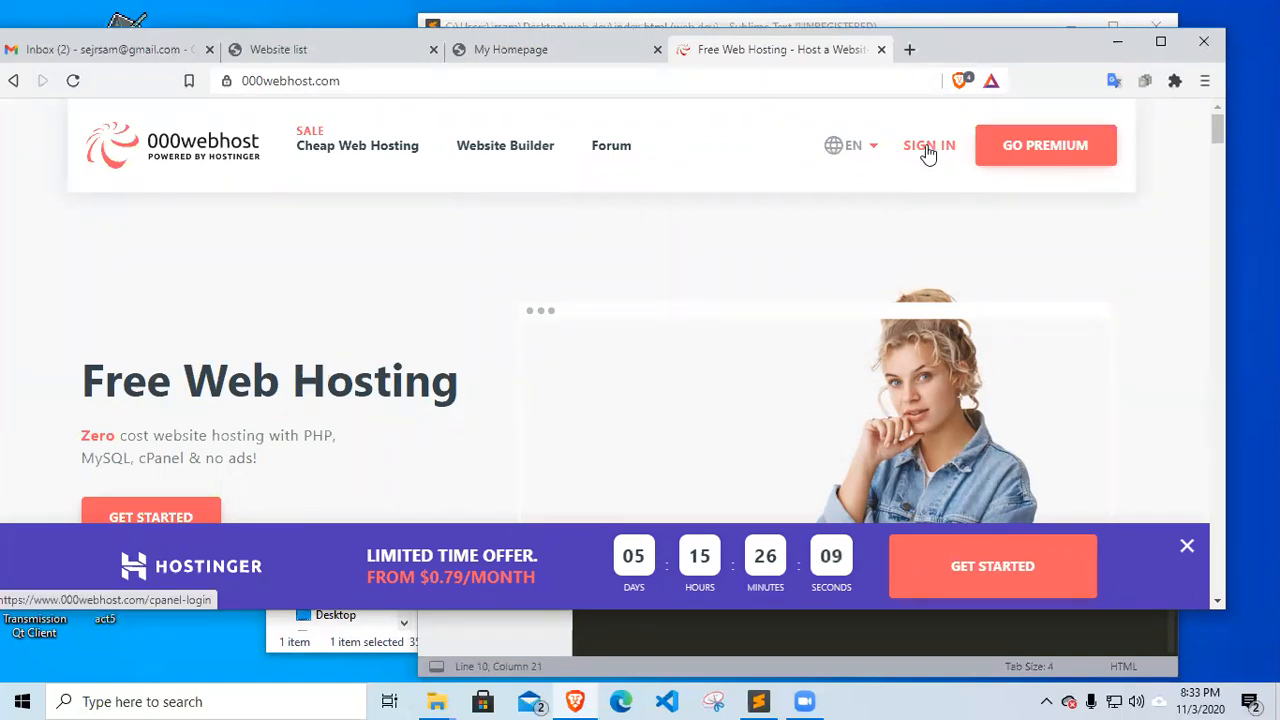
pyautogui.click(928, 144)
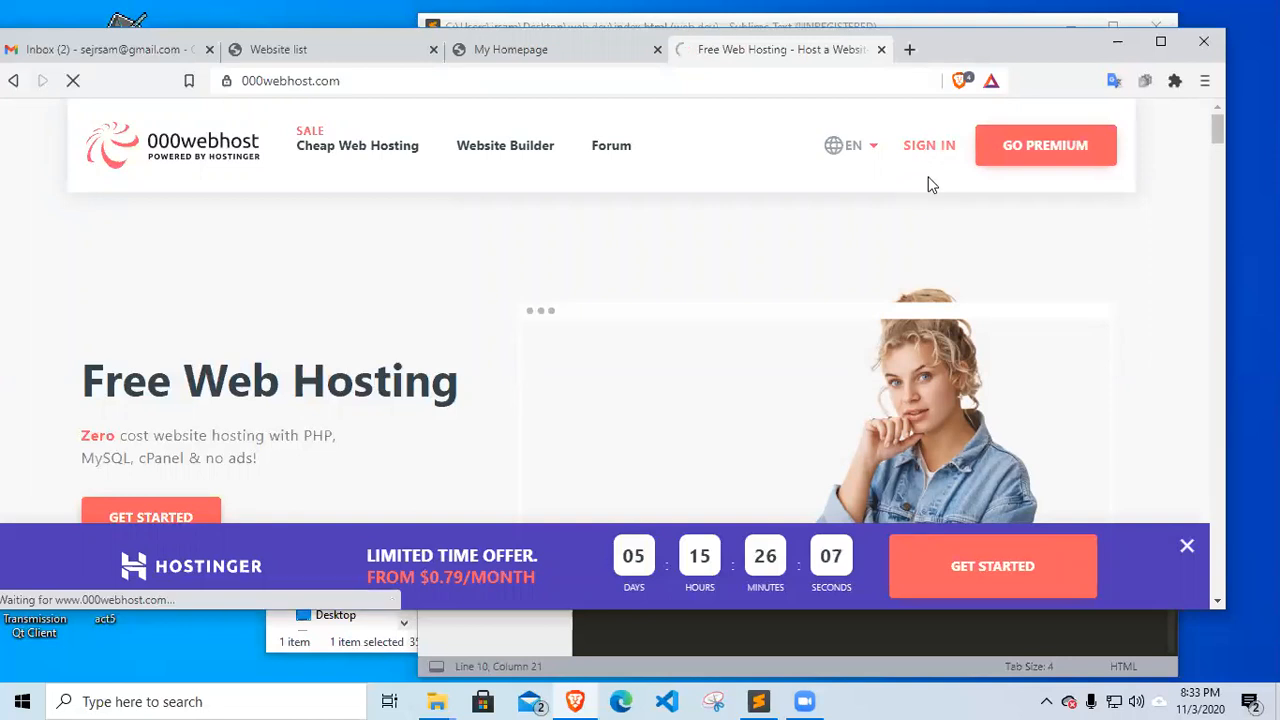
pyautogui.click(928, 144)
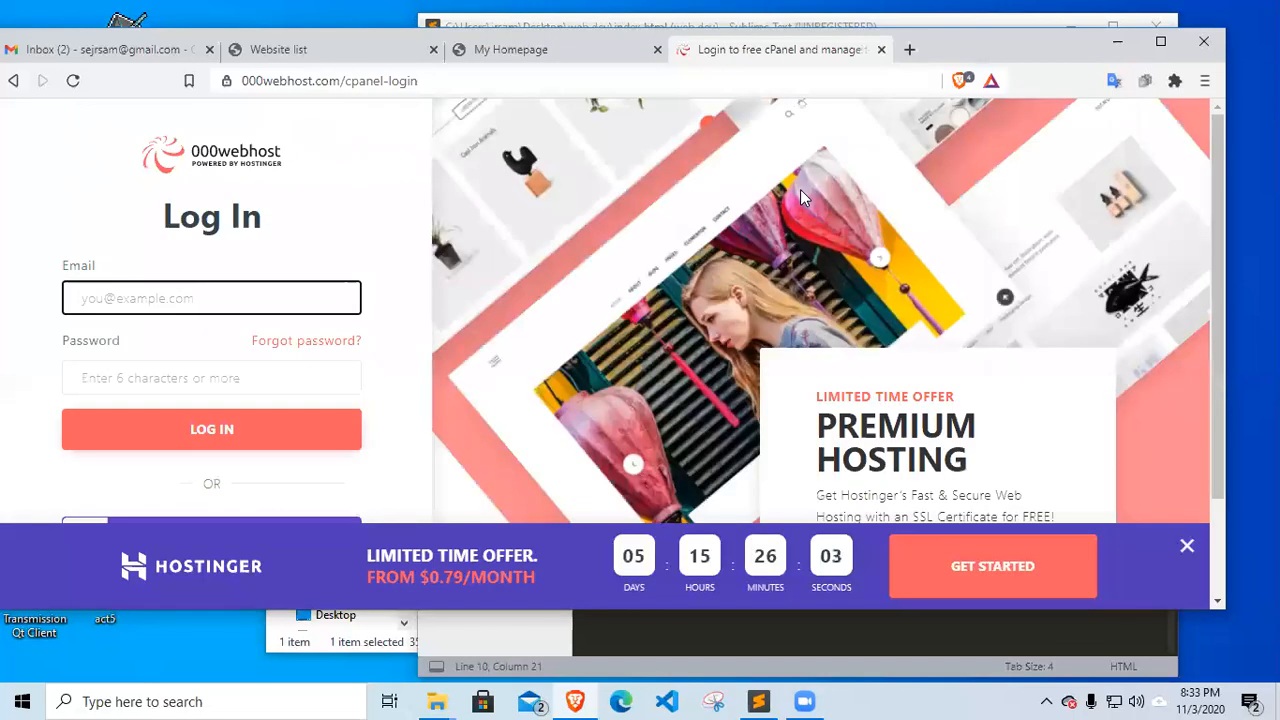
pyautogui.scroll(-3)
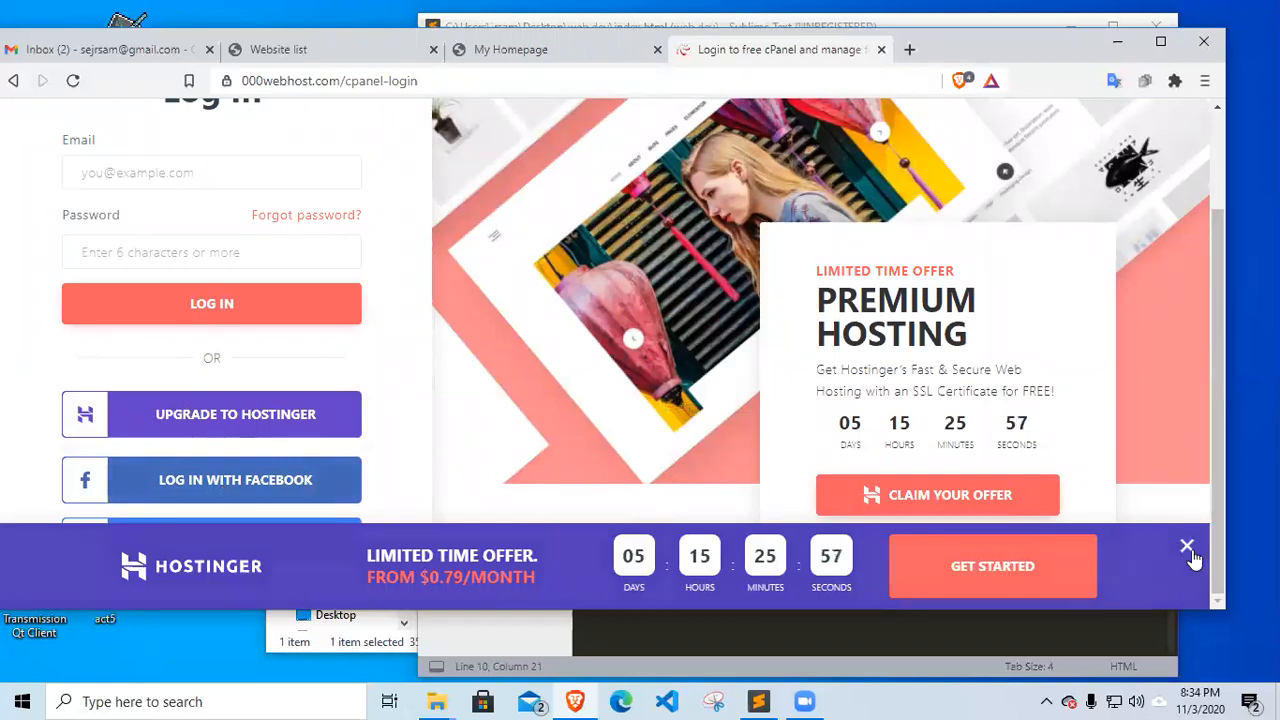
pyautogui.click(1188, 548)
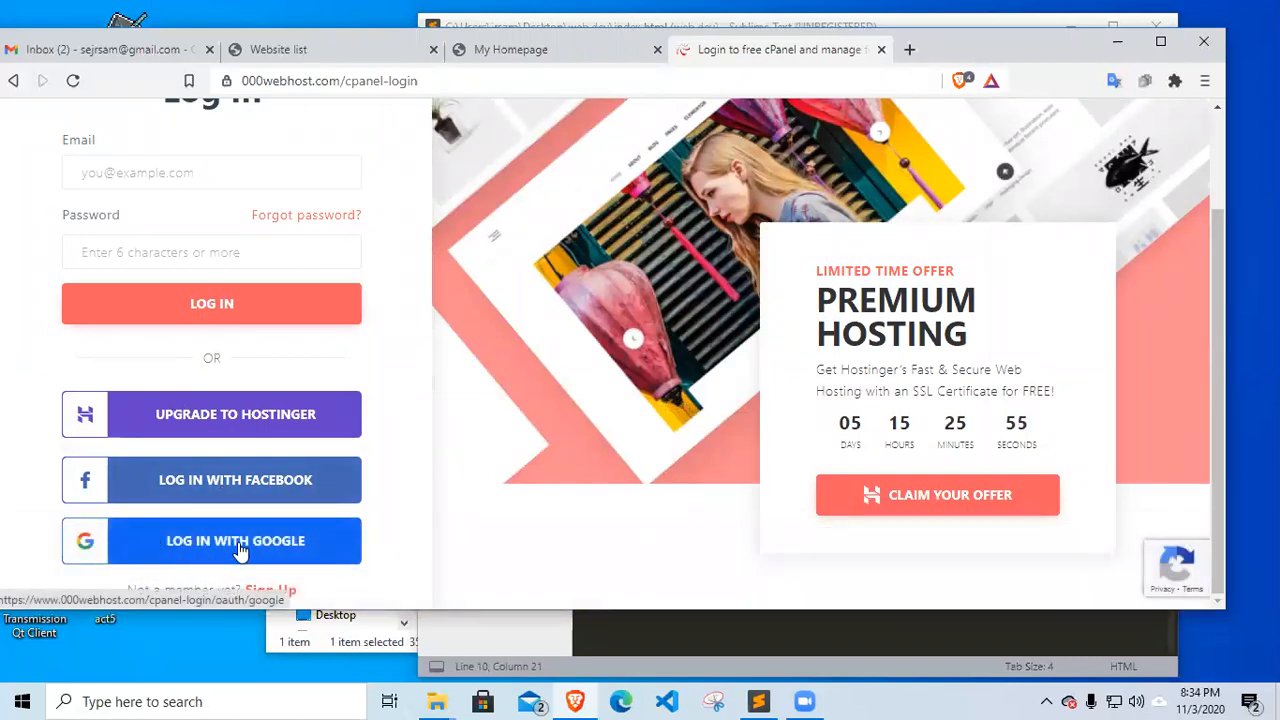
pyautogui.click(236, 540)
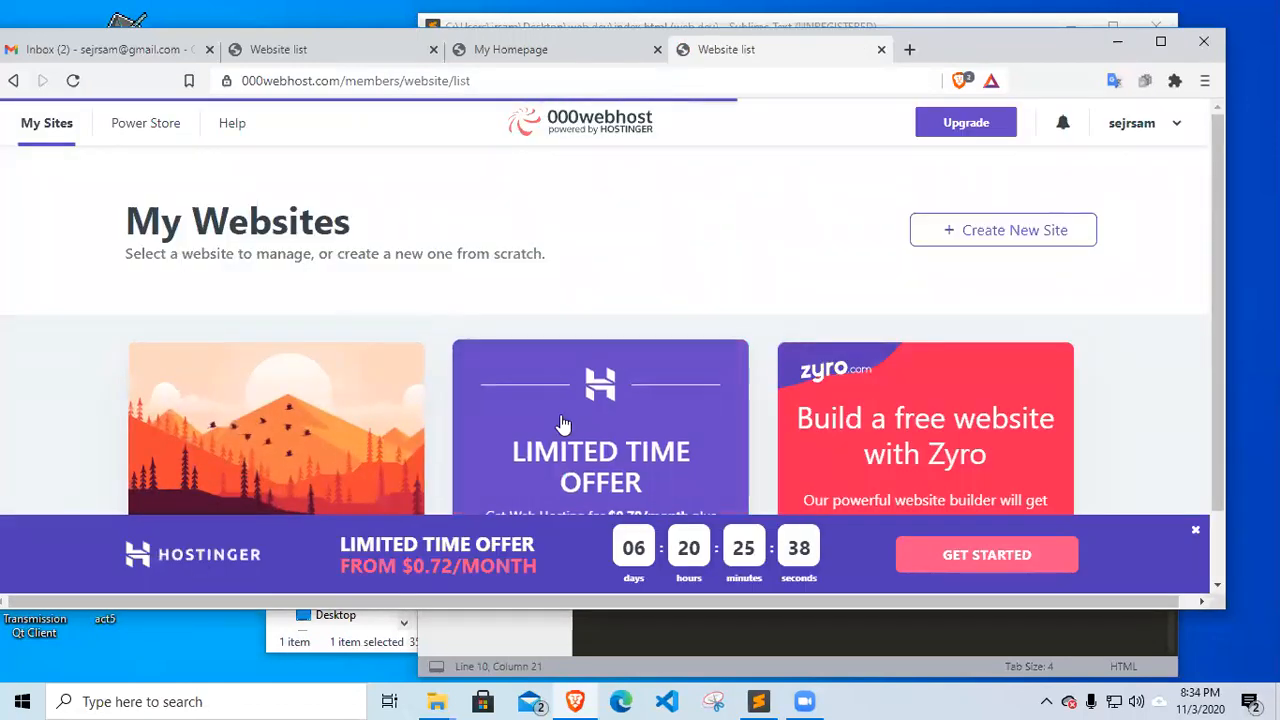
# Go into the samsejr site's Manage Website dashboard from the hosting list
pyautogui.scroll(-3)
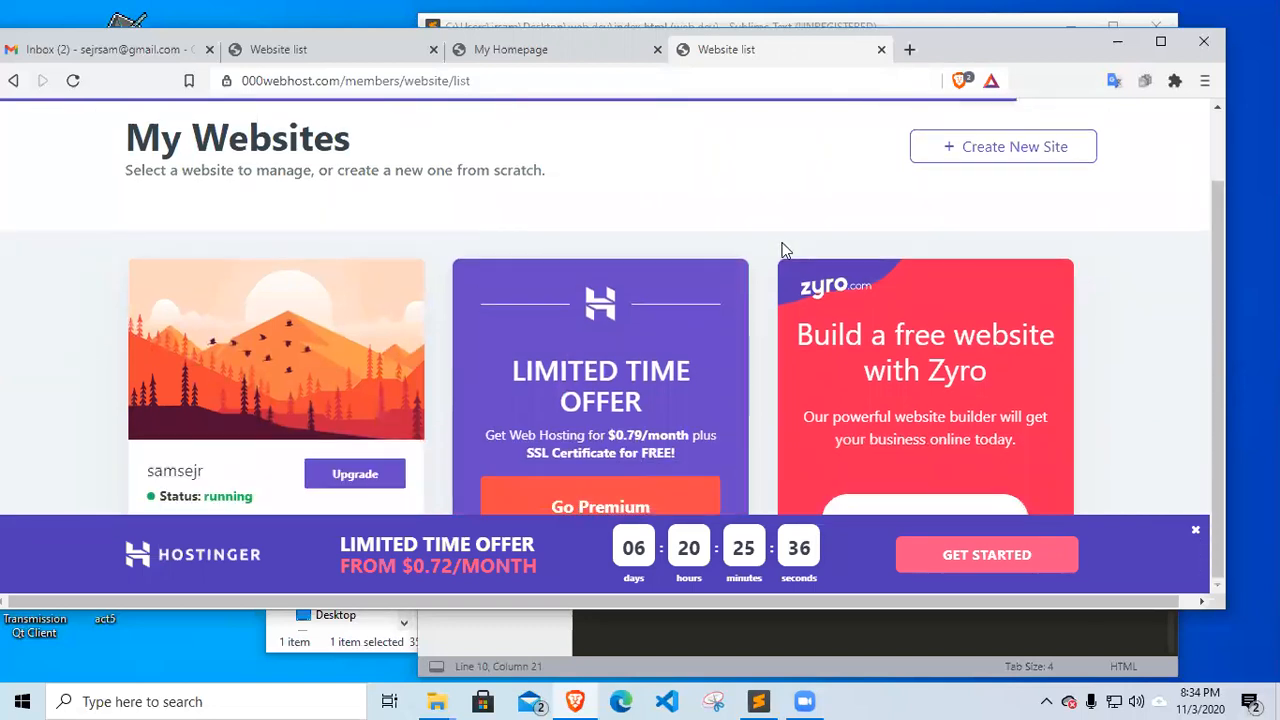
pyautogui.moveTo(276, 348)
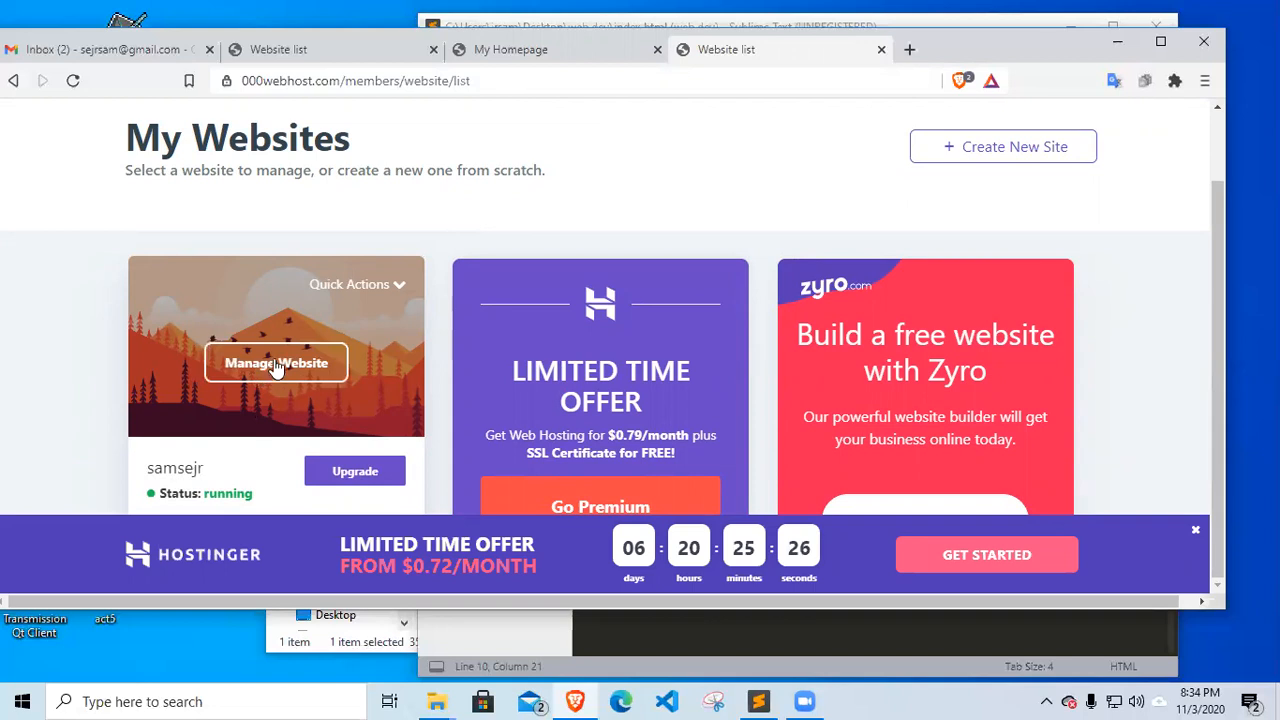
pyautogui.click(276, 362)
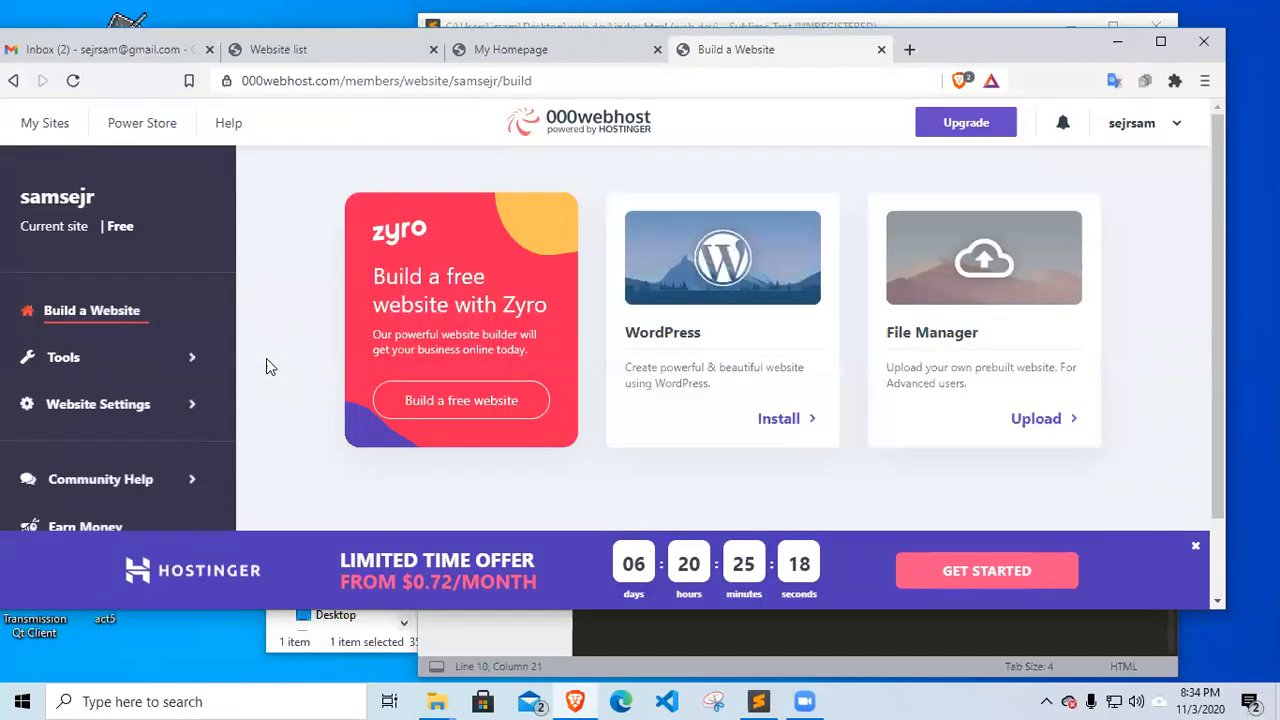
pyautogui.scroll(-3)
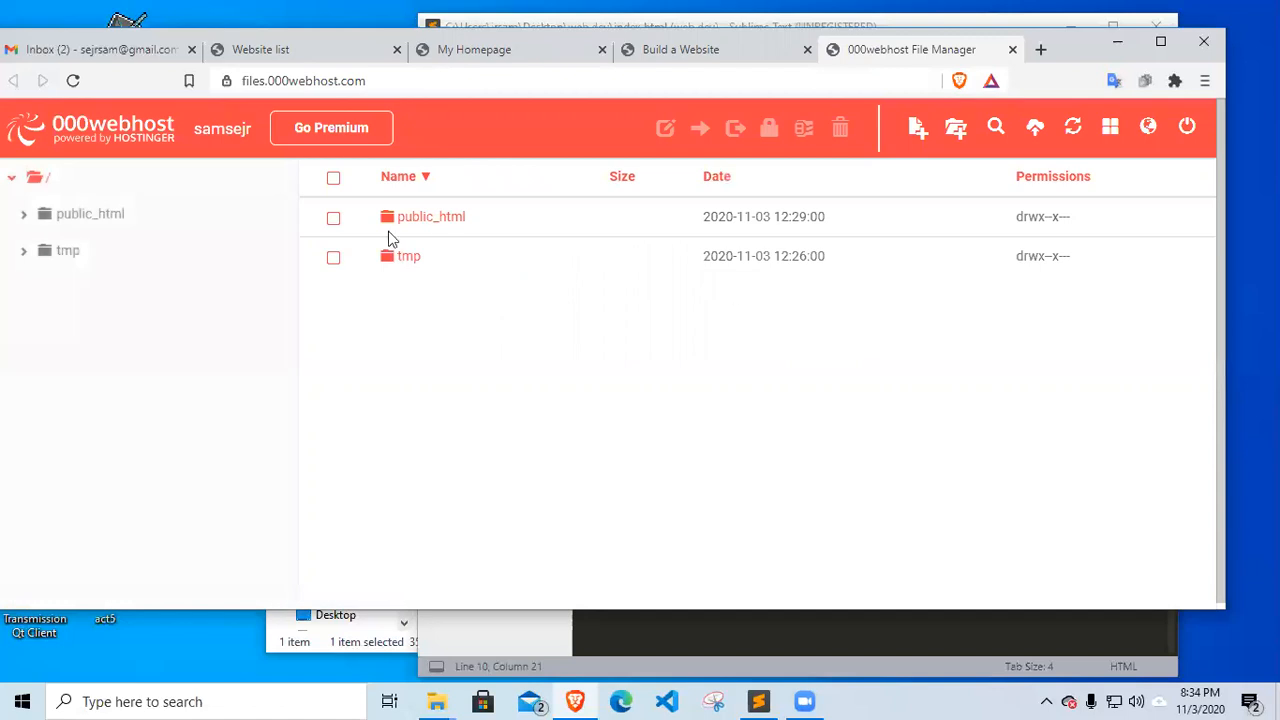
pyautogui.moveTo(556, 328)
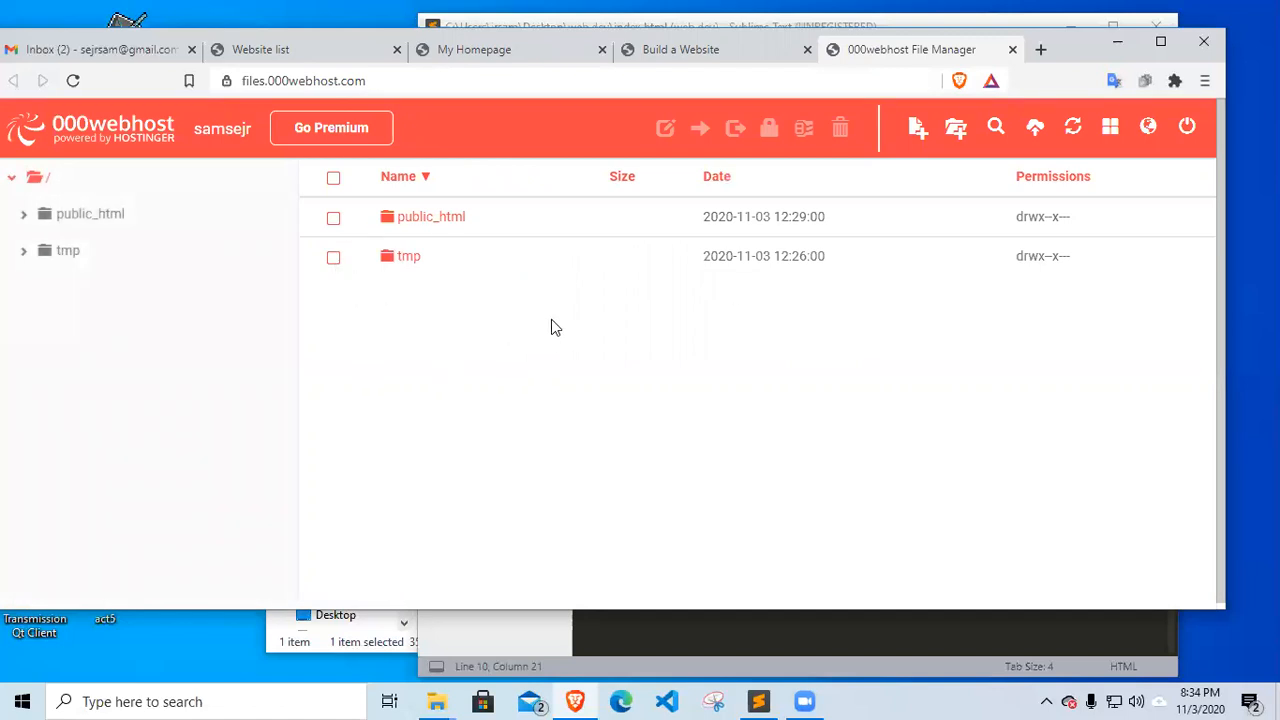
pyautogui.moveTo(462, 296)
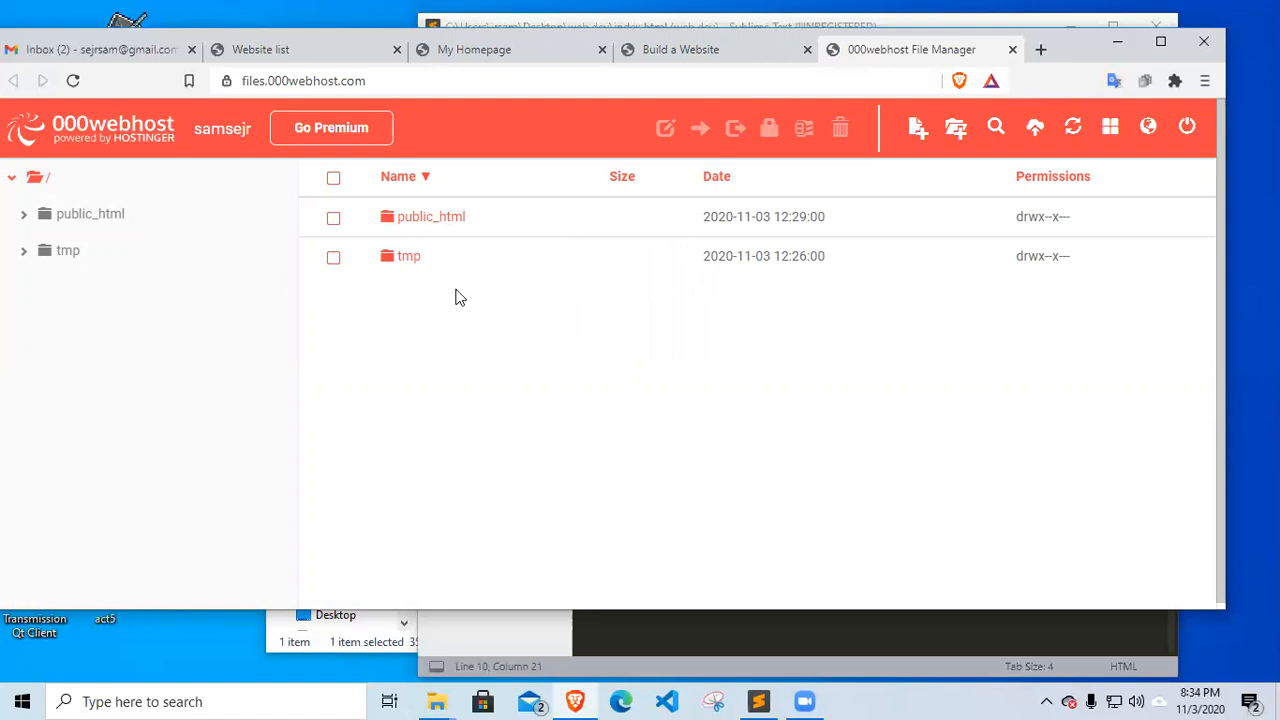
pyautogui.moveTo(428, 232)
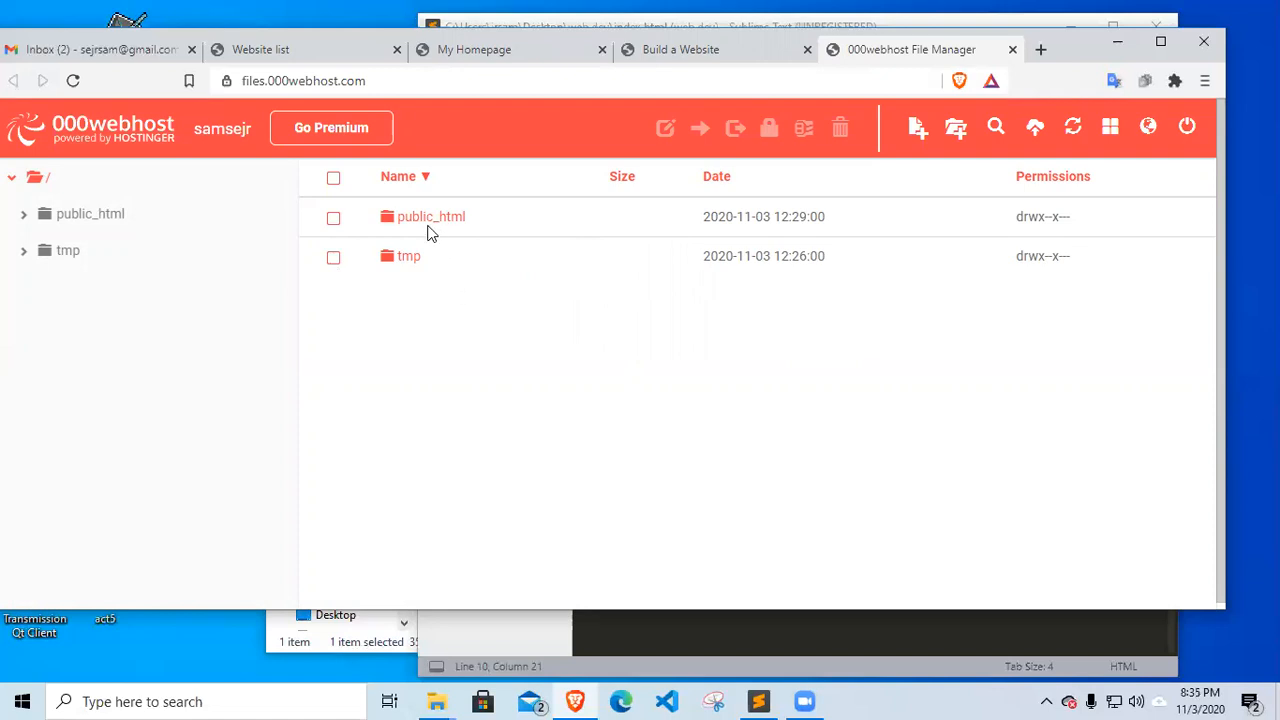
pyautogui.moveTo(430, 216)
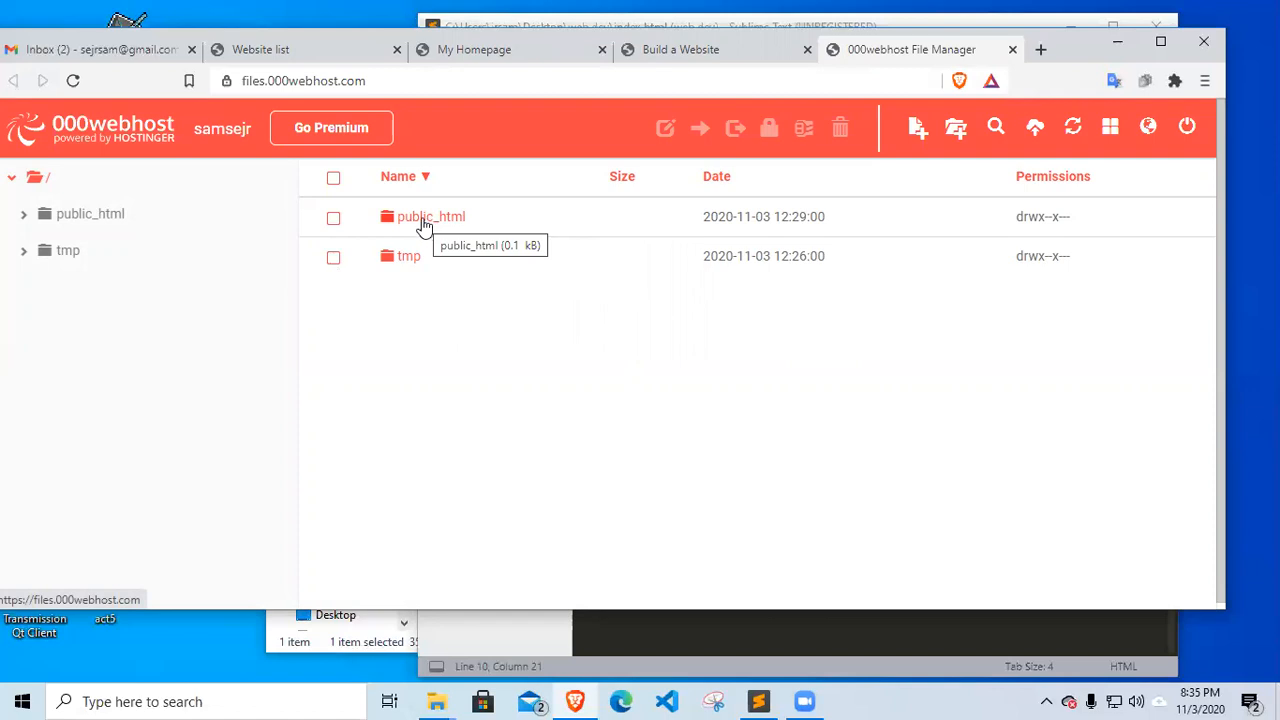
pyautogui.moveTo(422, 224)
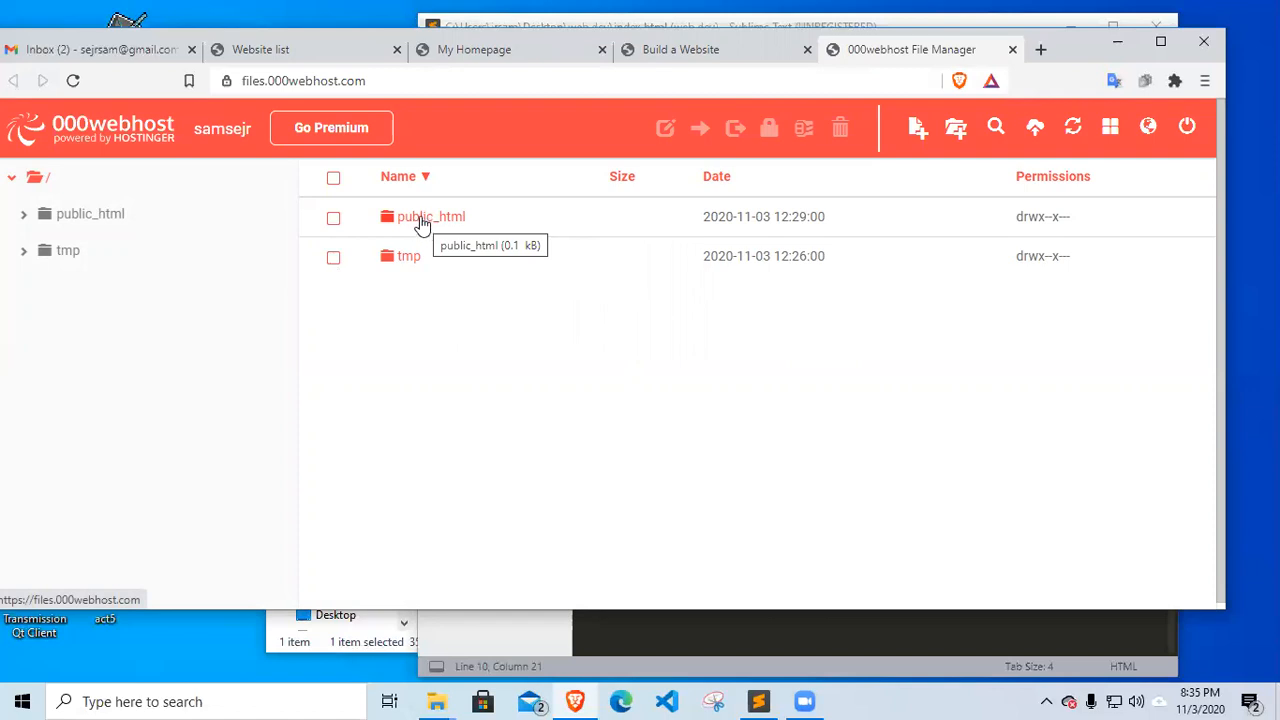
# Enter the public_html folder to see .htaccess and index.html
pyautogui.doubleClick(430, 216)
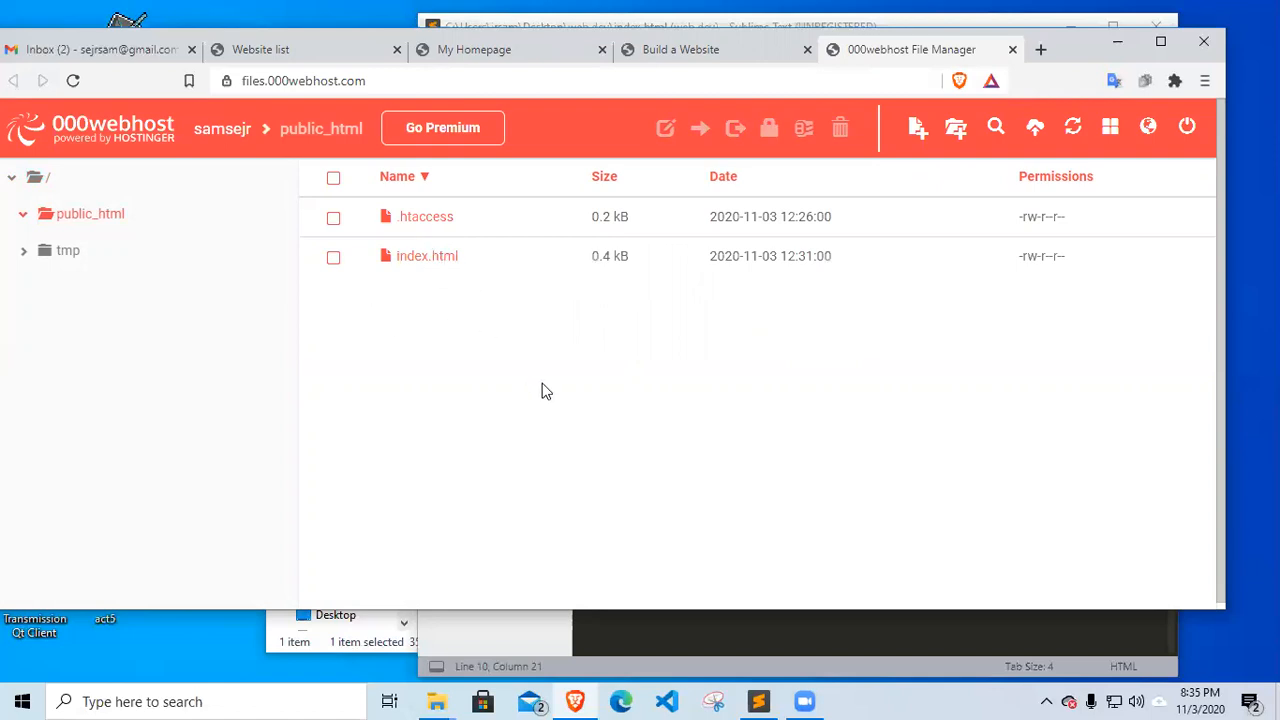
pyautogui.moveTo(392, 392)
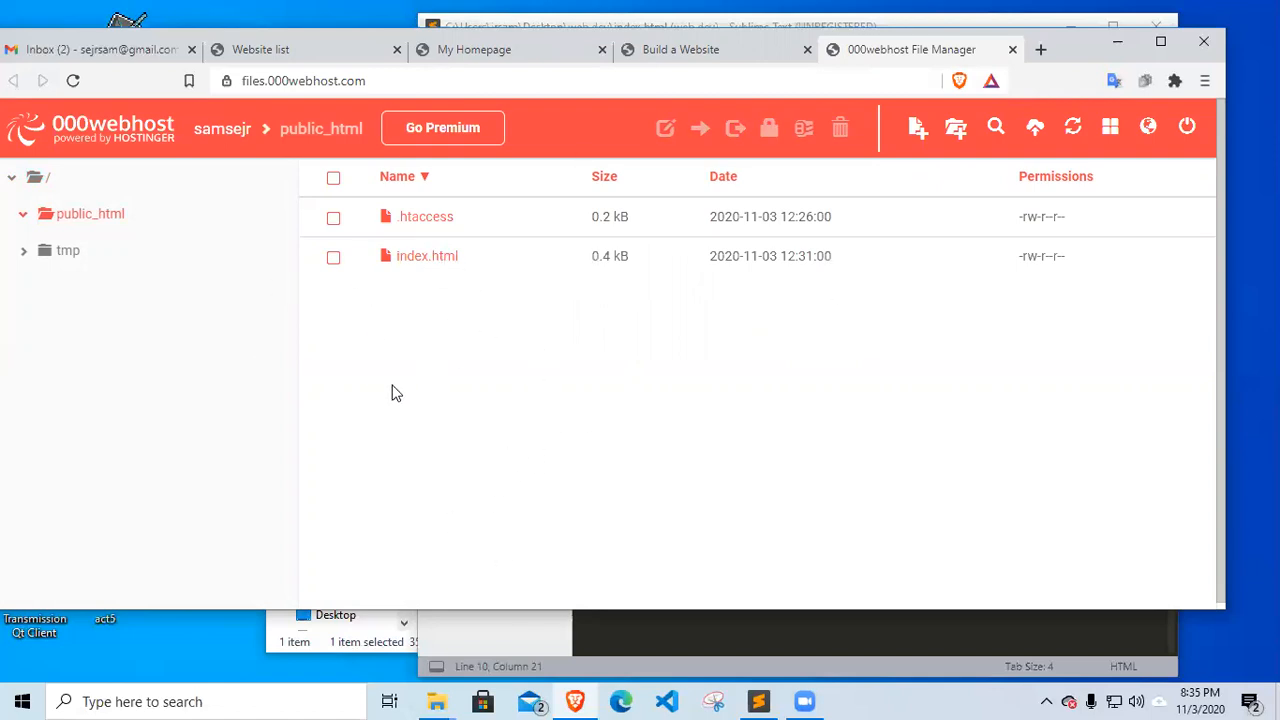
pyautogui.moveTo(444, 320)
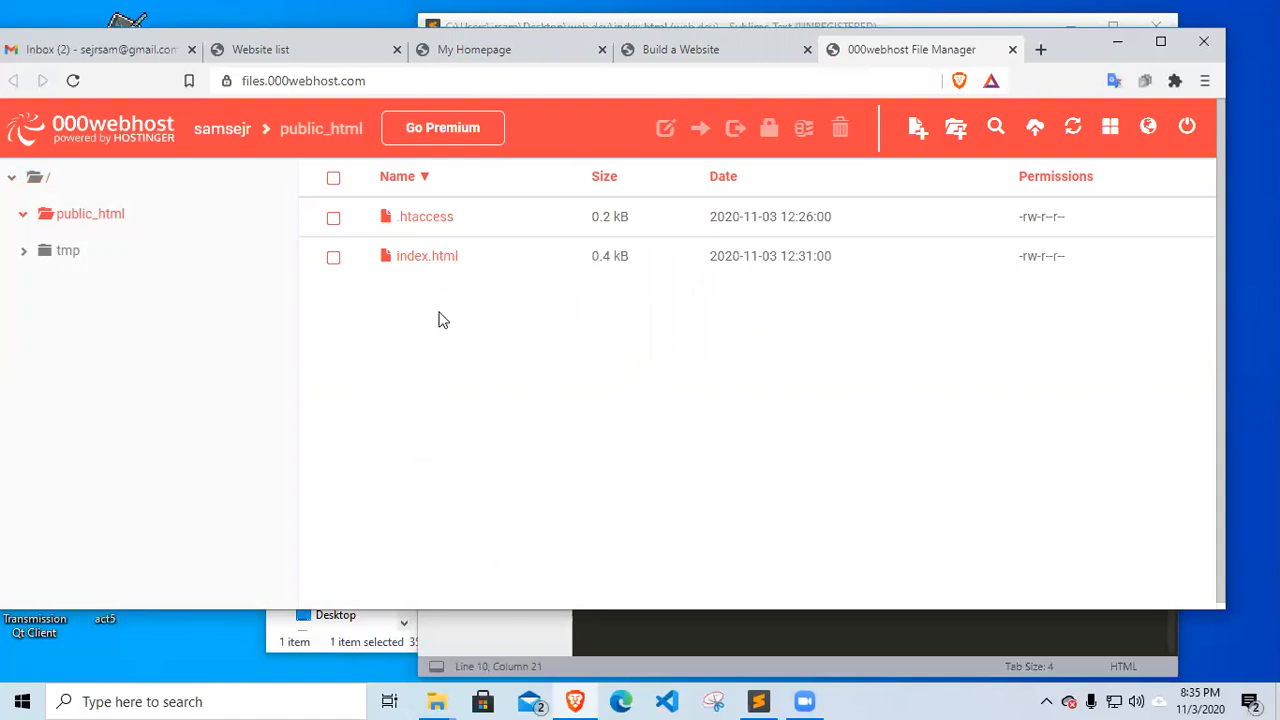
pyautogui.moveTo(436, 352)
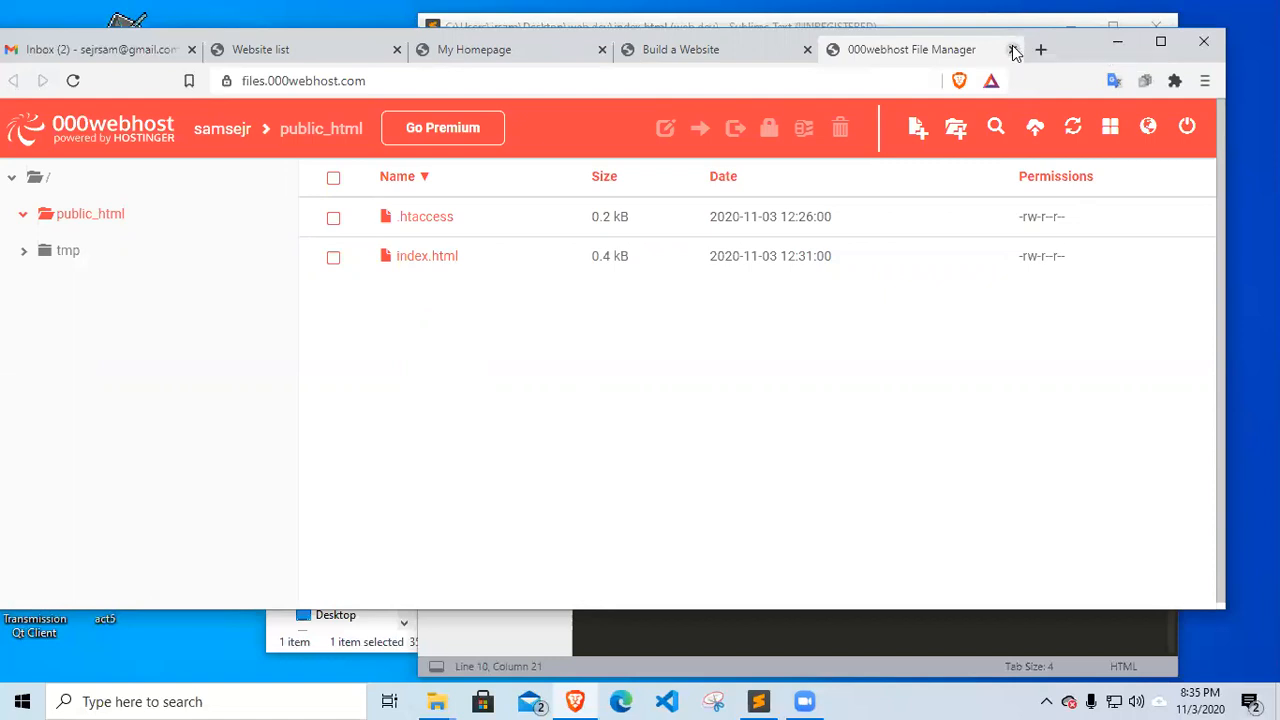
pyautogui.moveTo(1016, 62)
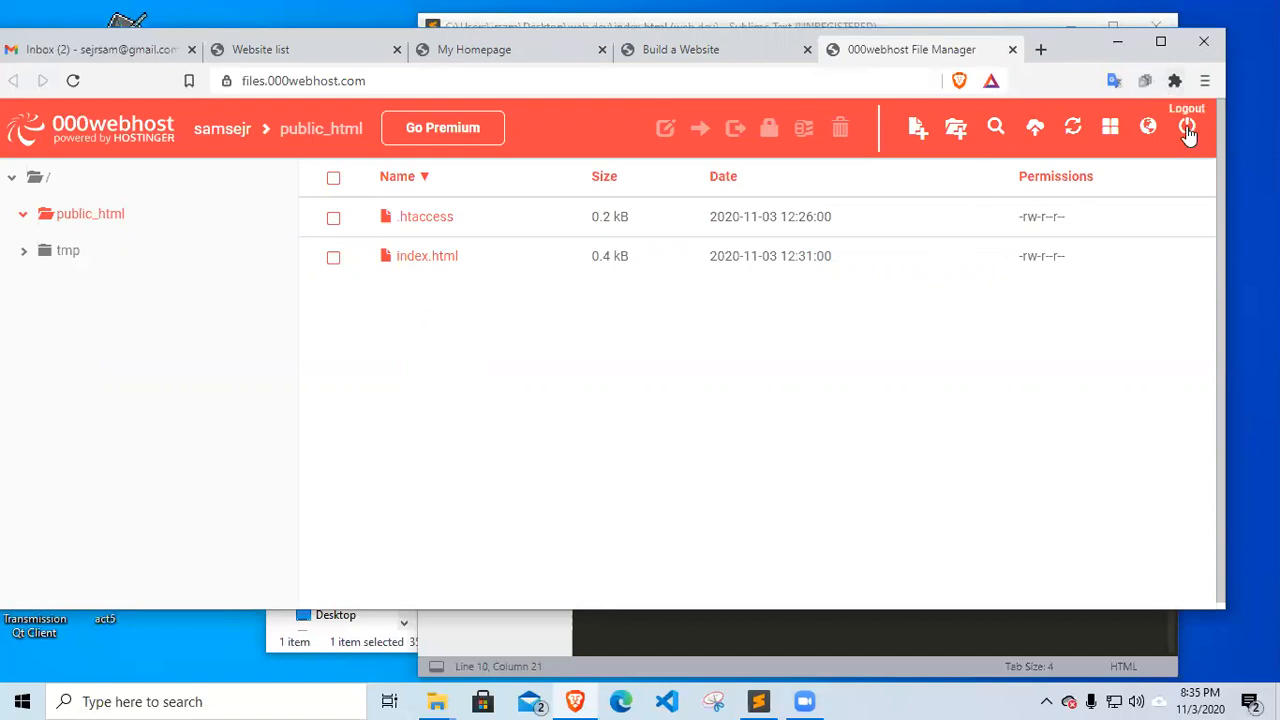
# Log out of File Manager and close the Build a Website tab
pyautogui.click(1188, 128)
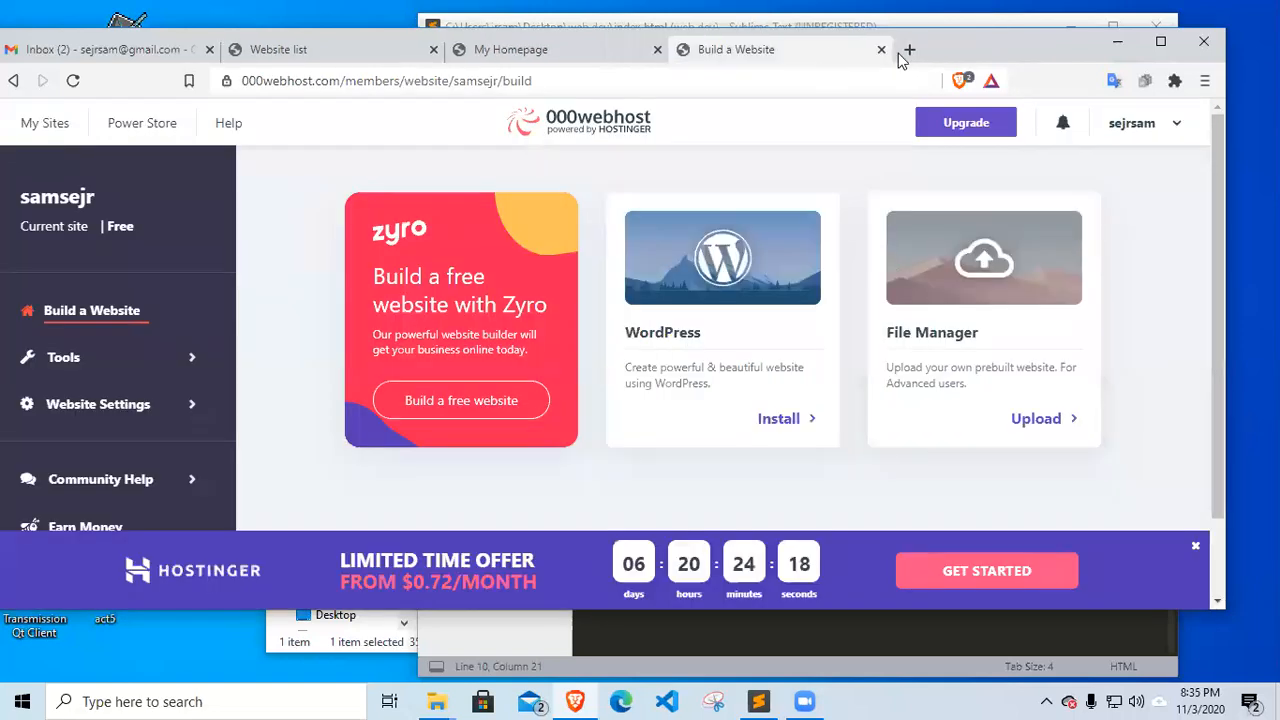
pyautogui.click(880, 48)
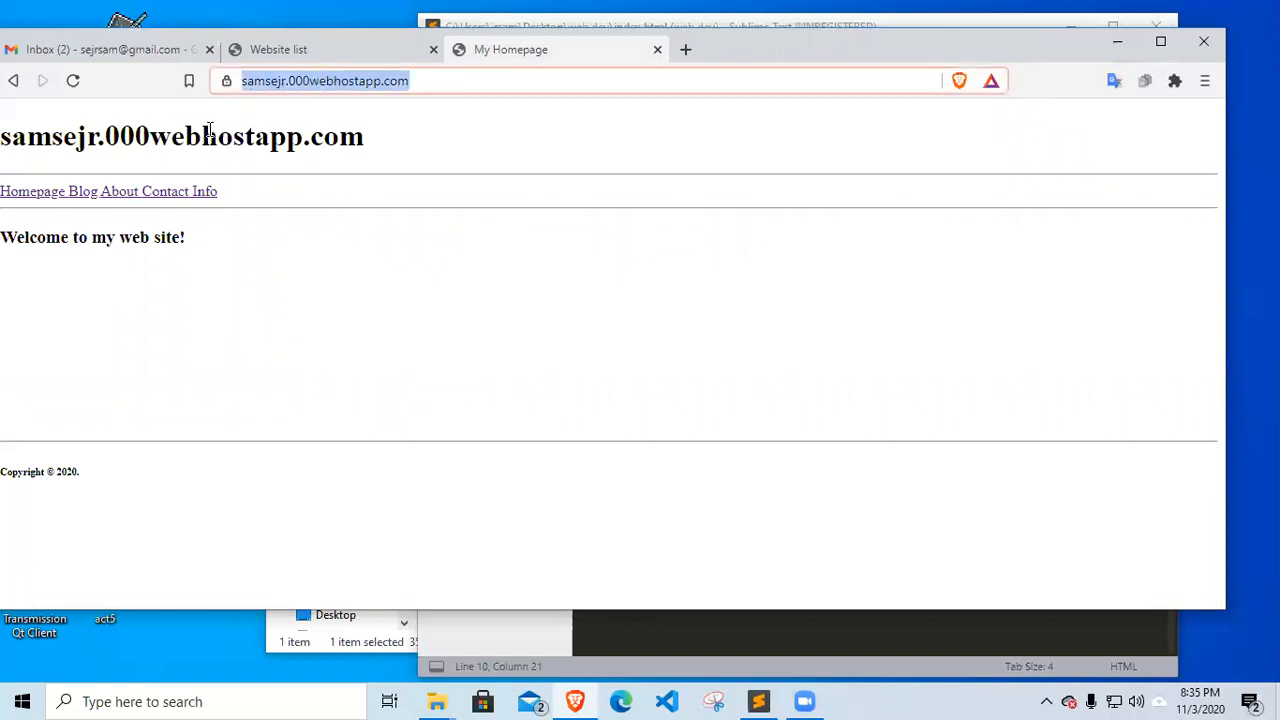
pyautogui.moveTo(380, 90)
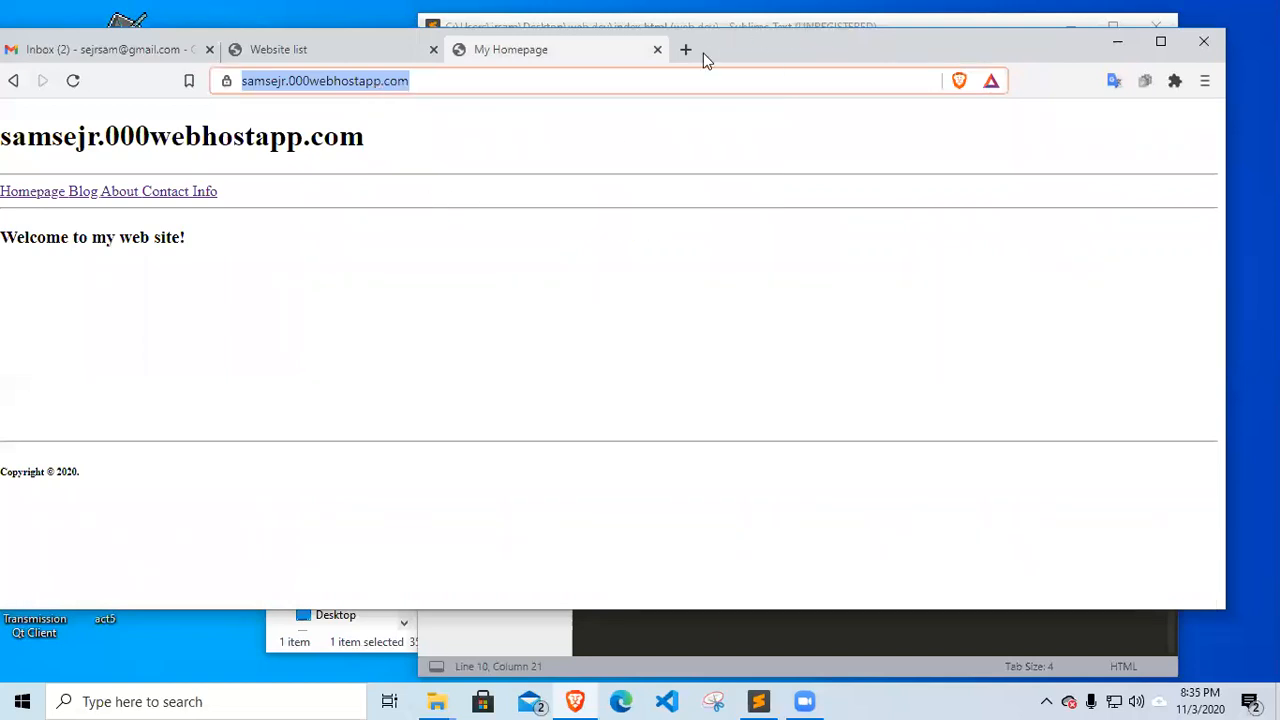
pyautogui.click(684, 48)
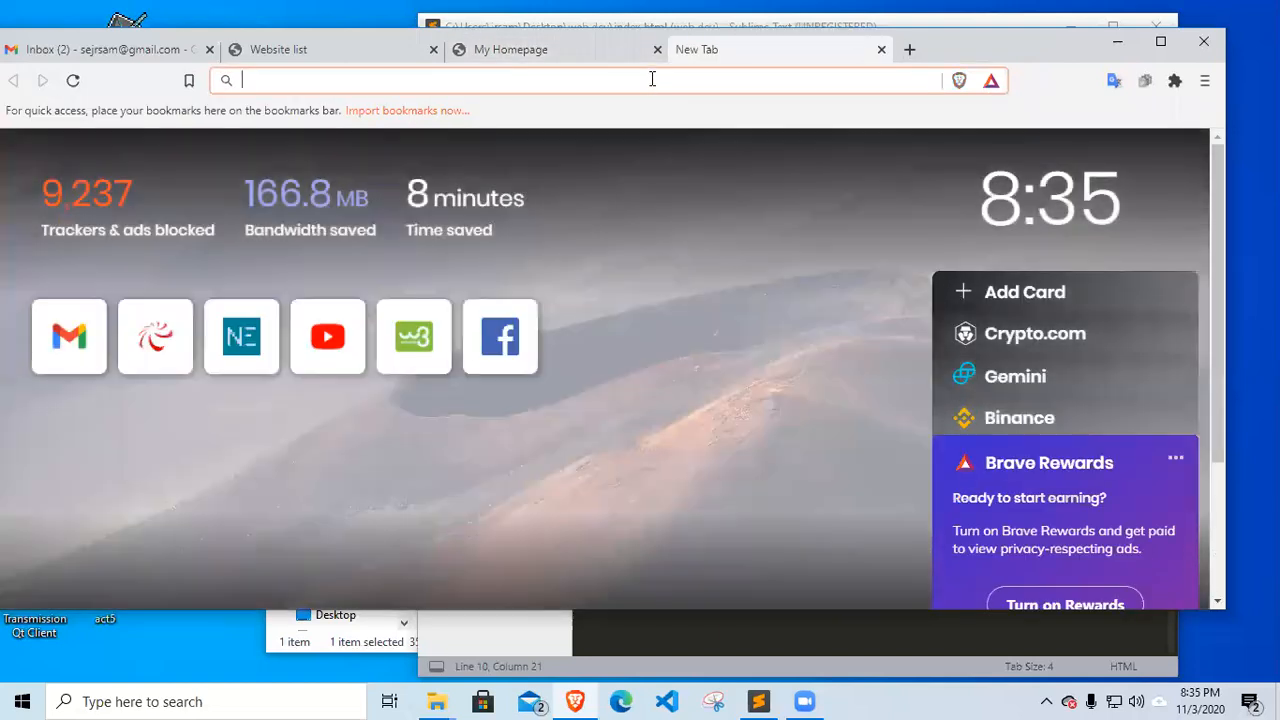
pyautogui.write('https://samsejr.000webhostapp.com/')
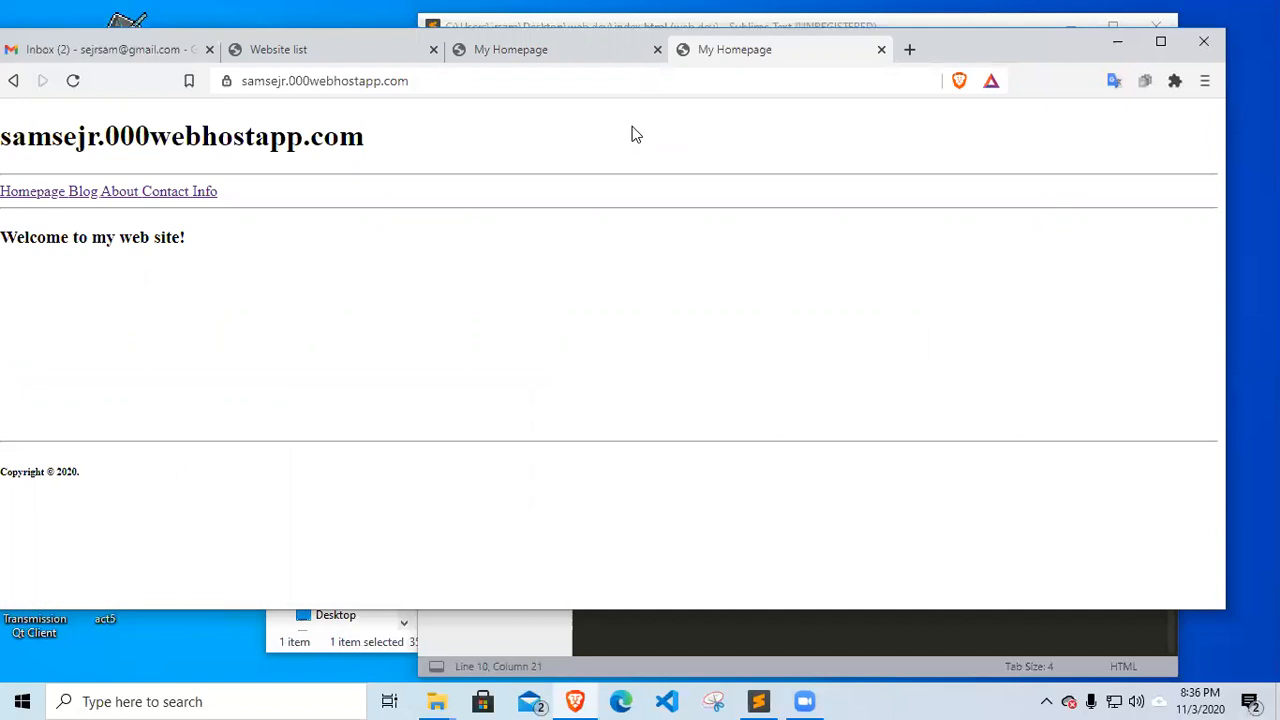
pyautogui.moveTo(630, 140)
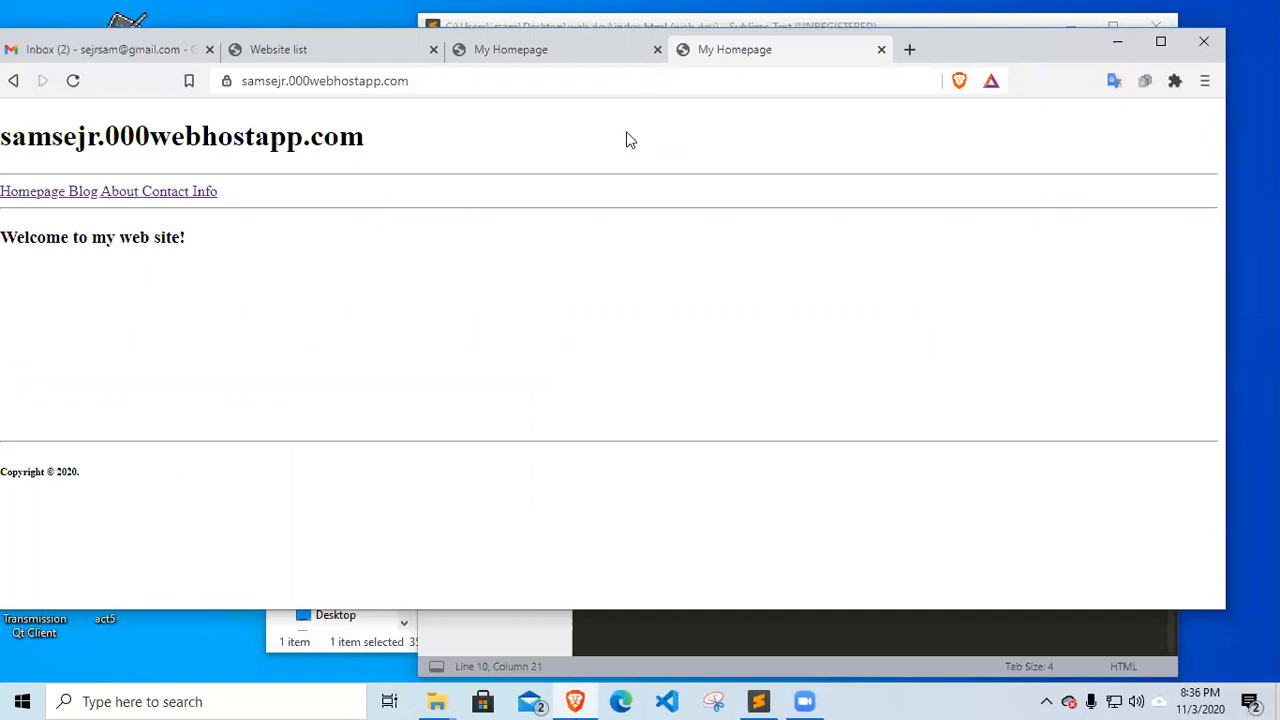
pyautogui.moveTo(496, 100)
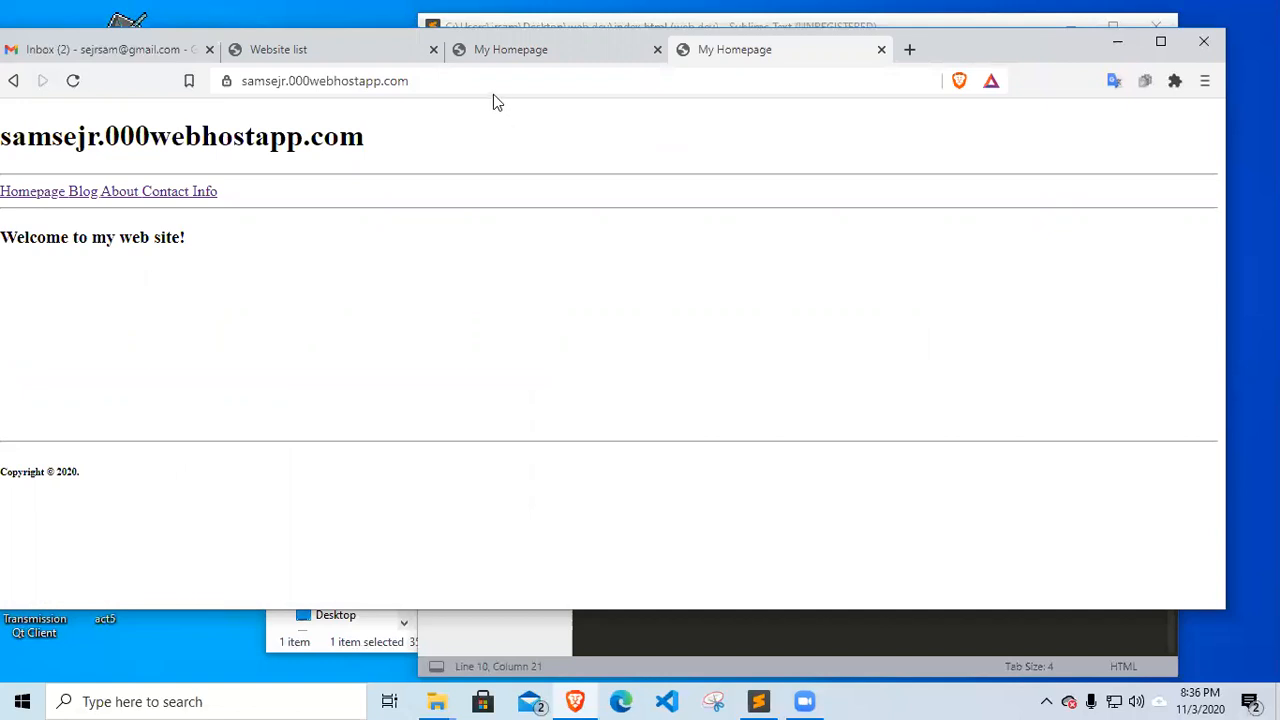
pyautogui.moveTo(498, 88)
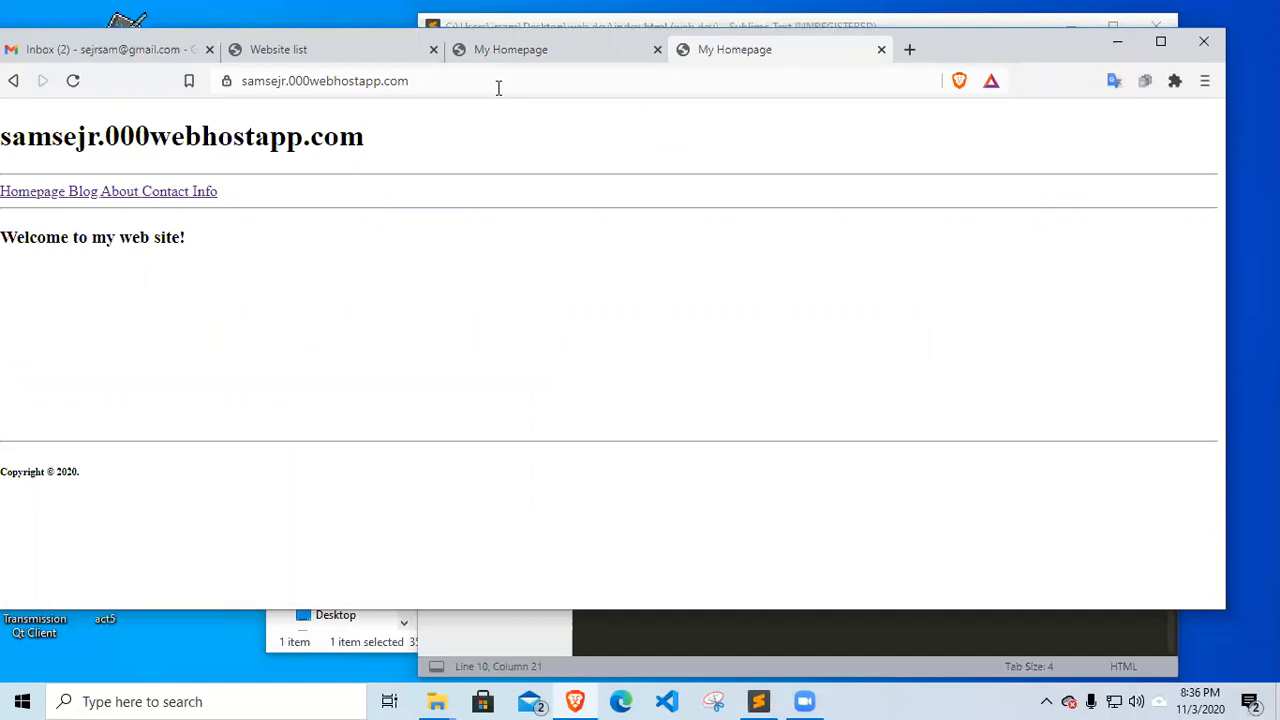
pyautogui.moveTo(500, 86)
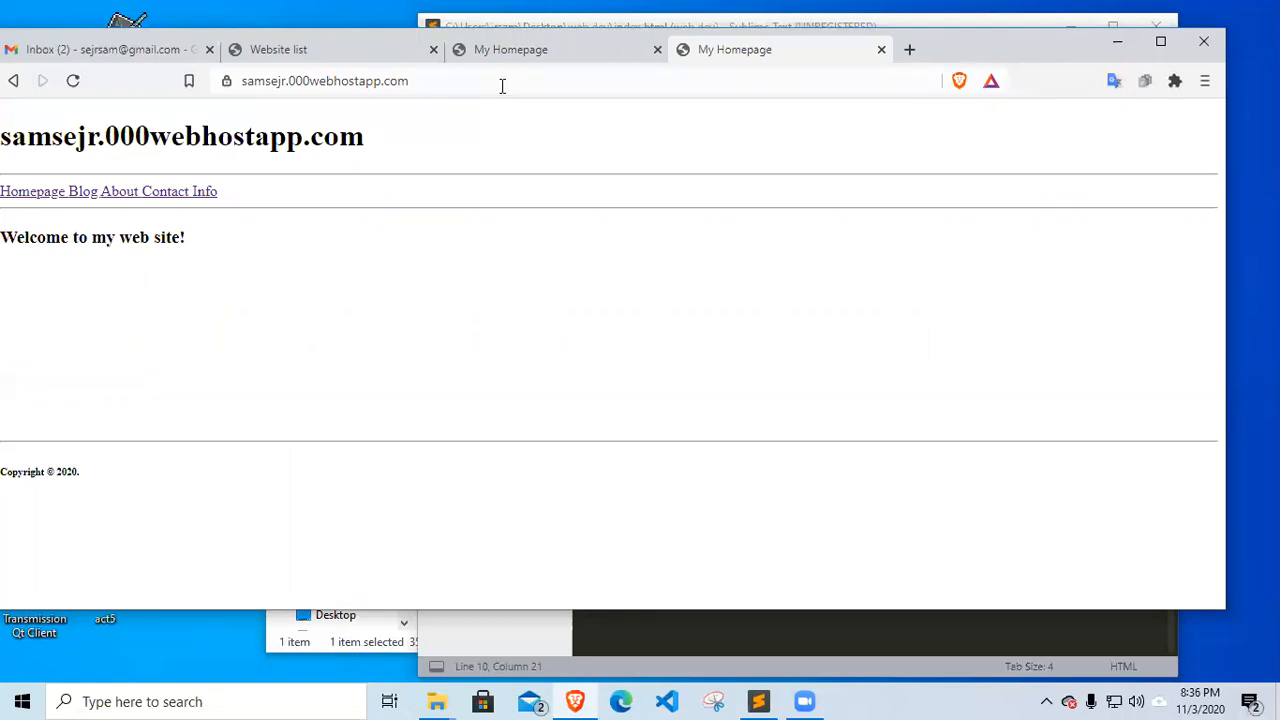
pyautogui.moveTo(580, 90)
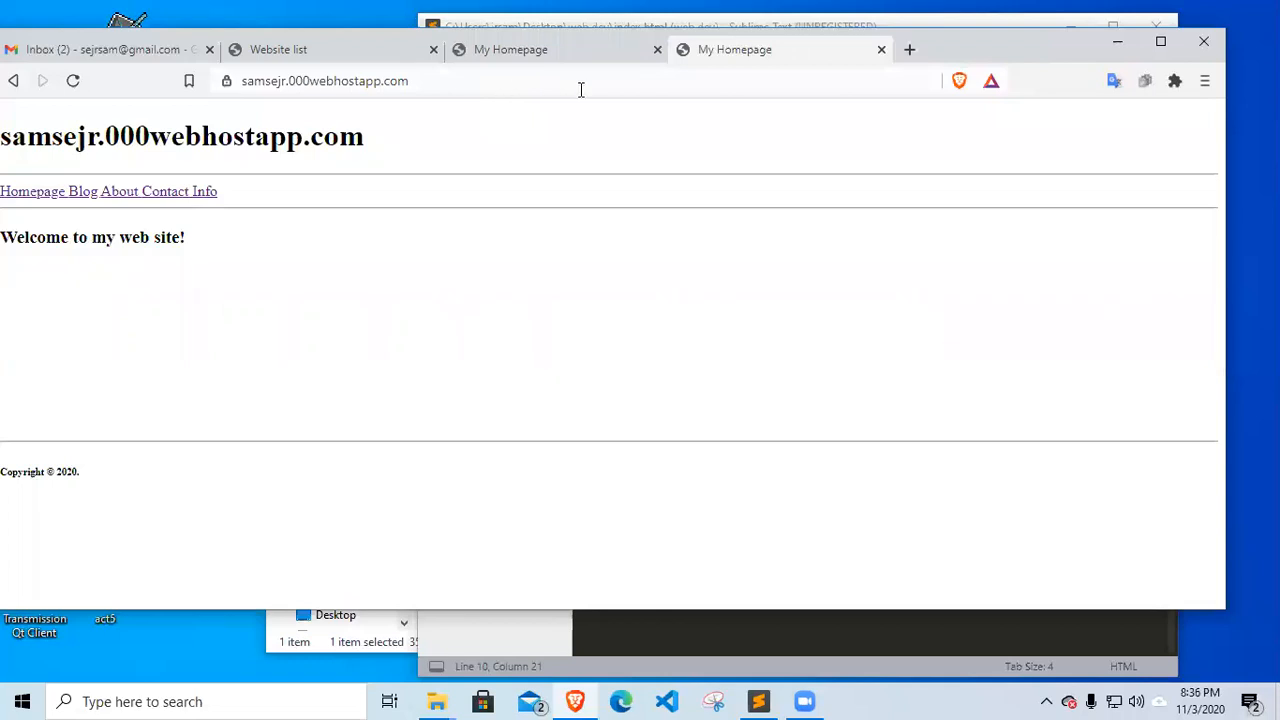